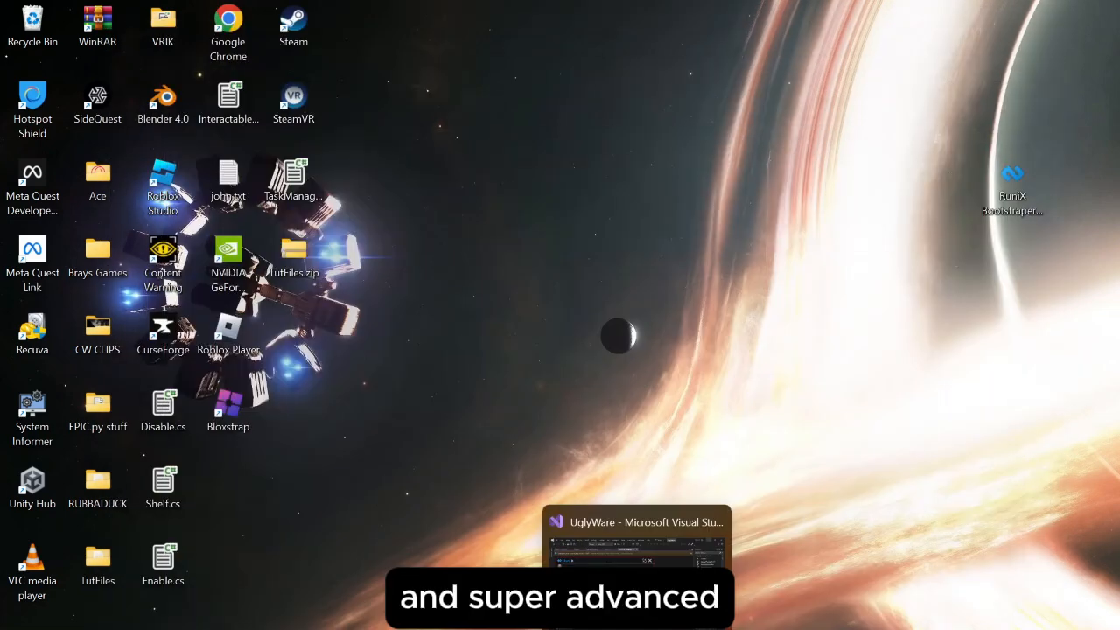
- Run the RuniX executor and try print("...") in its editor, then clear it
{"action": "left_click", "coordinate": [636, 521]}
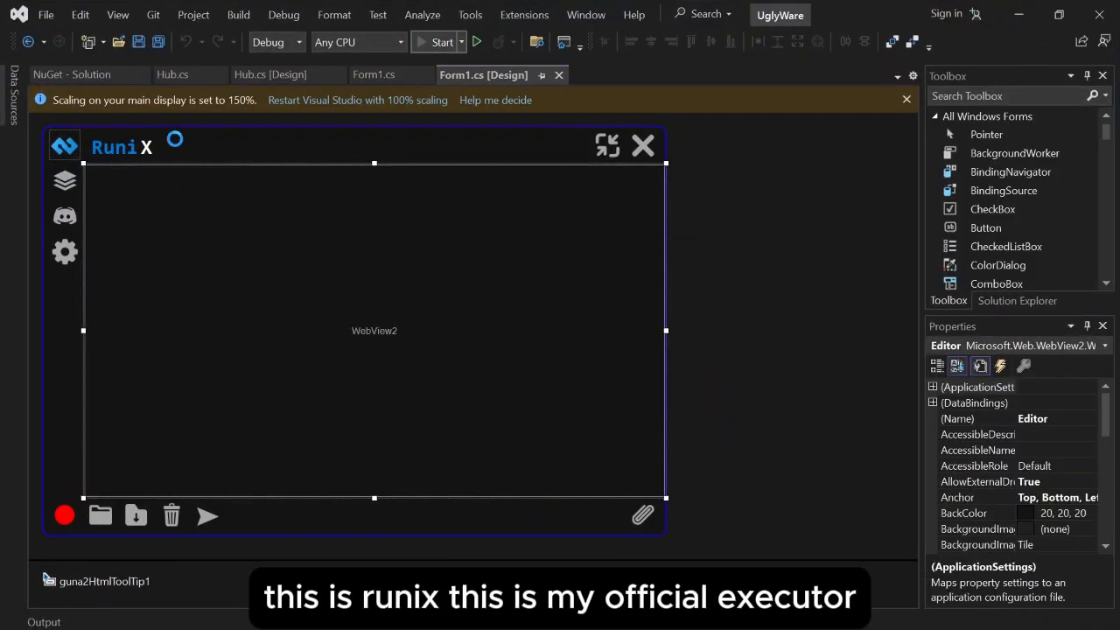
{"action": "left_click", "coordinate": [441, 42]}
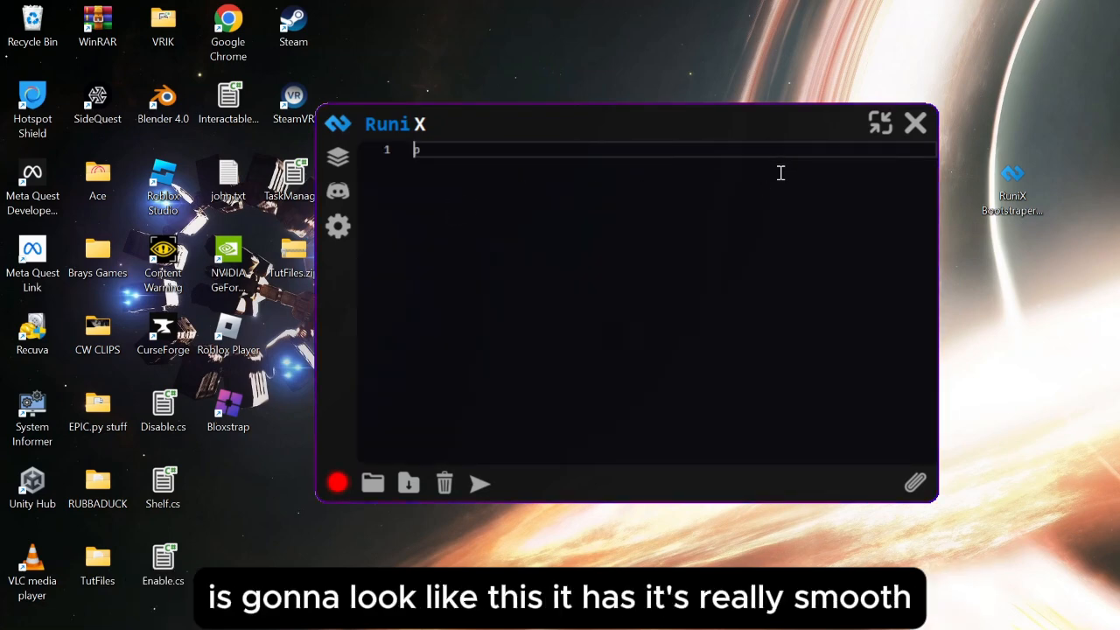
{"action": "type", "text": "print(\"...\")"}
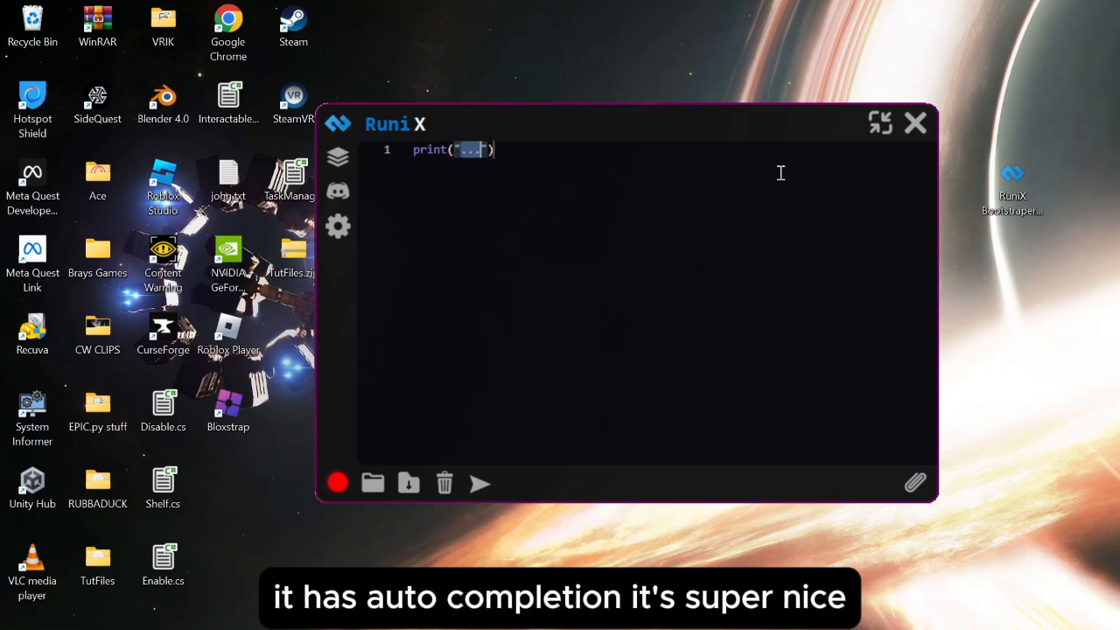
{"action": "type", "text": "auto"}
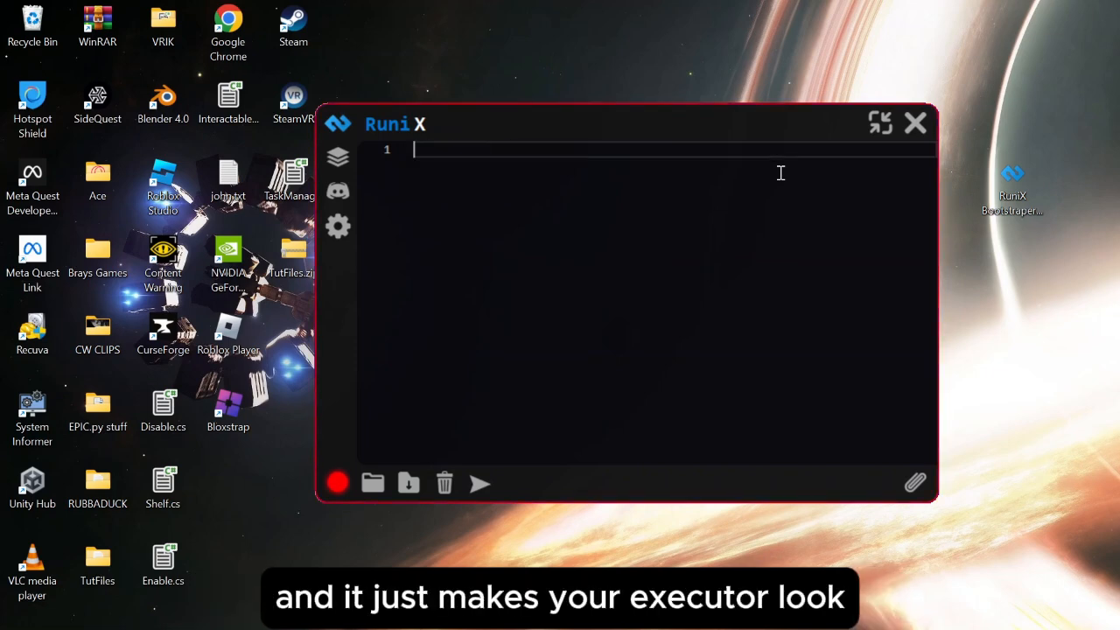
{"action": "mouse_move", "coordinate": [689, 199]}
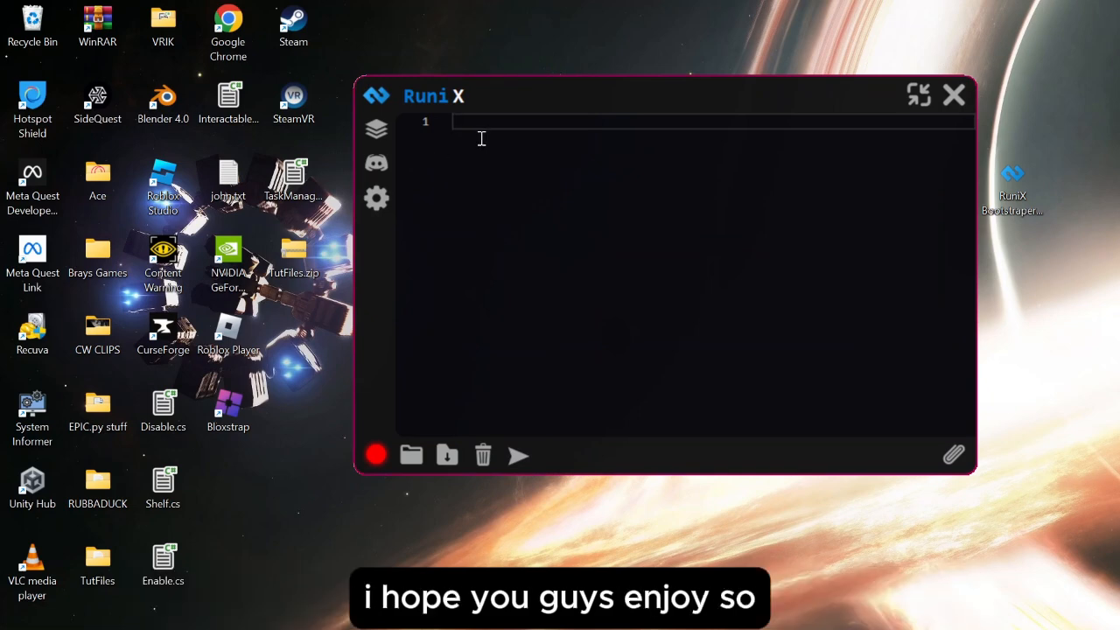
{"action": "left_click", "coordinate": [953, 96]}
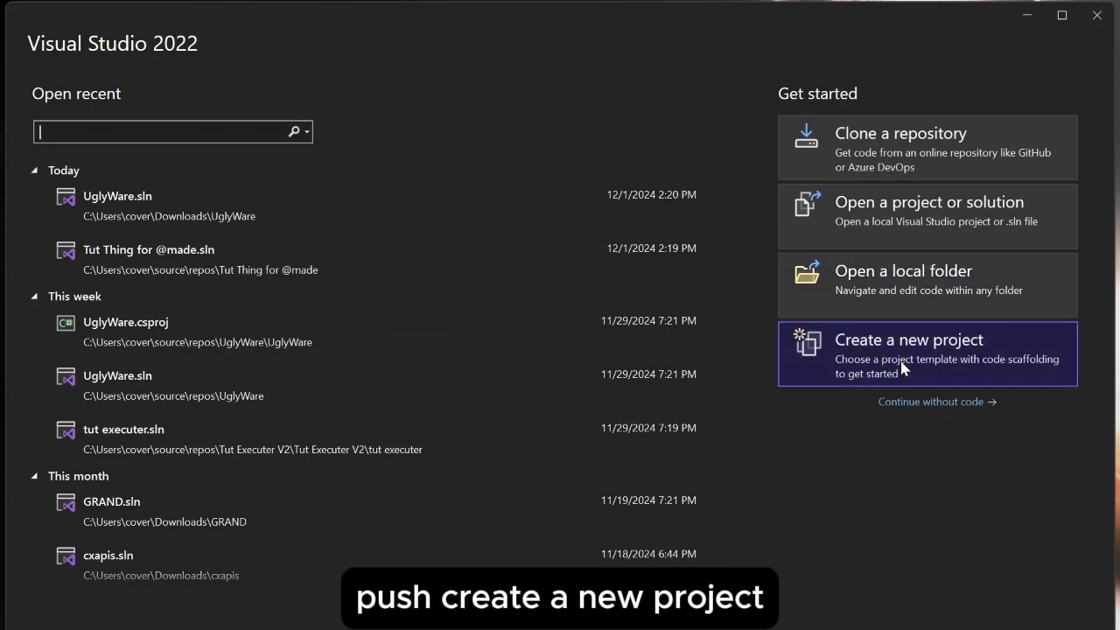
- Start a new project from the Windows Forms App (.NET Framework) template found via 'windows forms'
{"action": "left_click", "coordinate": [908, 339]}
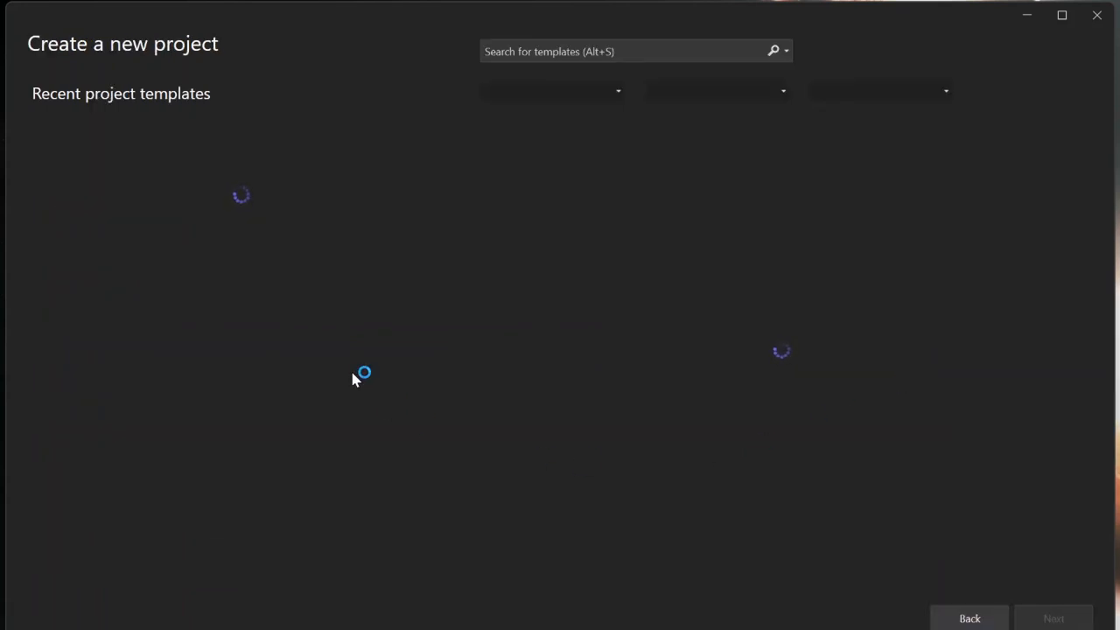
{"action": "mouse_move", "coordinate": [364, 371]}
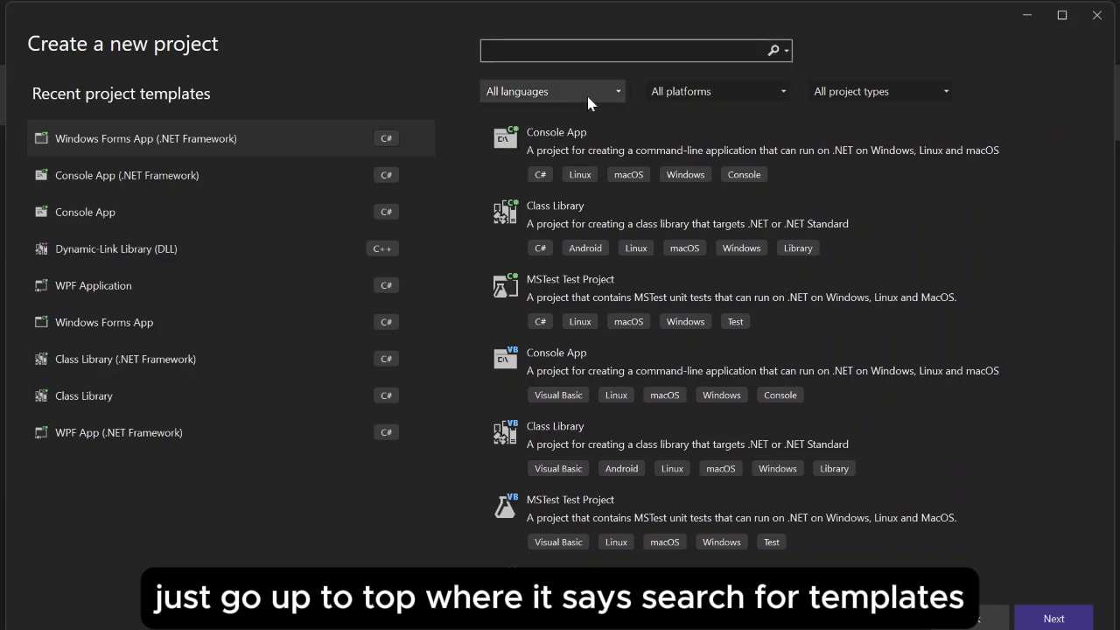
{"action": "type", "text": "wo"}
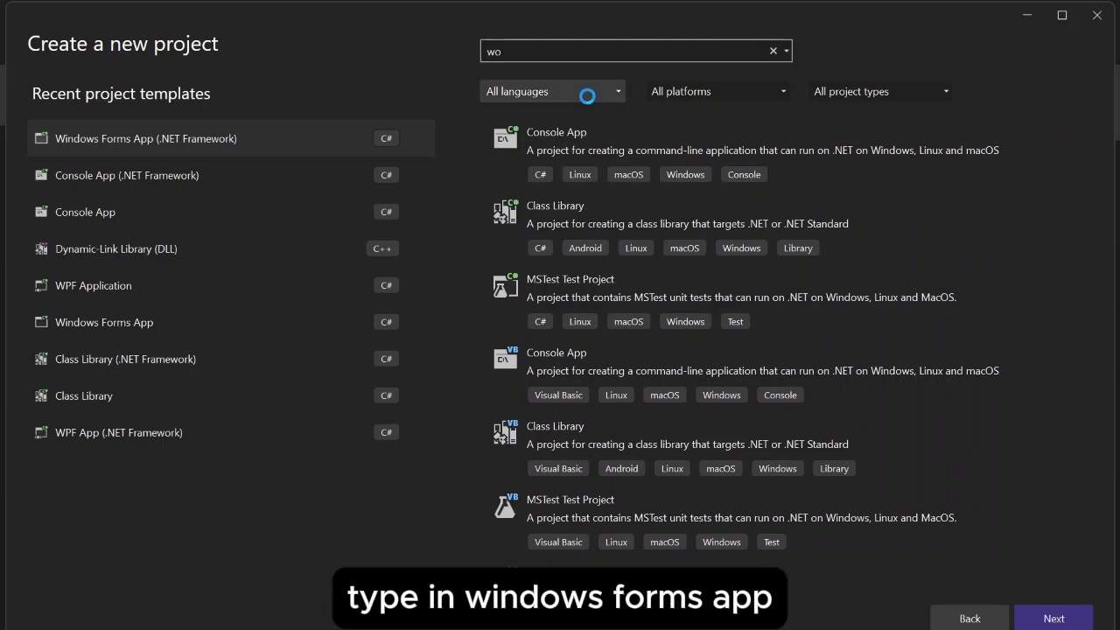
{"action": "type", "text": "windows forms"}
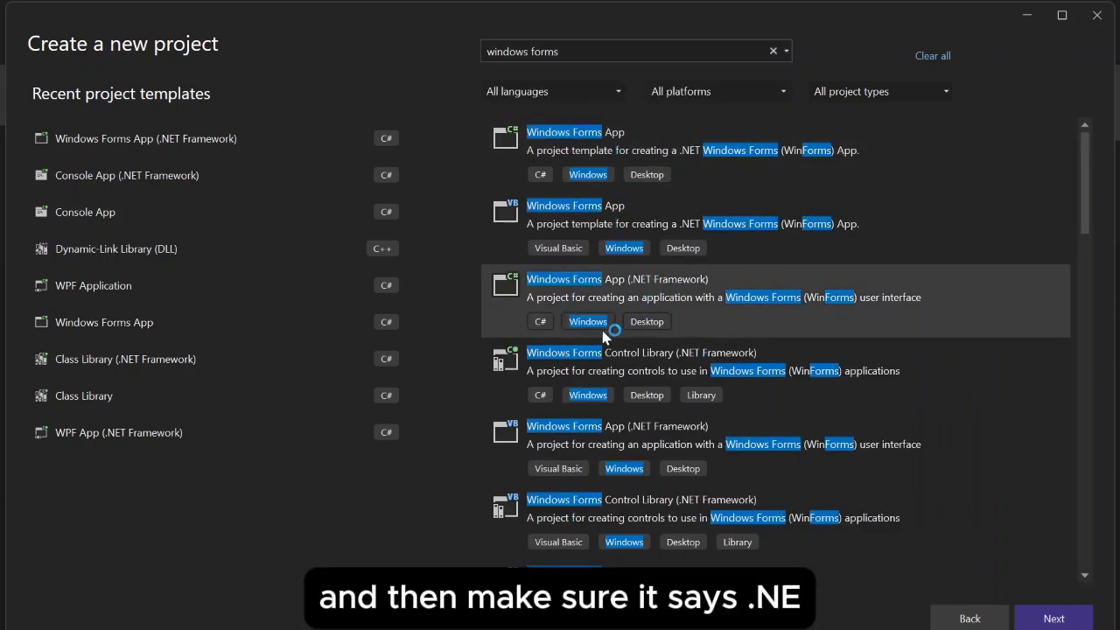
{"action": "mouse_move", "coordinate": [656, 306]}
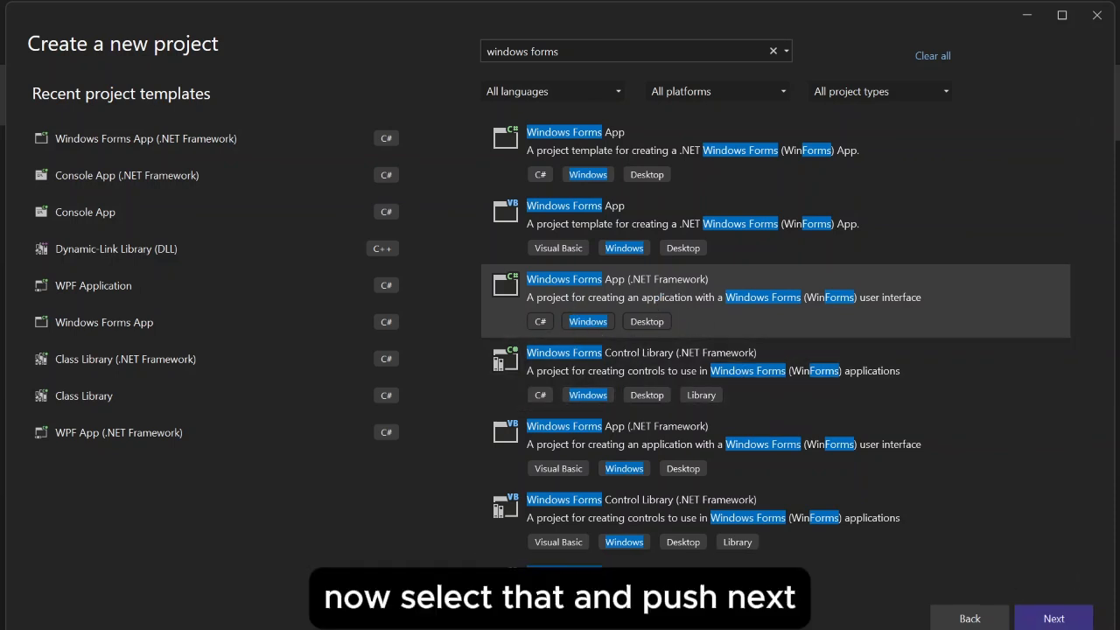
{"action": "left_click", "coordinate": [1053, 617]}
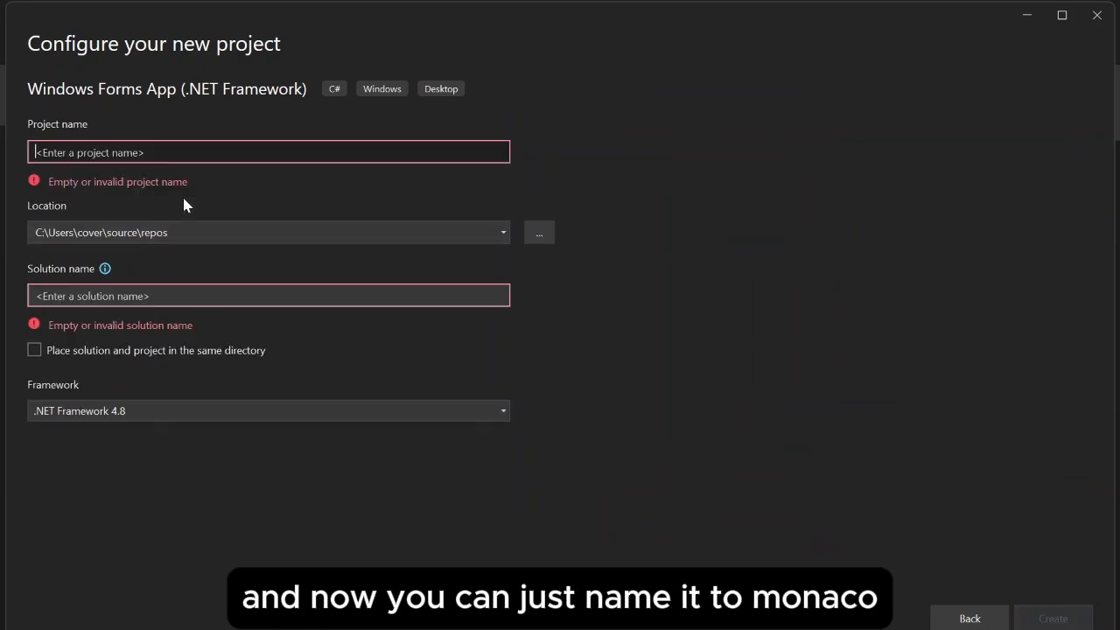
- Name the project 'Tut Monaco + Cloudy' and create it targeting .NET Framework 4.8
{"action": "type", "text": "Tut Monaco +"}
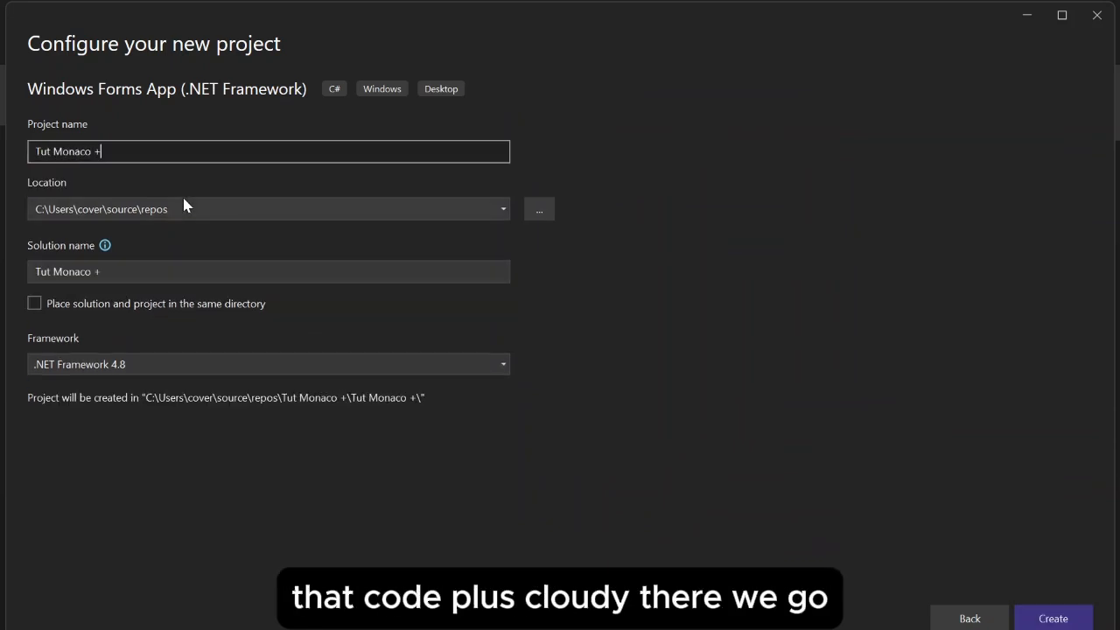
{"action": "type", "text": "Cloudy"}
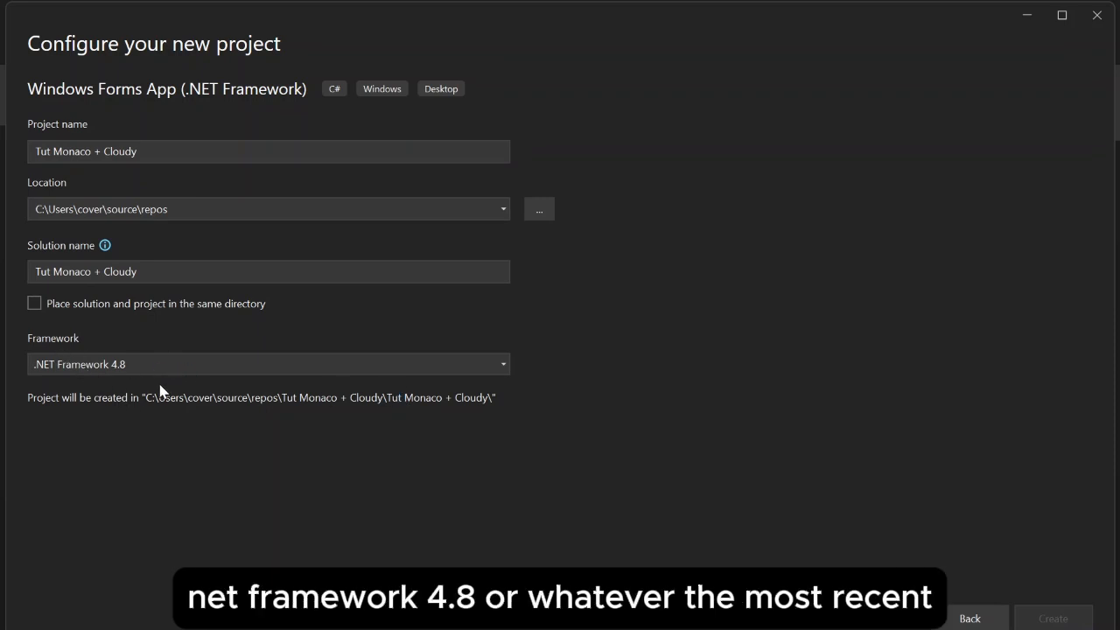
{"action": "left_click", "coordinate": [1052, 617]}
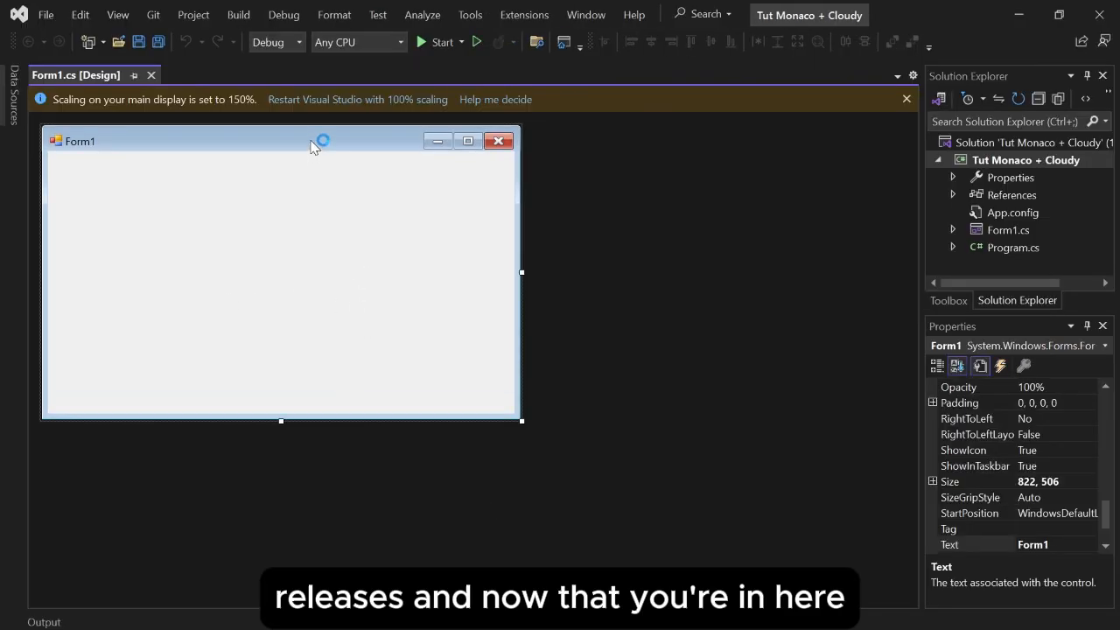
- Reach the Tools menu's NuGet Package Manager for the whole solution
{"action": "left_click", "coordinate": [907, 98]}
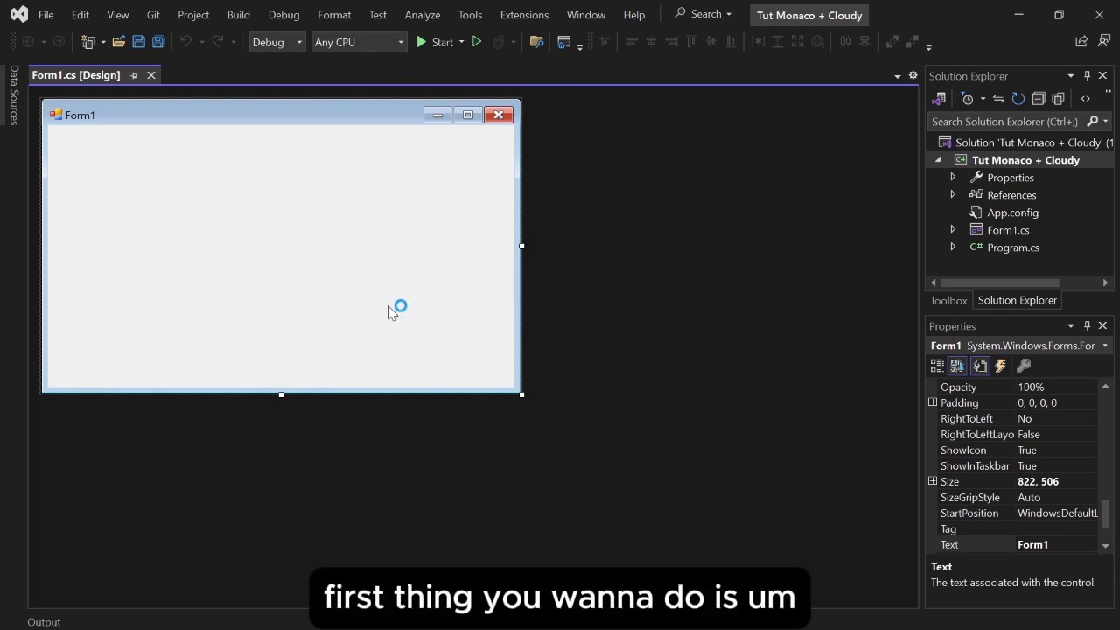
{"action": "mouse_move", "coordinate": [424, 266]}
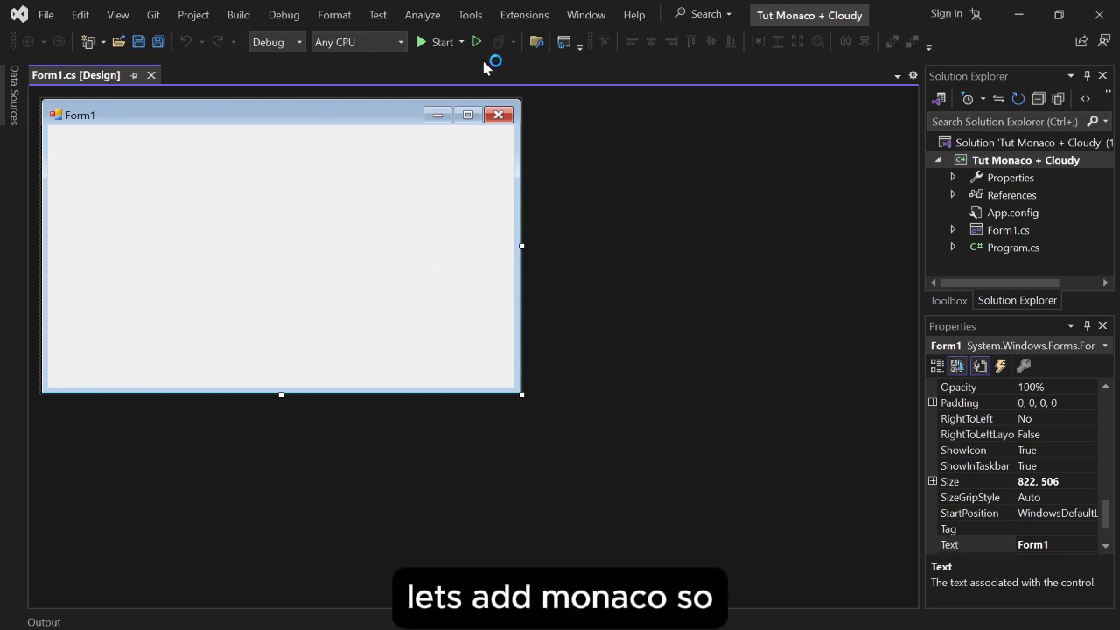
{"action": "mouse_move", "coordinate": [553, 143]}
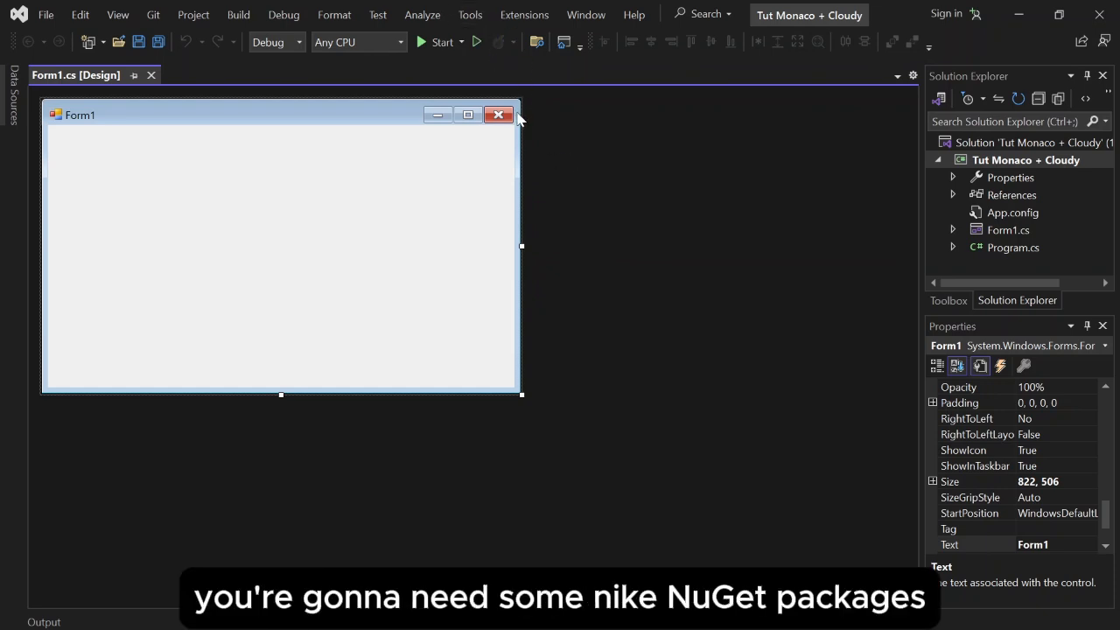
{"action": "left_click", "coordinate": [470, 15]}
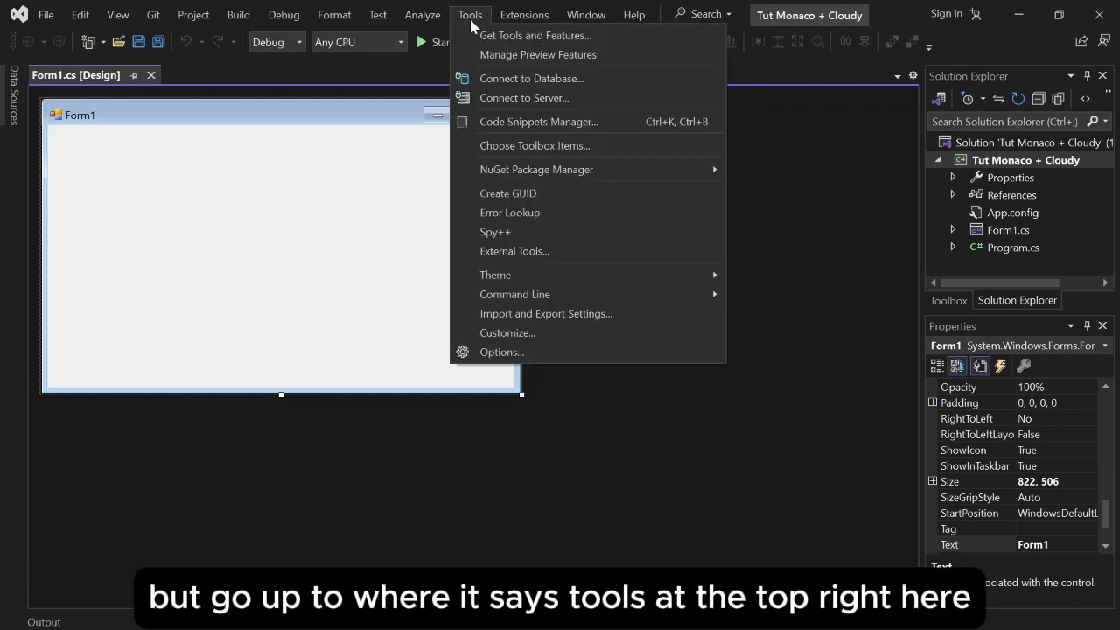
{"action": "left_click", "coordinate": [470, 14]}
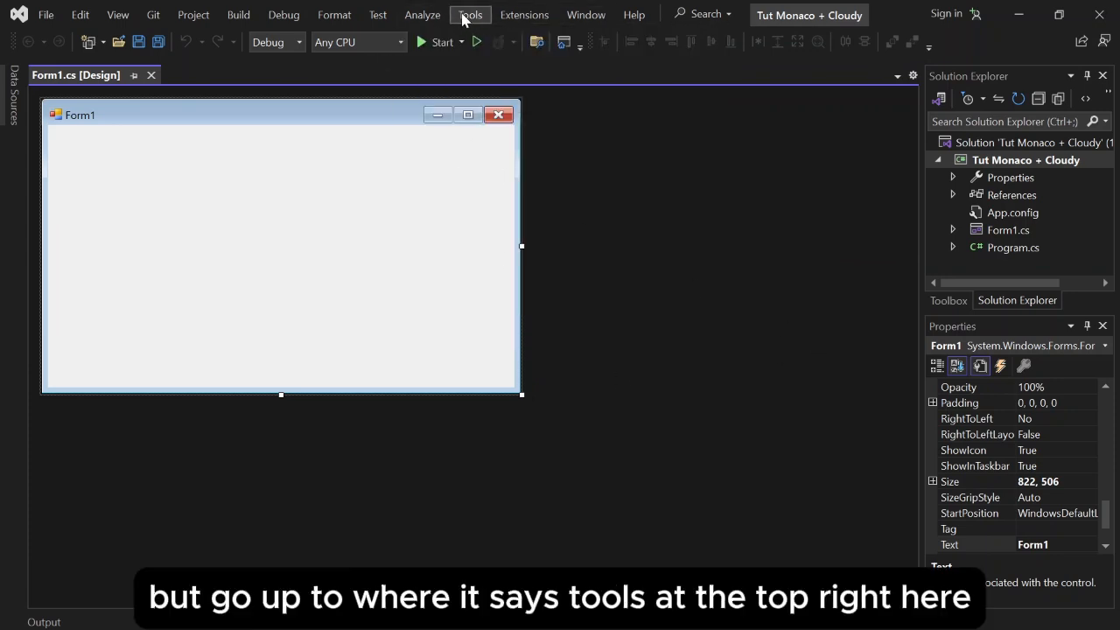
{"action": "left_click", "coordinate": [470, 15]}
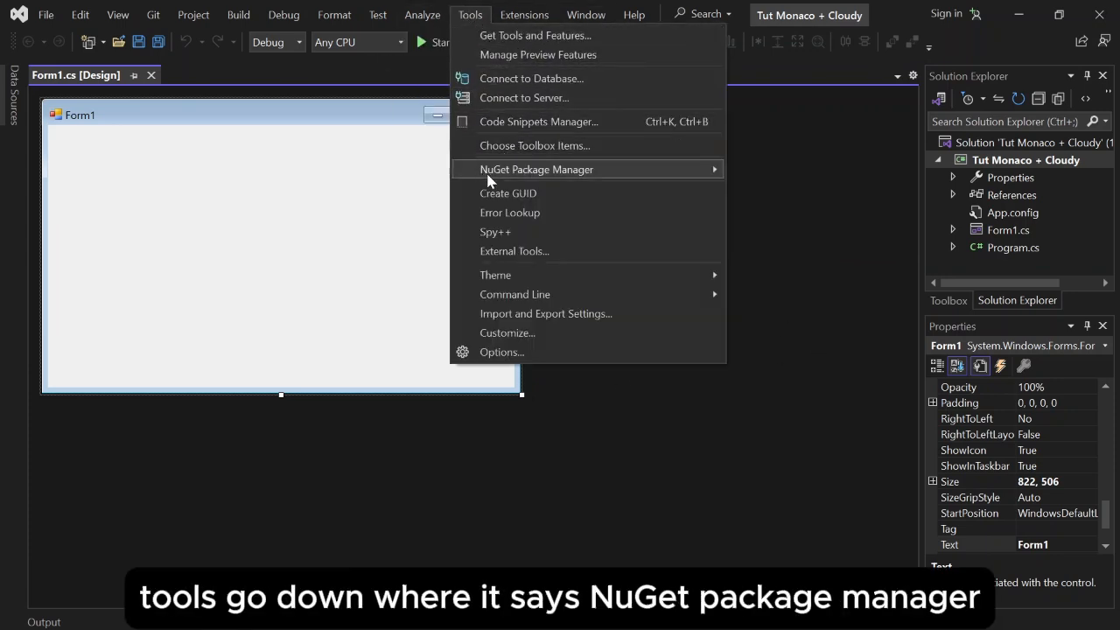
{"action": "mouse_move", "coordinate": [536, 169]}
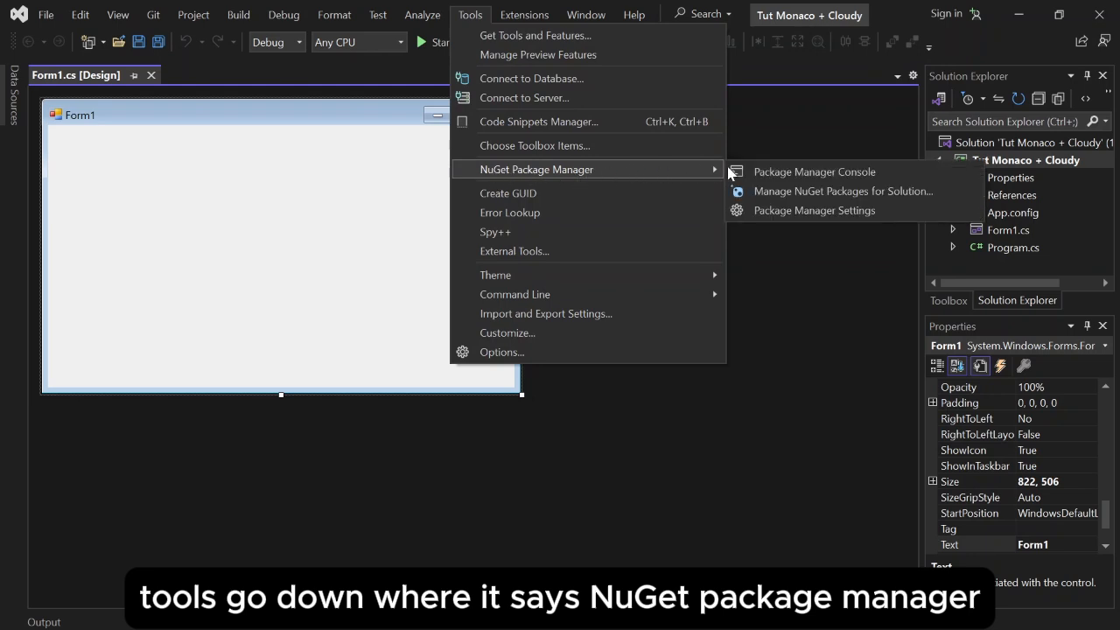
{"action": "mouse_move", "coordinate": [841, 191]}
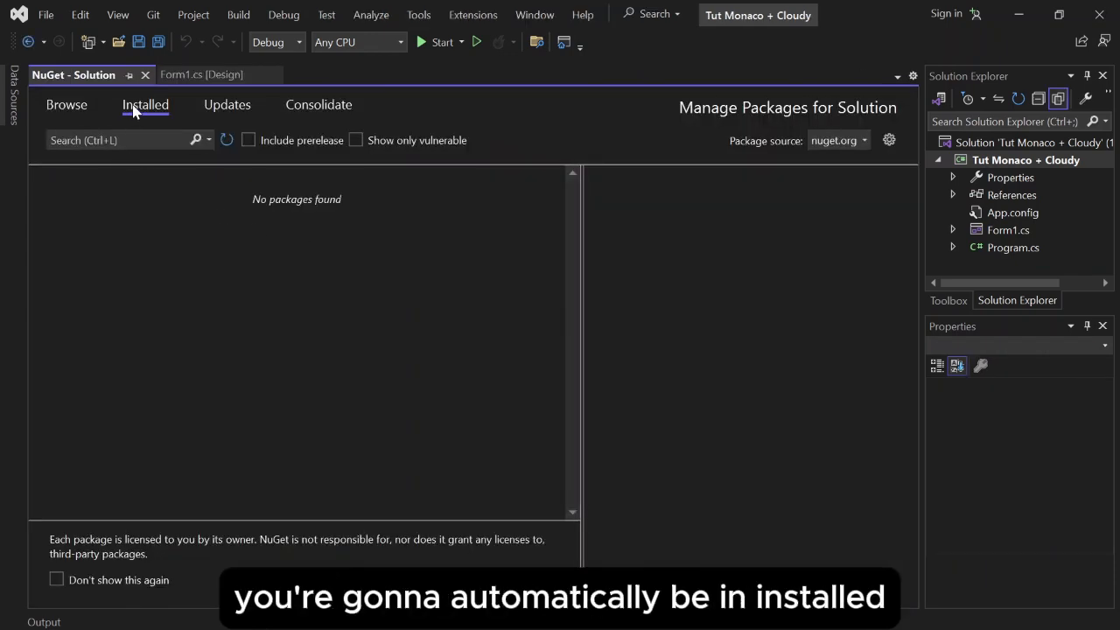
- Install the Microsoft.Web.WebView2 package into Tut Monaco + Cloudy from the Browse list
{"action": "left_click", "coordinate": [66, 104]}
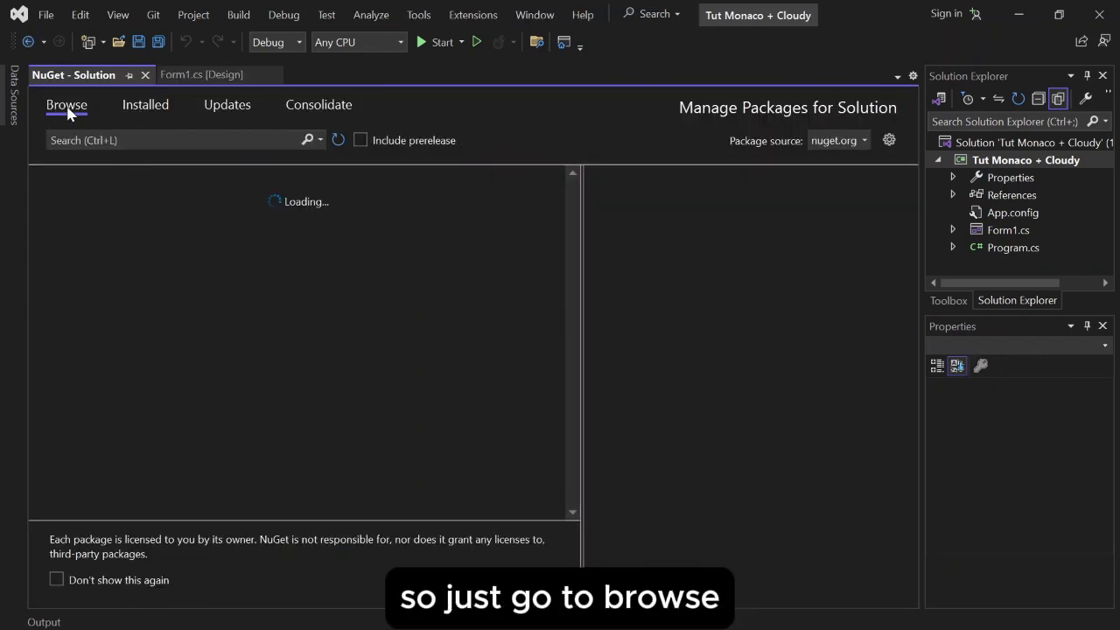
{"action": "left_click", "coordinate": [175, 140]}
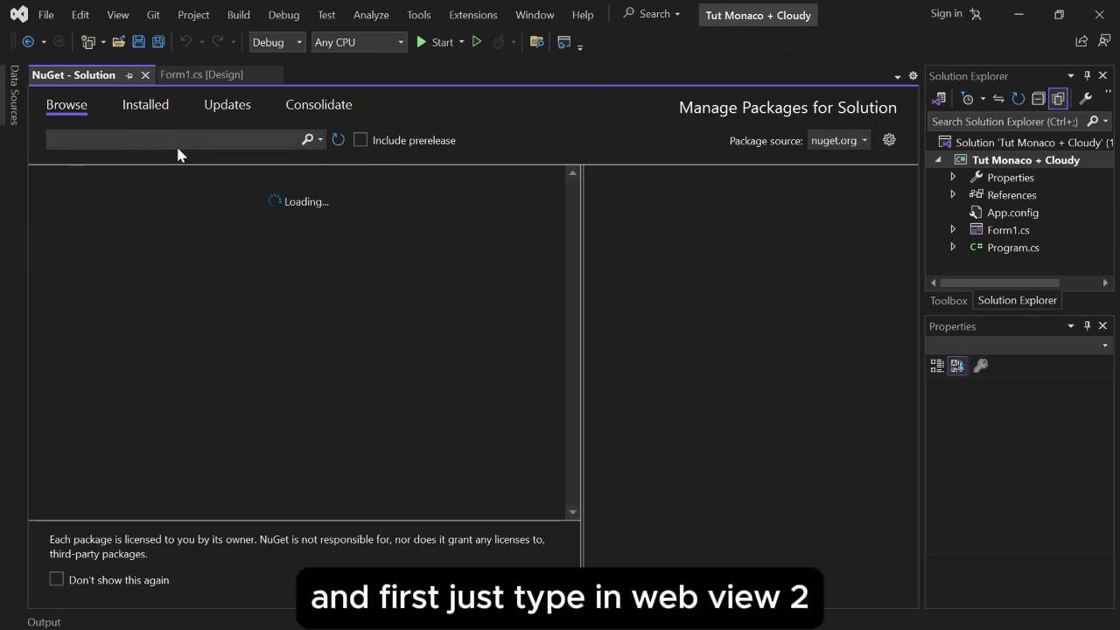
{"action": "type", "text": "Web view 2"}
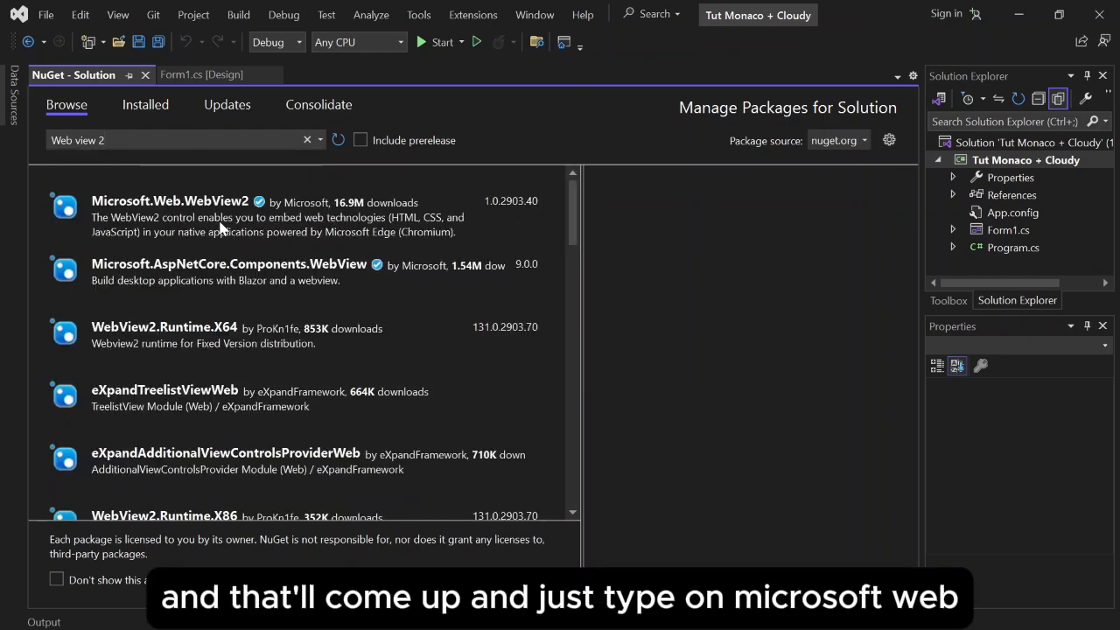
{"action": "left_click", "coordinate": [170, 216]}
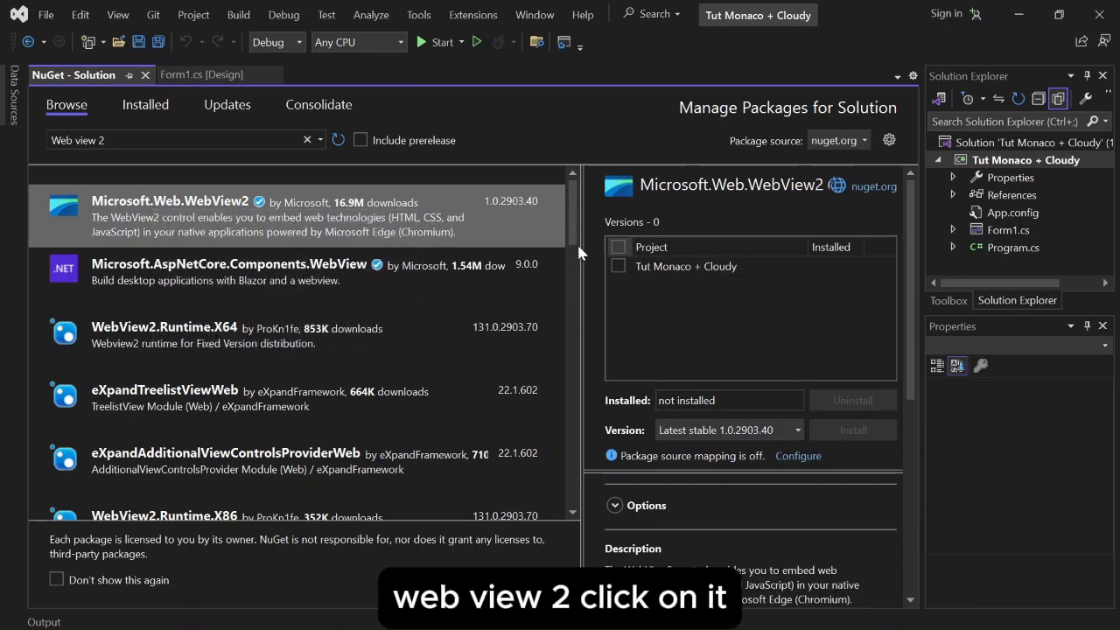
{"action": "left_click", "coordinate": [619, 247]}
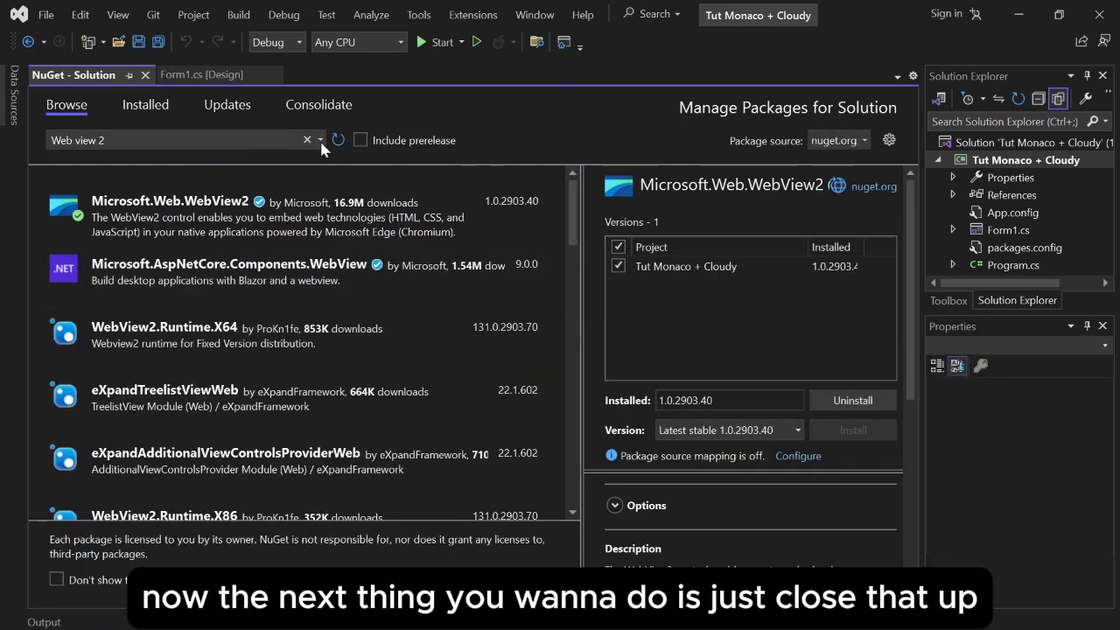
- Select the Newtonsoft.Json 13.0.3 package for installation
{"action": "left_click", "coordinate": [307, 139]}
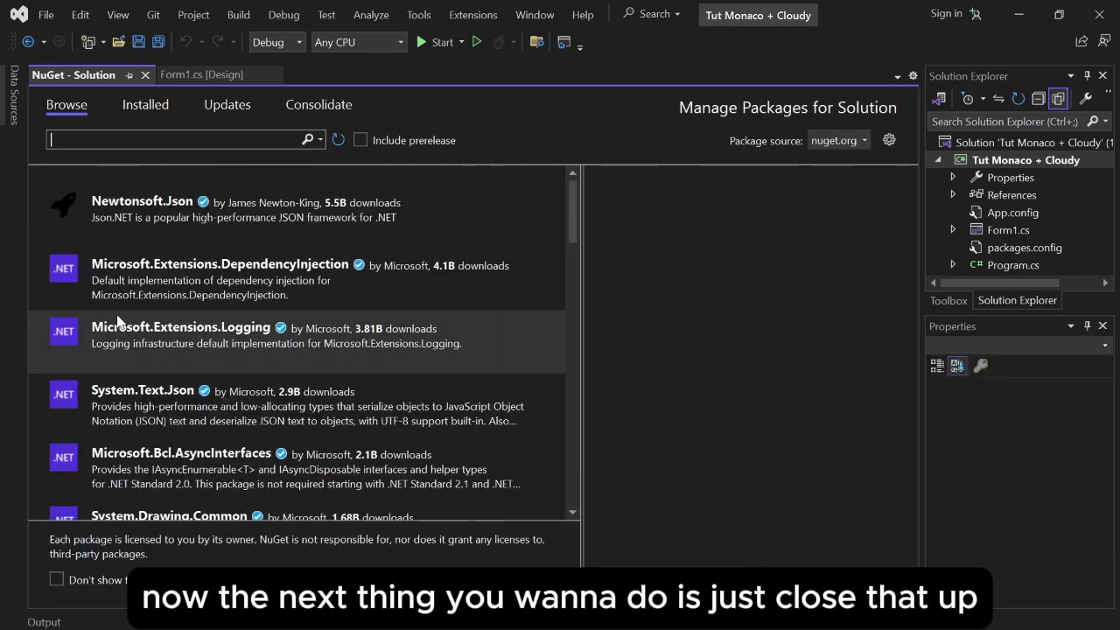
{"action": "left_click", "coordinate": [141, 208]}
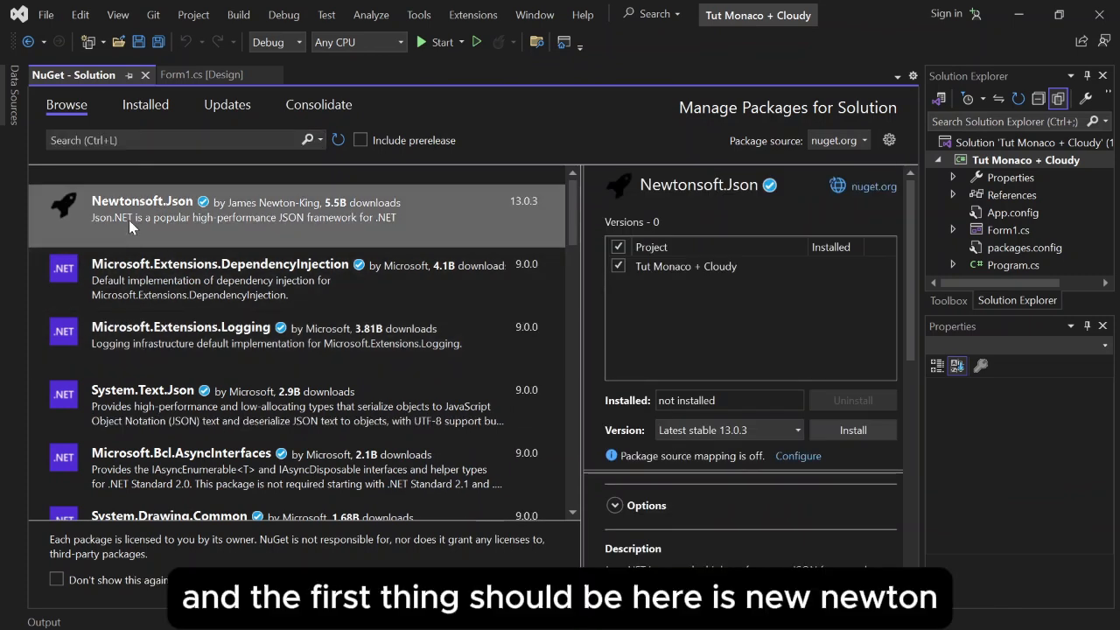
{"action": "mouse_move", "coordinate": [139, 228]}
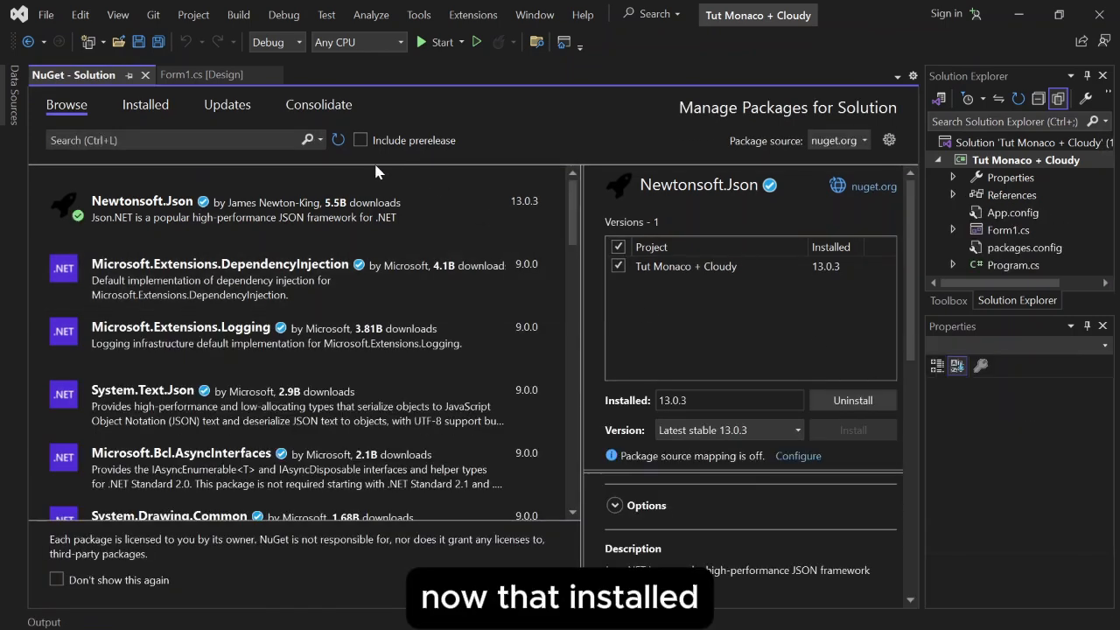
- Find 'cef sharp' and install CefSharp.Common 131.2.70 into the project
{"action": "left_click", "coordinate": [162, 140]}
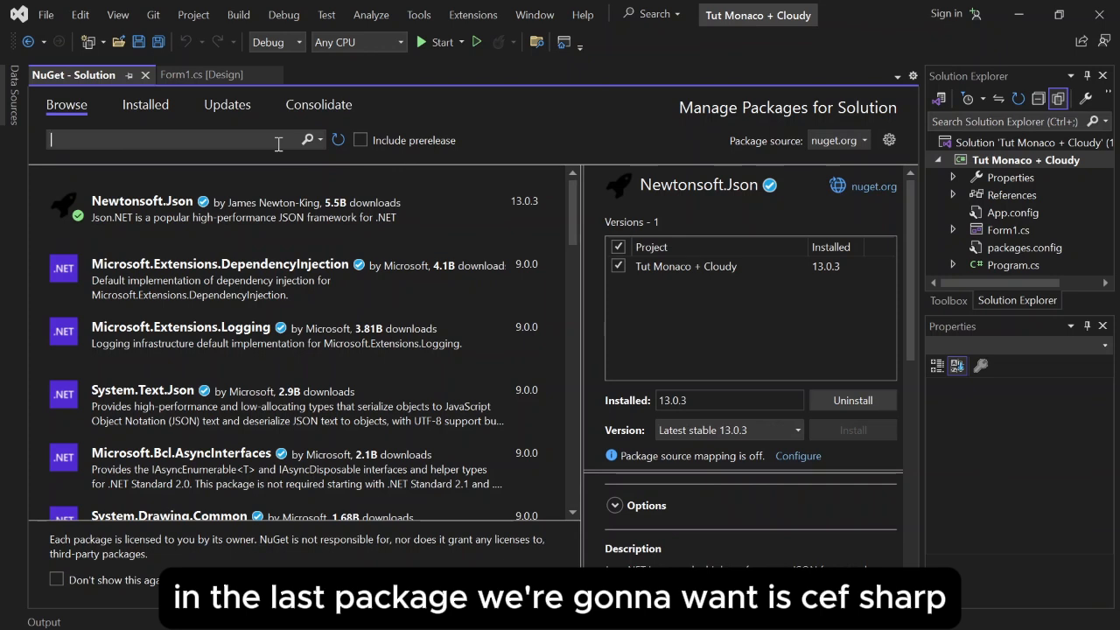
{"action": "type", "text": "cef sharp"}
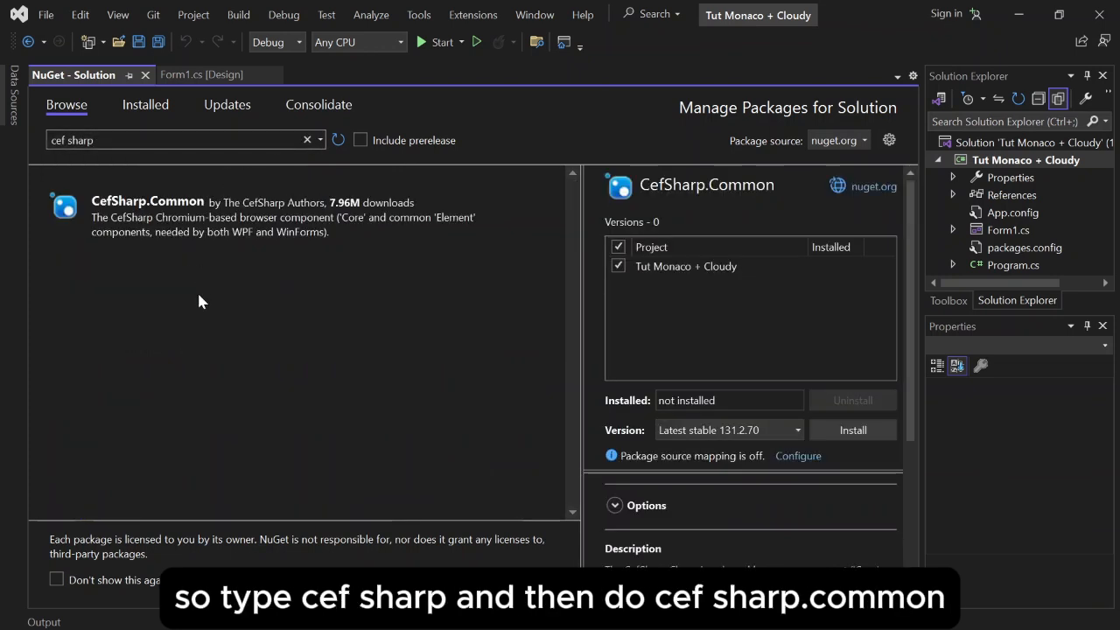
{"action": "left_click", "coordinate": [147, 217]}
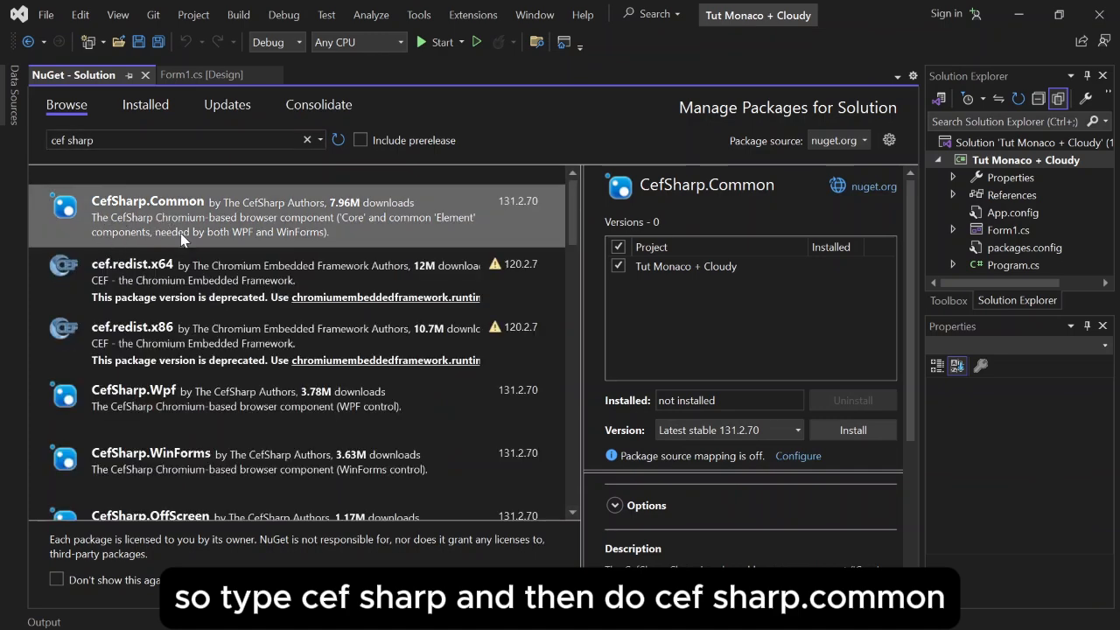
{"action": "left_click", "coordinate": [851, 430]}
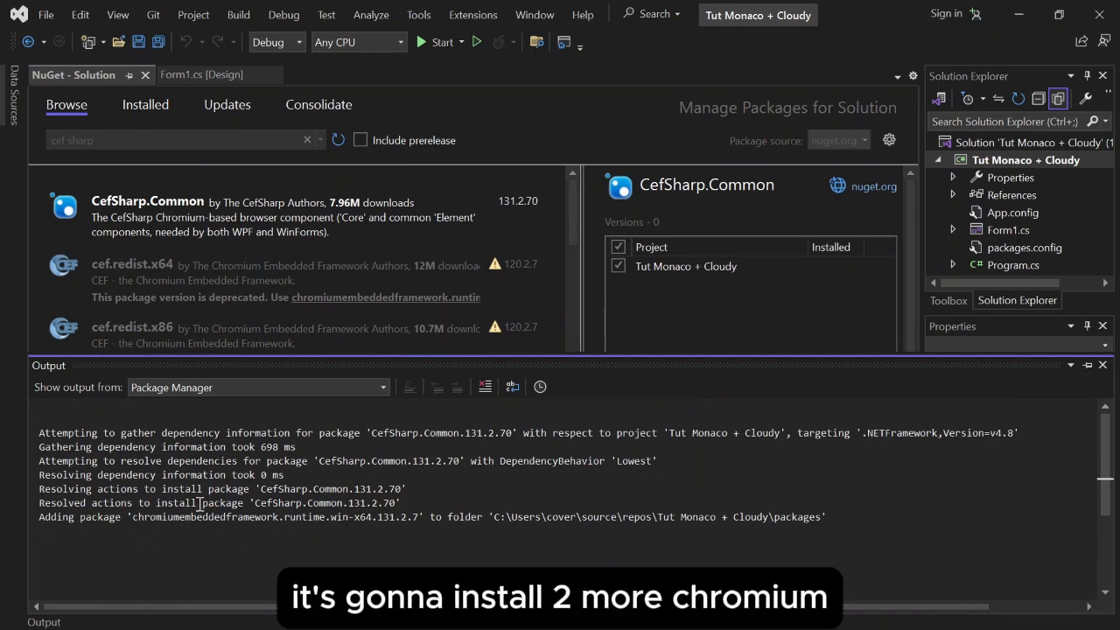
{"action": "mouse_move", "coordinate": [950, 405]}
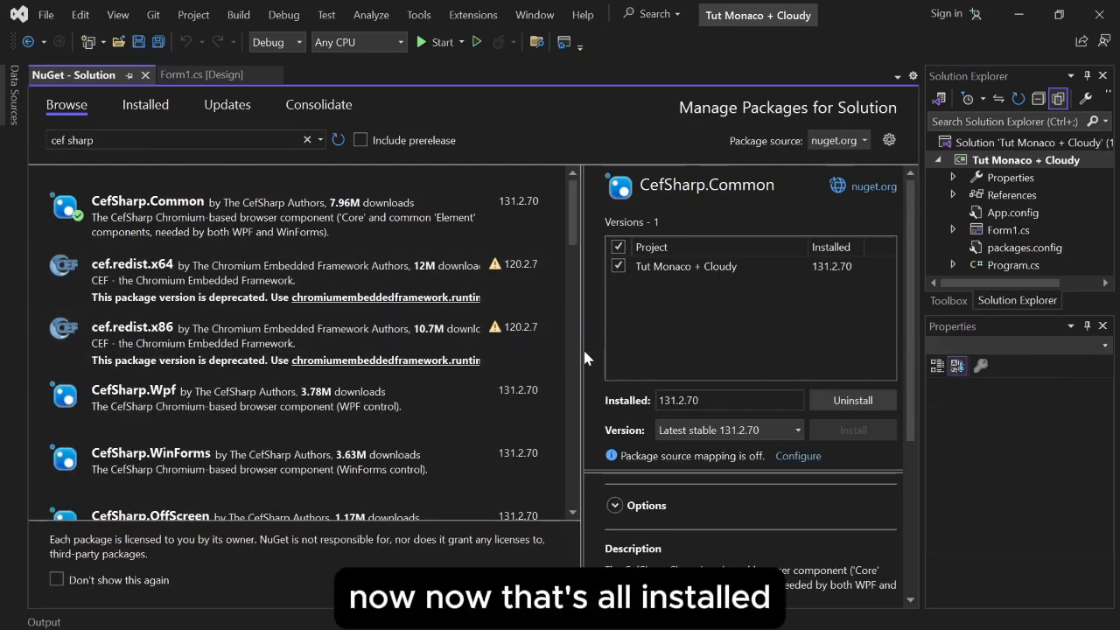
- Add 'using Newtonsoft.Json;' below the imports in Form1.cs
{"action": "left_click", "coordinate": [199, 74]}
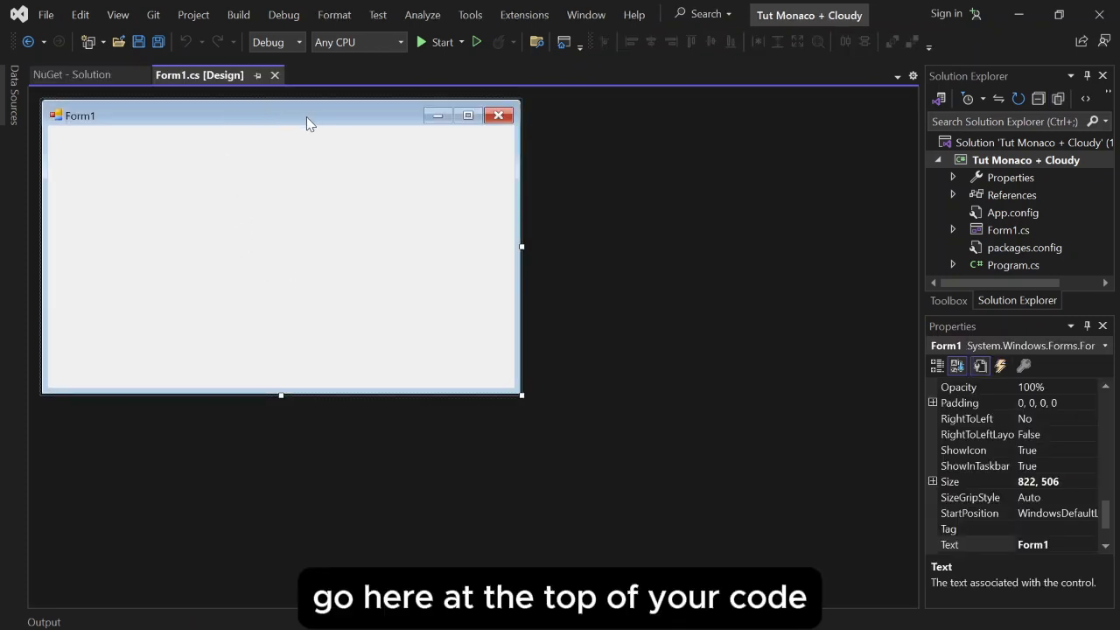
{"action": "left_click", "coordinate": [306, 116]}
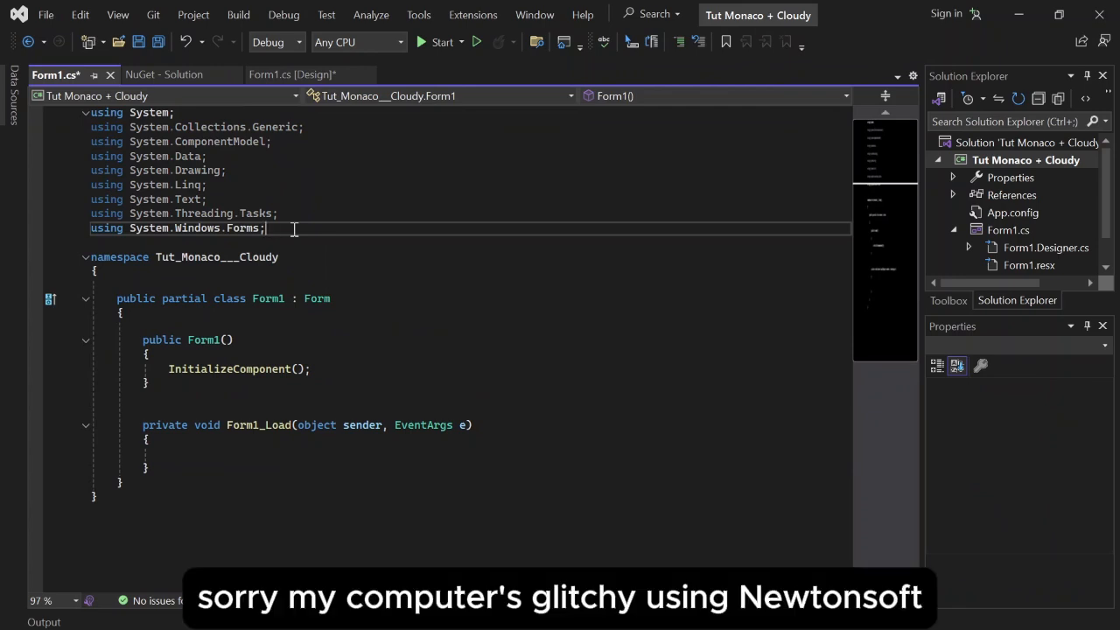
{"action": "type", "text": "using"}
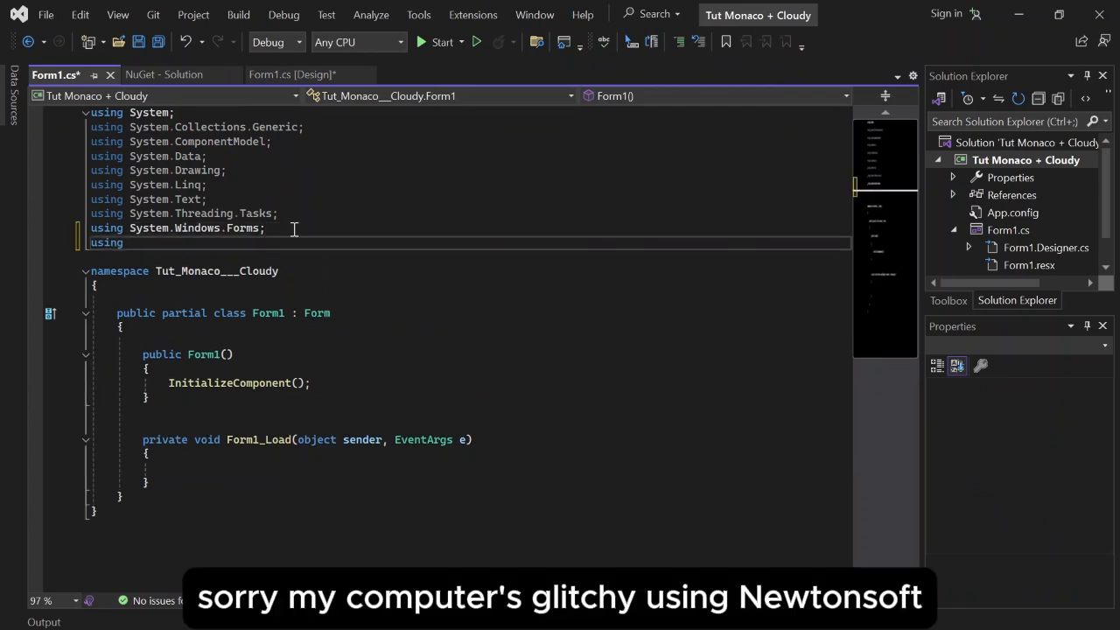
{"action": "type", "text": "News"}
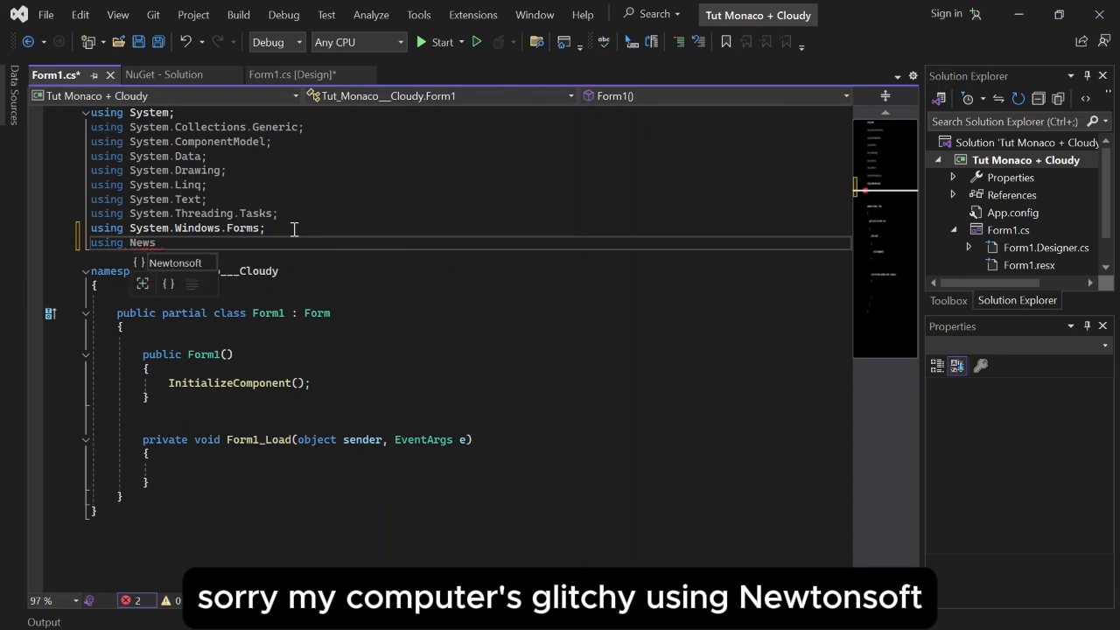
{"action": "type", "text": "tonsoft."}
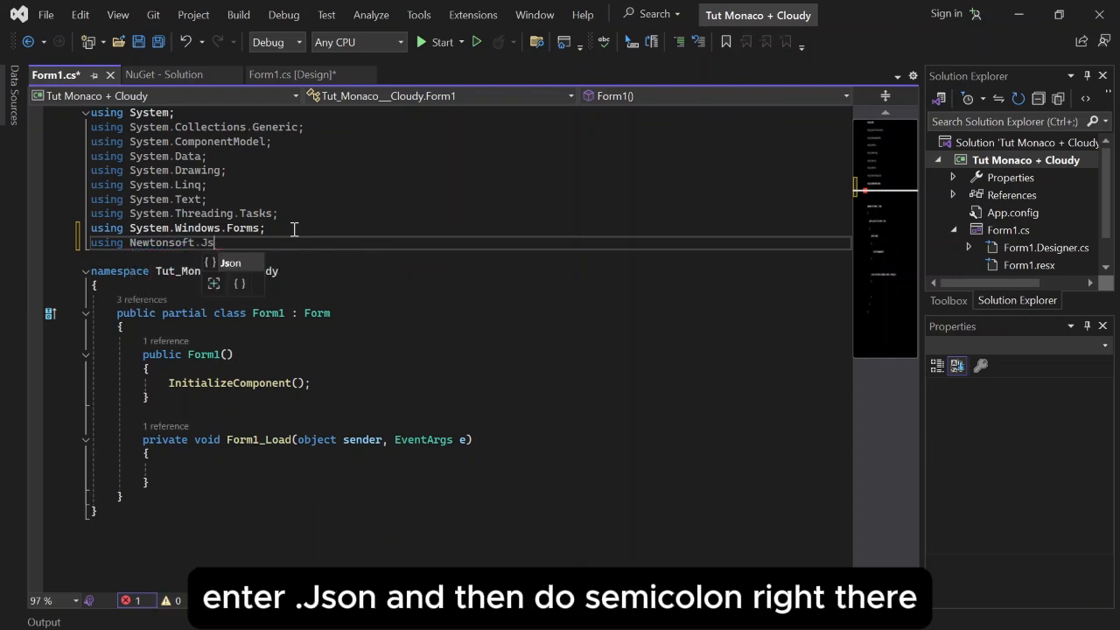
{"action": "type", "text": "Json;"}
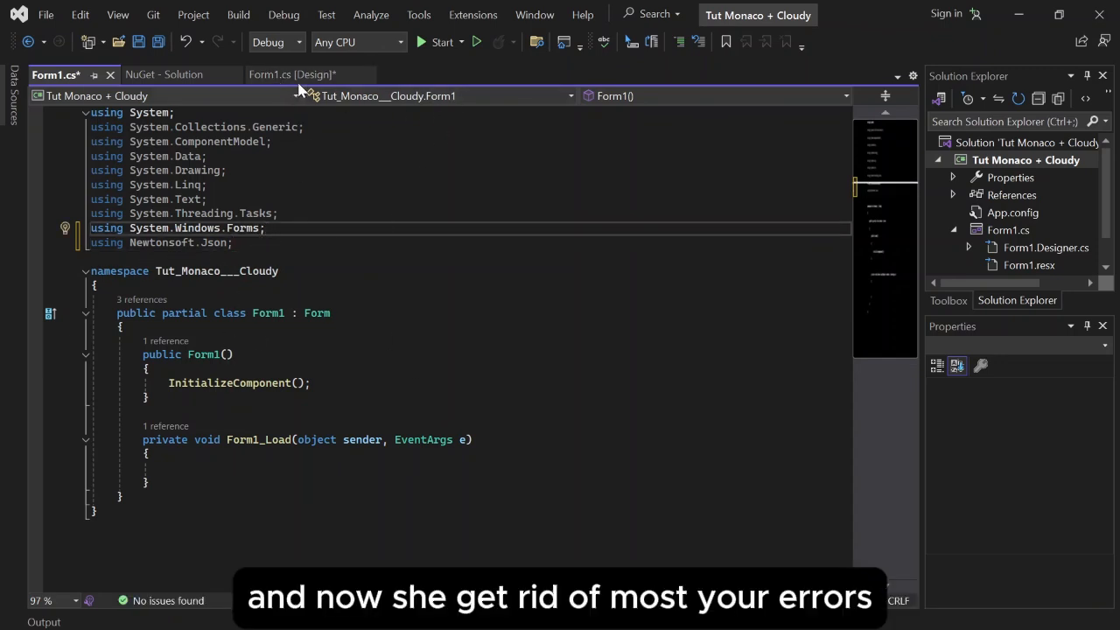
- Place a WebView2 from the Toolbox onto Form1 and enlarge it to cover most of the form
{"action": "left_click", "coordinate": [293, 75]}
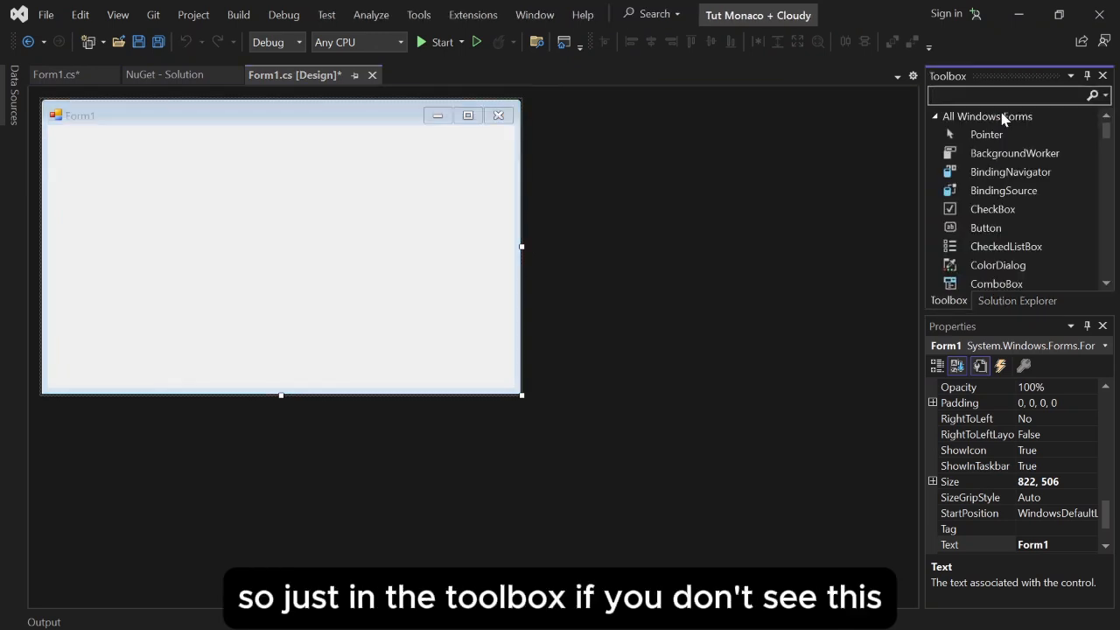
{"action": "mouse_move", "coordinate": [175, 35]}
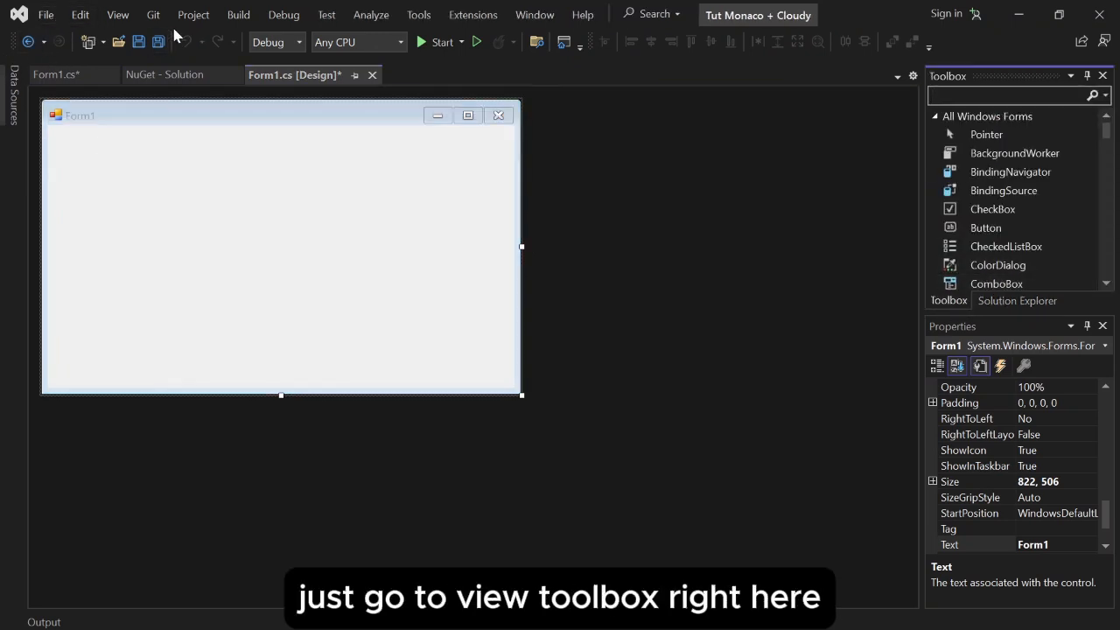
{"action": "left_click", "coordinate": [117, 15]}
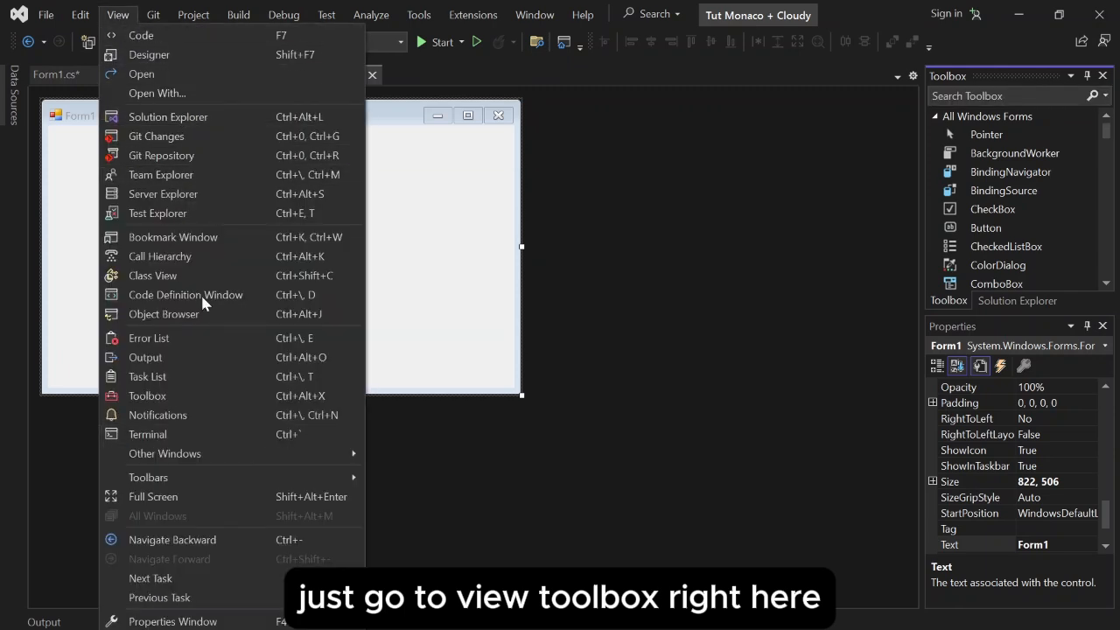
{"action": "mouse_move", "coordinate": [184, 414]}
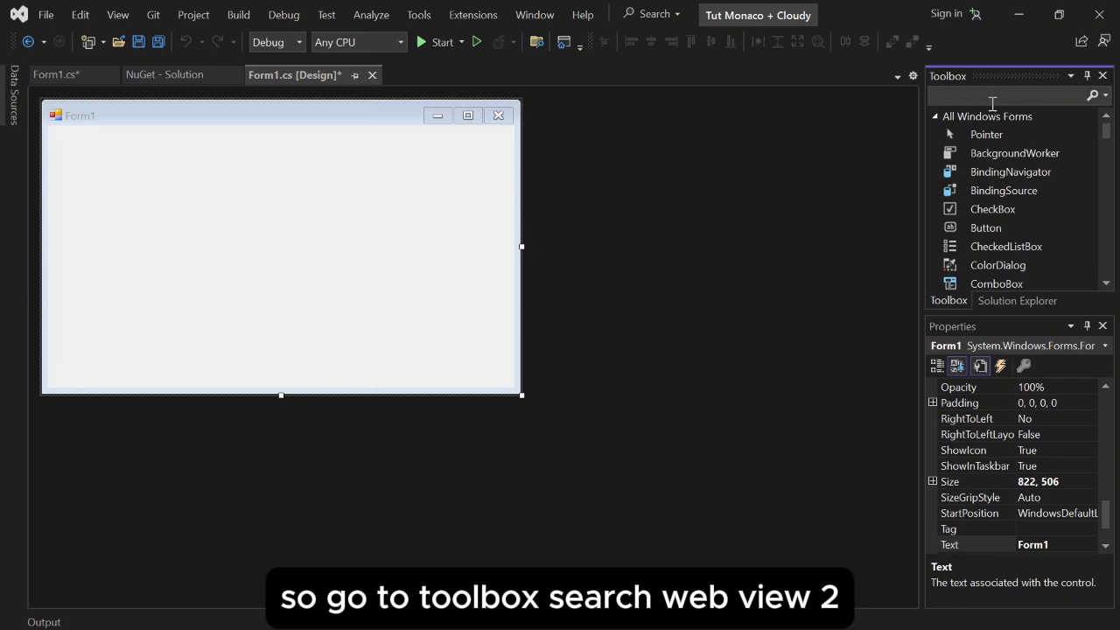
{"action": "type", "text": "web view"}
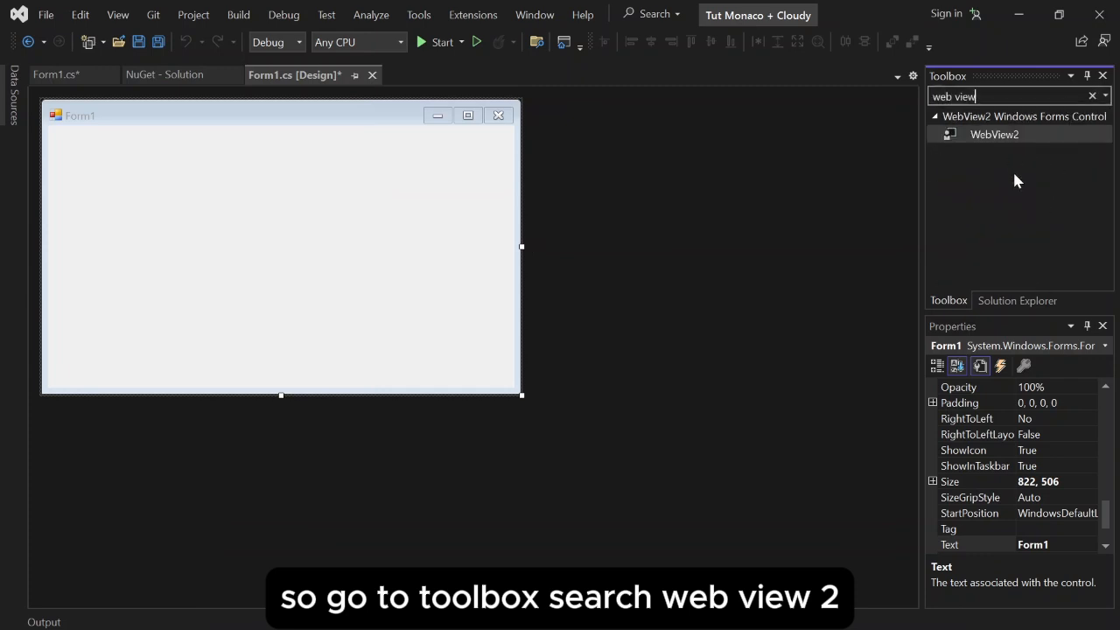
{"action": "mouse_move", "coordinate": [993, 134]}
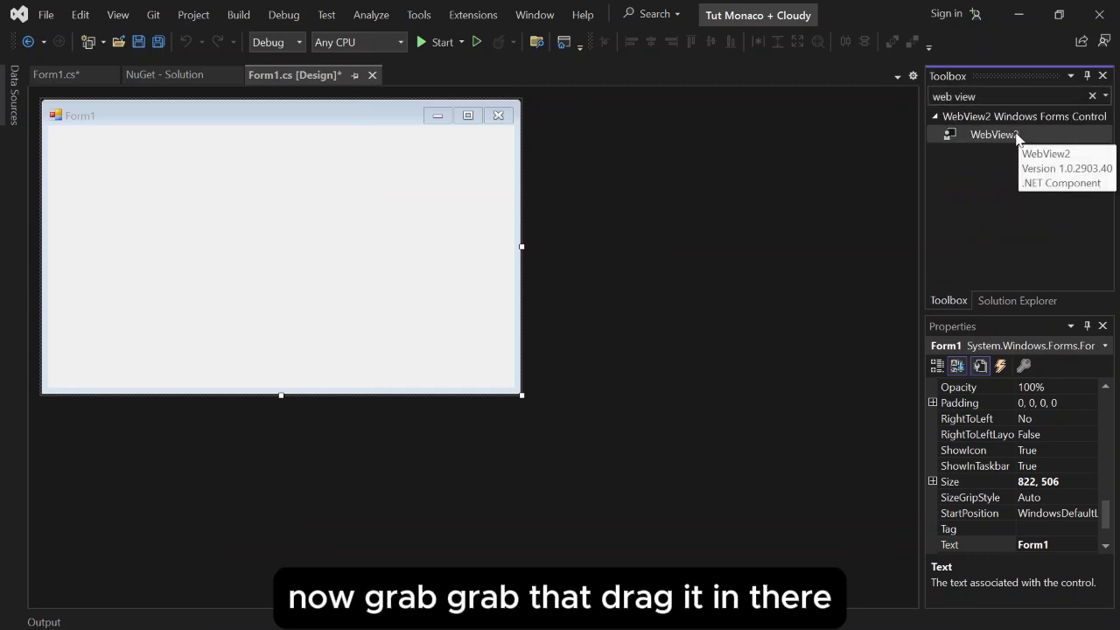
{"action": "left_click_drag", "start_coordinate": [994, 133], "coordinate": [128, 187]}
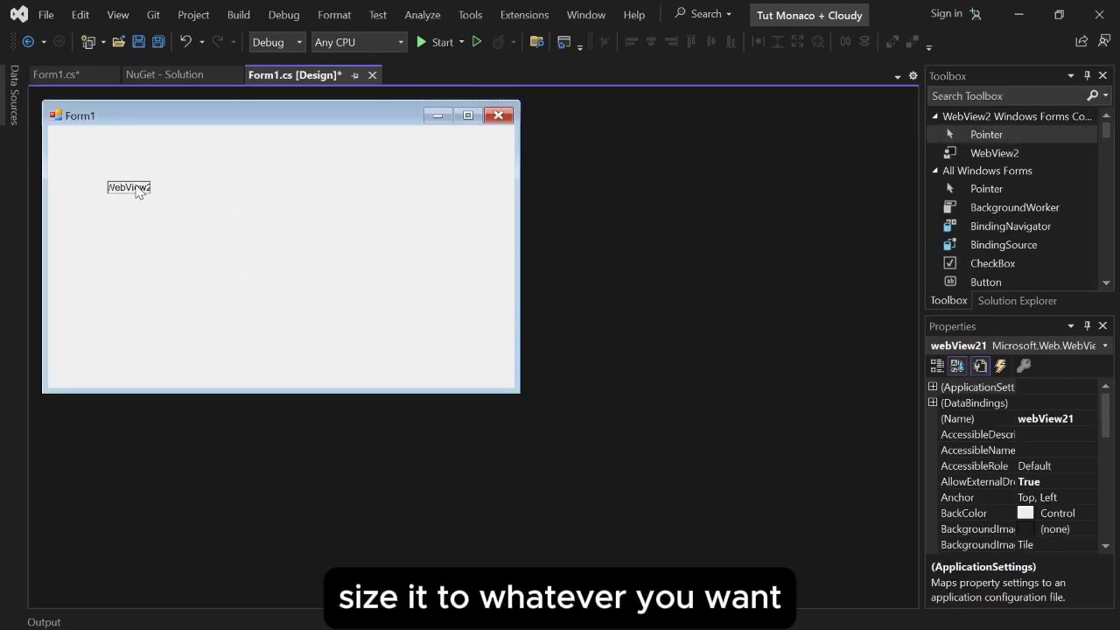
{"action": "left_click_drag", "start_coordinate": [138, 187], "coordinate": [502, 357]}
{"action": "type", "text": "Editor"}
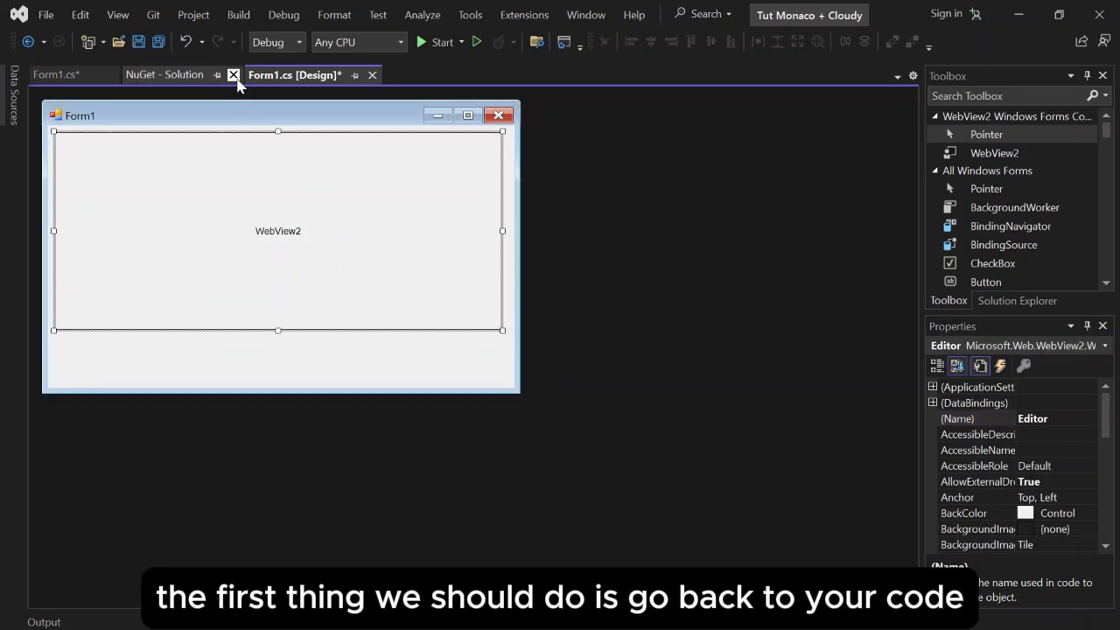
- Paste the InitializeAsync WebView2 code into Form1.cs and add 'using System.IO;'
{"action": "left_click", "coordinate": [56, 75]}
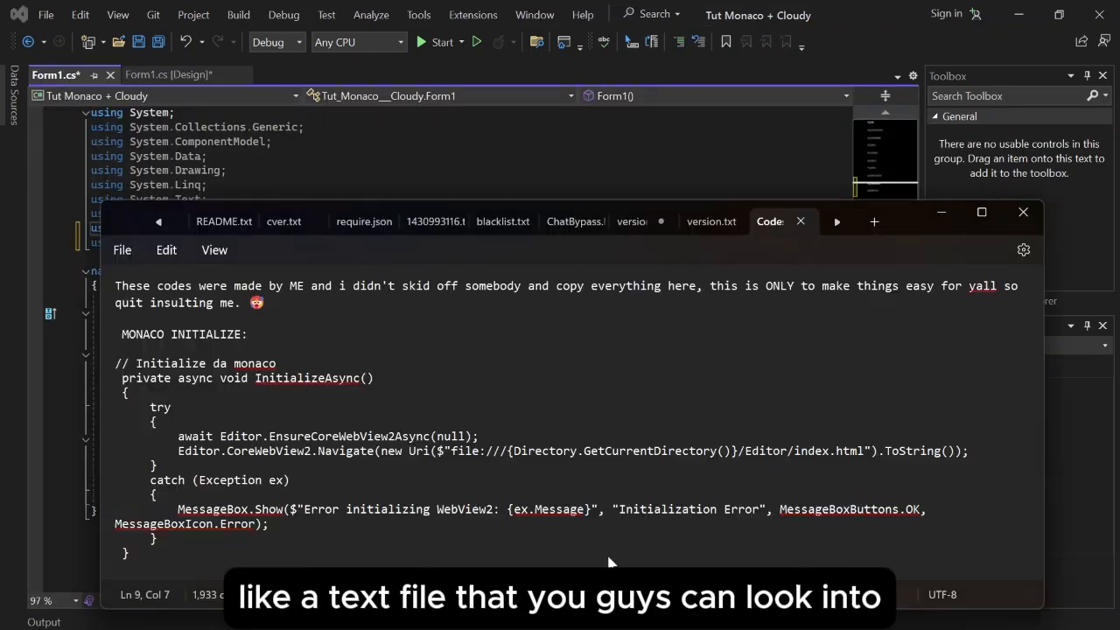
{"action": "scroll", "scroll_direction": "down", "scroll_amount": 3}
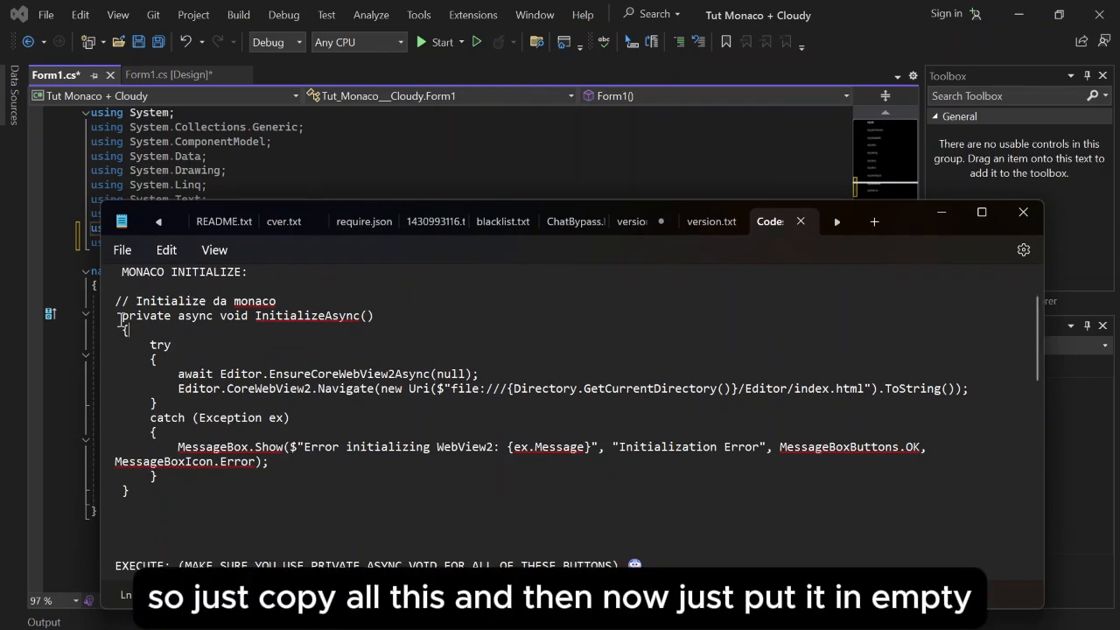
{"action": "left_click_drag", "start_coordinate": [123, 315], "coordinate": [128, 491]}
{"action": "type", "text": "using Sys"}
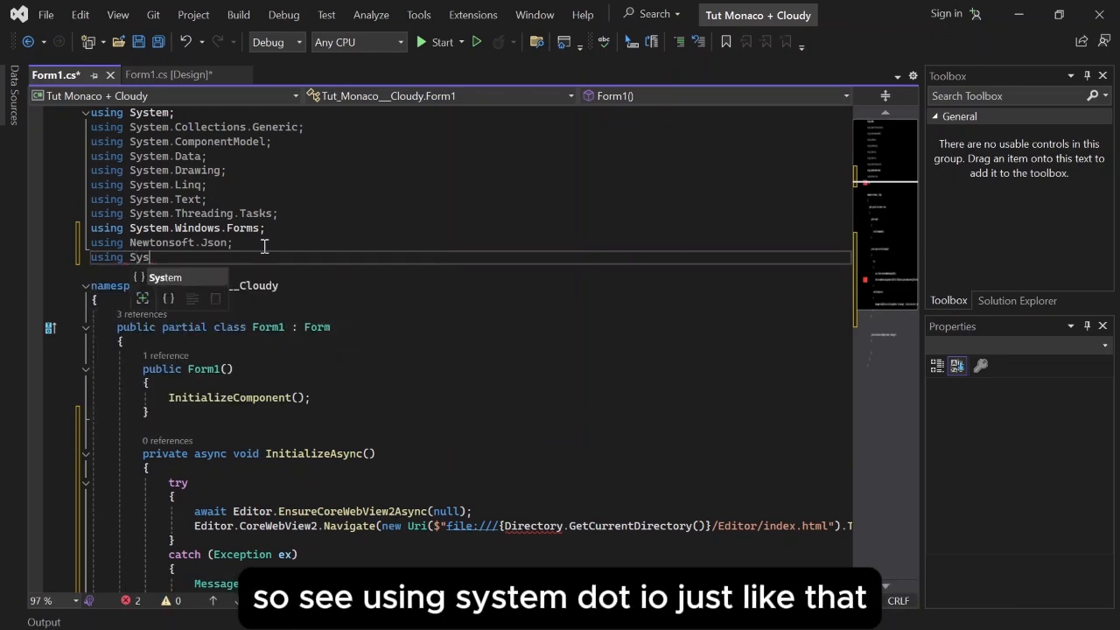
{"action": "type", "text": ".IO"}
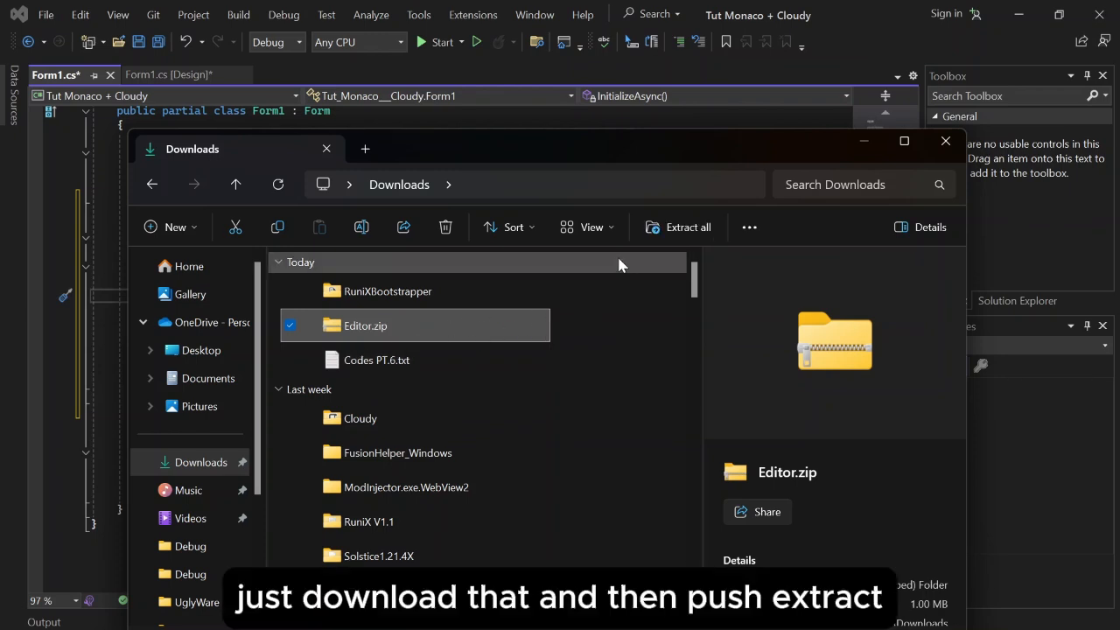
- Extract Editor.zip into Downloads\Editor and copy the extracted folder
{"action": "left_click", "coordinate": [687, 227]}
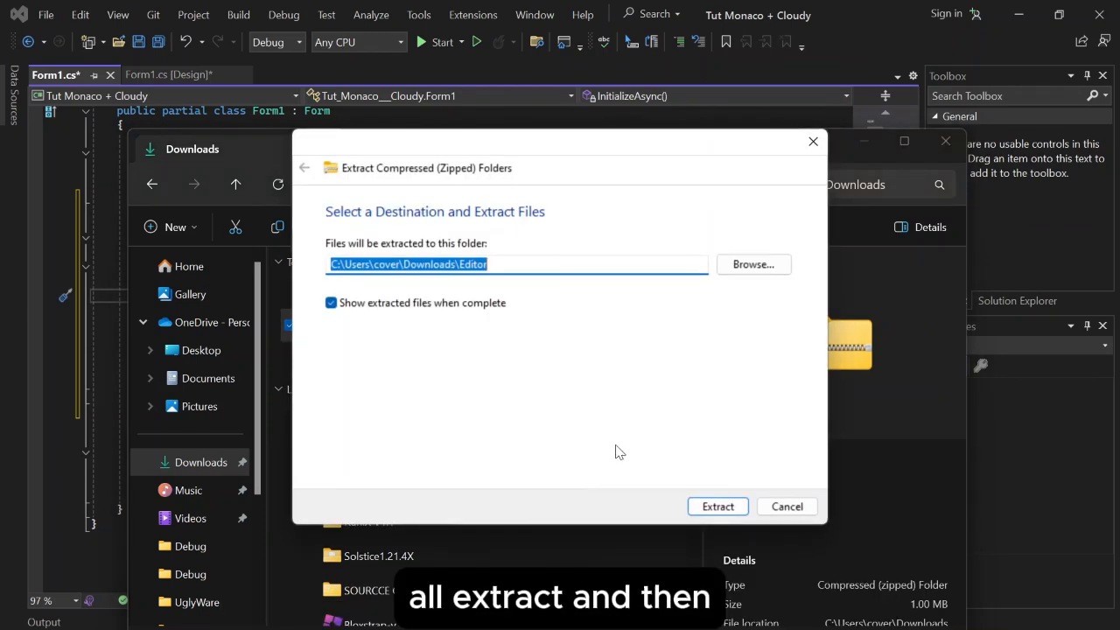
{"action": "left_click", "coordinate": [717, 506]}
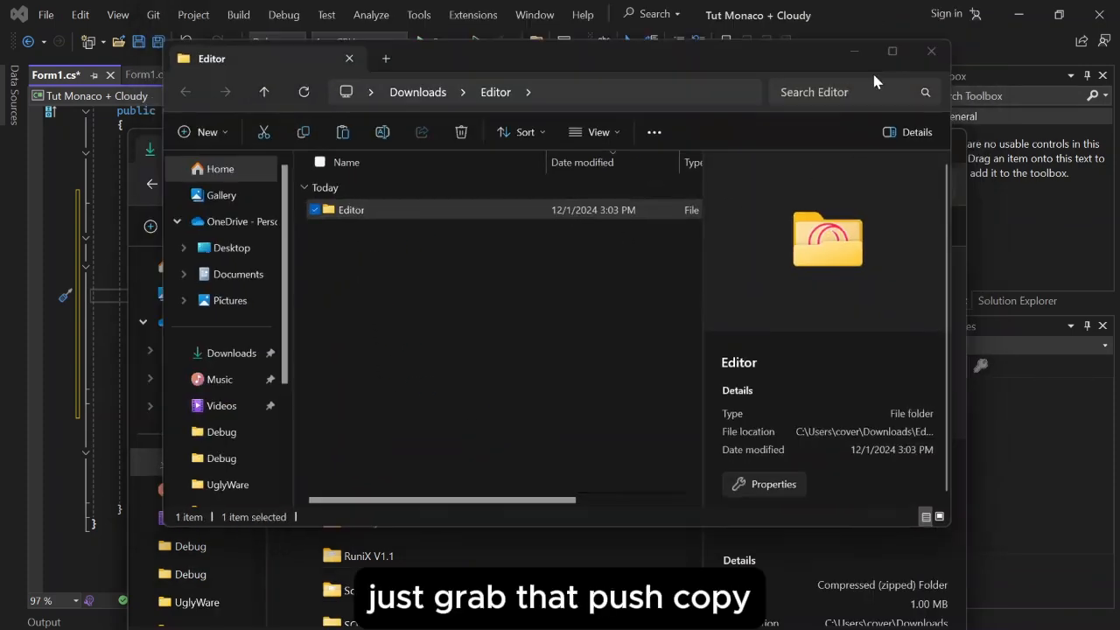
{"action": "left_click", "coordinate": [931, 51]}
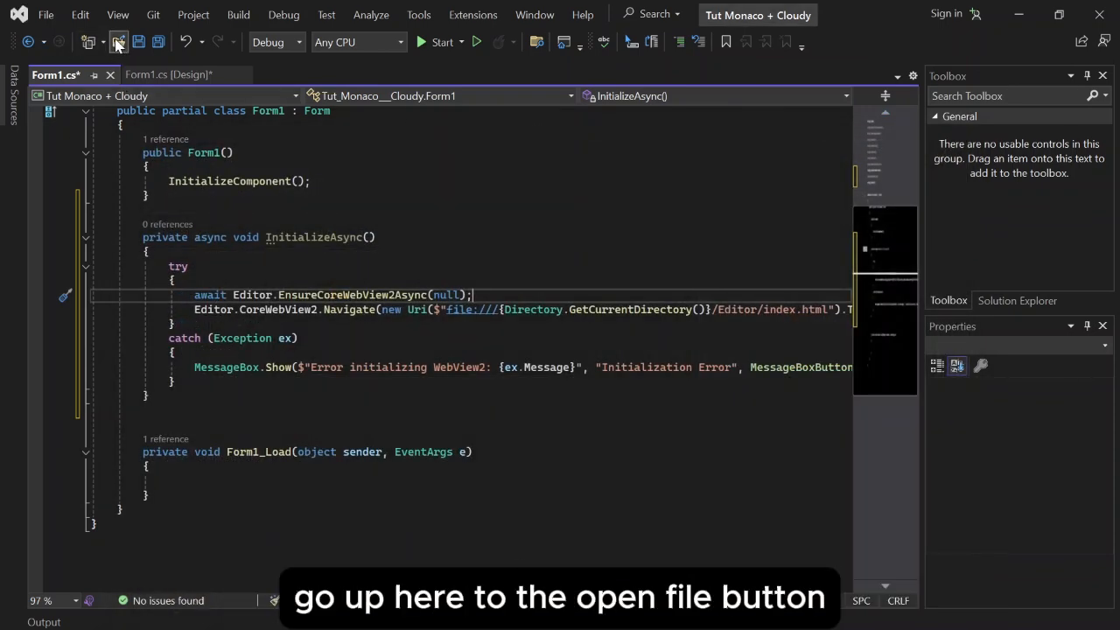
- Paste the Editor folder into bin\Debug and cancel the file dialog
{"action": "left_click", "coordinate": [118, 42]}
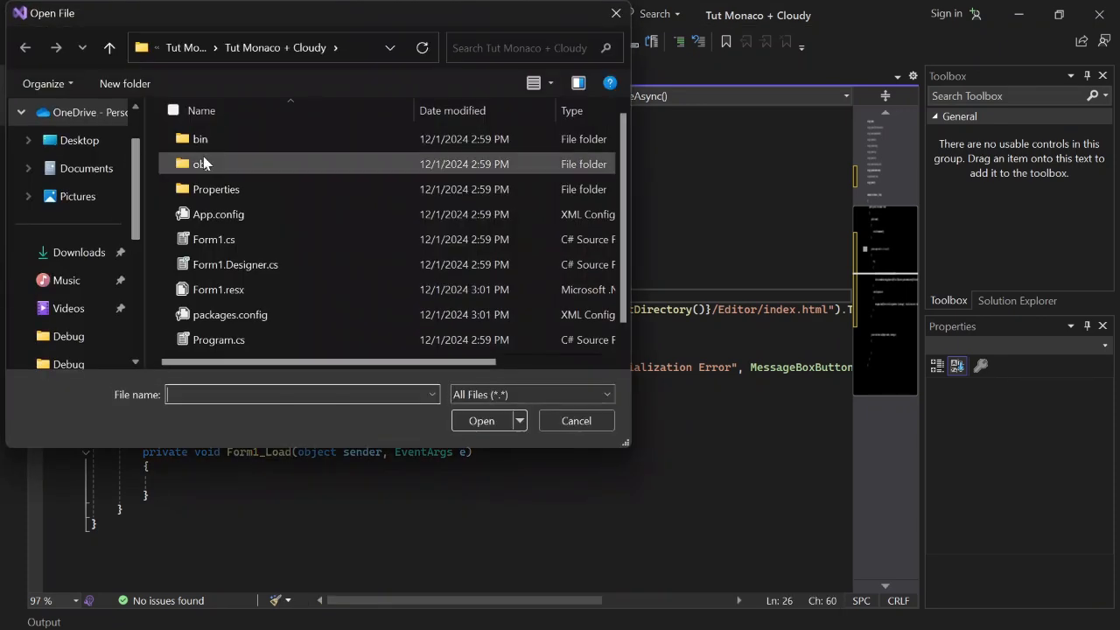
{"action": "double_click", "coordinate": [200, 138]}
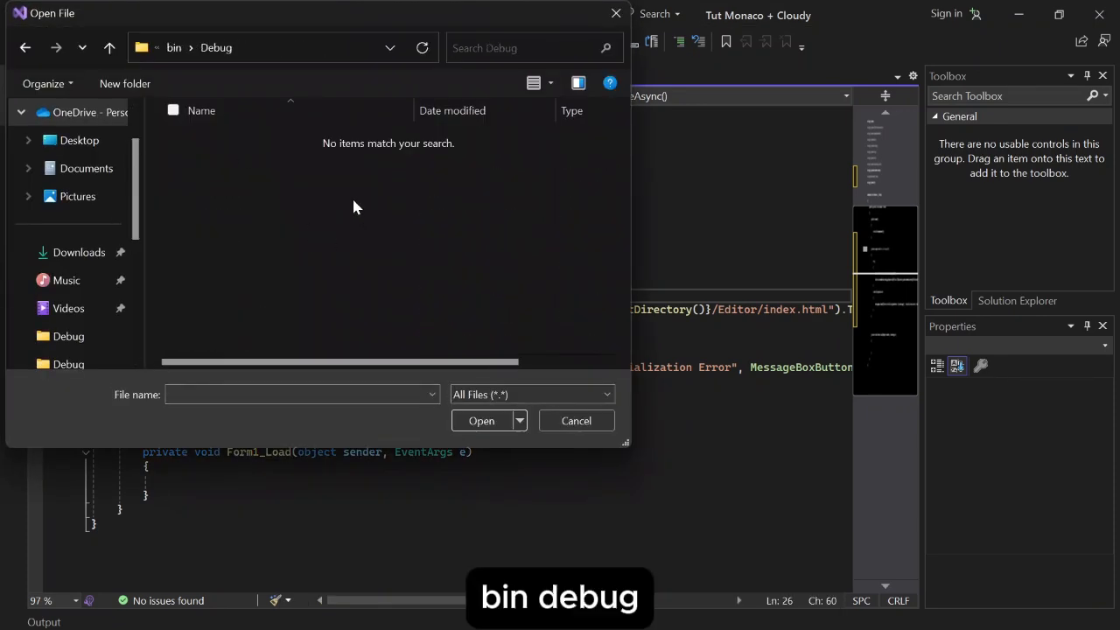
{"action": "right_click", "coordinate": [356, 206]}
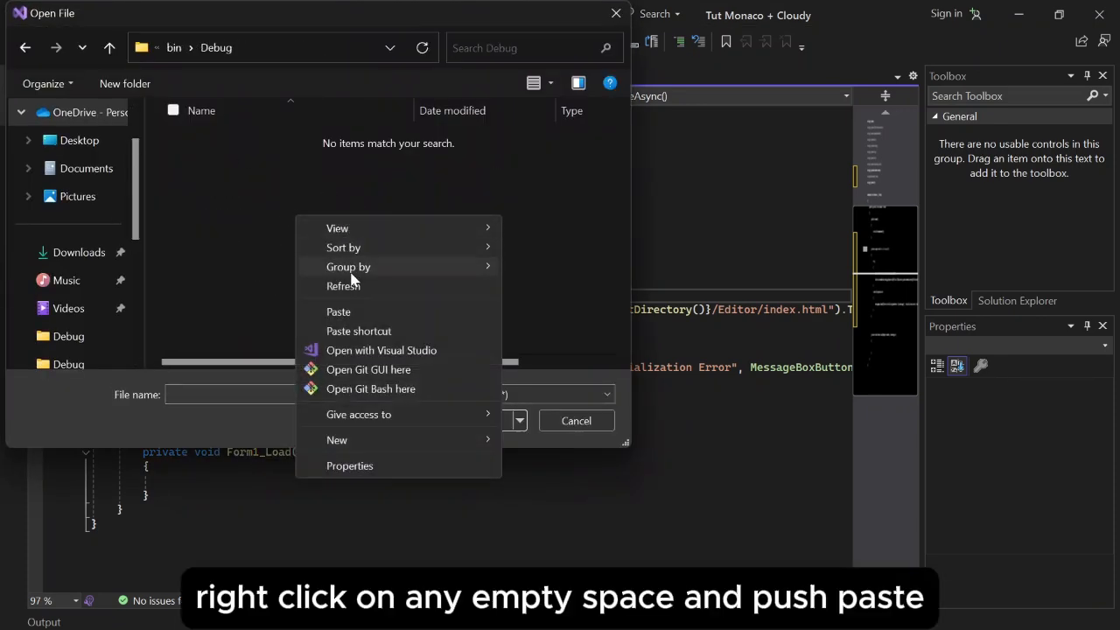
{"action": "left_click", "coordinate": [338, 312]}
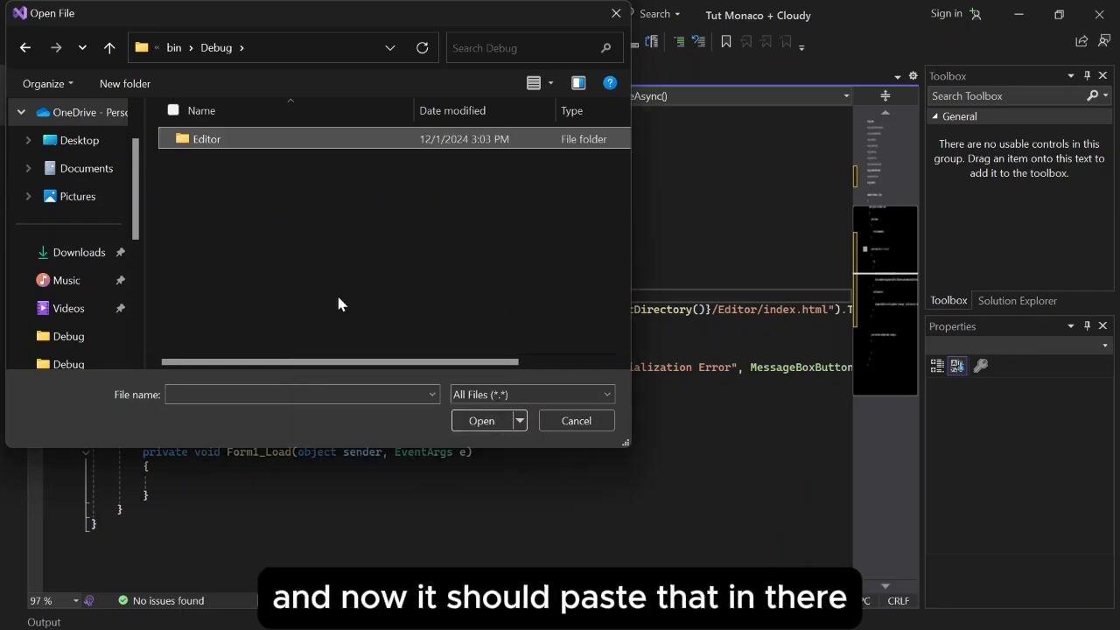
{"action": "left_click", "coordinate": [576, 421]}
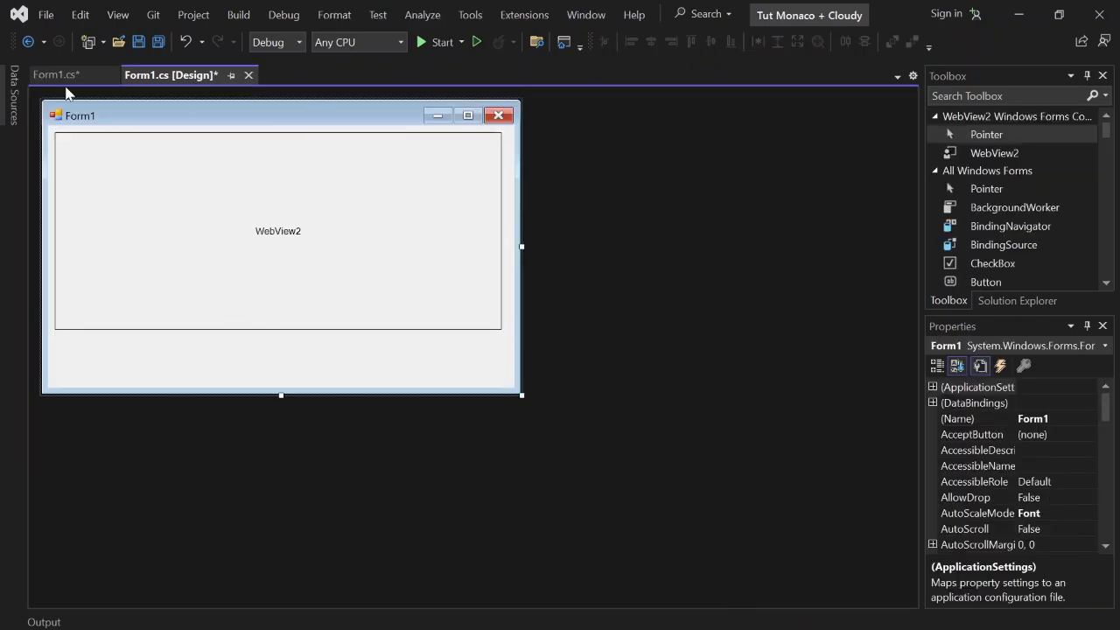
- Add InitializeAsync(); after InitializeComponent(); in the Form1 constructor and return to the designer
{"action": "left_click", "coordinate": [54, 74]}
{"action": "type", "text": "InitializeAsync();"}
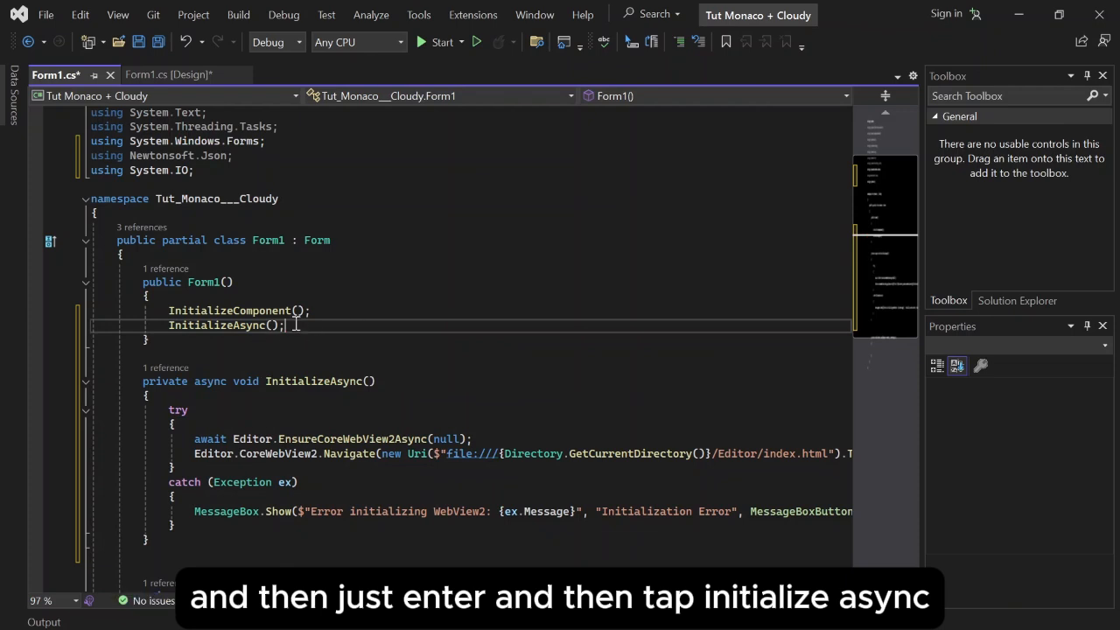
{"action": "mouse_move", "coordinate": [416, 389]}
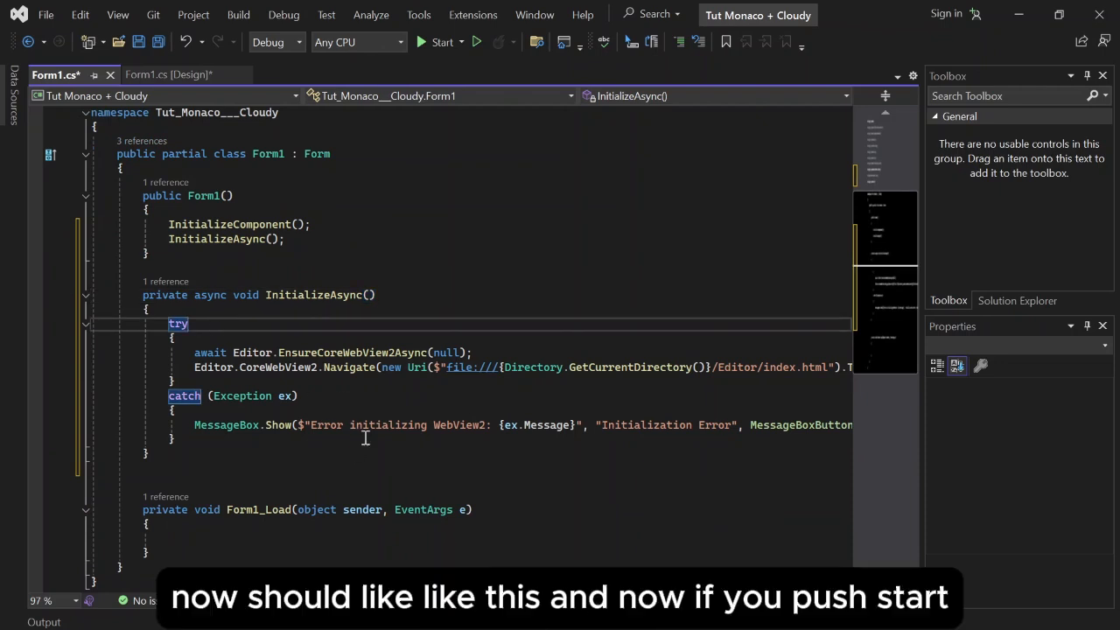
{"action": "left_click", "coordinate": [170, 74]}
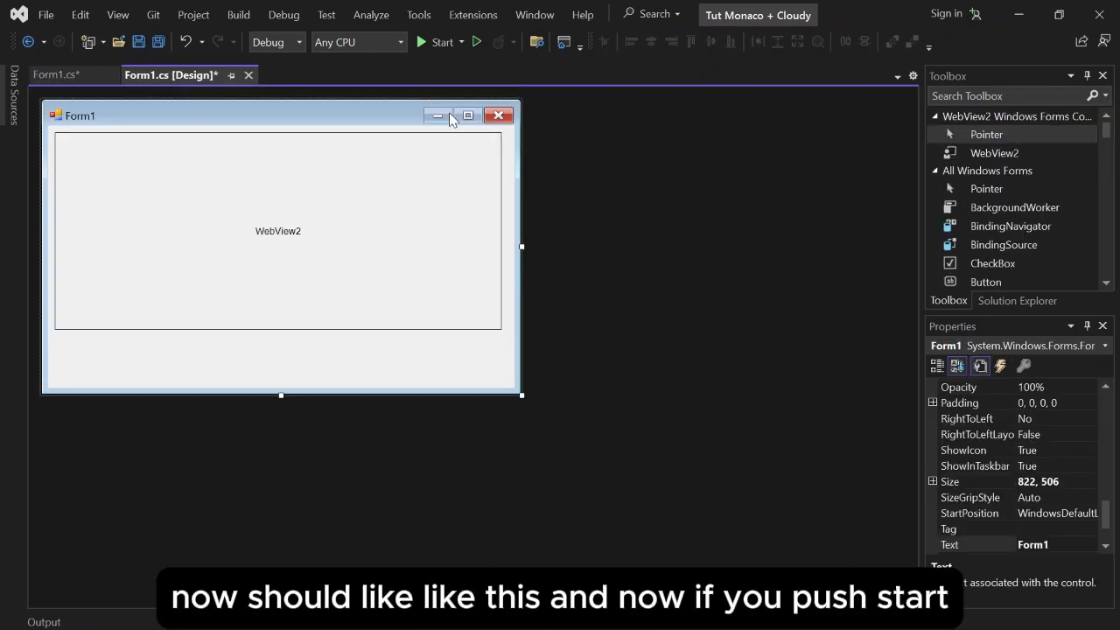
- Build and run the Tut Monaco + Cloudy app from the Start button
{"action": "left_click", "coordinate": [443, 42]}
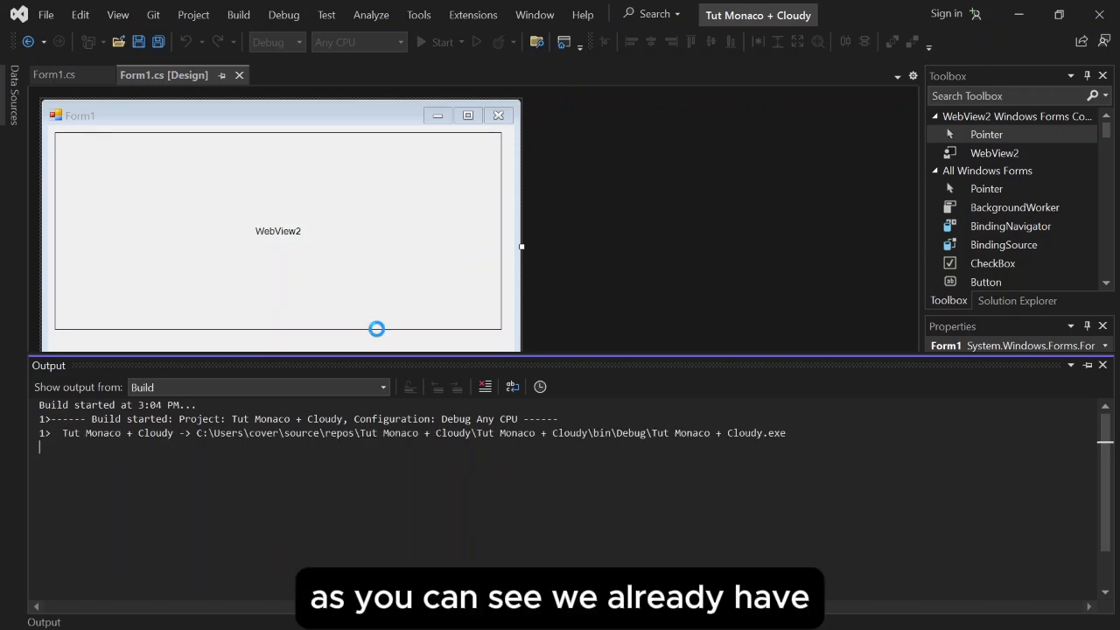
{"action": "mouse_move", "coordinate": [320, 255]}
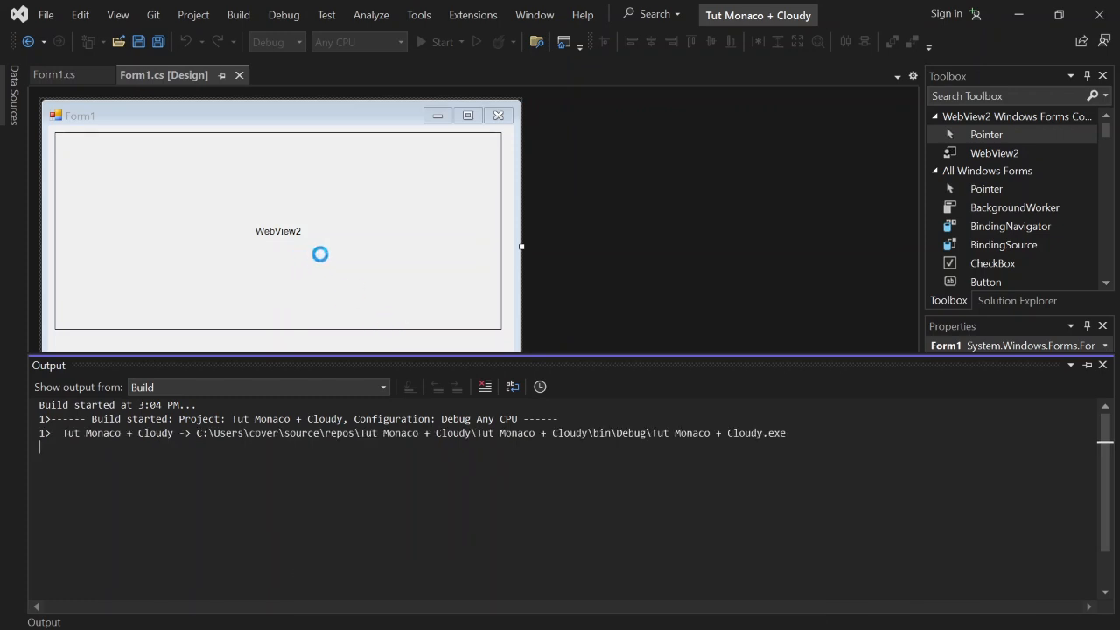
{"action": "left_click", "coordinate": [442, 42]}
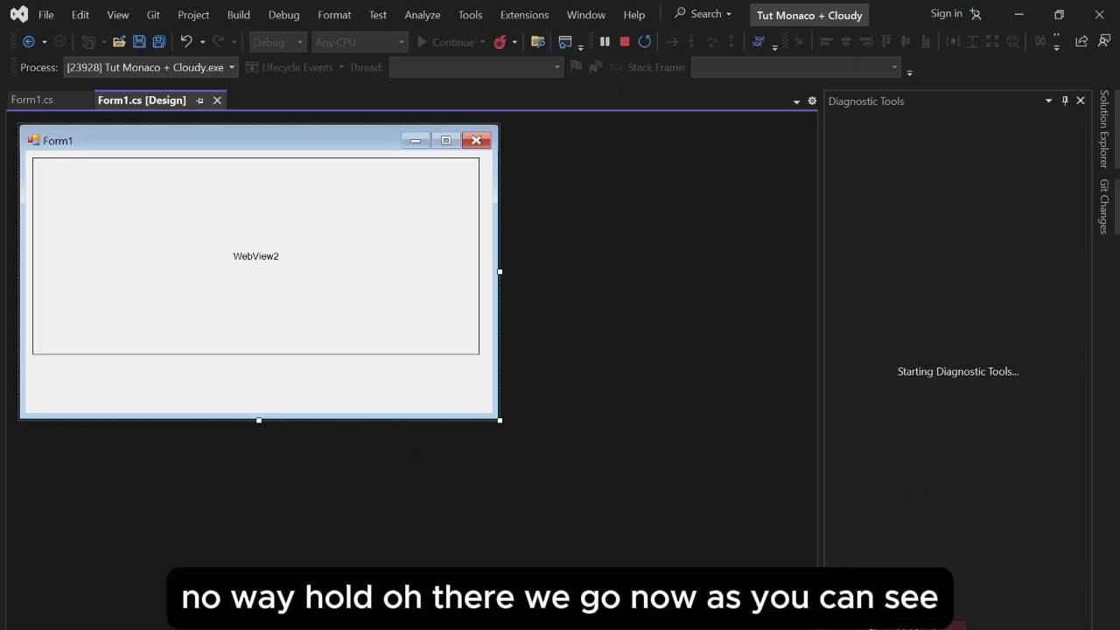
{"action": "left_click", "coordinate": [452, 42]}
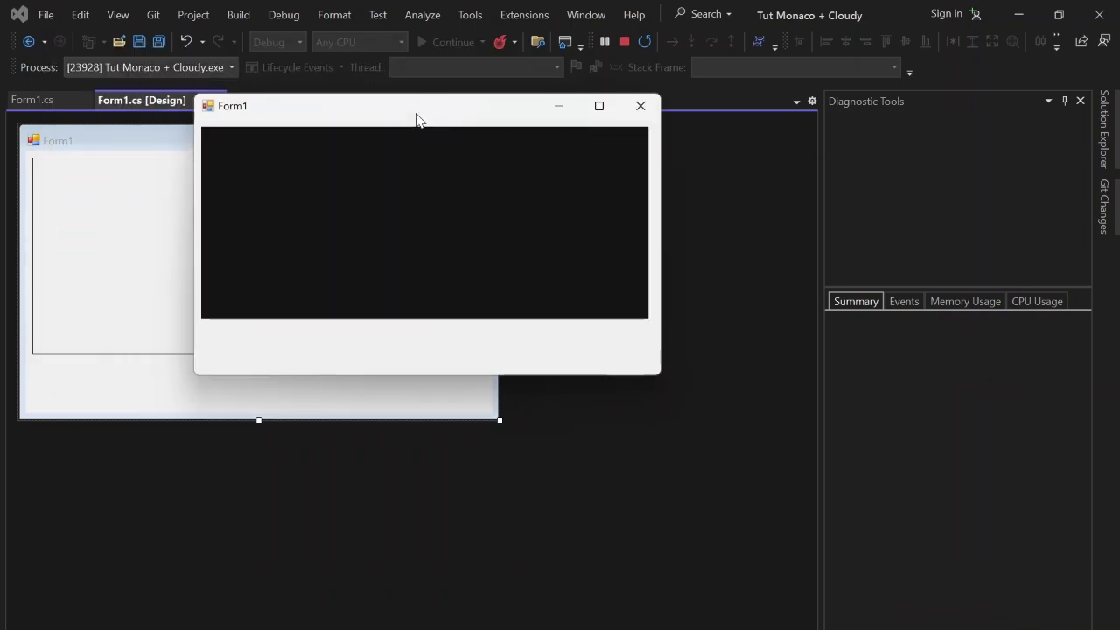
{"action": "mouse_move", "coordinate": [405, 119]}
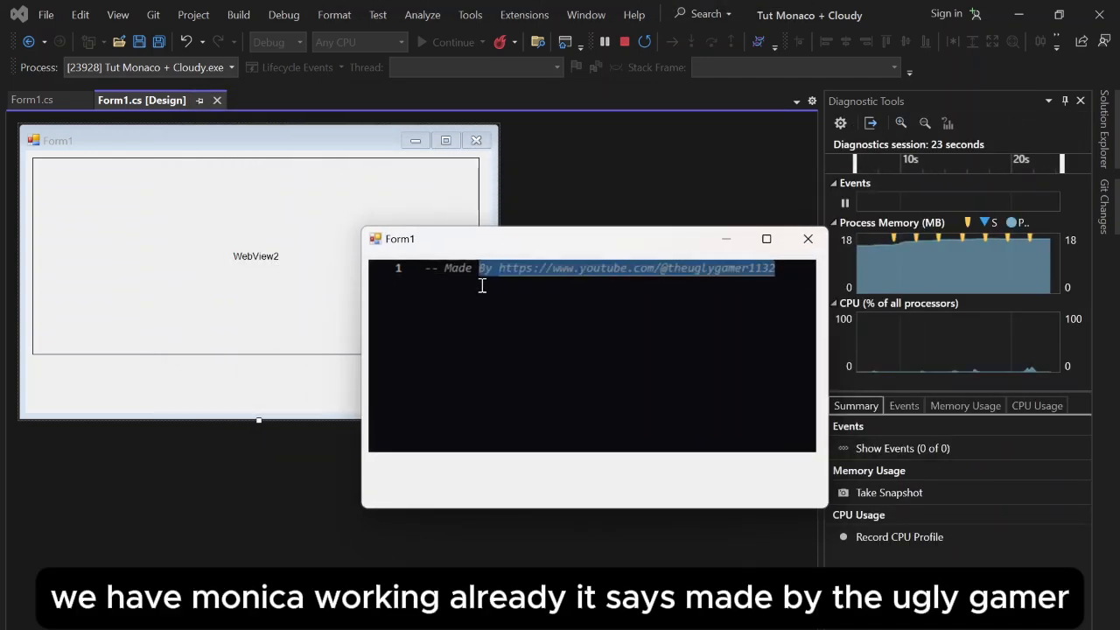
- Replace the editor comment with print("hello") using the print() autocomplete suggestion
{"action": "left_click", "coordinate": [716, 268]}
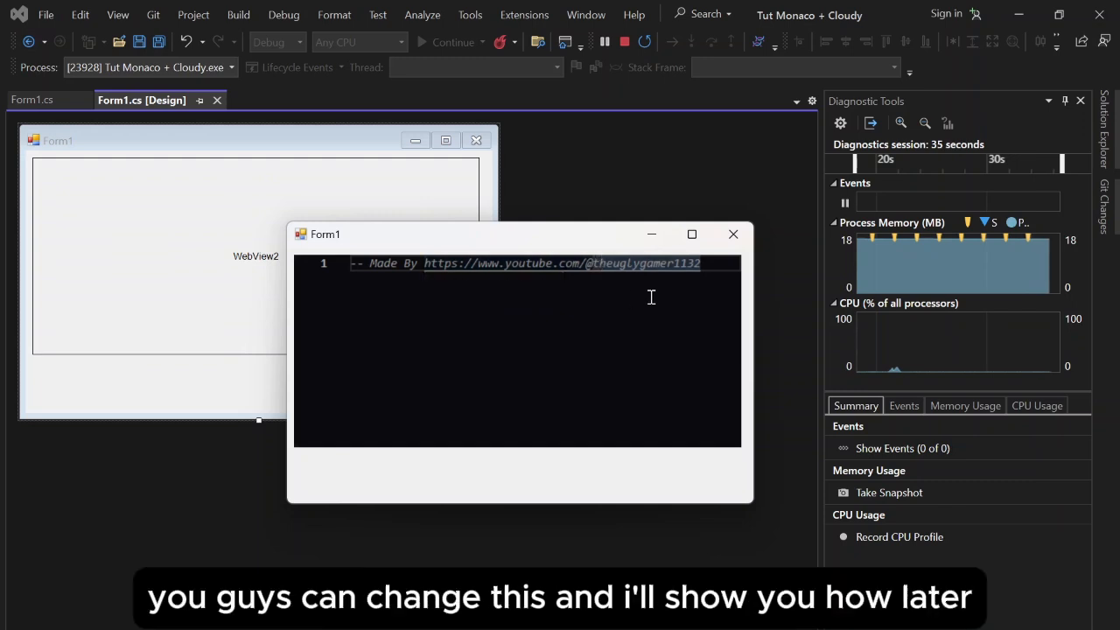
{"action": "type", "text": "pr"}
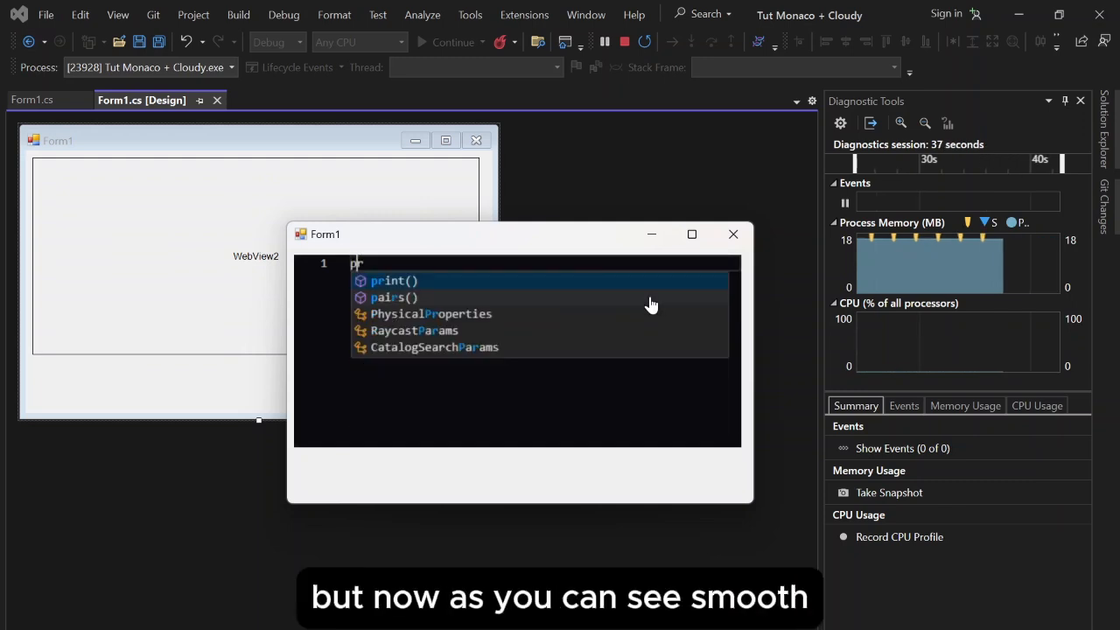
{"action": "key", "text": "Tab"}
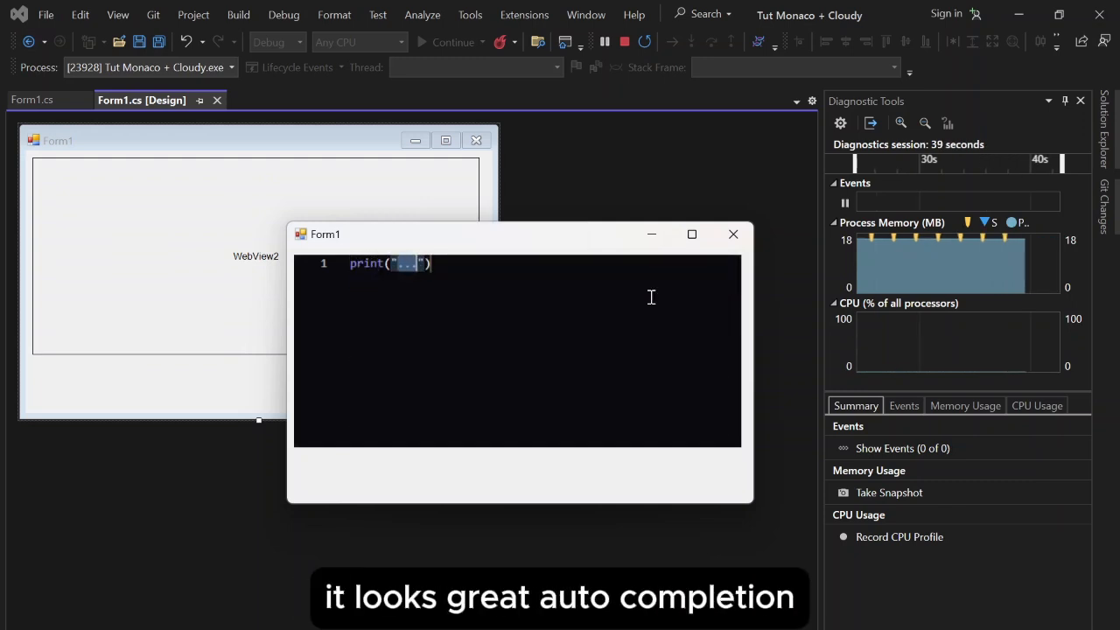
{"action": "type", "text": "hello"}
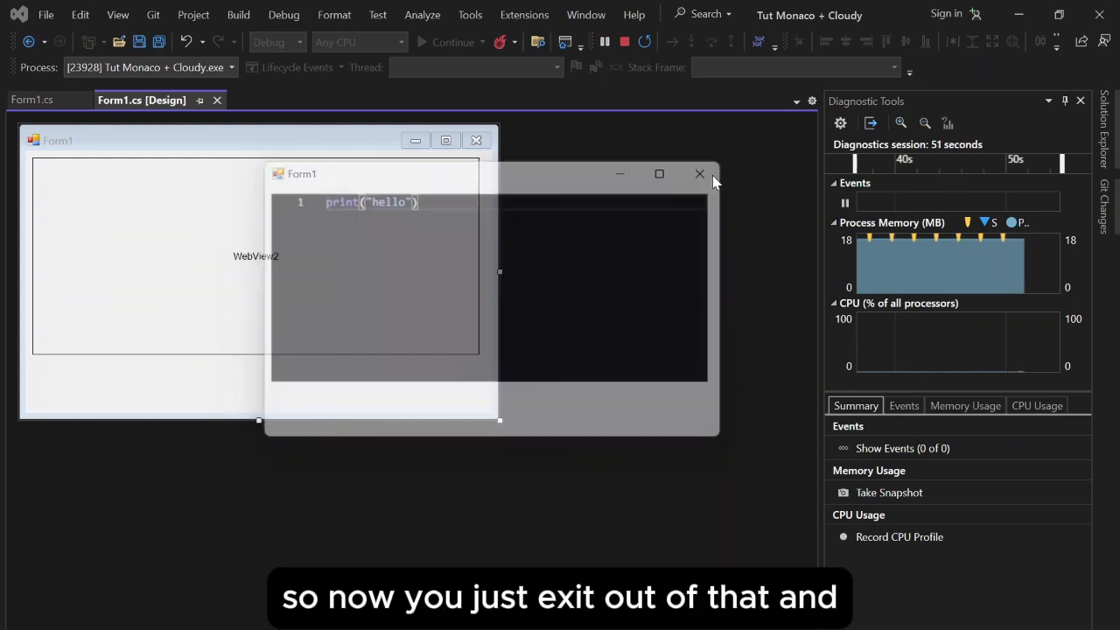
- Close the running Form1 window and select the Editor WebView2 on the designer
{"action": "left_click", "coordinate": [699, 174]}
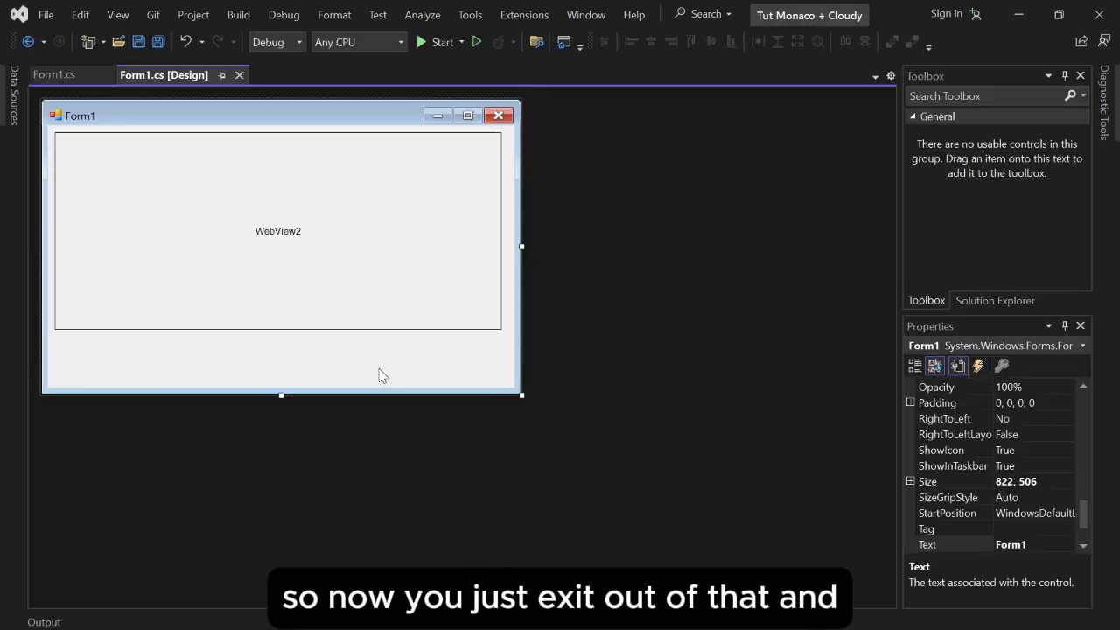
{"action": "left_click", "coordinate": [278, 230]}
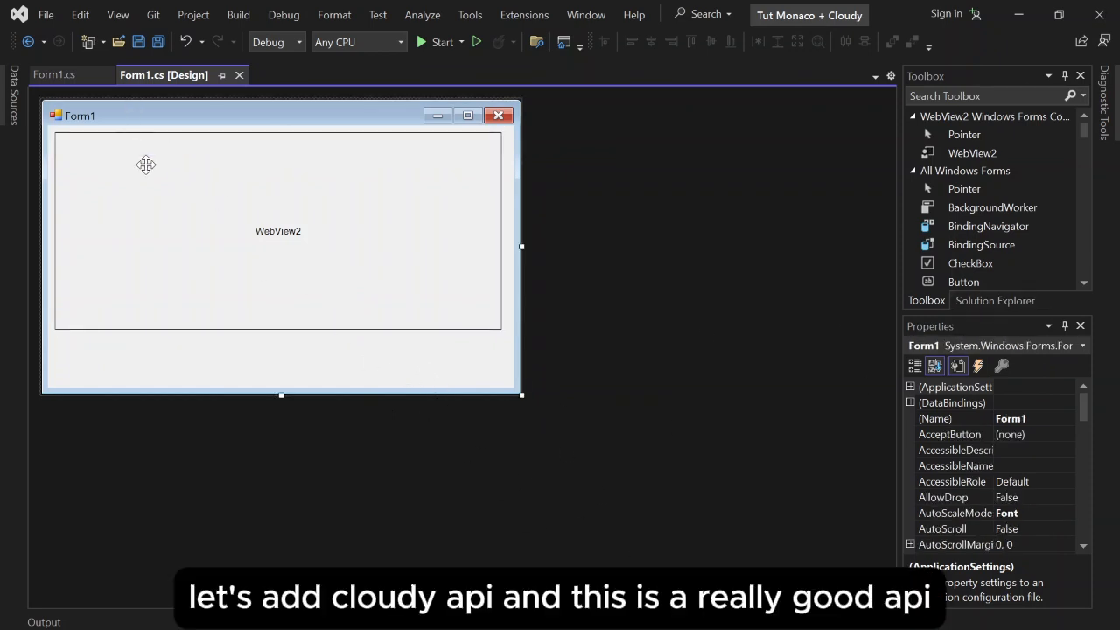
{"action": "left_click", "coordinate": [277, 231]}
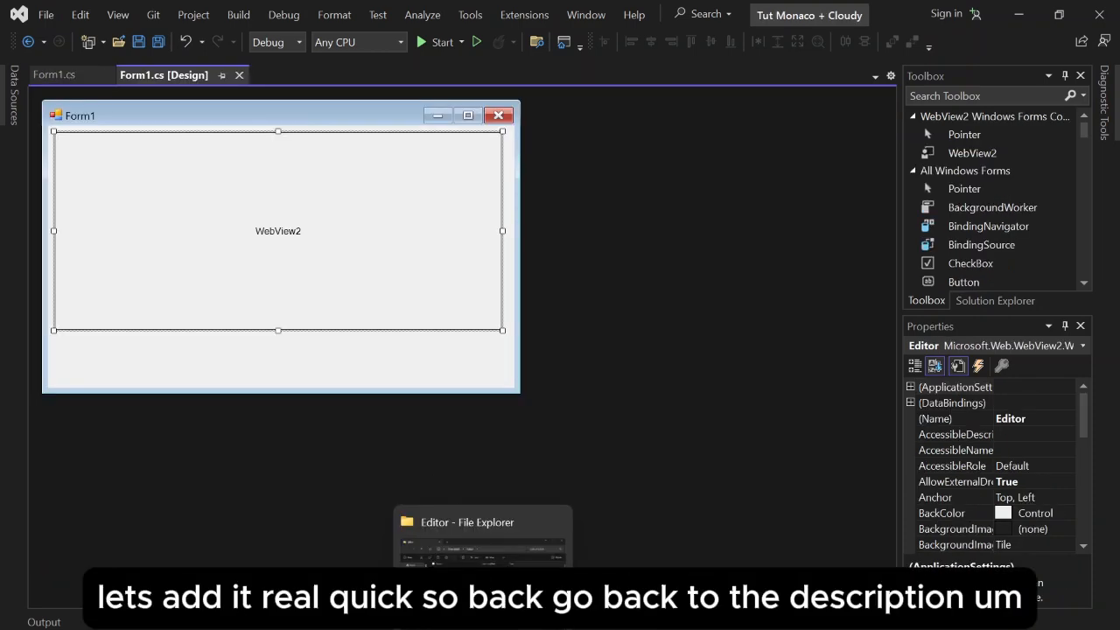
- In File Explorer go to UglyWare's bin\Debug and select Newtonsoft.Json.dll to copy
{"action": "left_click", "coordinate": [482, 522]}
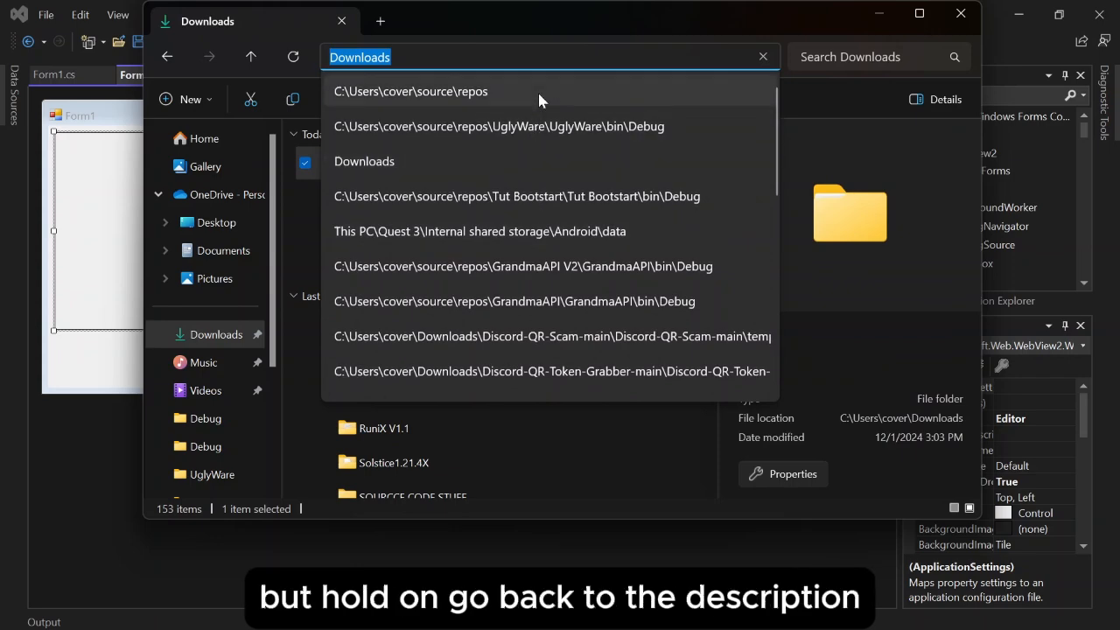
{"action": "left_click", "coordinate": [411, 90]}
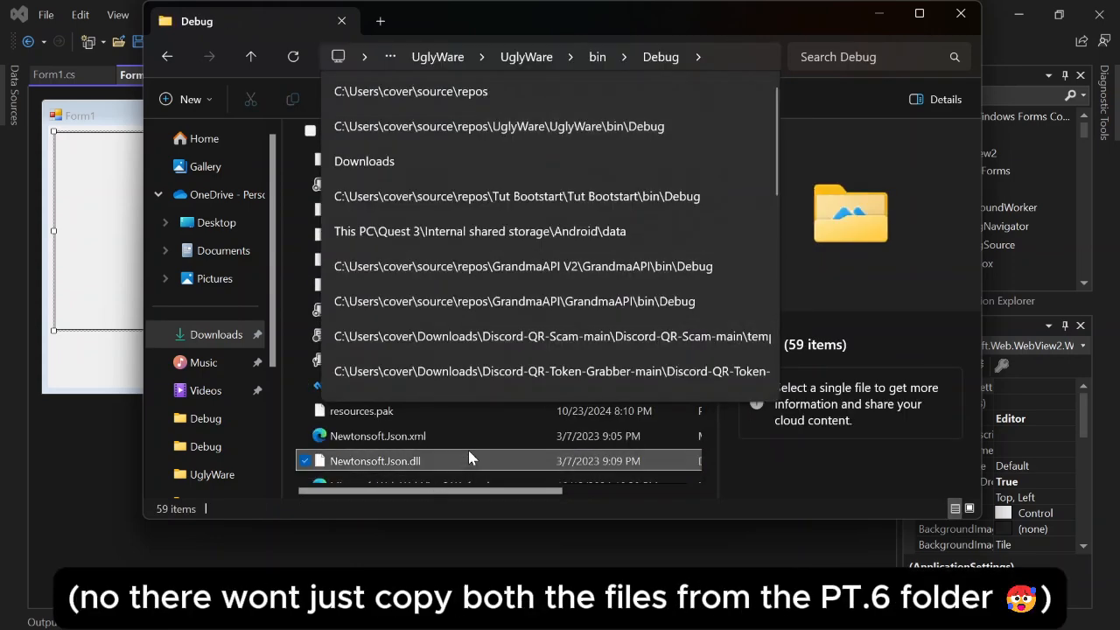
{"action": "left_click", "coordinate": [375, 461]}
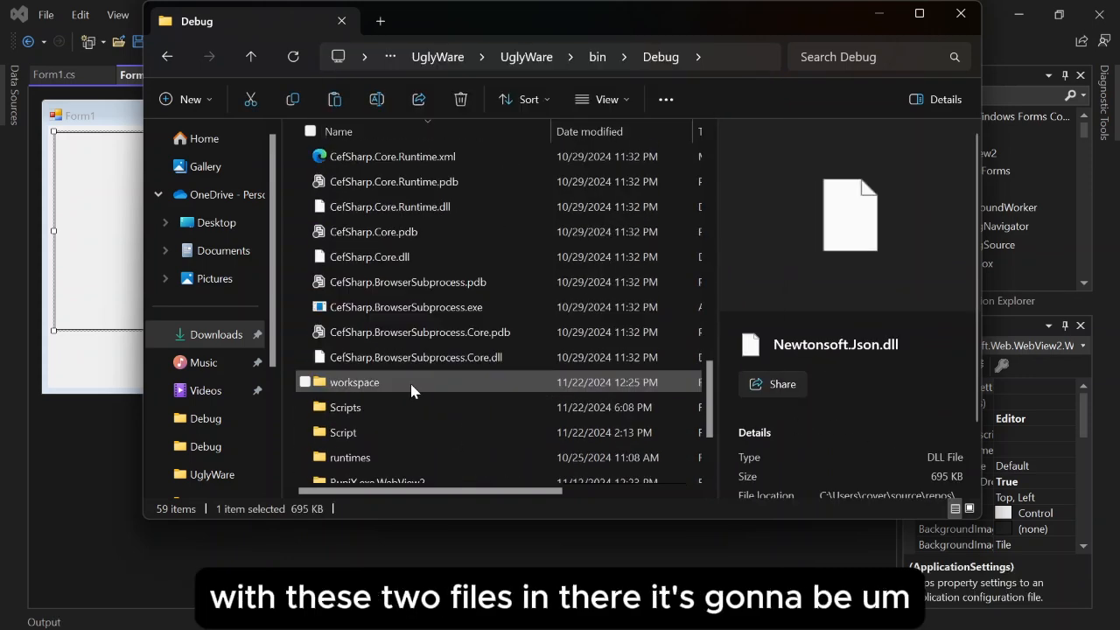
{"action": "scroll", "scroll_direction": "down", "scroll_amount": 3}
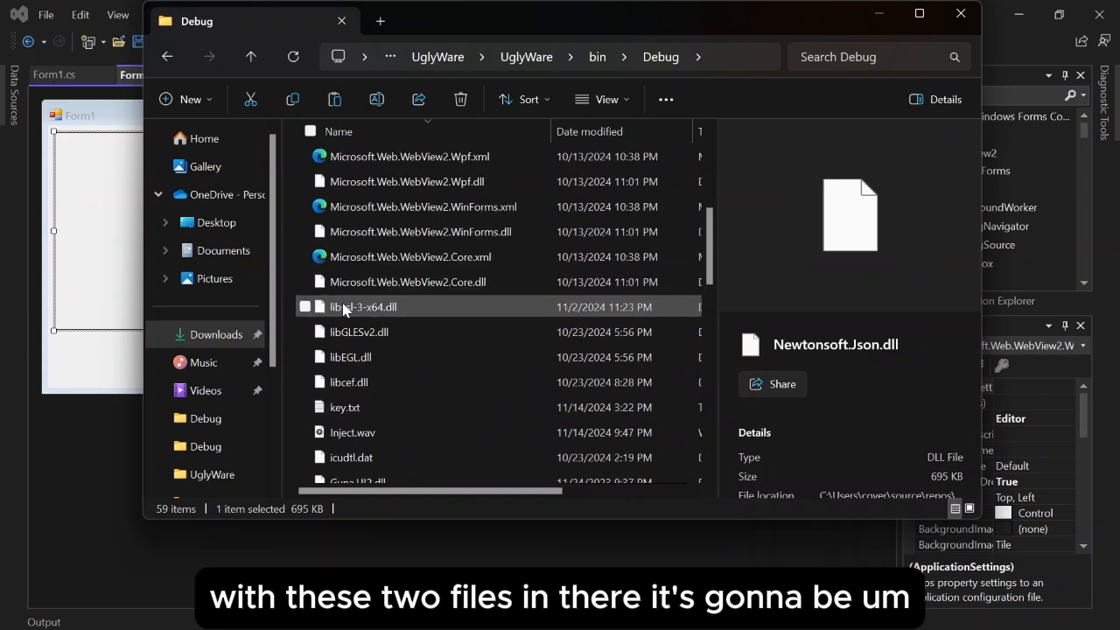
{"action": "scroll", "scroll_direction": "down", "scroll_amount": 3}
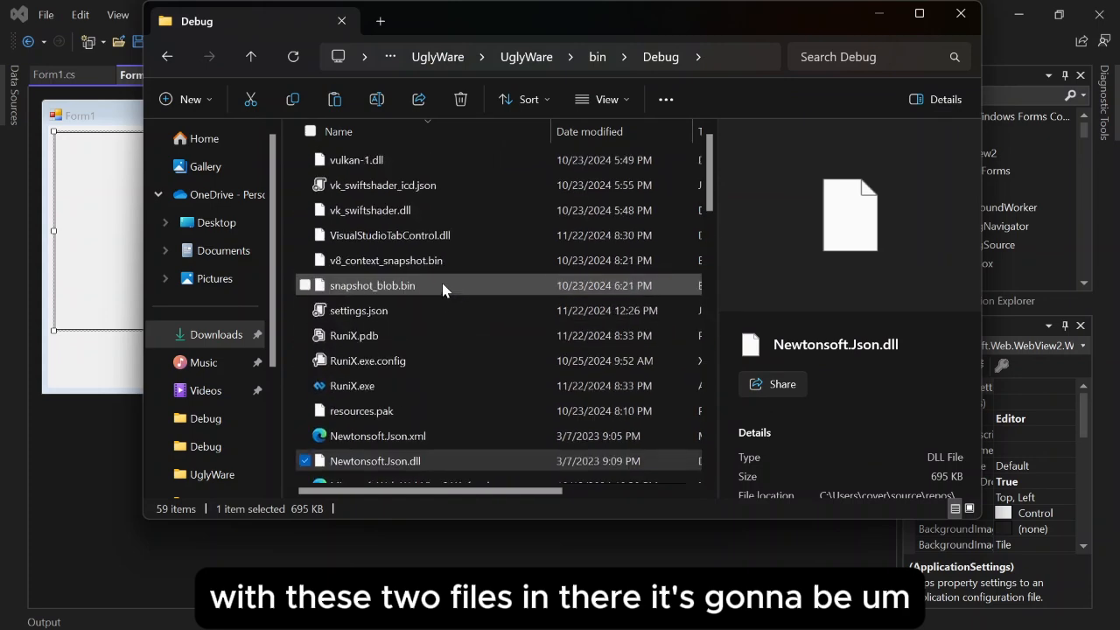
{"action": "scroll", "scroll_direction": "down", "scroll_amount": 3}
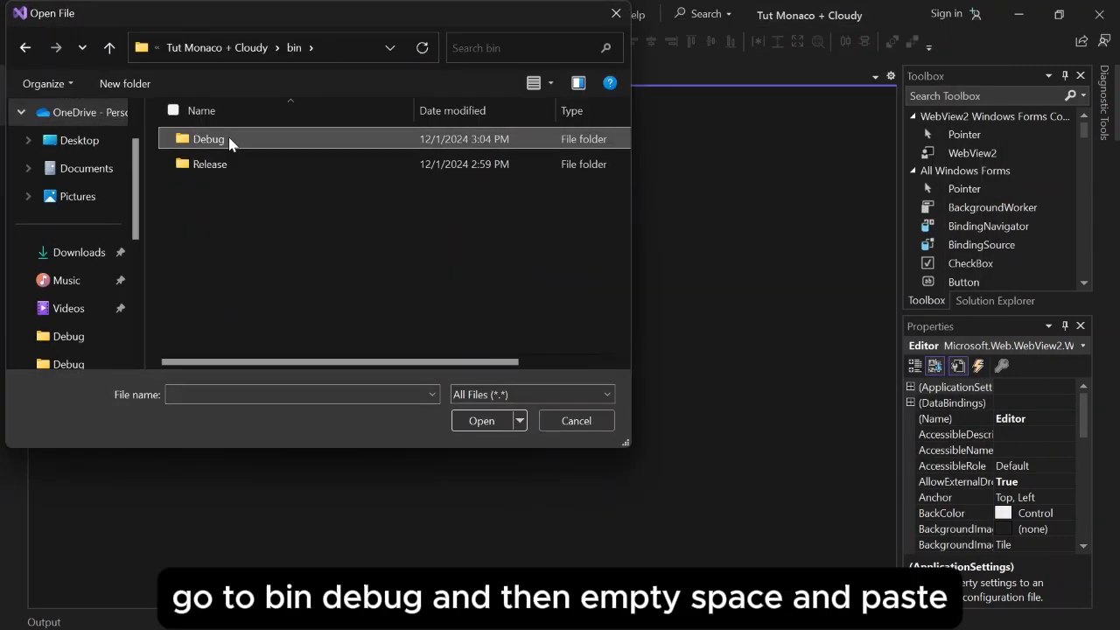
- Enter the project's bin\Debug folder in the file dialog, then cancel the dialog
{"action": "double_click", "coordinate": [209, 139]}
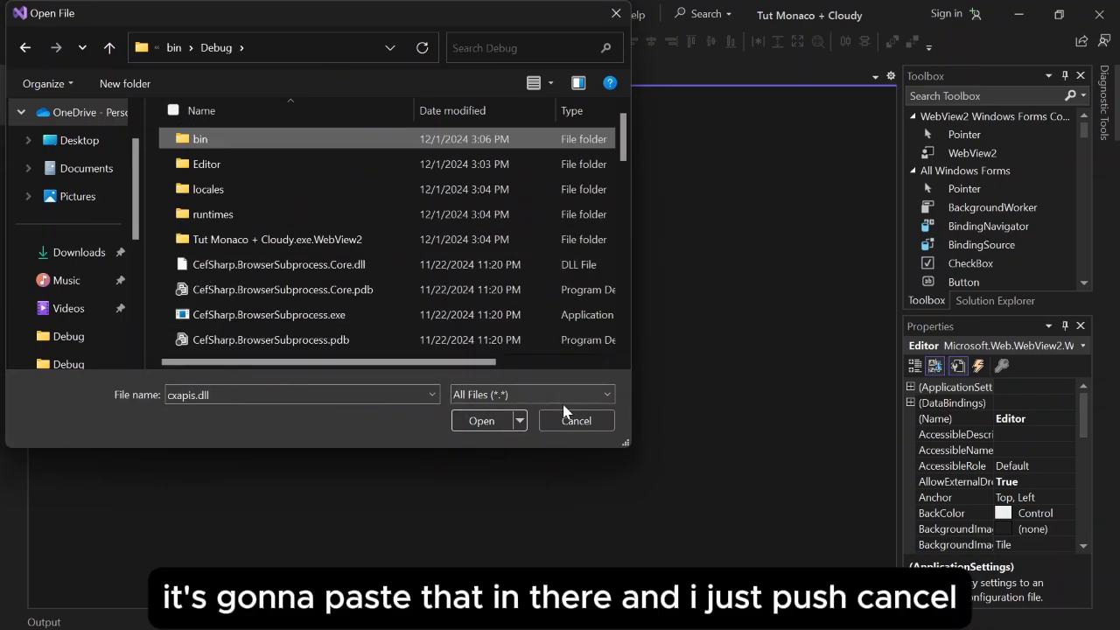
{"action": "left_click", "coordinate": [575, 421]}
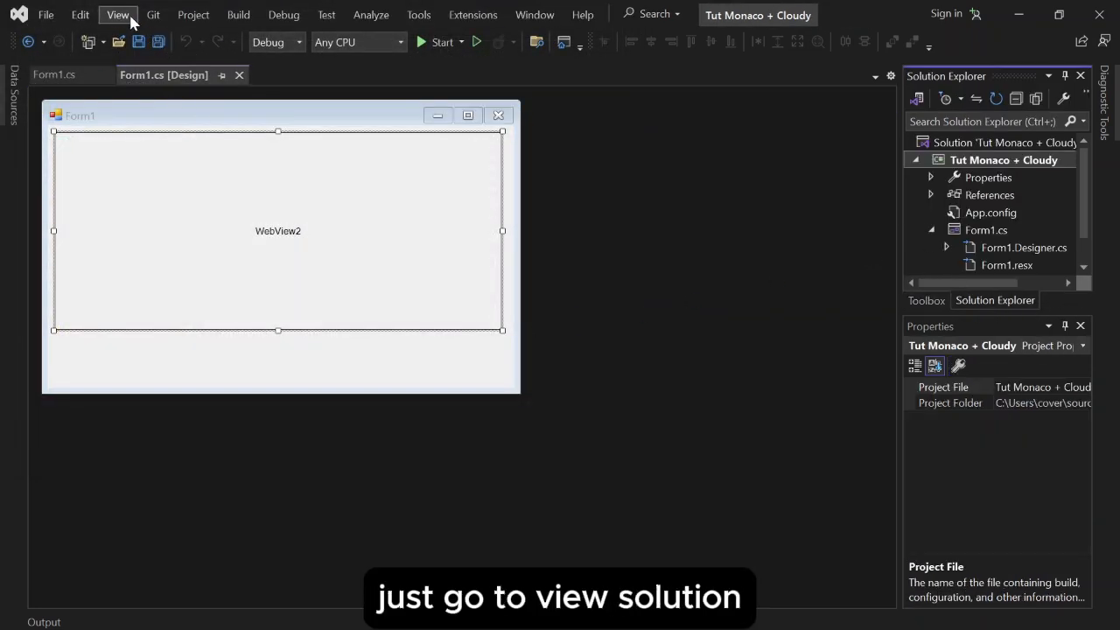
- Select the Tut Monaco + Cloudy project and start Add Reference on its References node
{"action": "left_click", "coordinate": [118, 14]}
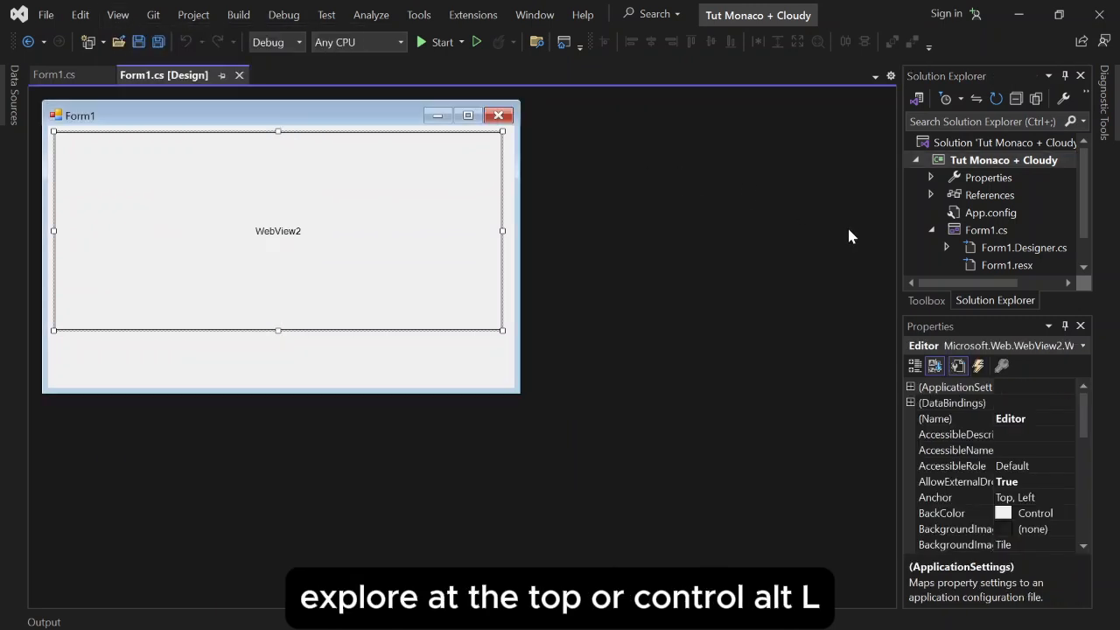
{"action": "left_click", "coordinate": [1004, 159]}
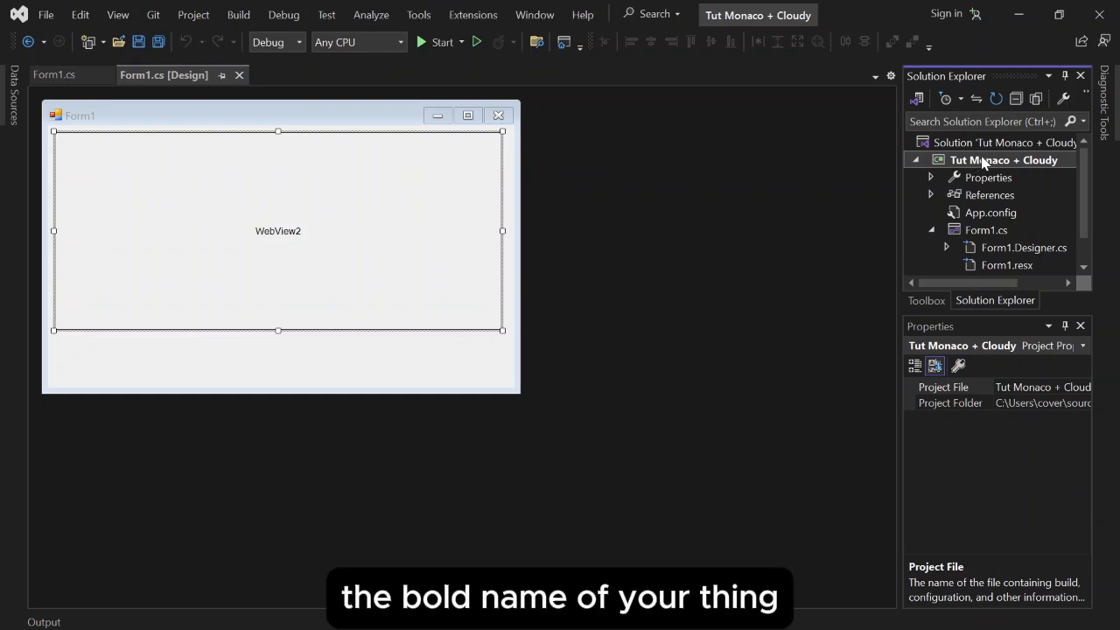
{"action": "left_click", "coordinate": [277, 230]}
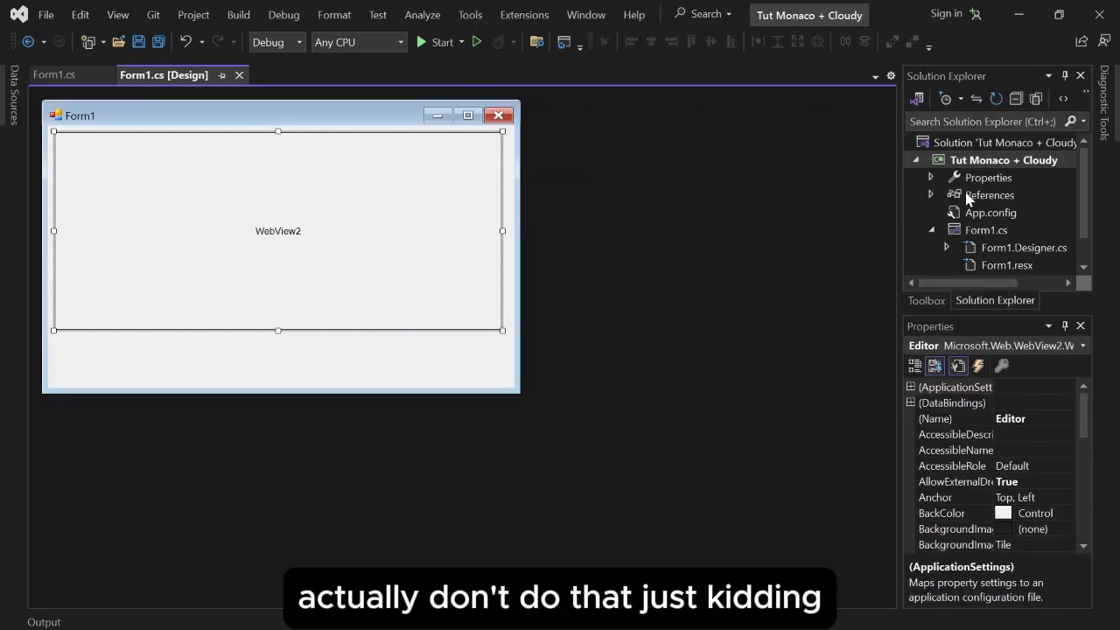
{"action": "left_click", "coordinate": [990, 194]}
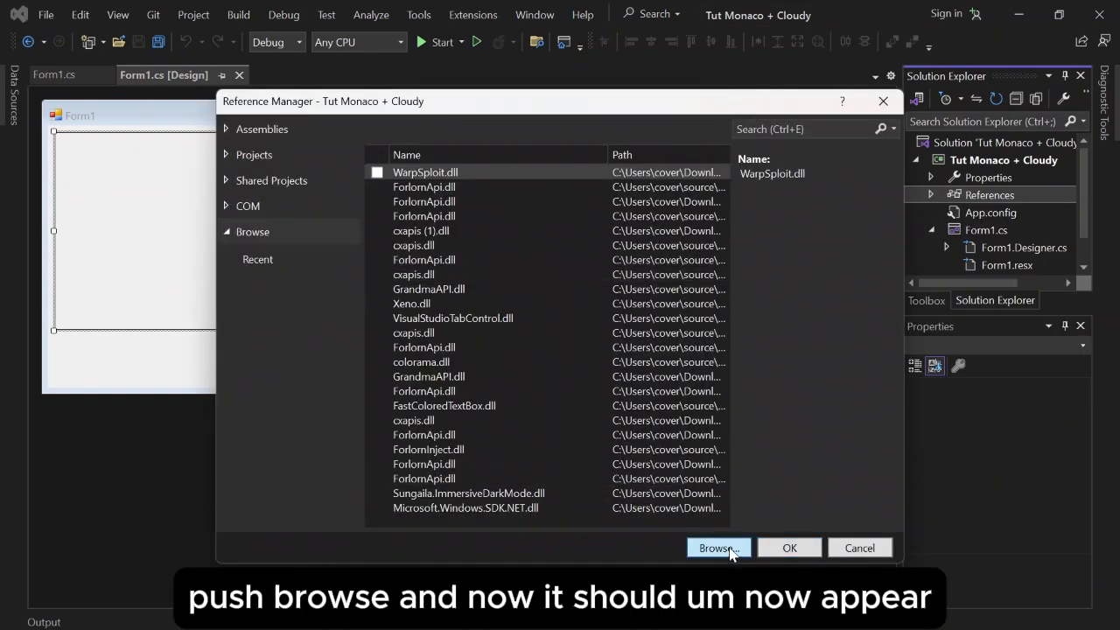
- Browse from the C drive through the user and repos folders into the Tut Monaco + Cloudy solution folder
{"action": "left_click", "coordinate": [717, 547]}
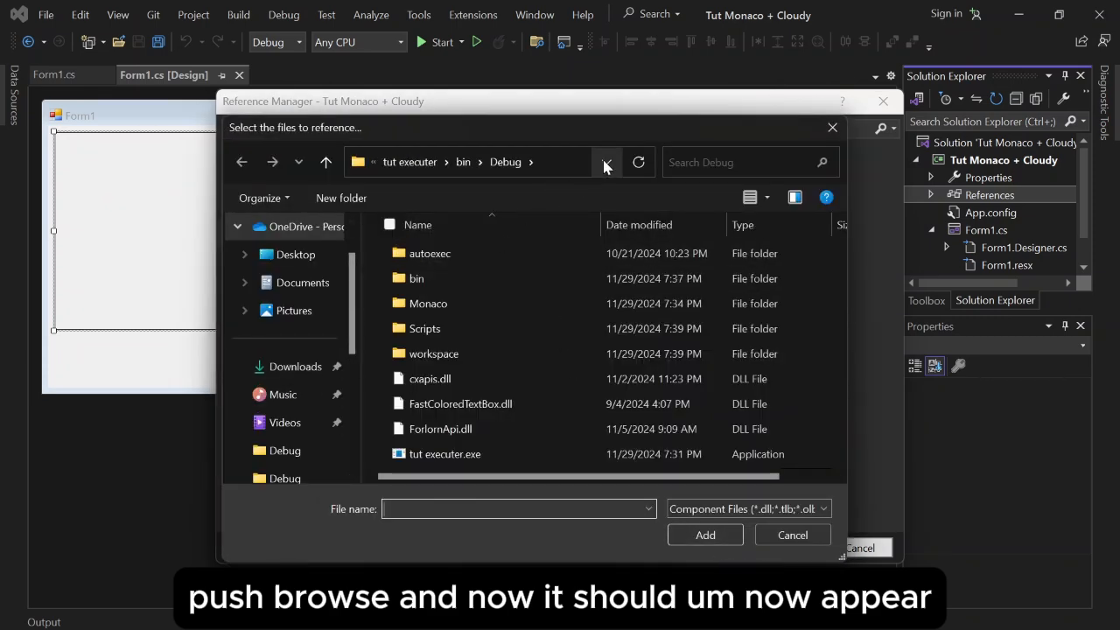
{"action": "left_click", "coordinate": [606, 162]}
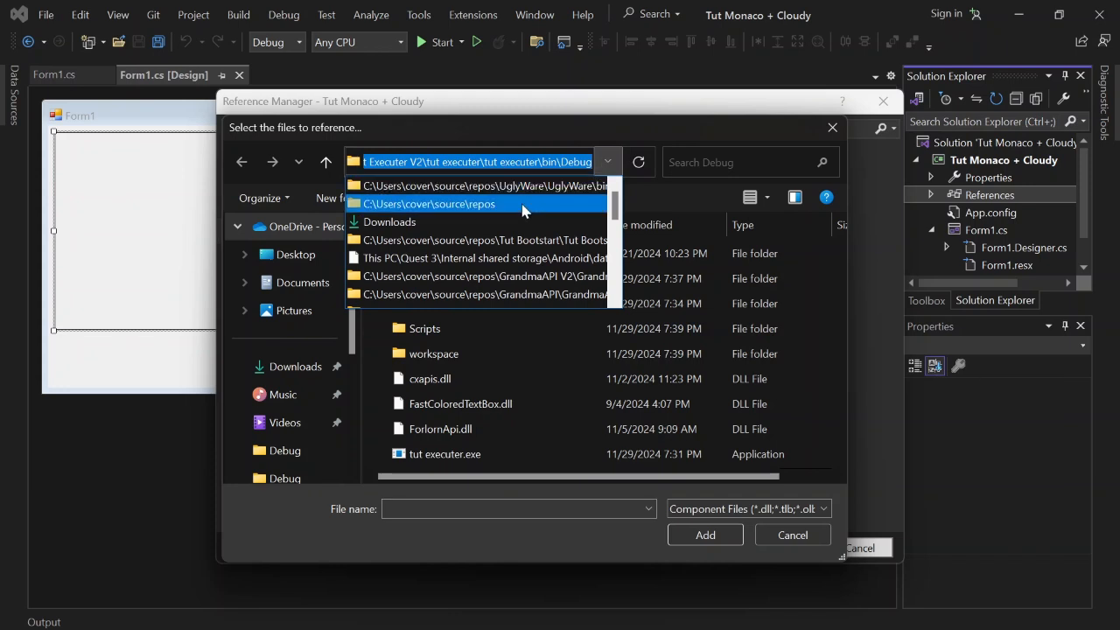
{"action": "left_click", "coordinate": [428, 204]}
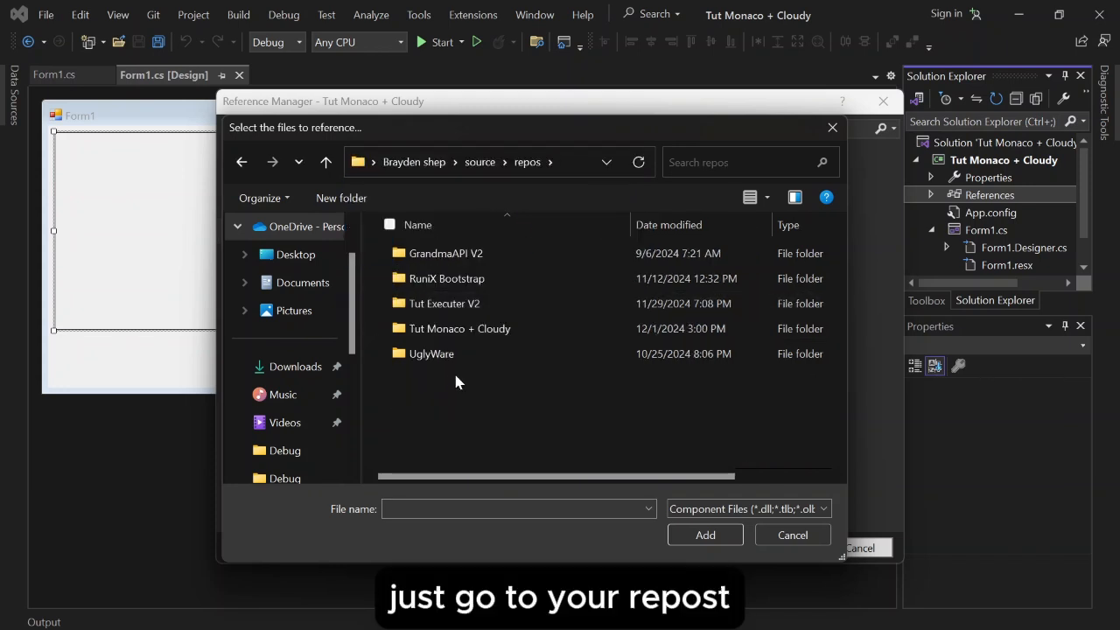
{"action": "scroll", "scroll_direction": "down", "scroll_amount": 3}
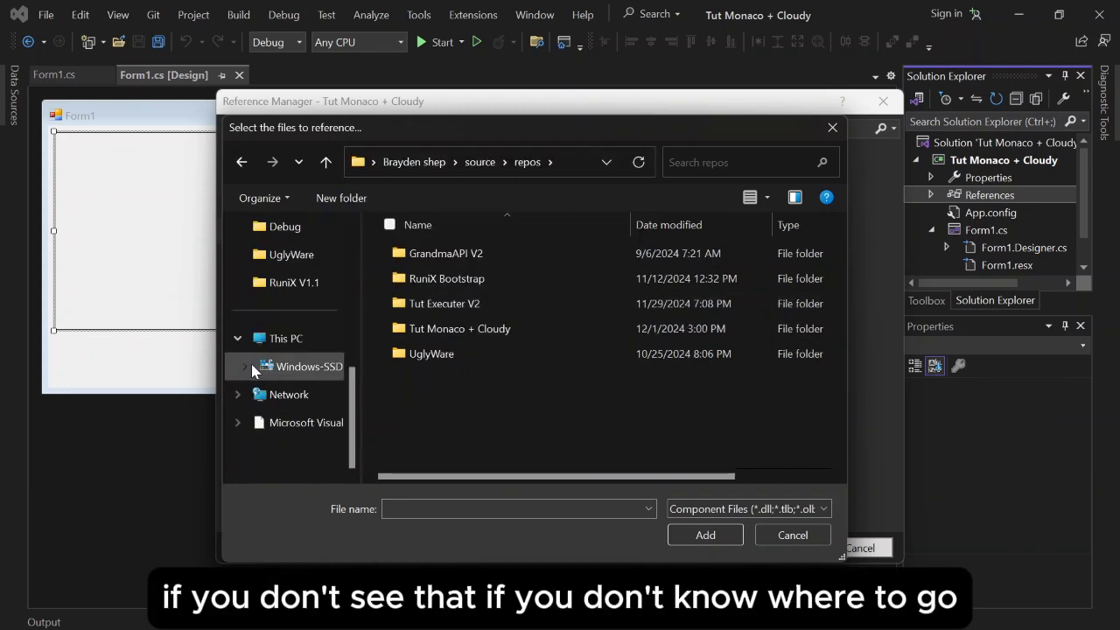
{"action": "left_click", "coordinate": [308, 366]}
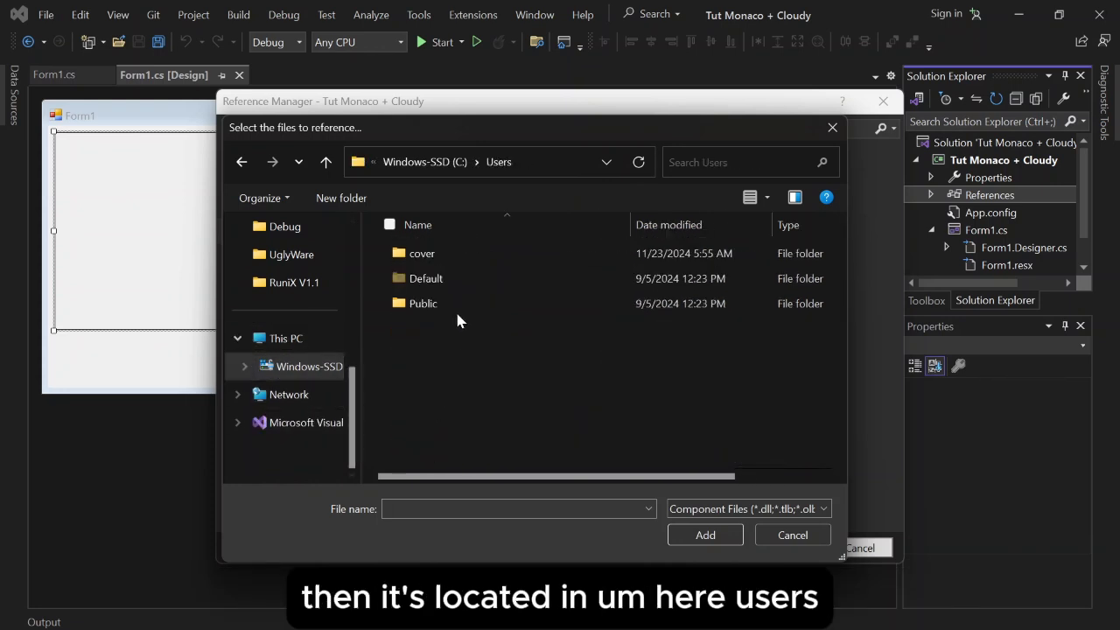
{"action": "double_click", "coordinate": [422, 253]}
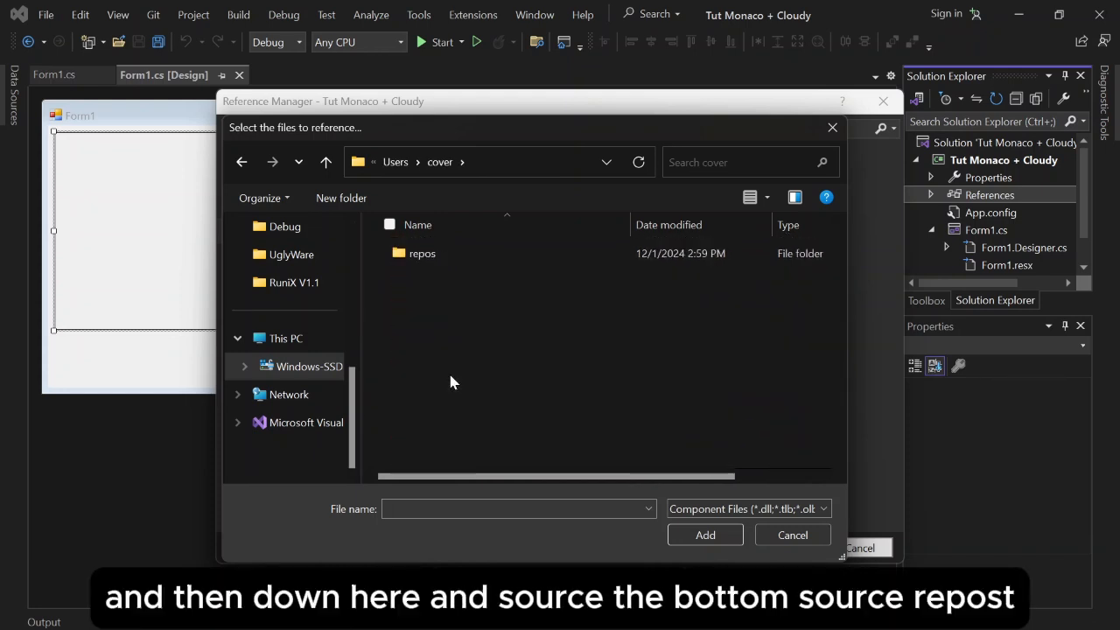
{"action": "double_click", "coordinate": [422, 253]}
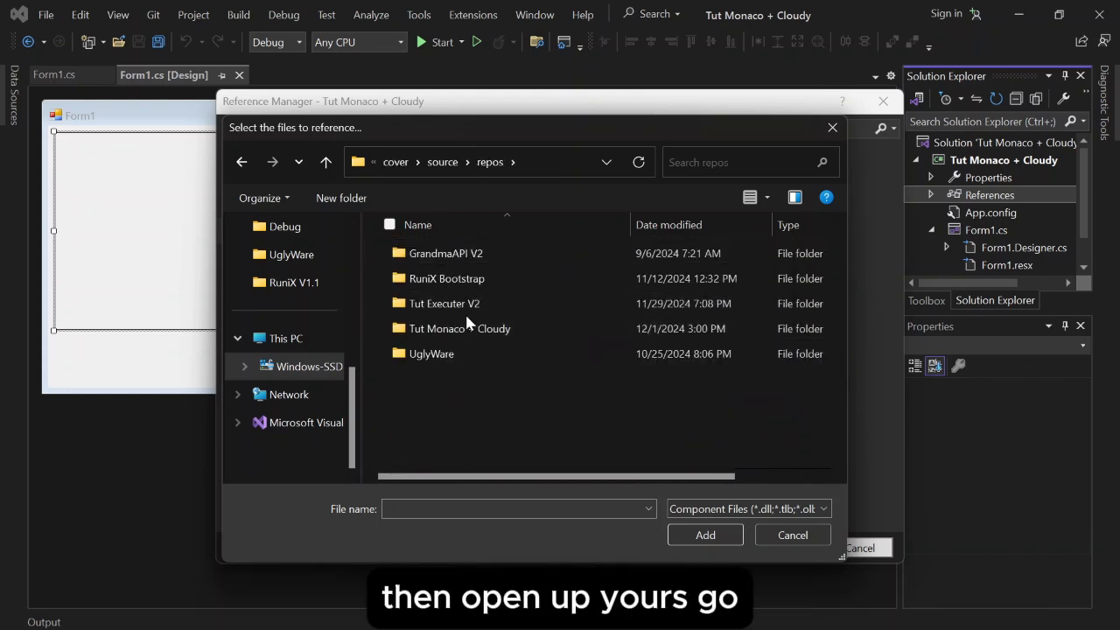
{"action": "double_click", "coordinate": [459, 328]}
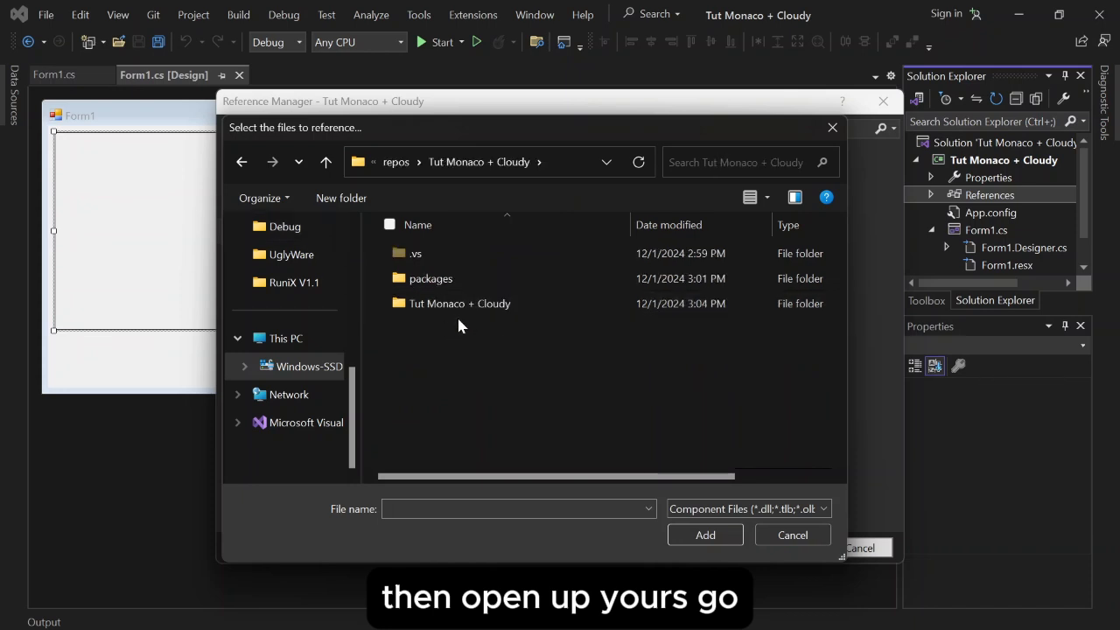
- Continue into the project's bin\Debug folder and add cxapis.dll as a reference
{"action": "double_click", "coordinate": [459, 302]}
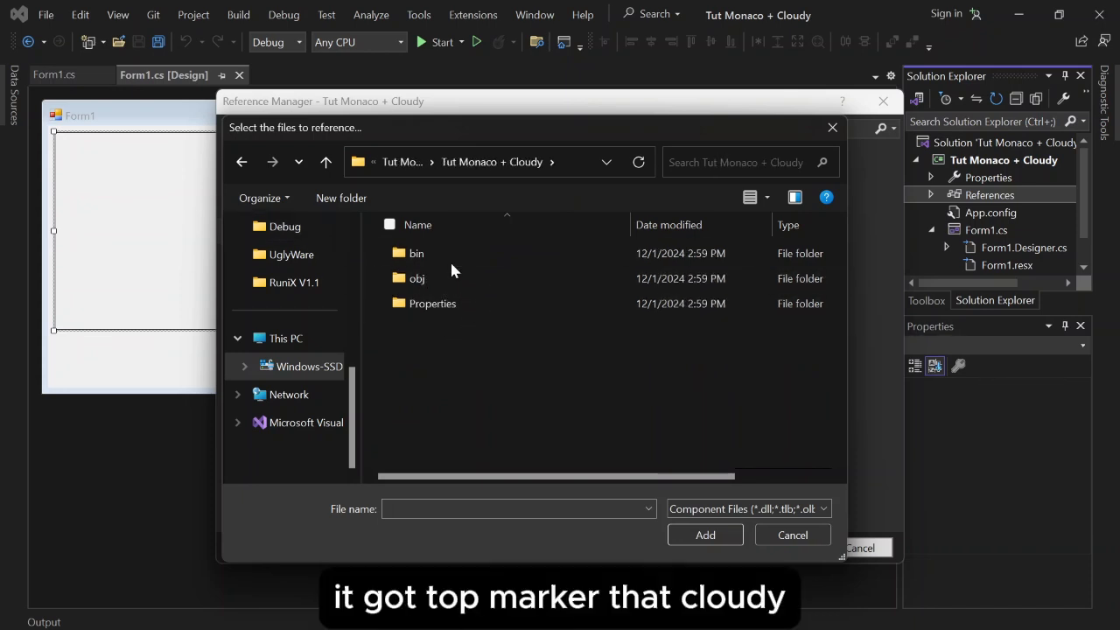
{"action": "double_click", "coordinate": [417, 253]}
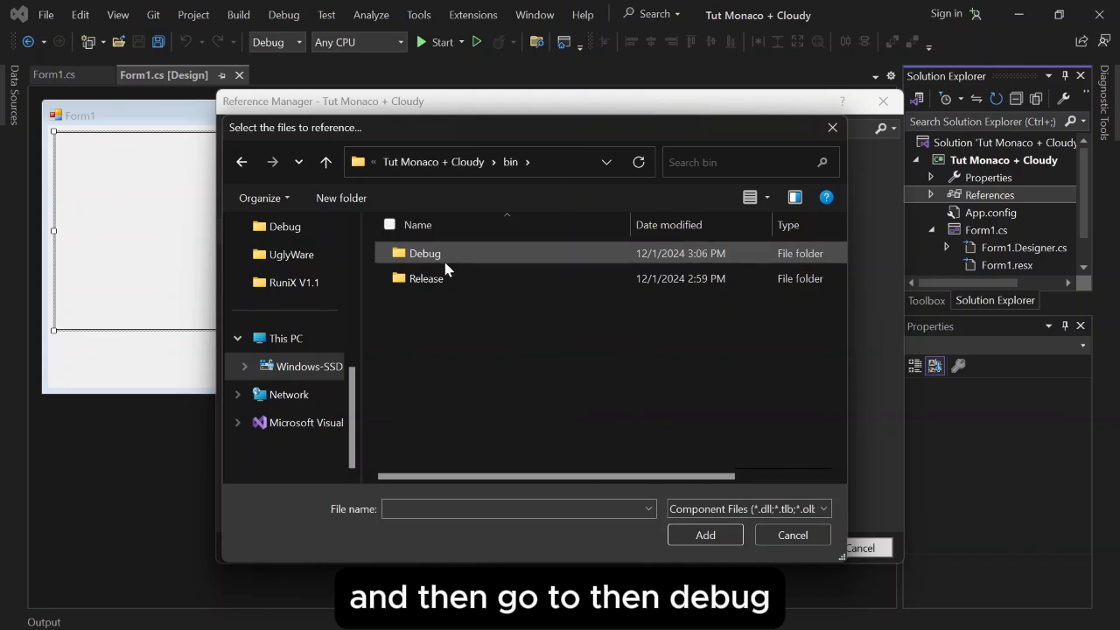
{"action": "double_click", "coordinate": [424, 253]}
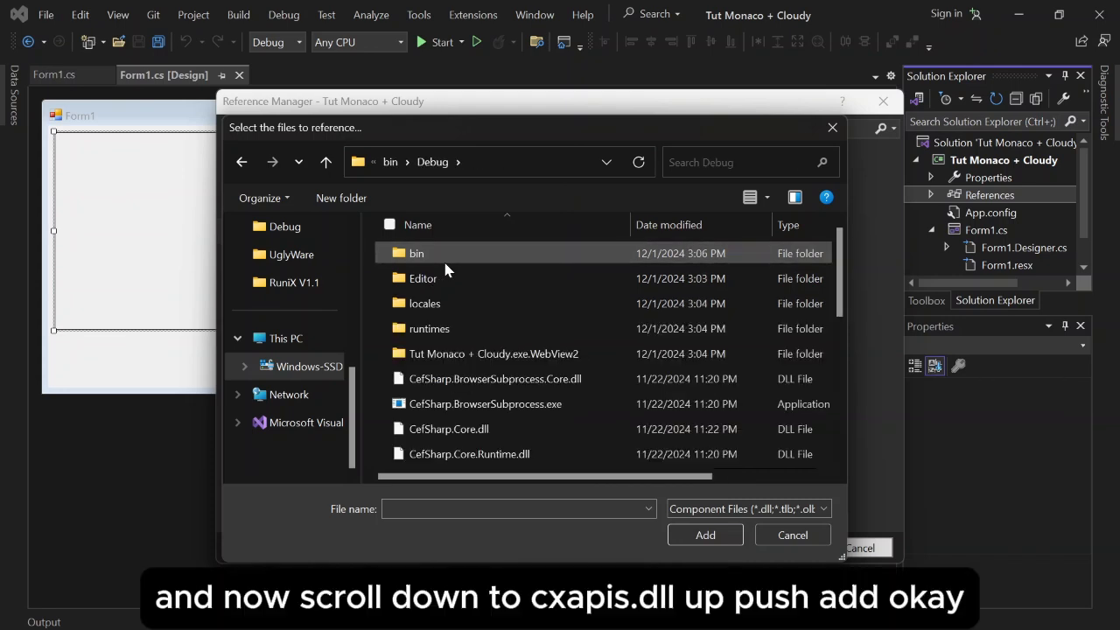
{"action": "left_click", "coordinate": [429, 381]}
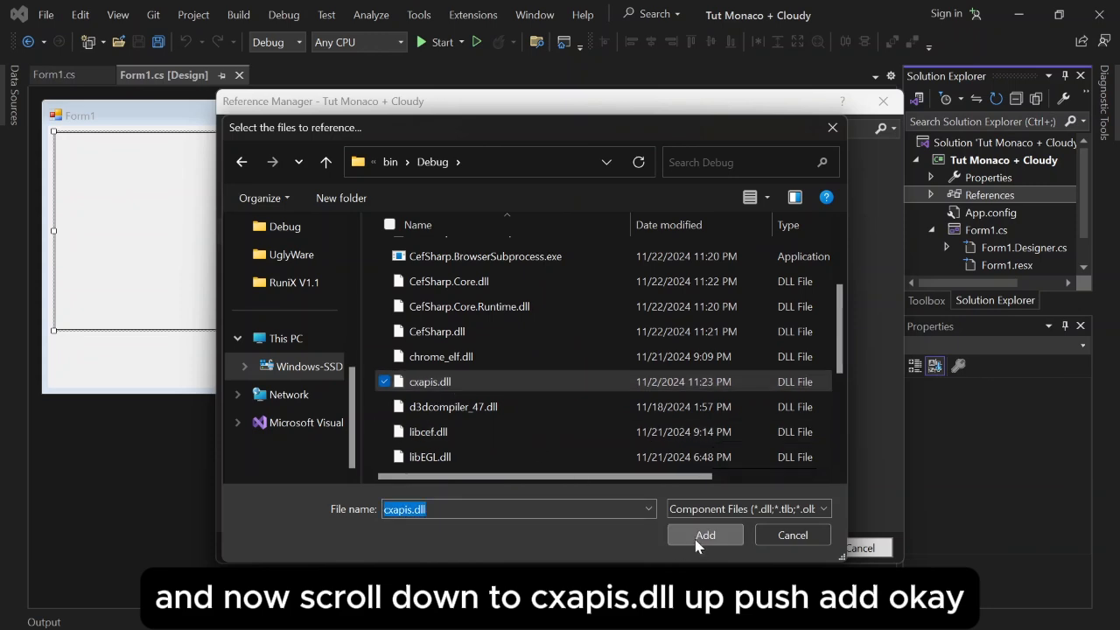
{"action": "left_click", "coordinate": [705, 535]}
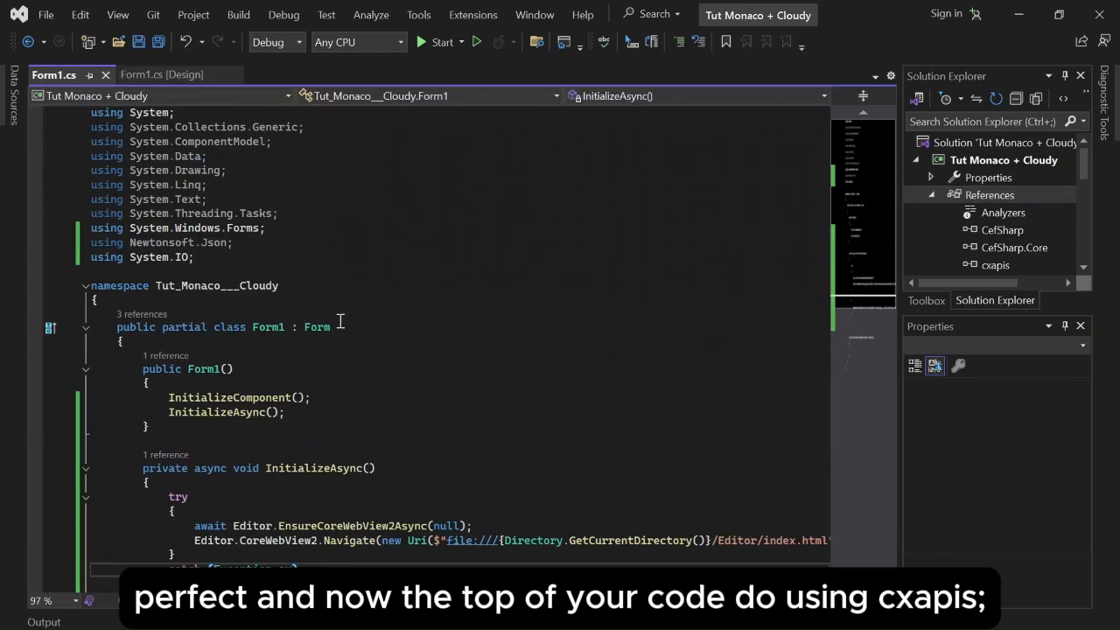
- Add 'using cxapi;' below the other using lines and return to the designer
{"action": "type", "text": "usin"}
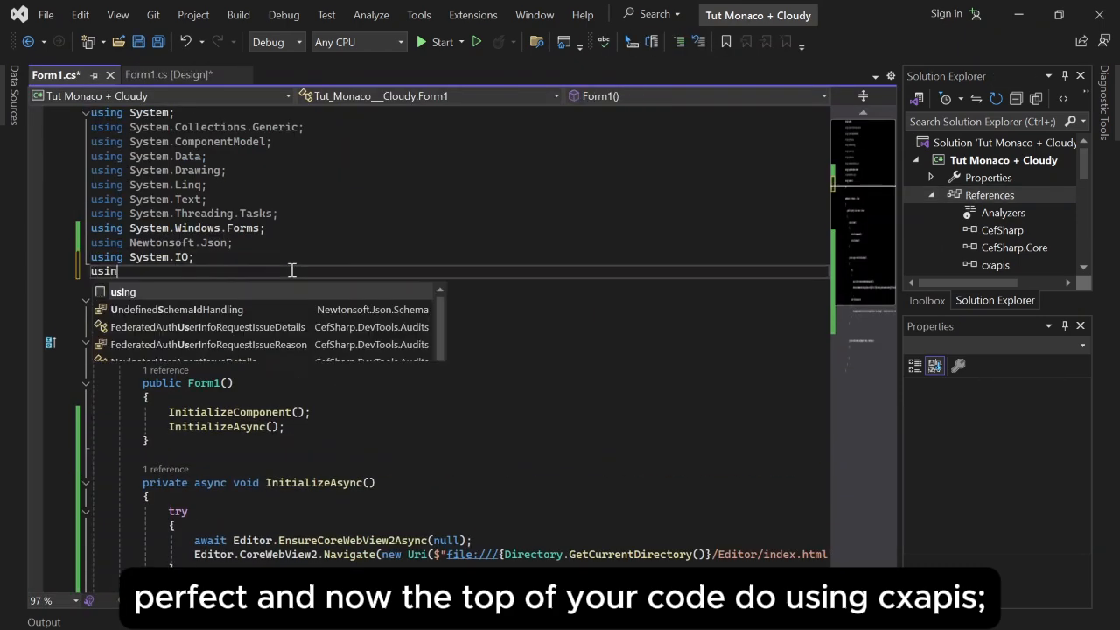
{"action": "type", "text": "cxapi;"}
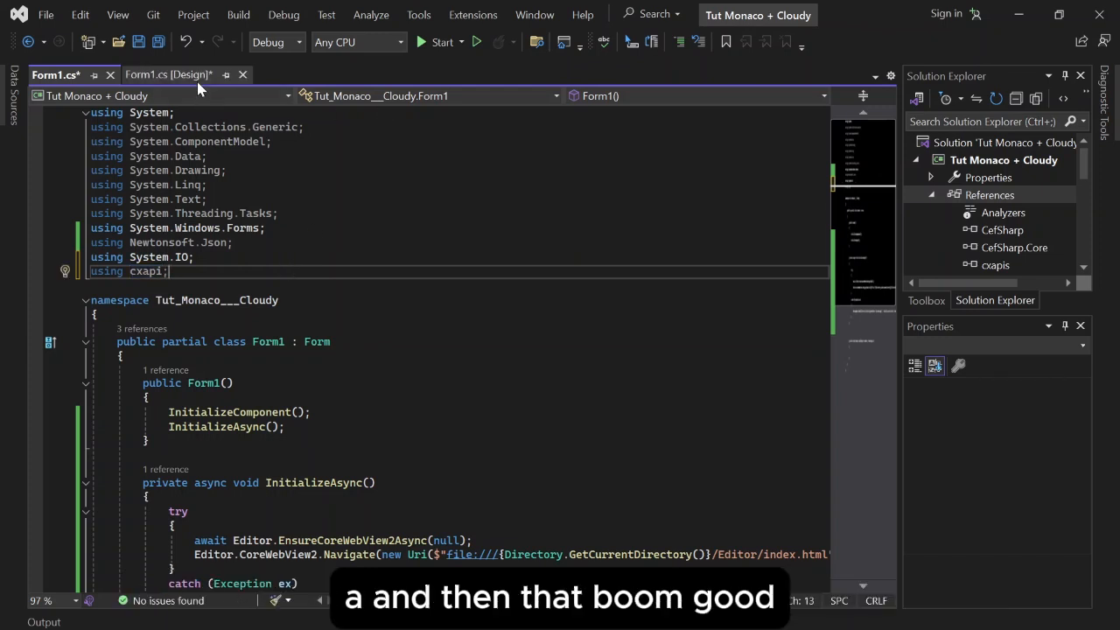
{"action": "left_click", "coordinate": [168, 75]}
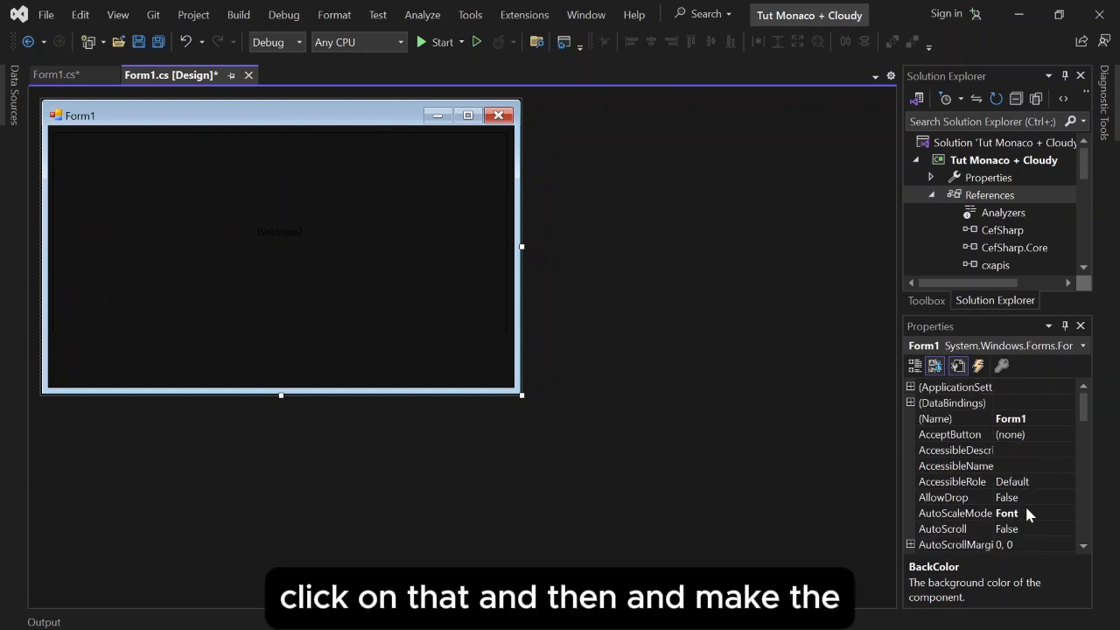
- Set Form1's BackColor to 20, 20, 20 and FormBorderStyle to None in Properties
{"action": "scroll", "scroll_direction": "down", "scroll_amount": 3}
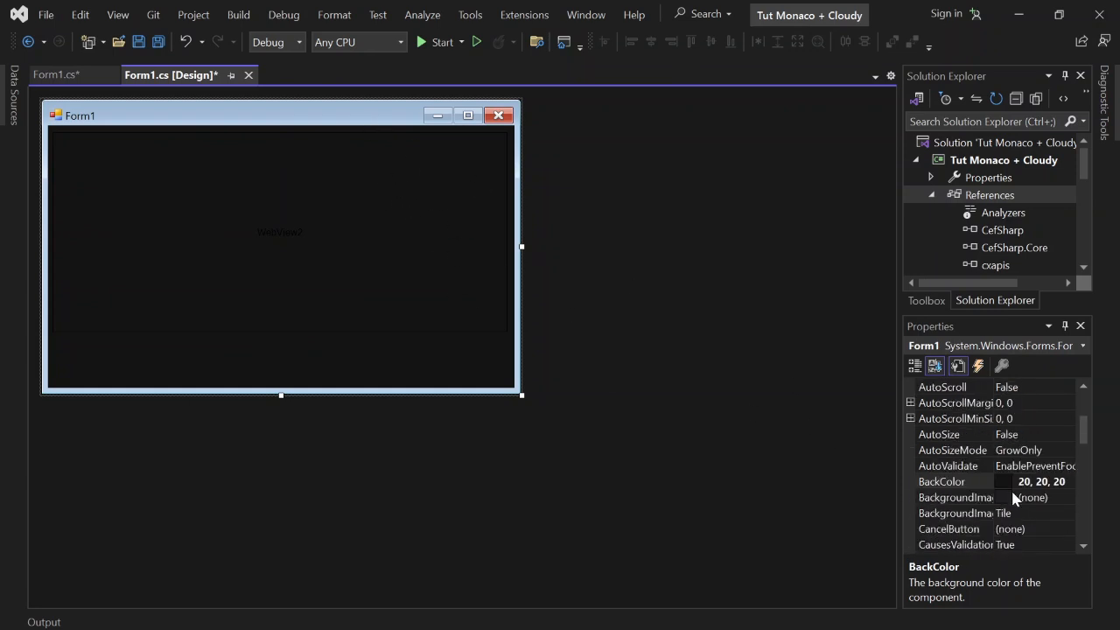
{"action": "scroll", "scroll_direction": "down", "scroll_amount": 3}
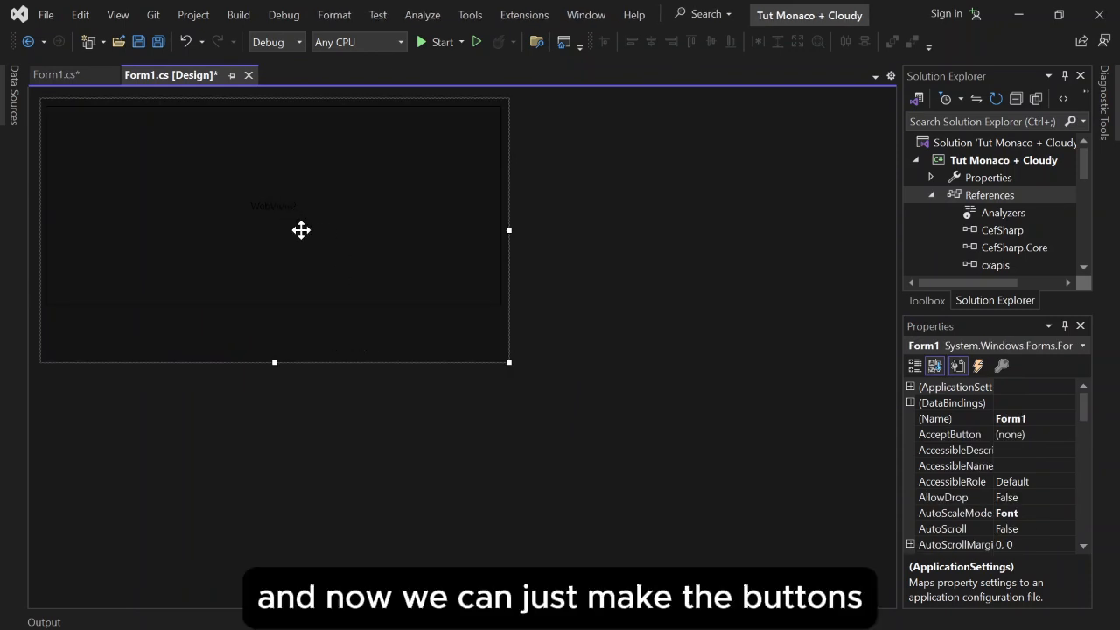
- Drop a Button from the Toolbox onto the form and set its Text to Inject
{"action": "left_click", "coordinate": [925, 300]}
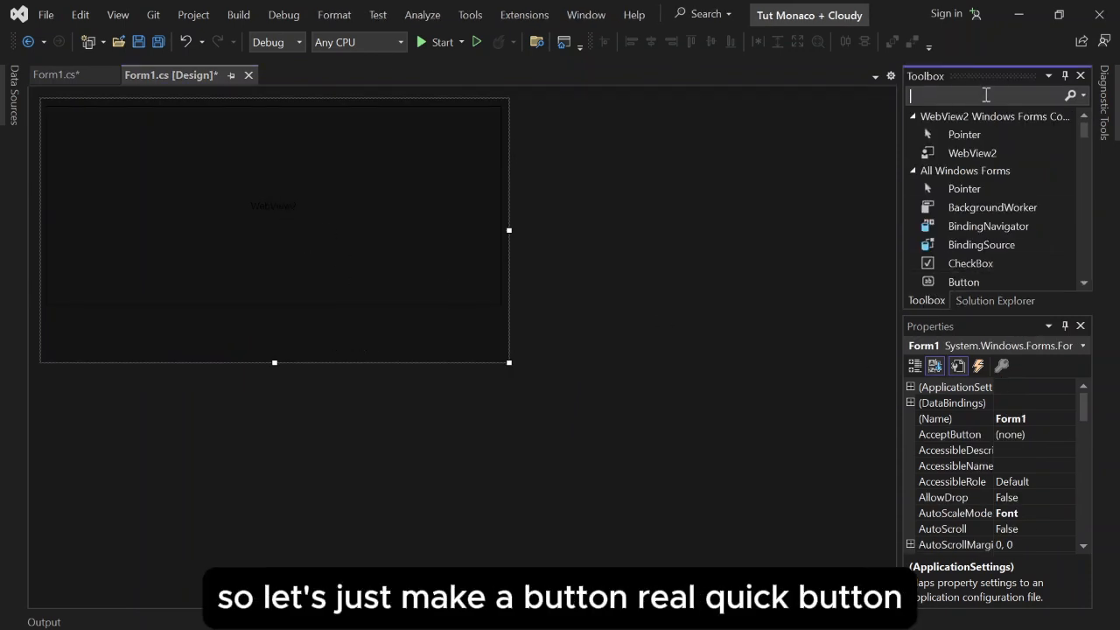
{"action": "type", "text": "butt"}
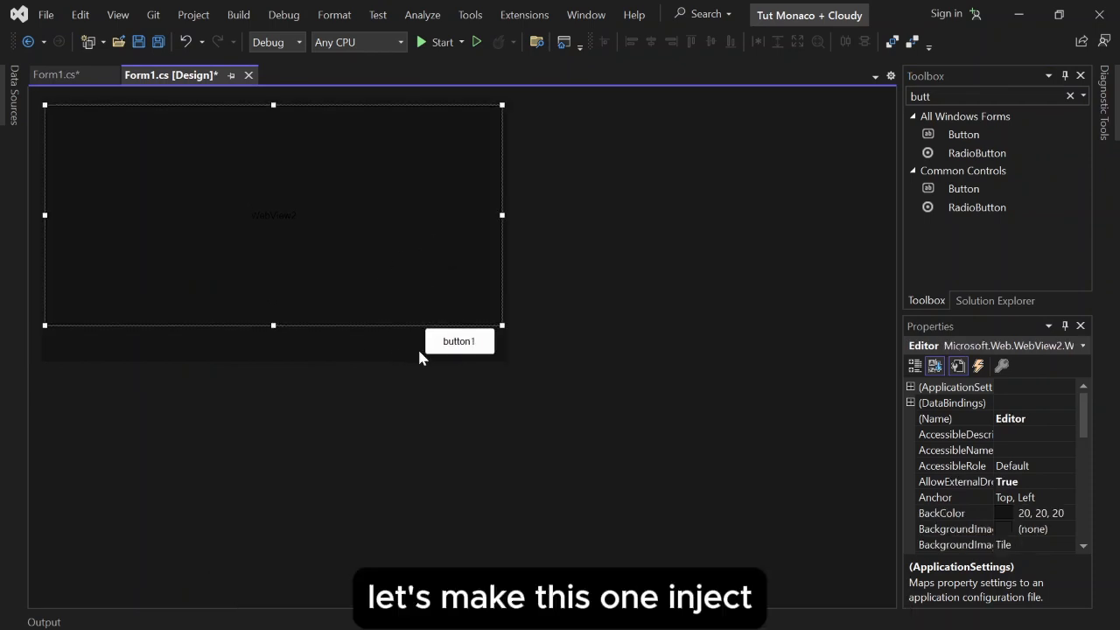
{"action": "left_click", "coordinate": [459, 340]}
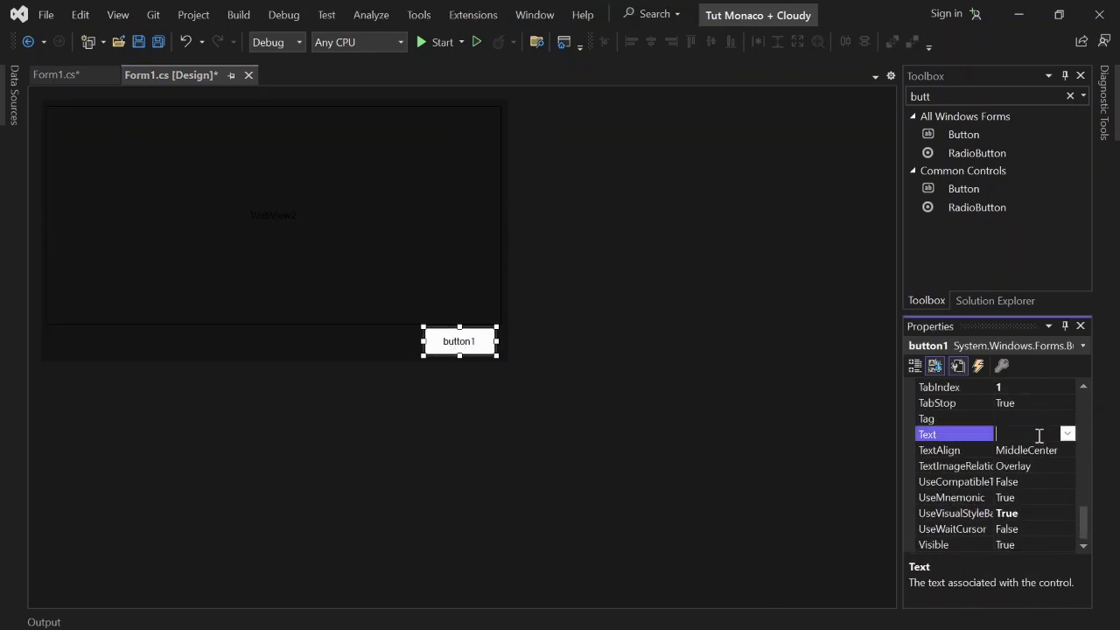
{"action": "type", "text": "Inject"}
{"action": "type", "text": "10,"}
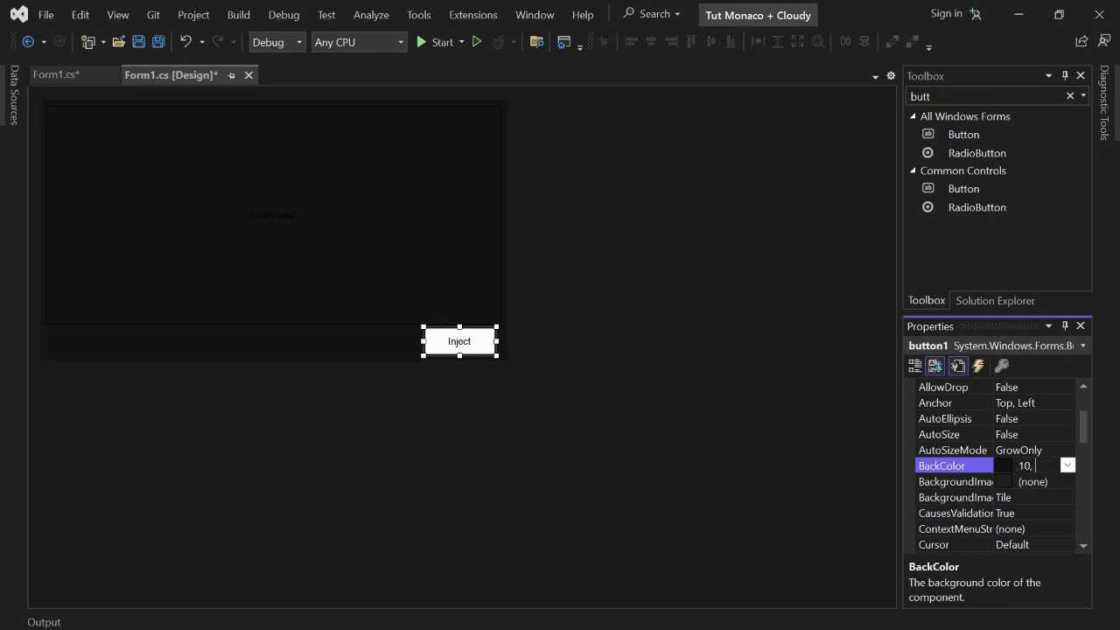
- Give the Inject button BackColor 30, 30, 30, white ForeColor and Flat FlatStyle
{"action": "type", "text": "30"}
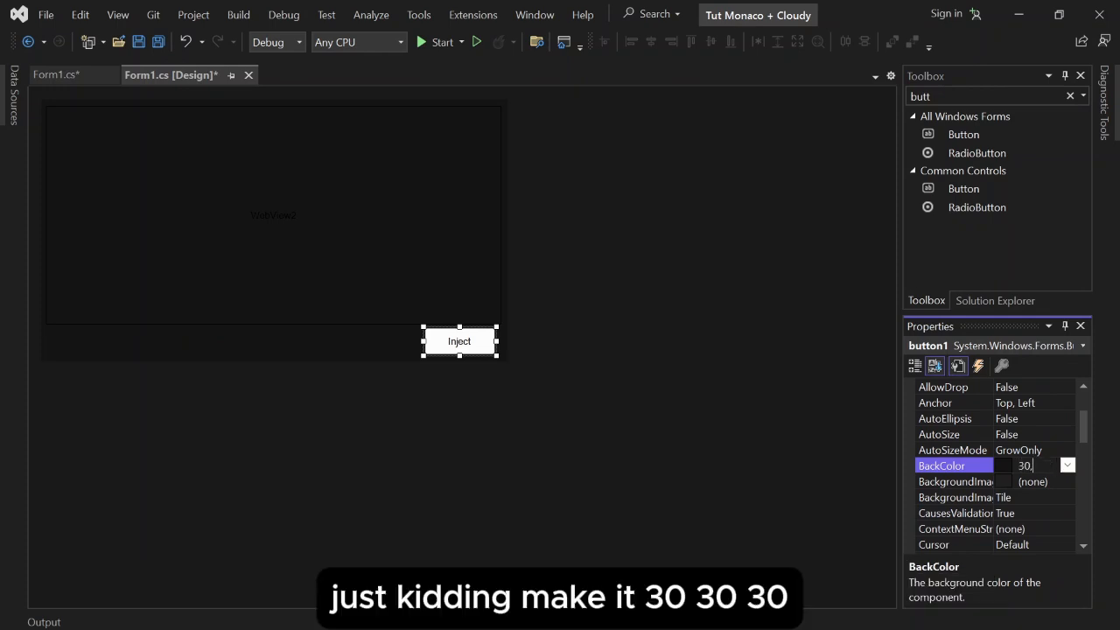
{"action": "type", "text": "30, 30, 30"}
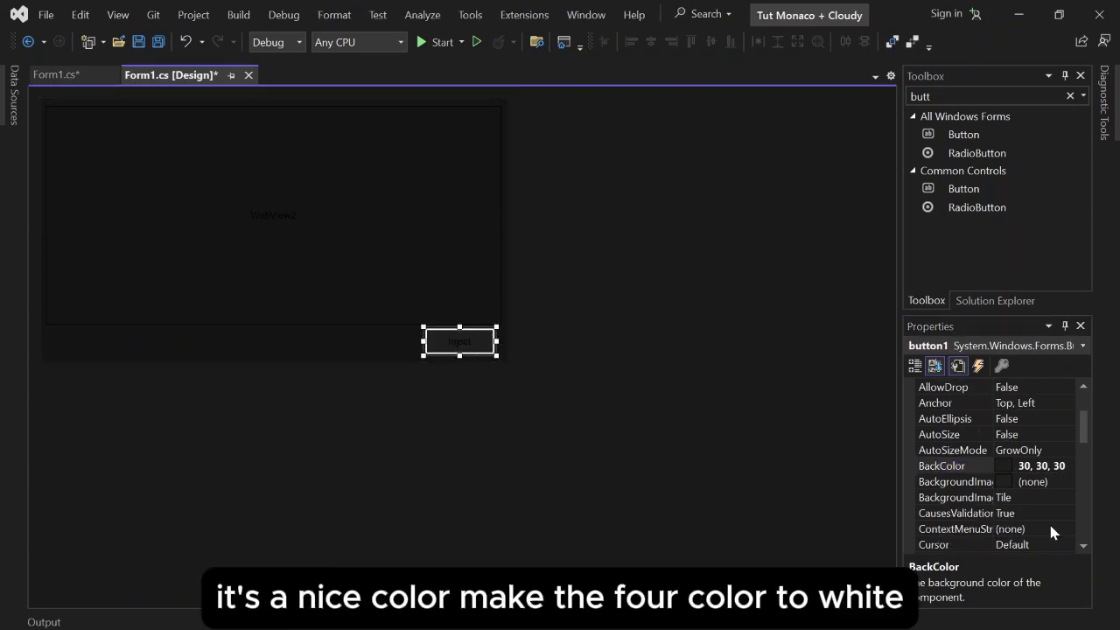
{"action": "left_click", "coordinate": [940, 512]}
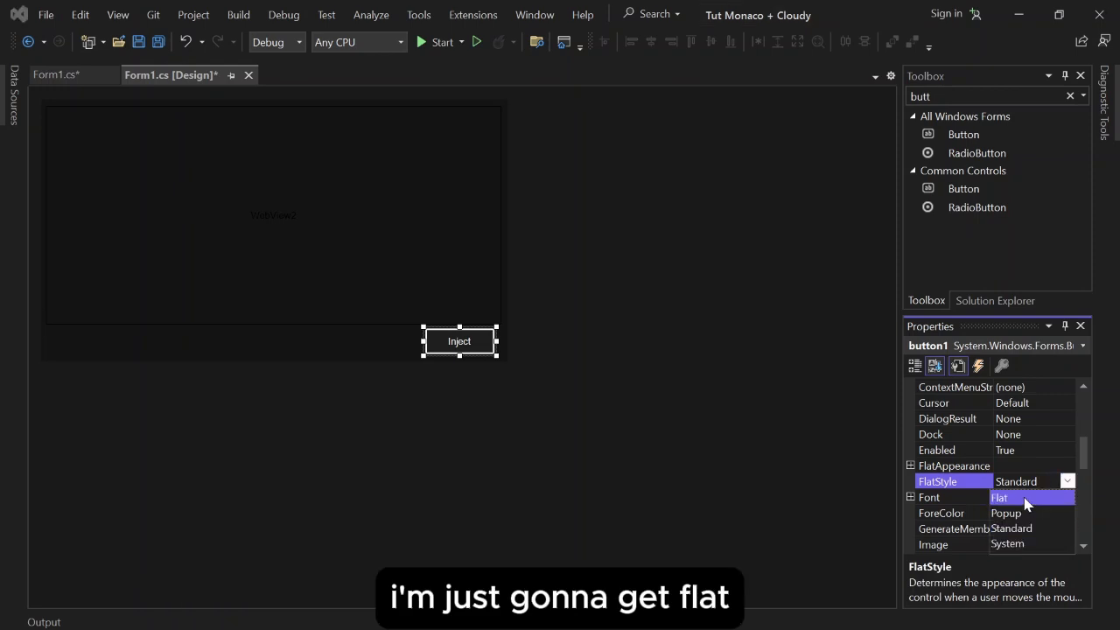
{"action": "left_click", "coordinate": [1000, 497]}
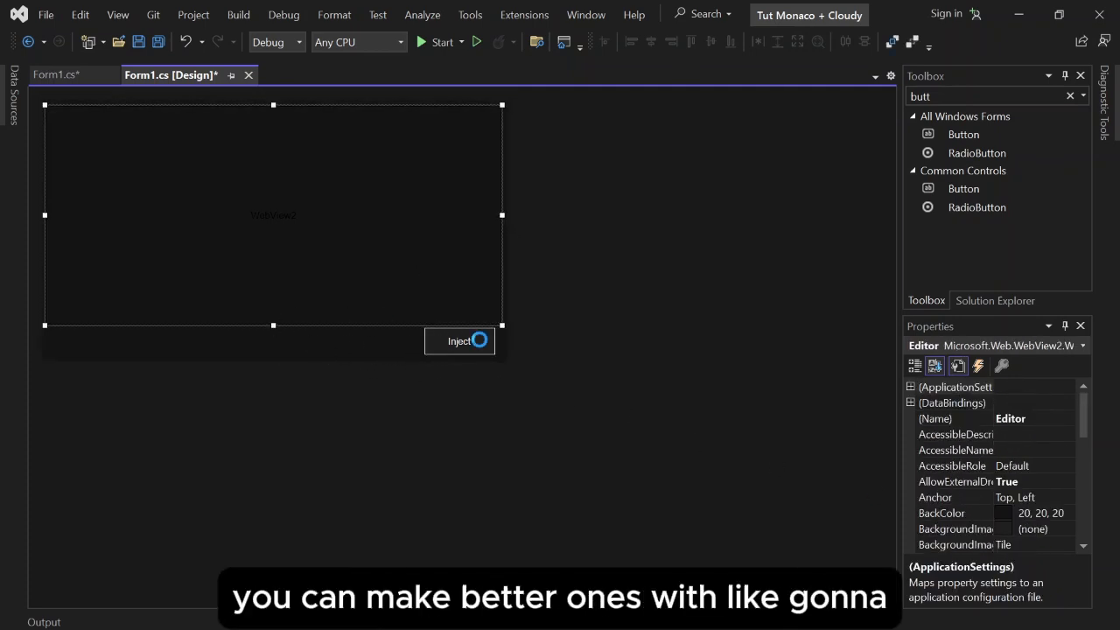
- Paste copies of the Inject button and label them Execute and Clear Text
{"action": "left_click", "coordinate": [460, 340]}
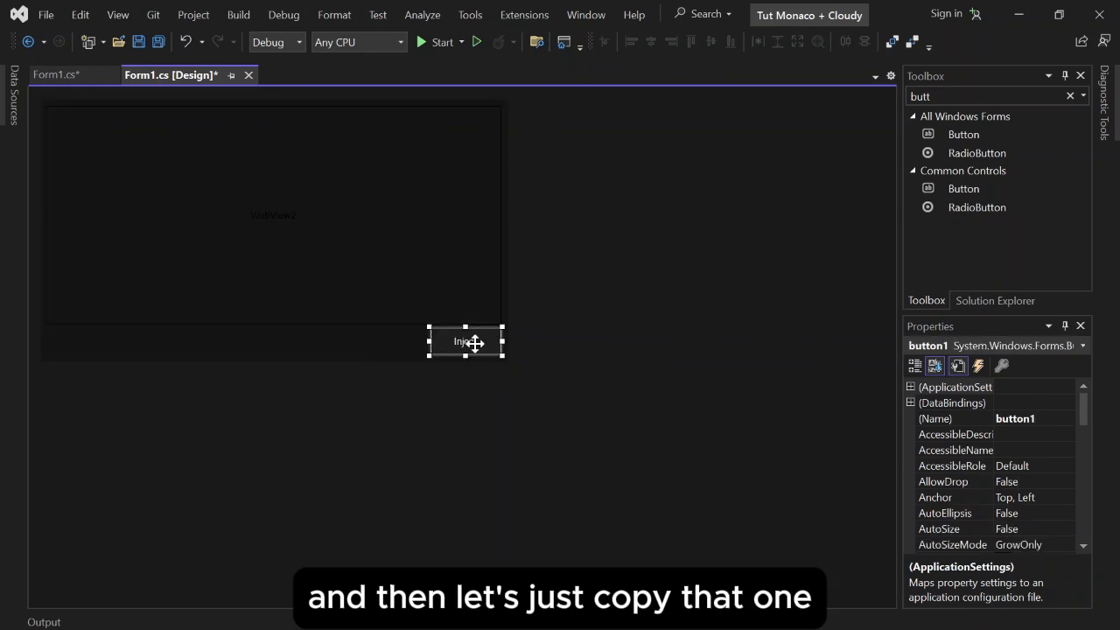
{"action": "mouse_move", "coordinate": [465, 380]}
{"action": "type", "text": "E"}
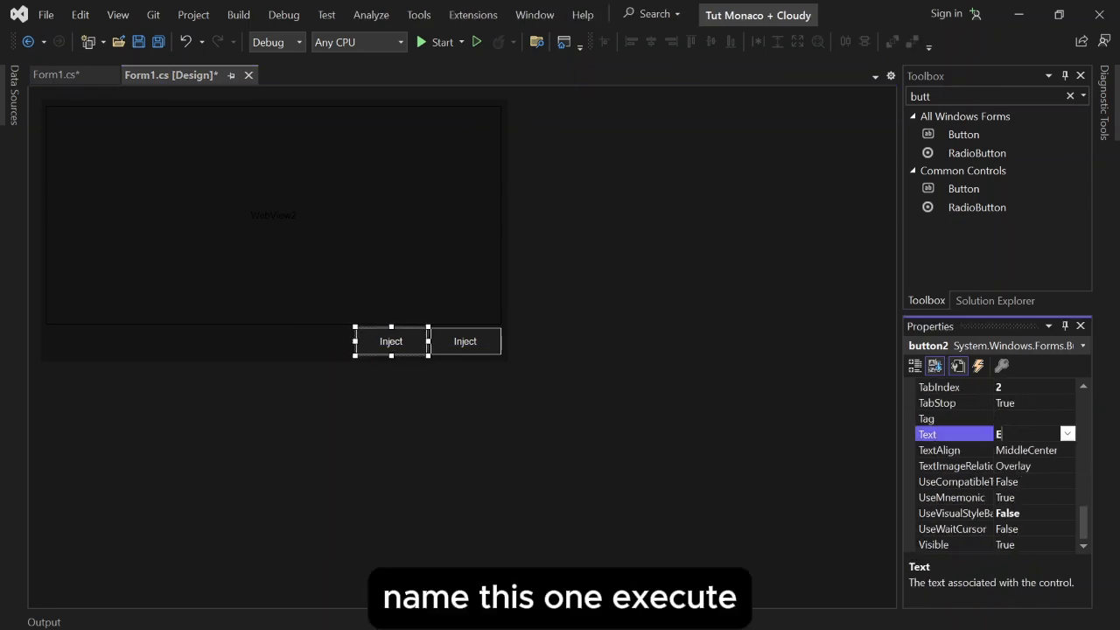
{"action": "type", "text": "ce"}
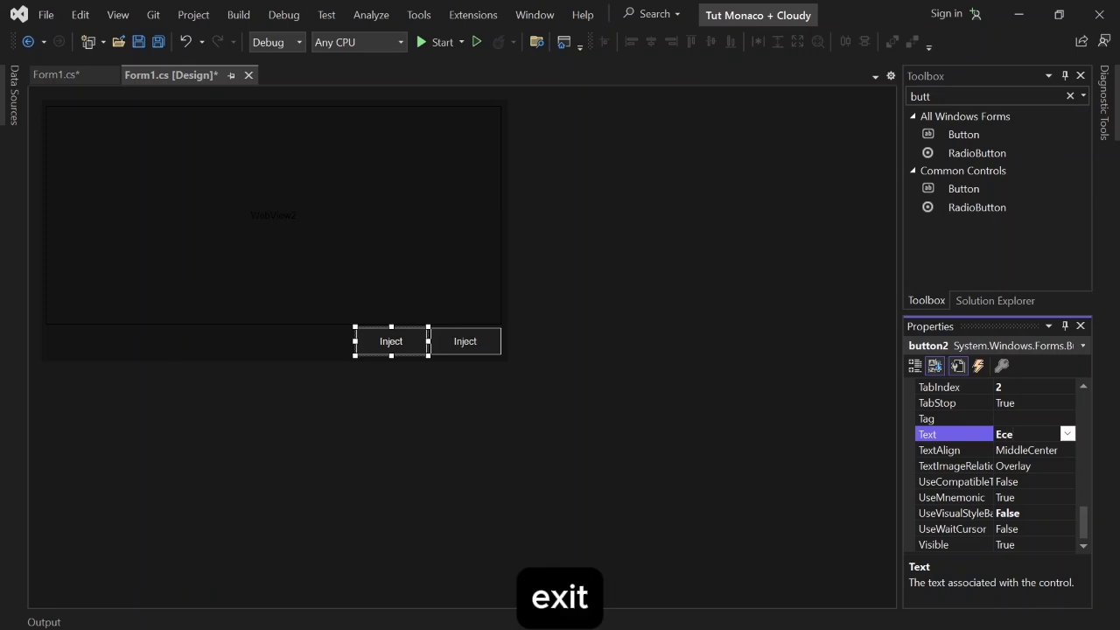
{"action": "type", "text": "xec"}
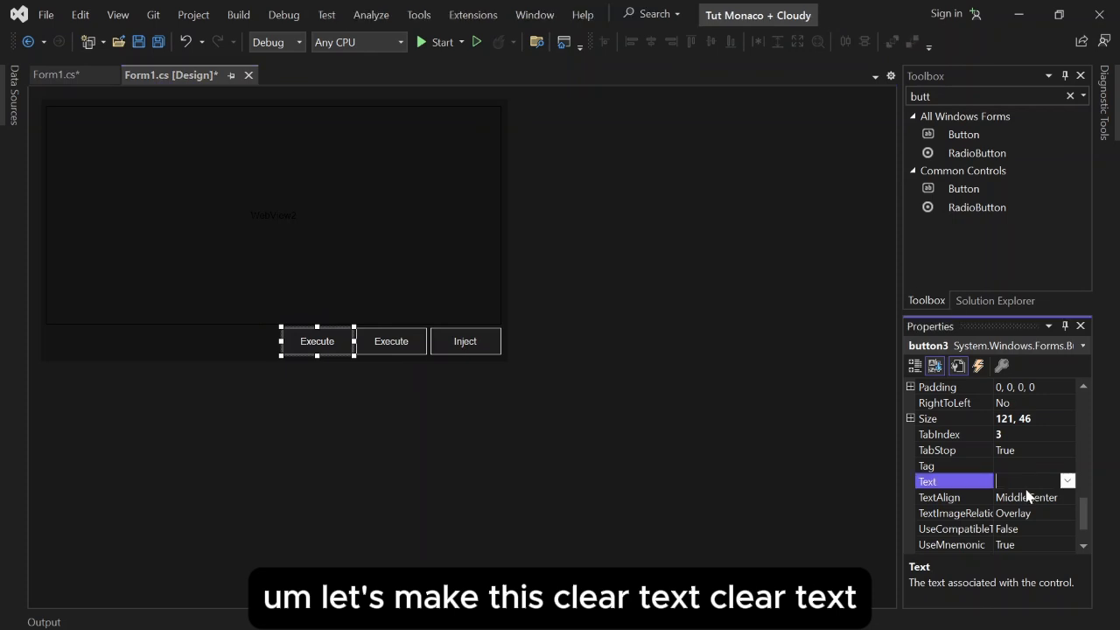
{"action": "type", "text": "Clear Text"}
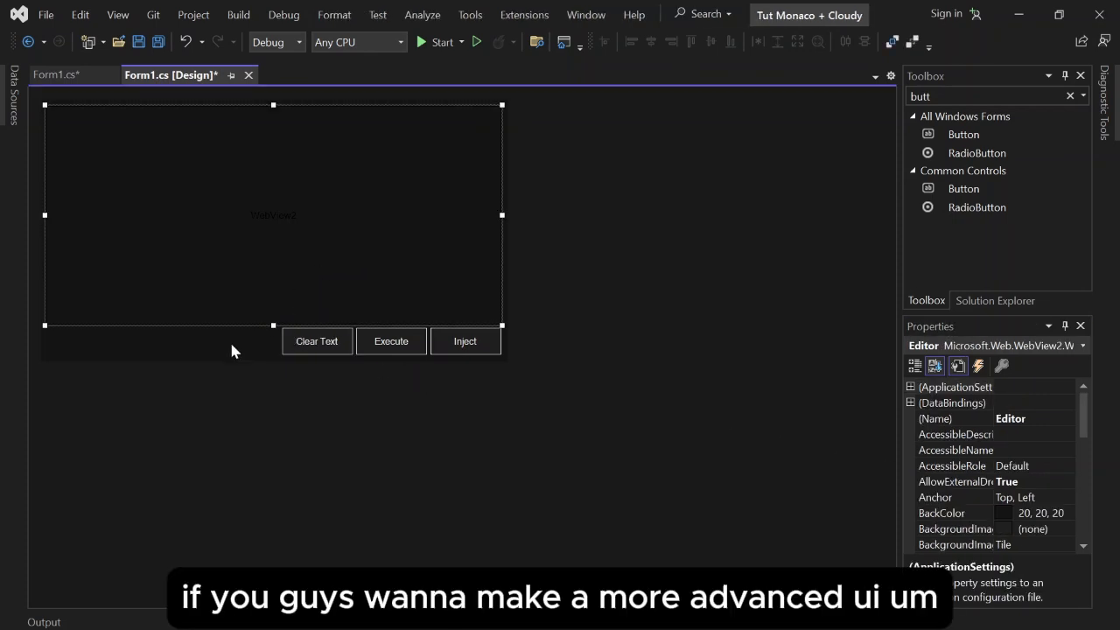
{"action": "mouse_move", "coordinate": [119, 191]}
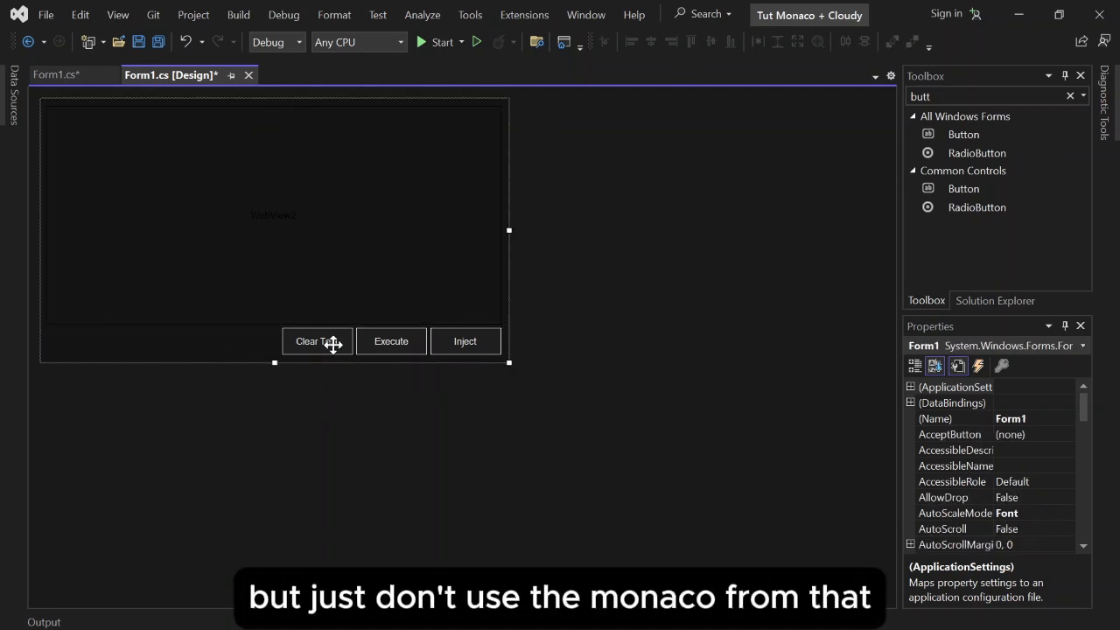
{"action": "mouse_move", "coordinate": [249, 346]}
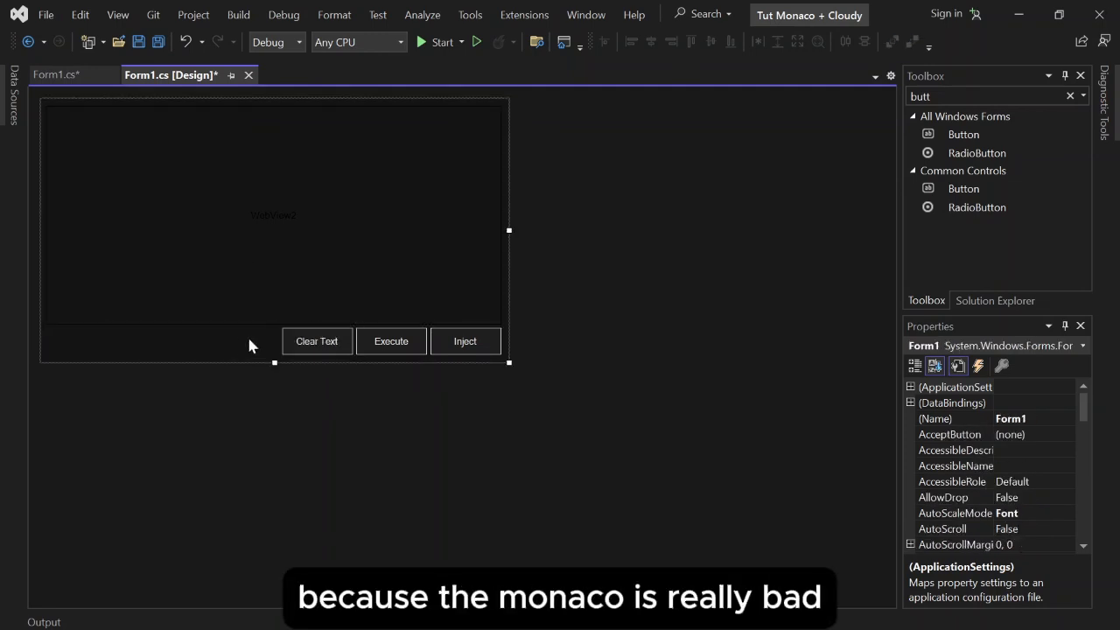
- Paste a third copy left of Clear Text and label it Open File
{"action": "left_click", "coordinate": [316, 341]}
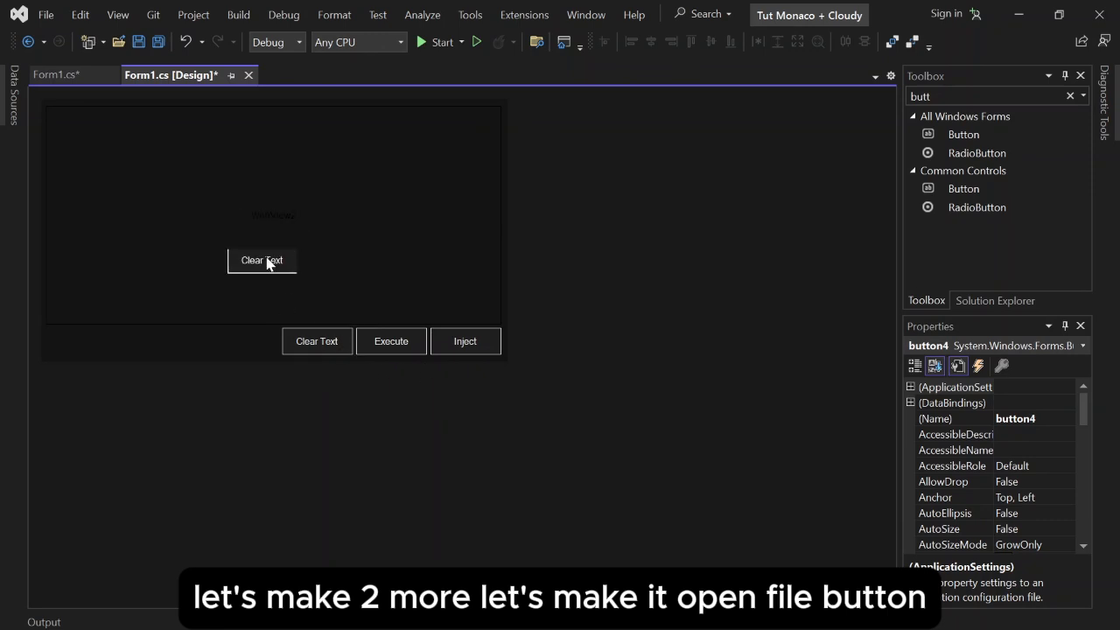
{"action": "left_click_drag", "start_coordinate": [262, 260], "coordinate": [242, 342]}
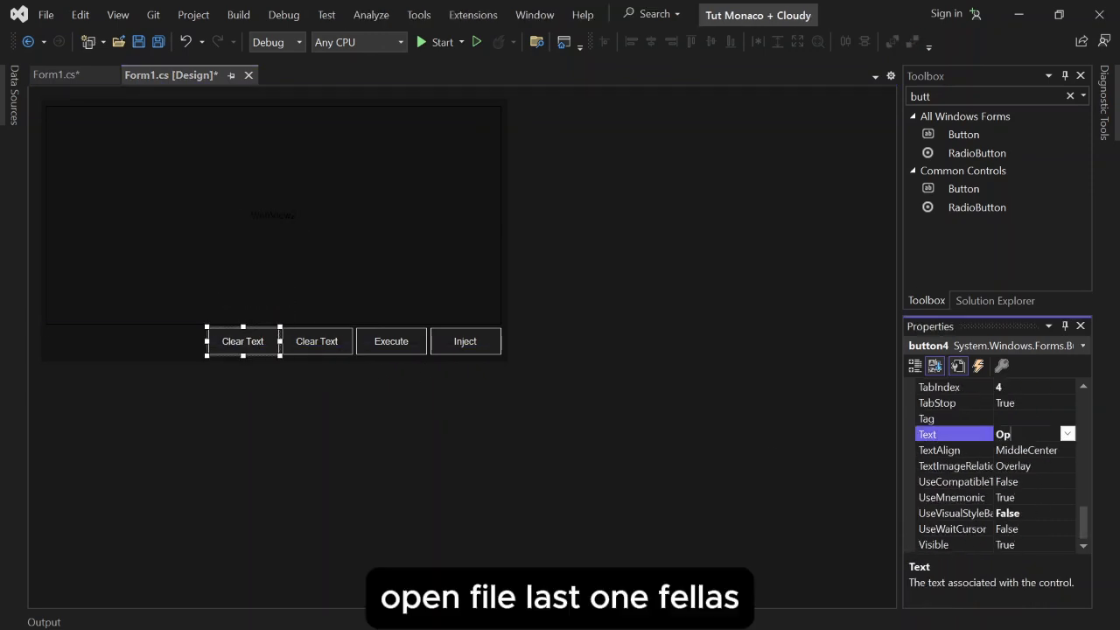
{"action": "type", "text": "Open File"}
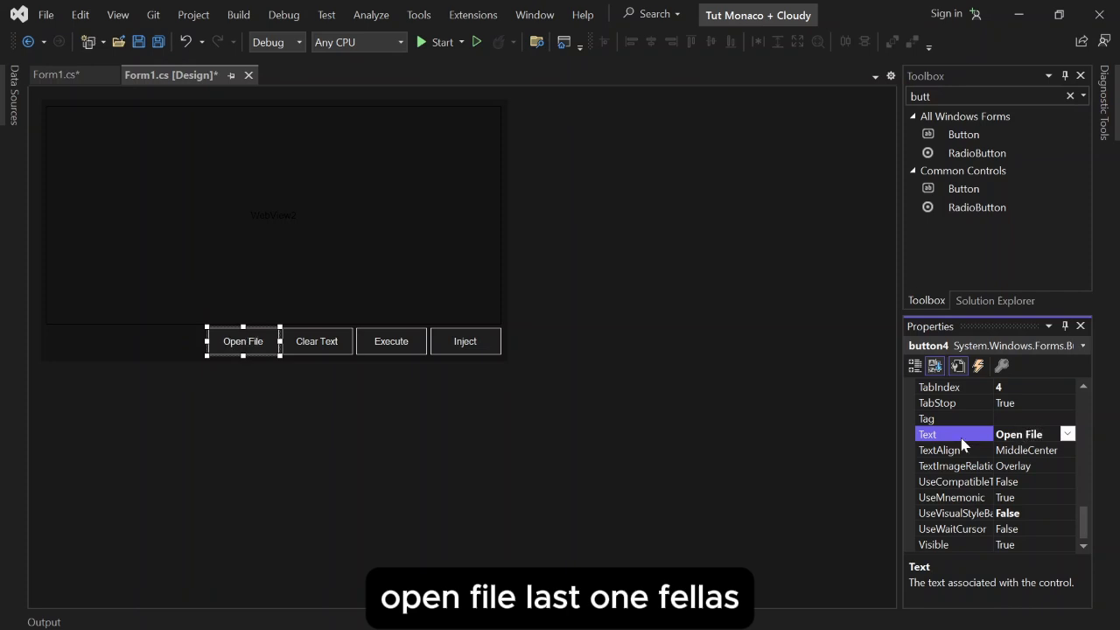
{"action": "left_click", "coordinate": [242, 341]}
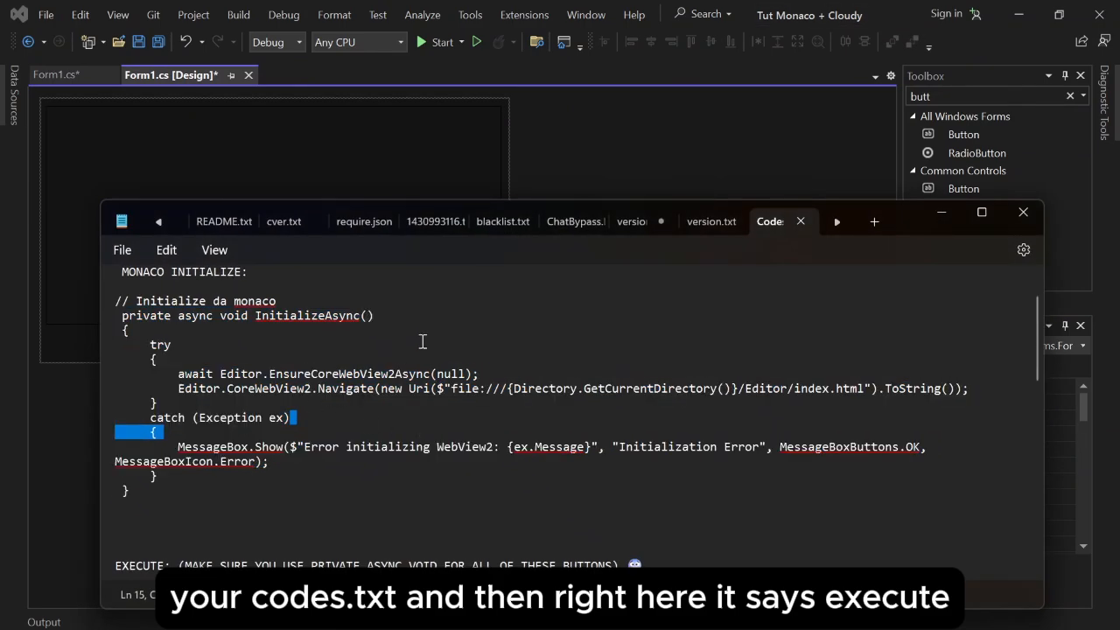
- Paste the EXECUTE snippet into button2_Click and mark the handler async
{"action": "scroll", "scroll_direction": "down", "scroll_amount": 3}
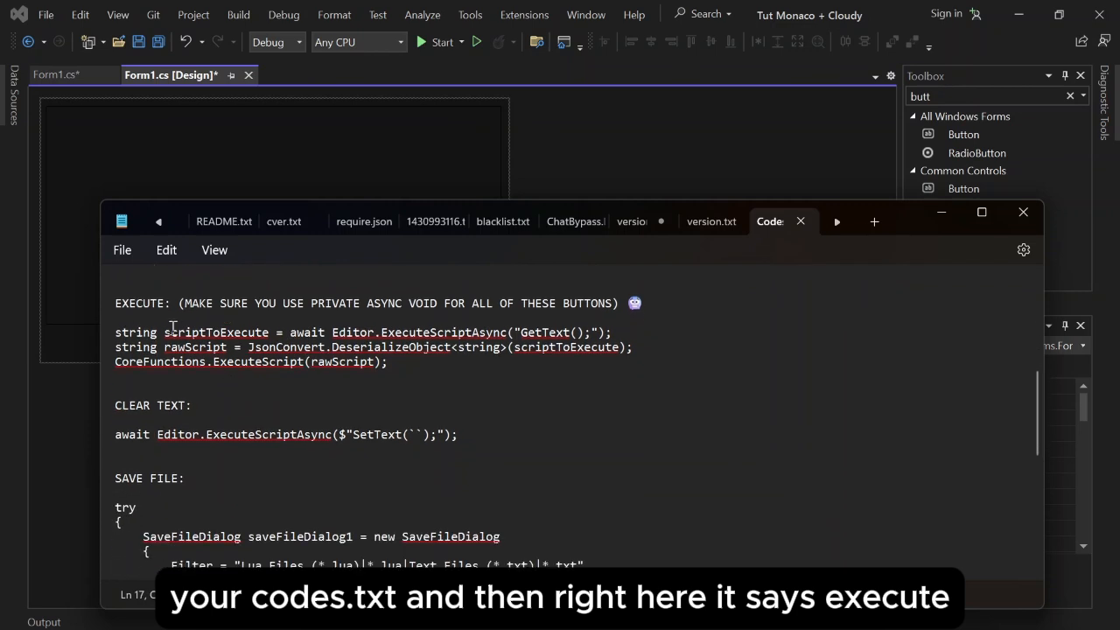
{"action": "left_click_drag", "start_coordinate": [114, 332], "coordinate": [388, 362]}
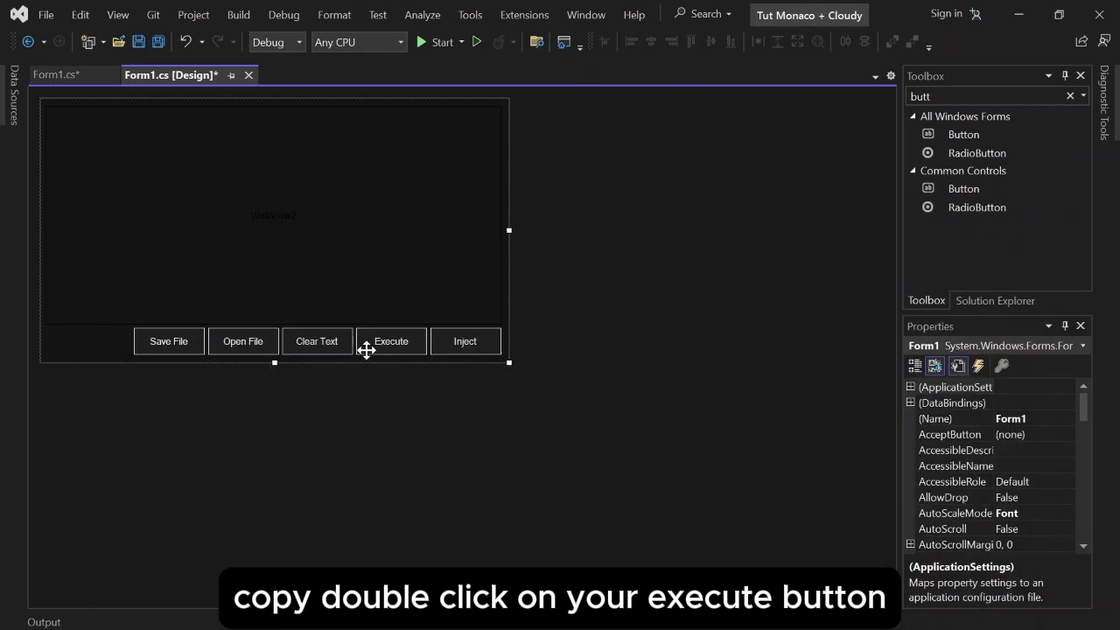
{"action": "double_click", "coordinate": [391, 341]}
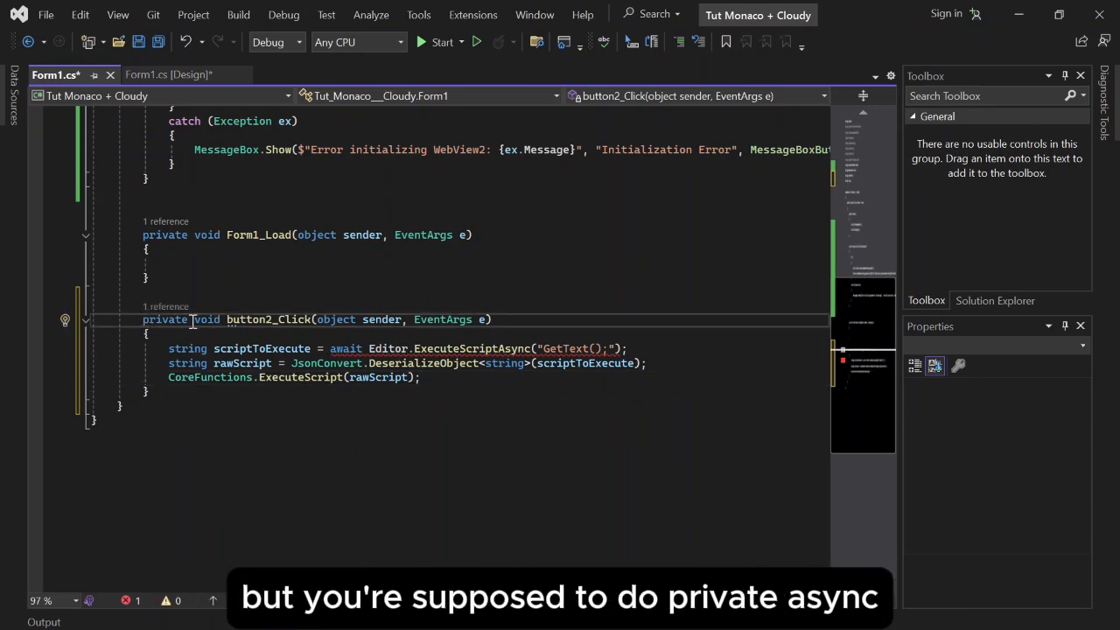
{"action": "type", "text": "async"}
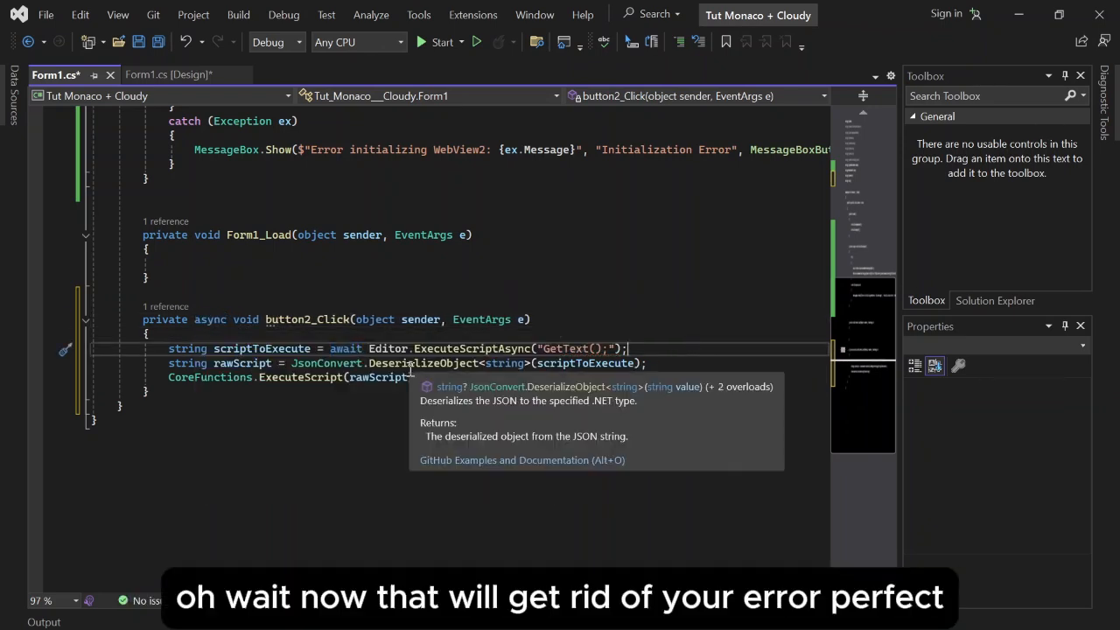
{"action": "left_click", "coordinate": [171, 74]}
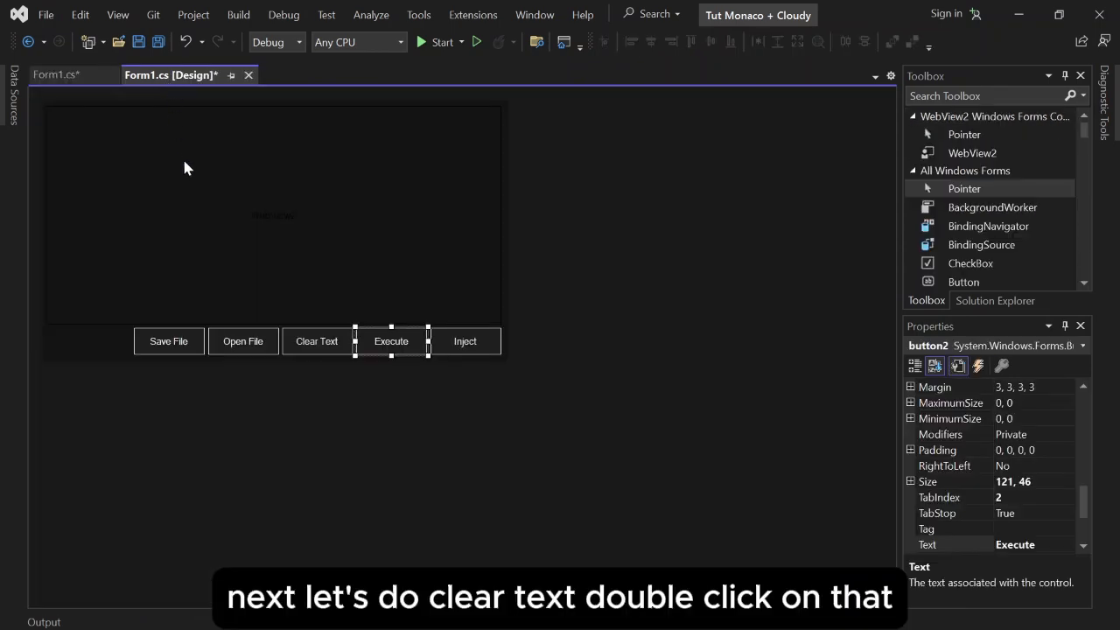
- Fill button3_Click with await Editor.ExecuteScriptAsync($"SetText('');") and mark it async
{"action": "double_click", "coordinate": [315, 341]}
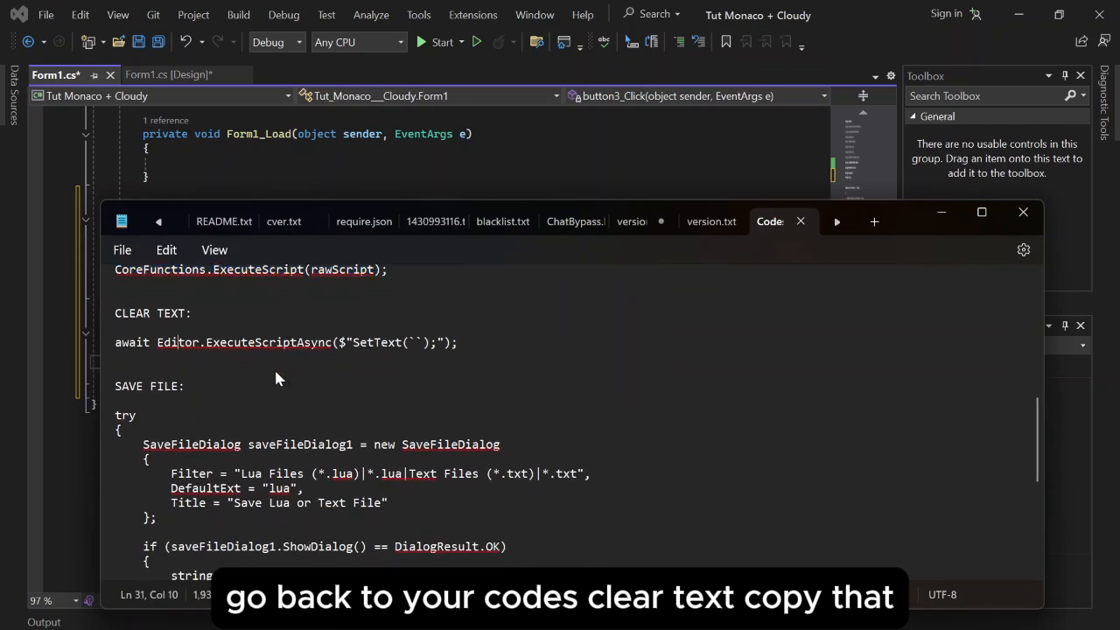
{"action": "triple_click", "coordinate": [285, 342]}
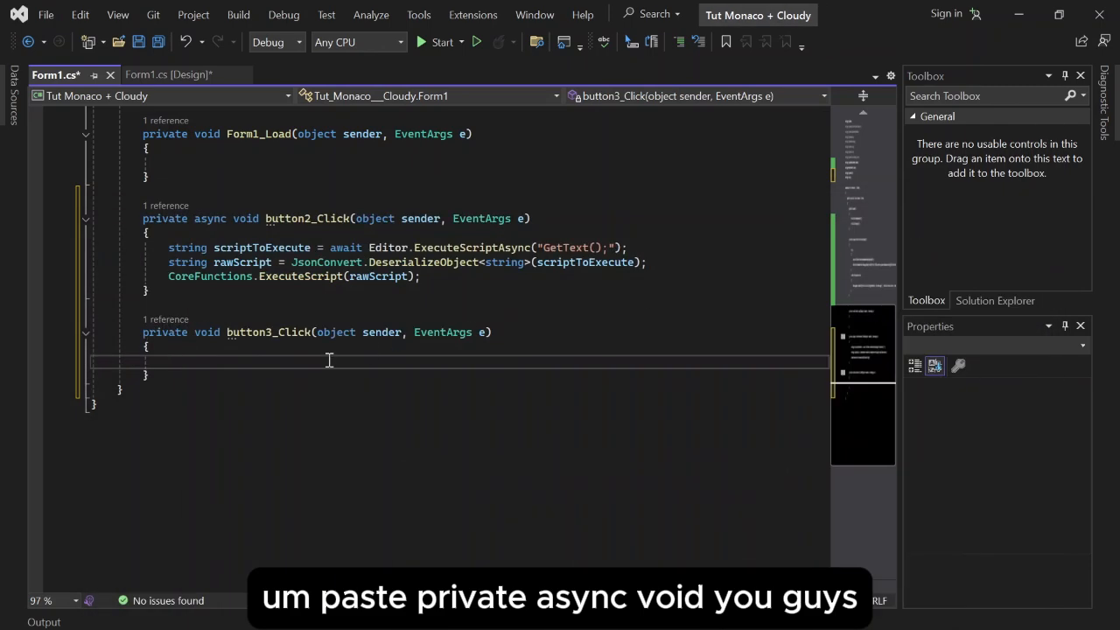
{"action": "type", "text": "await Editor.ExecuteScriptAsync($\"SetText('');\");"}
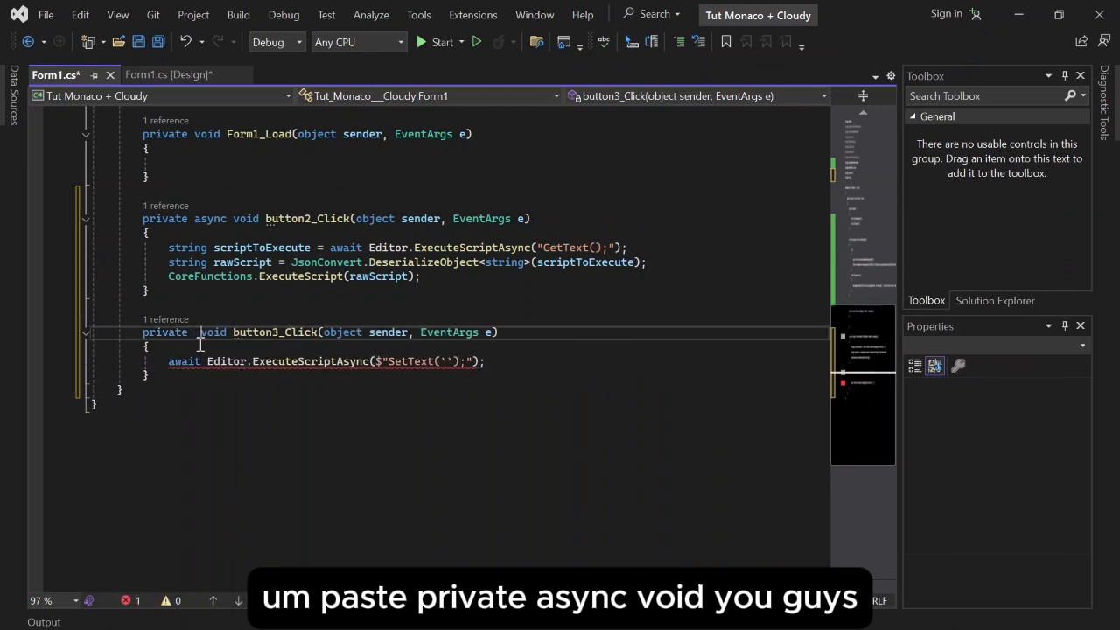
{"action": "type", "text": "async"}
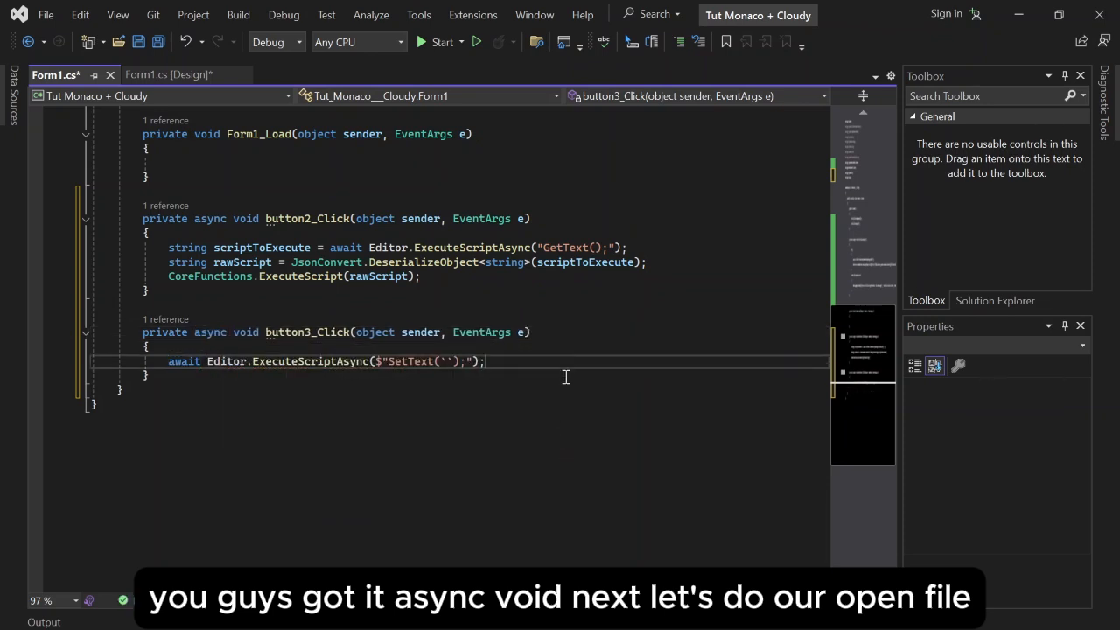
- Paste the OpenFileDialog snippet into button4_Click and the SAVE FILE snippet into button5_Click, both async
{"action": "left_click", "coordinate": [170, 74]}
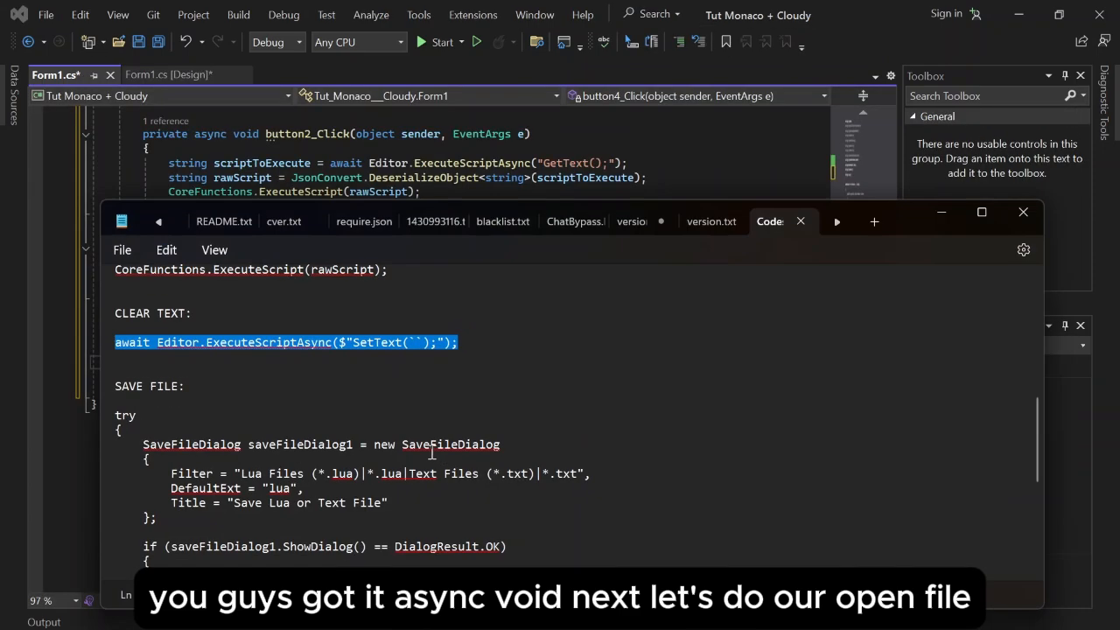
{"action": "scroll", "scroll_direction": "down", "scroll_amount": 3}
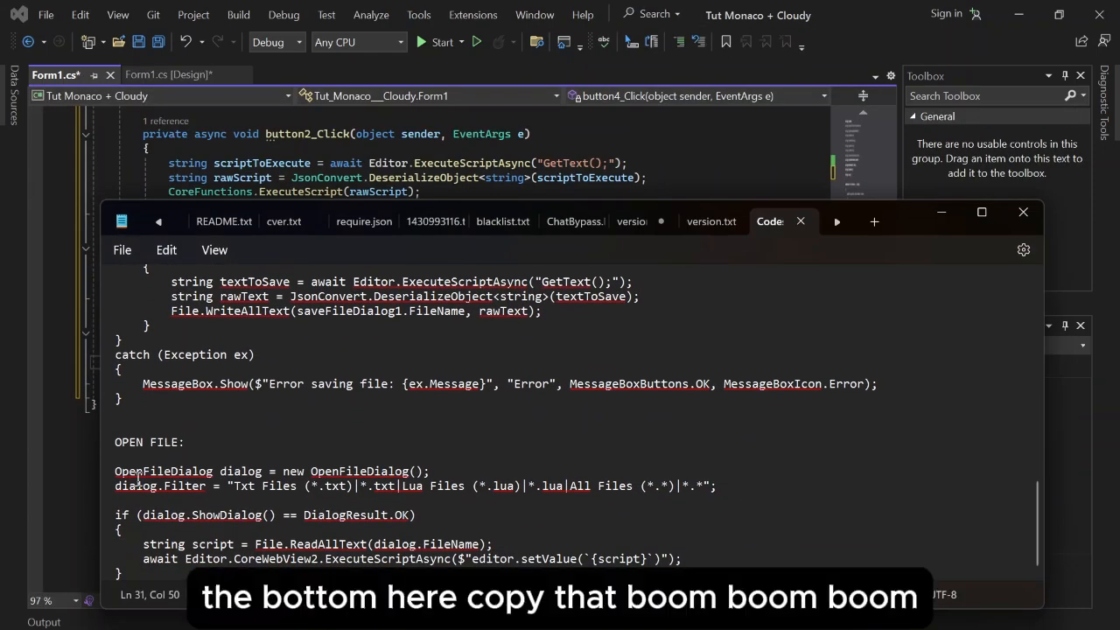
{"action": "left_click_drag", "start_coordinate": [115, 470], "coordinate": [691, 573]}
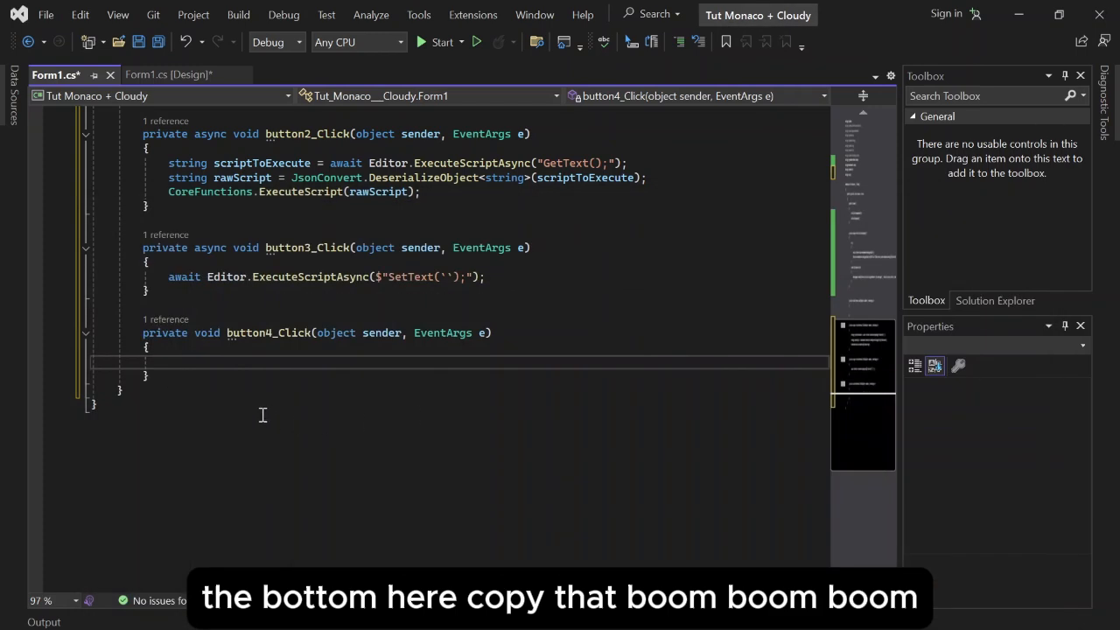
{"action": "type", "text": "OpenFileDialog dialog = new OpenFileDialog();"}
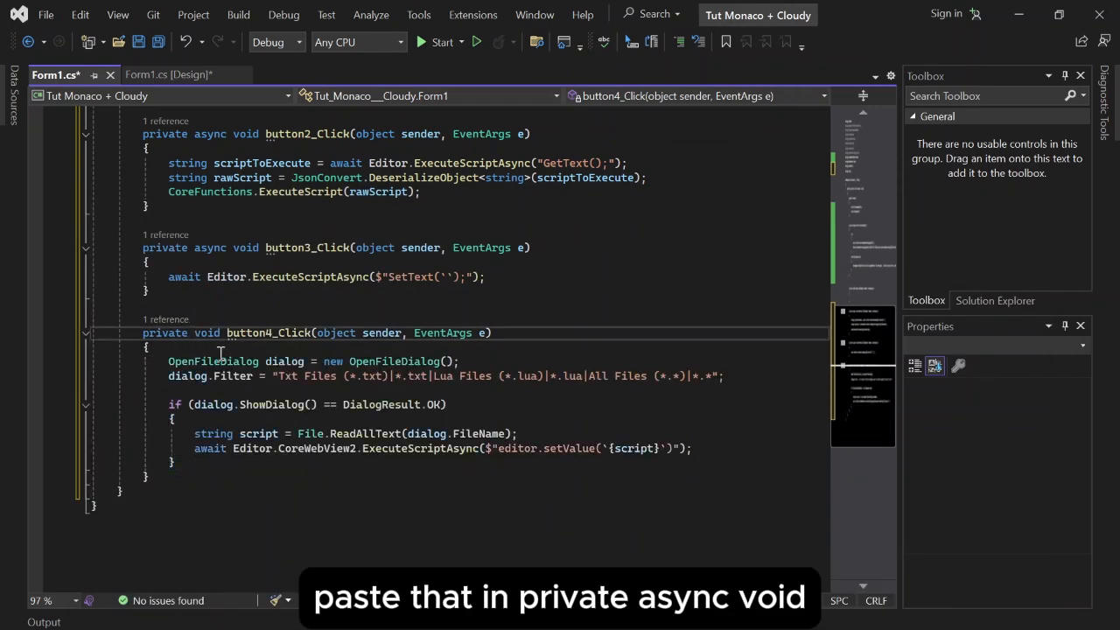
{"action": "type", "text": "async"}
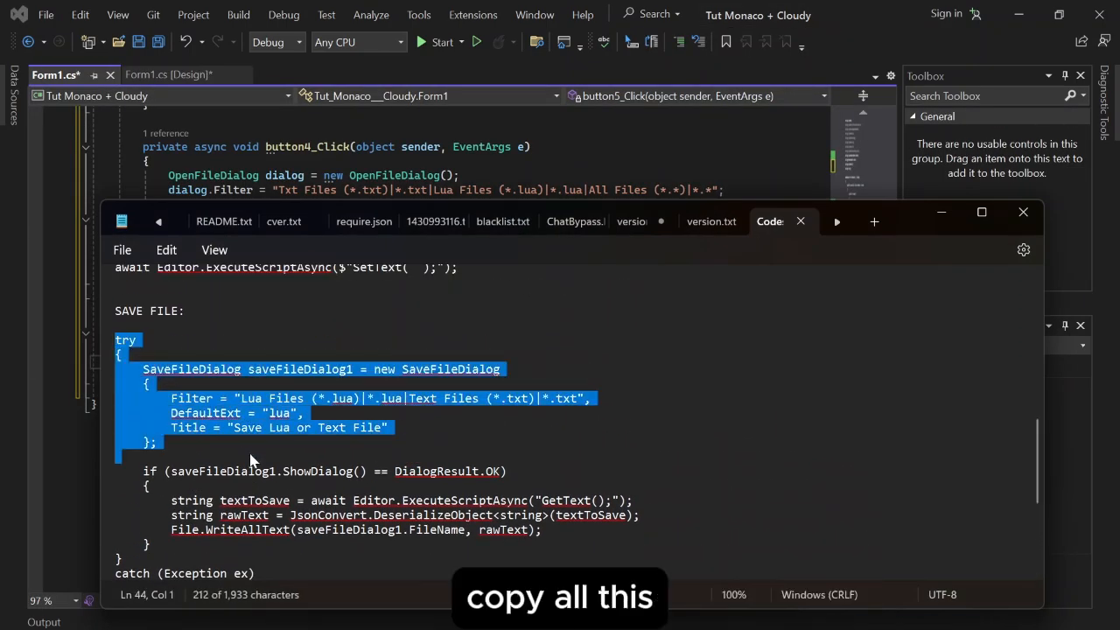
{"action": "scroll", "scroll_direction": "down", "scroll_amount": 3}
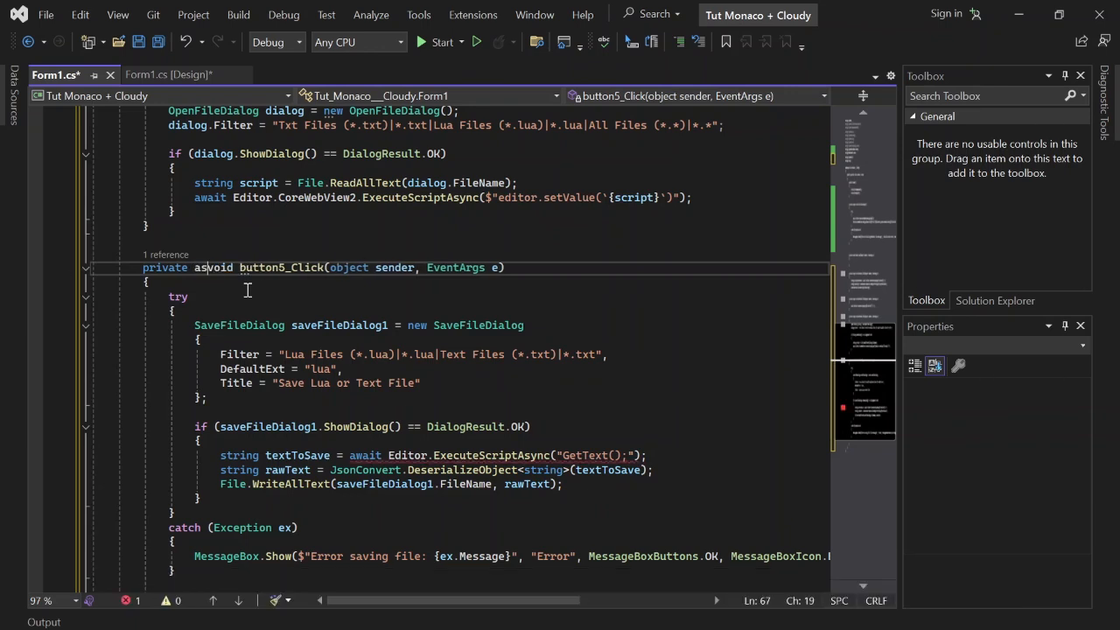
{"action": "left_click", "coordinate": [171, 75]}
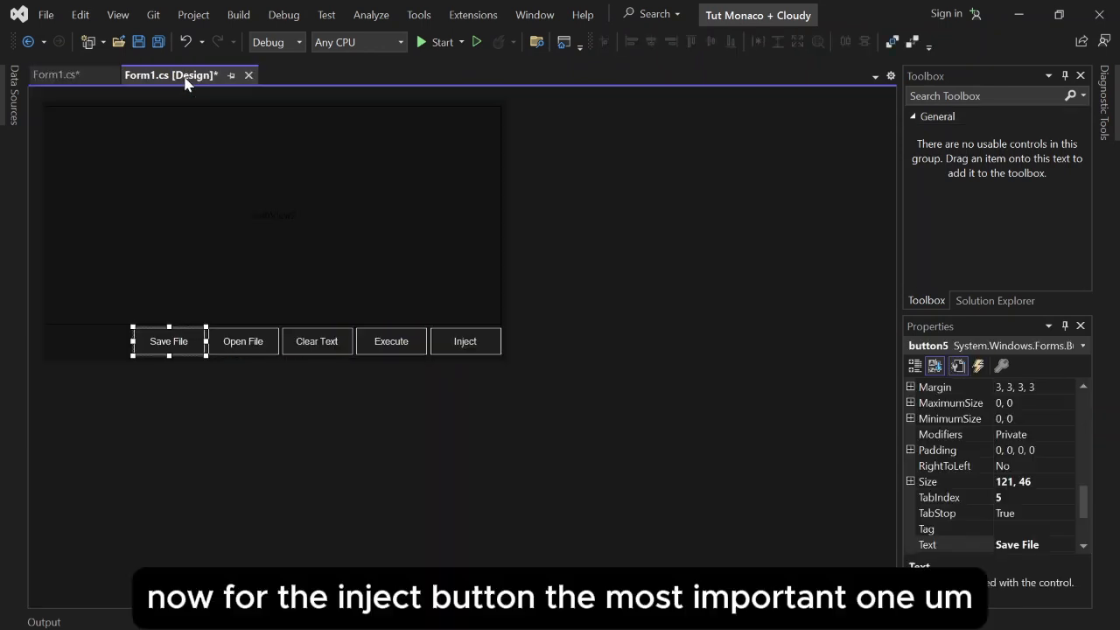
- Make button1_Click call CoreFunctions.Inject(); for the Inject button
{"action": "left_click", "coordinate": [465, 341]}
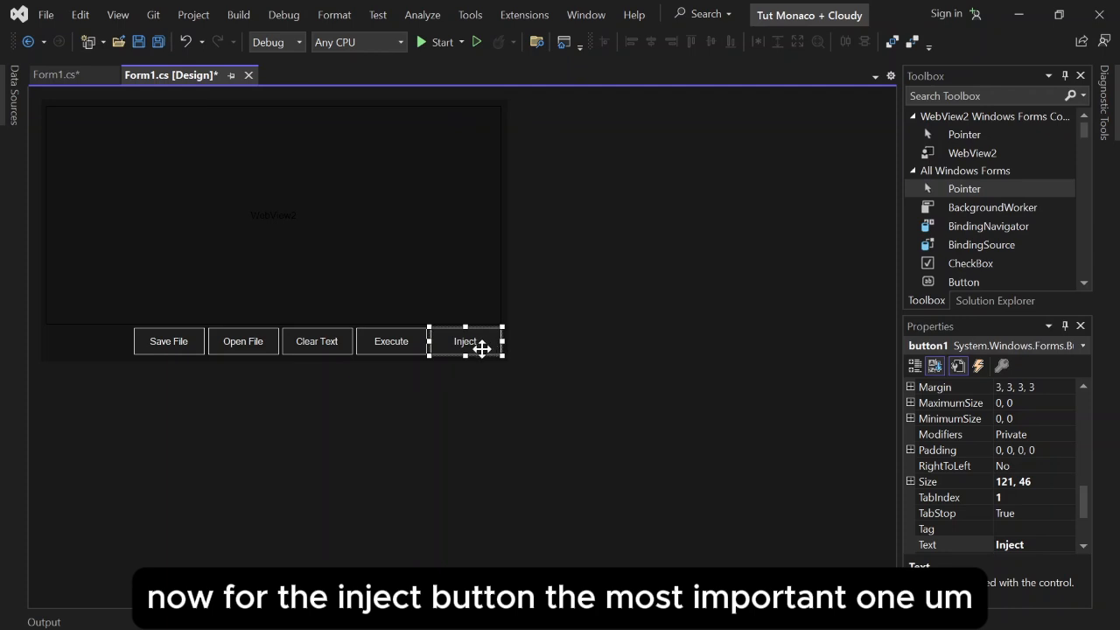
{"action": "double_click", "coordinate": [465, 341]}
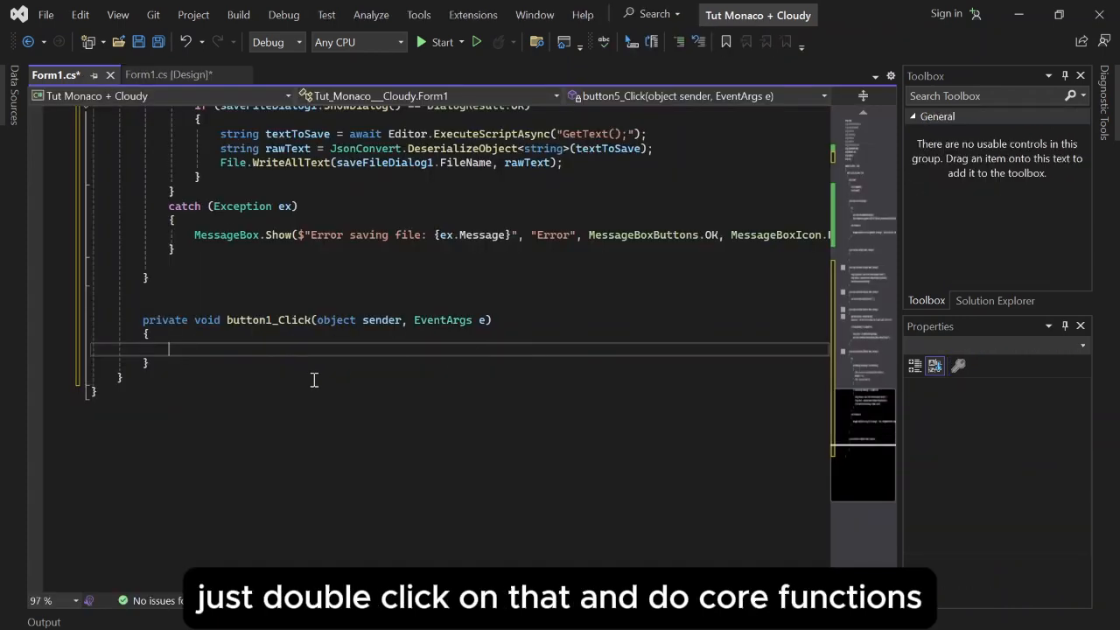
{"action": "type", "text": "CoreFunctions"}
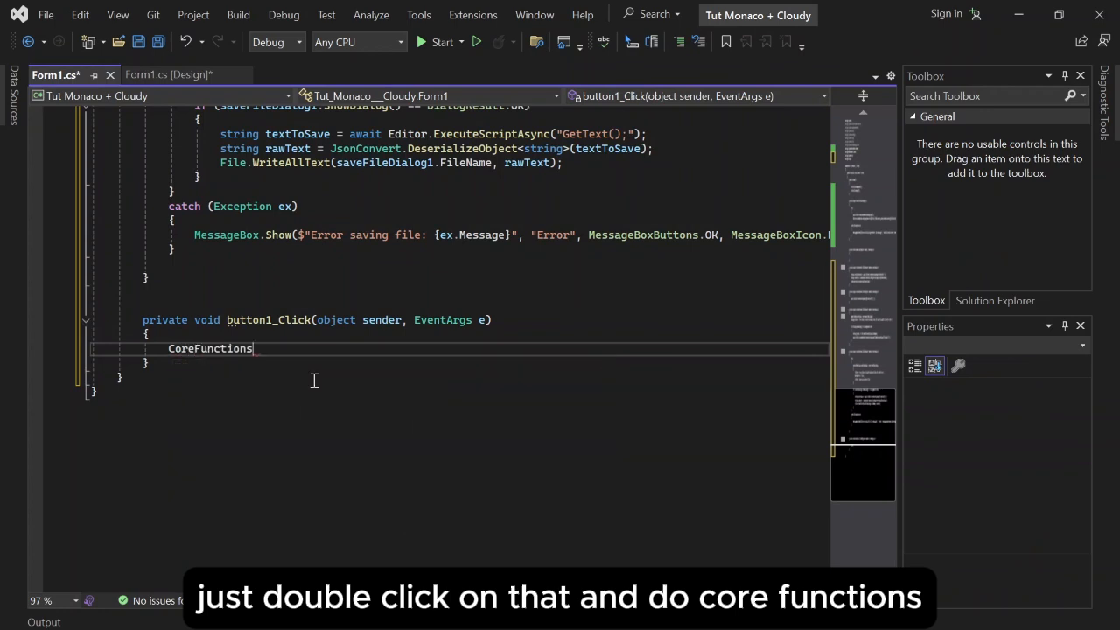
{"action": "type", "text": ".Inje"}
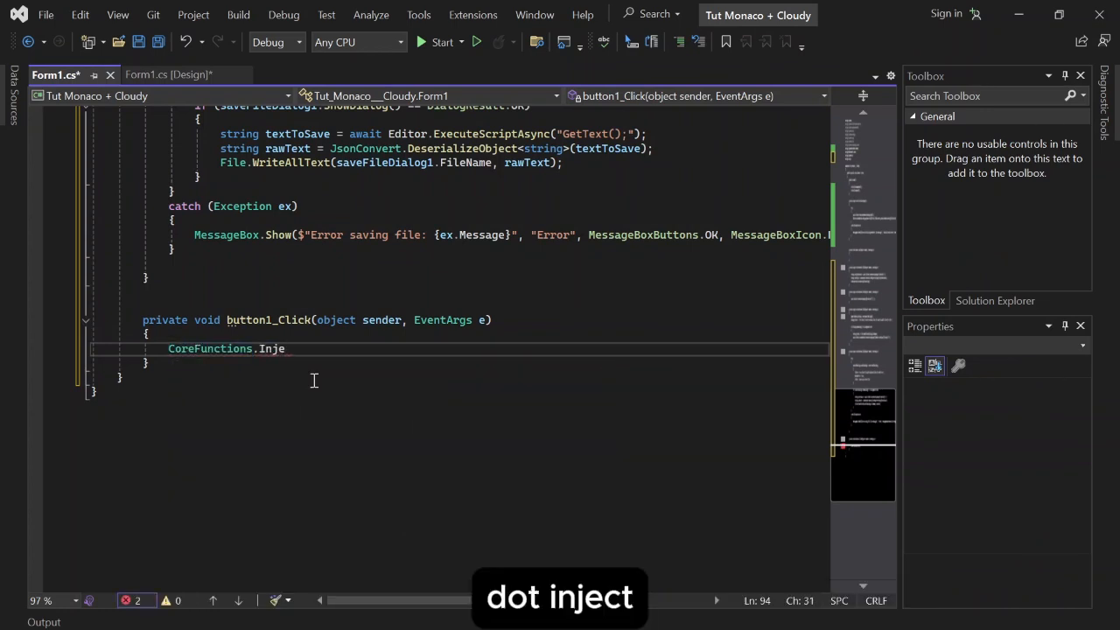
{"action": "type", "text": "ct"}
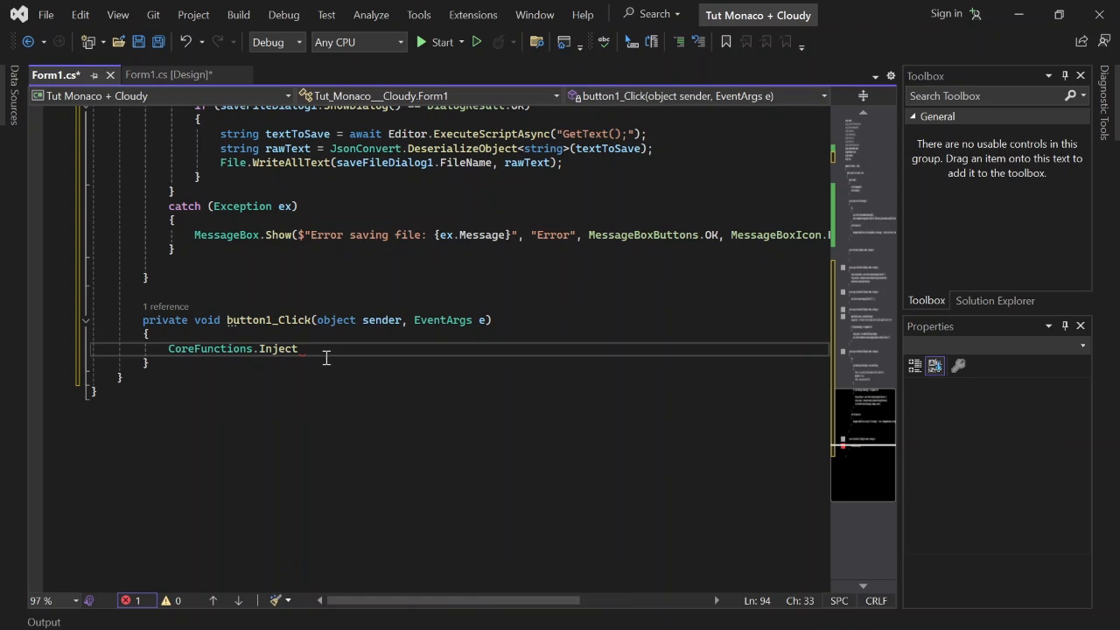
{"action": "type", "text": "()"}
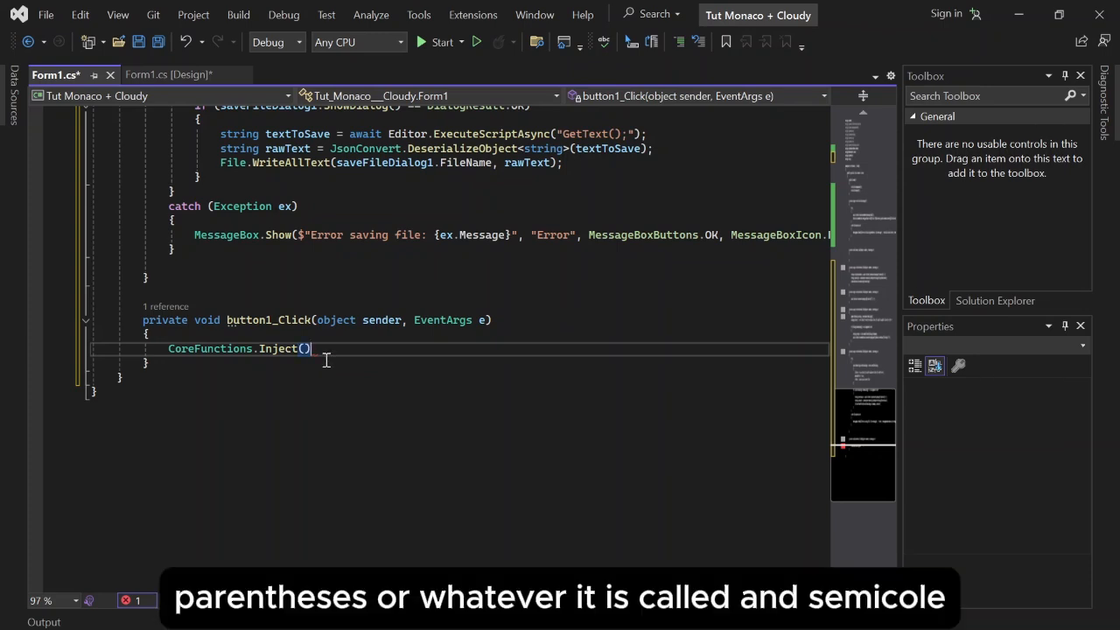
{"action": "left_click", "coordinate": [171, 74]}
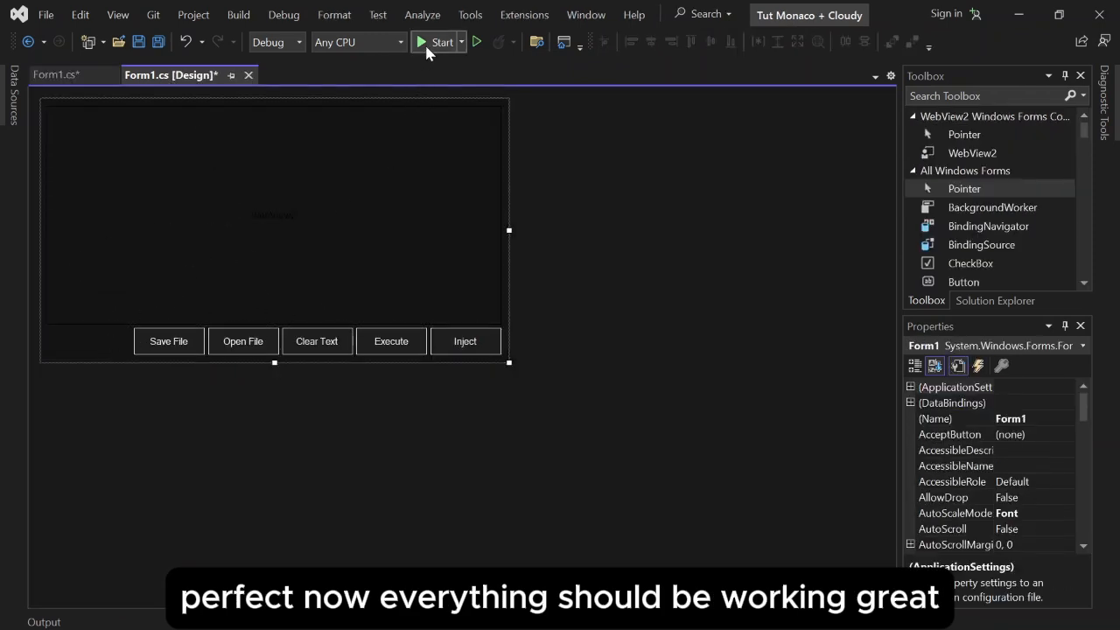
- Start the Tut Monaco + Cloudy project so it builds and runs with its editor and five buttons
{"action": "left_click", "coordinate": [441, 42]}
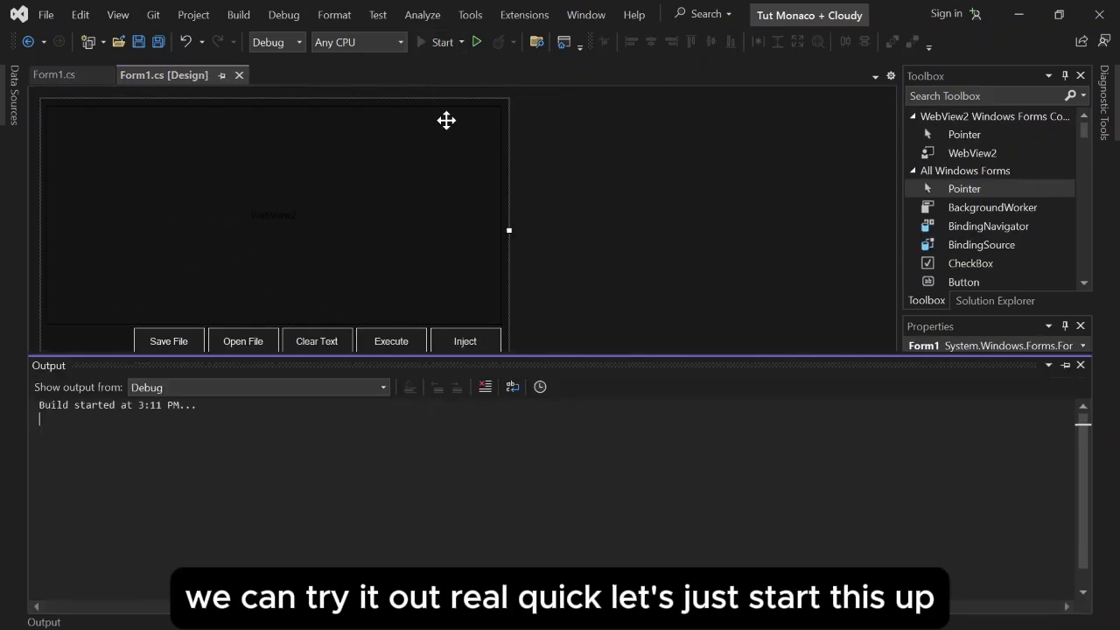
{"action": "left_click", "coordinate": [443, 42]}
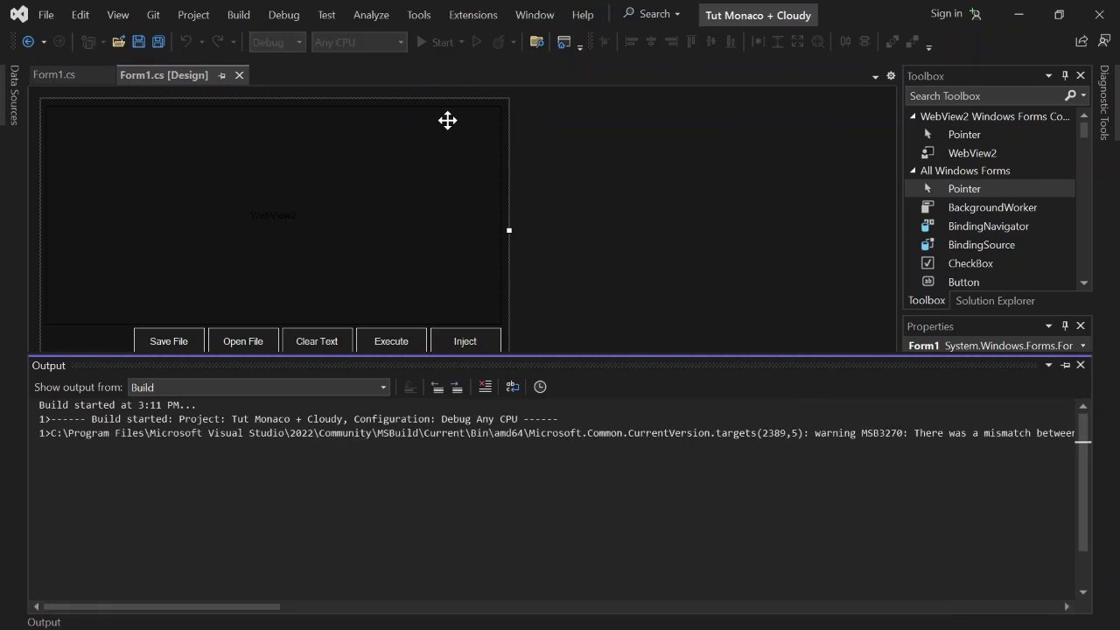
{"action": "left_click", "coordinate": [441, 42]}
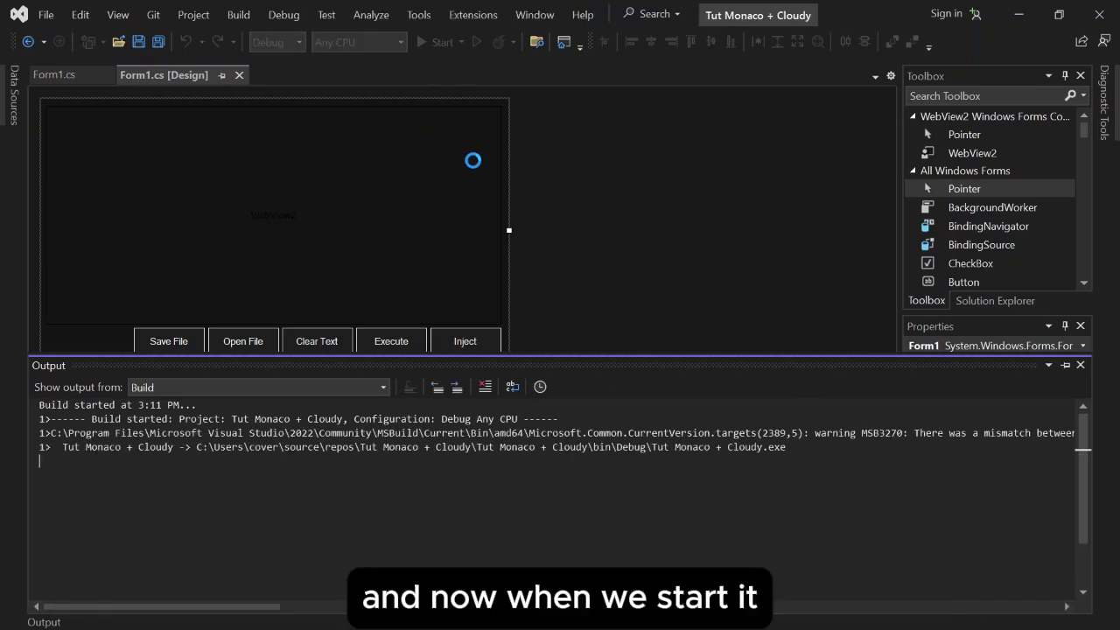
{"action": "left_click", "coordinate": [442, 42]}
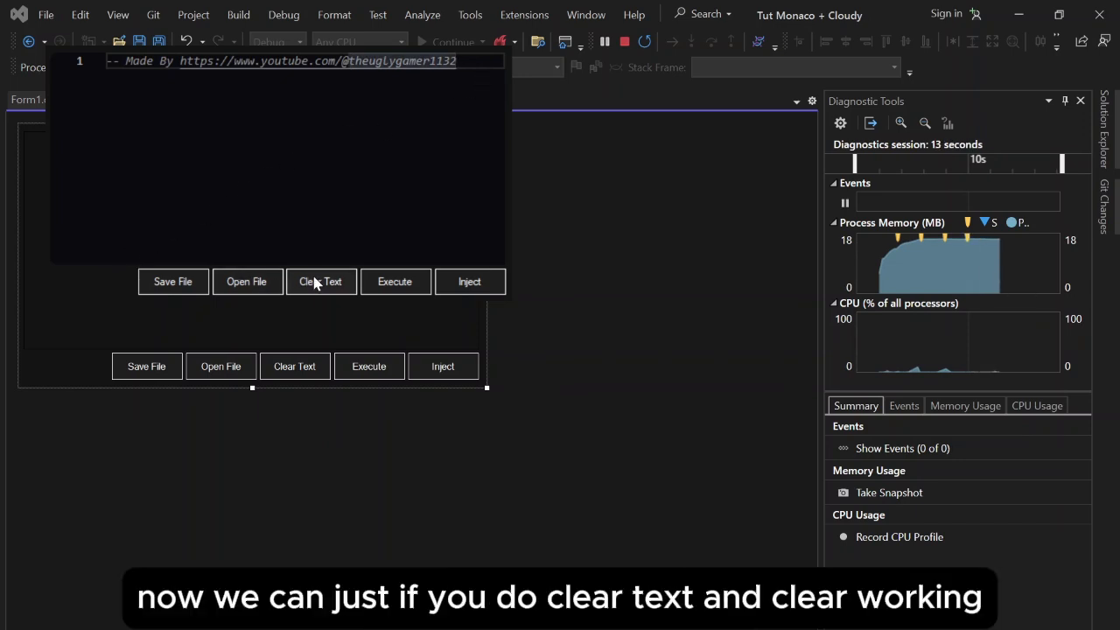
- Clear the running editor, then try loading Codes PT.6.txt from Downloads twice
{"action": "left_click", "coordinate": [320, 281]}
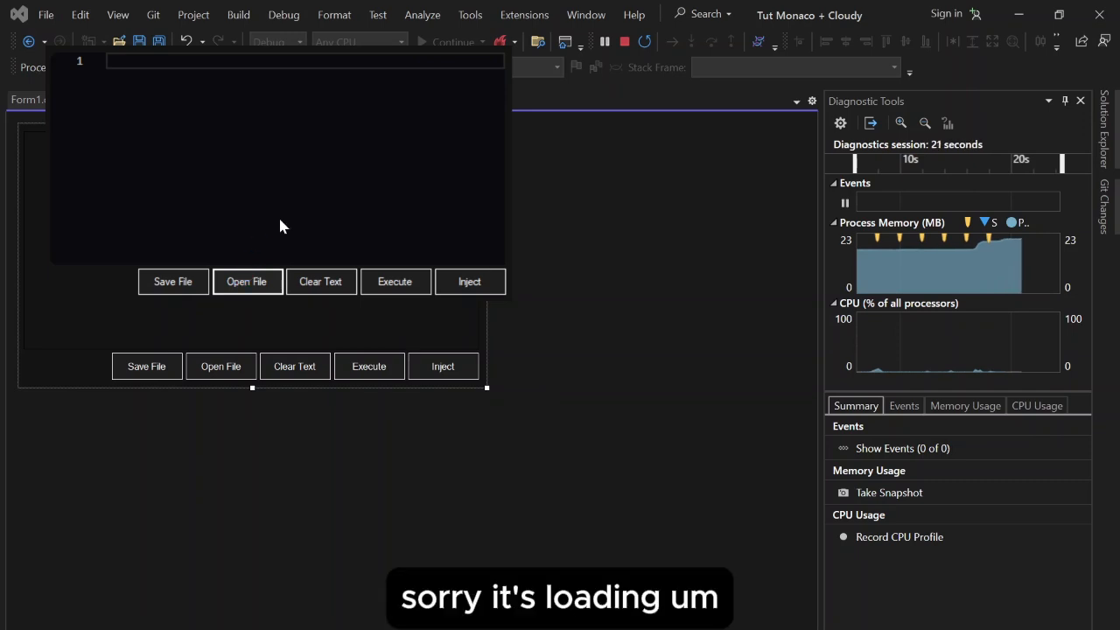
{"action": "left_click", "coordinate": [246, 281]}
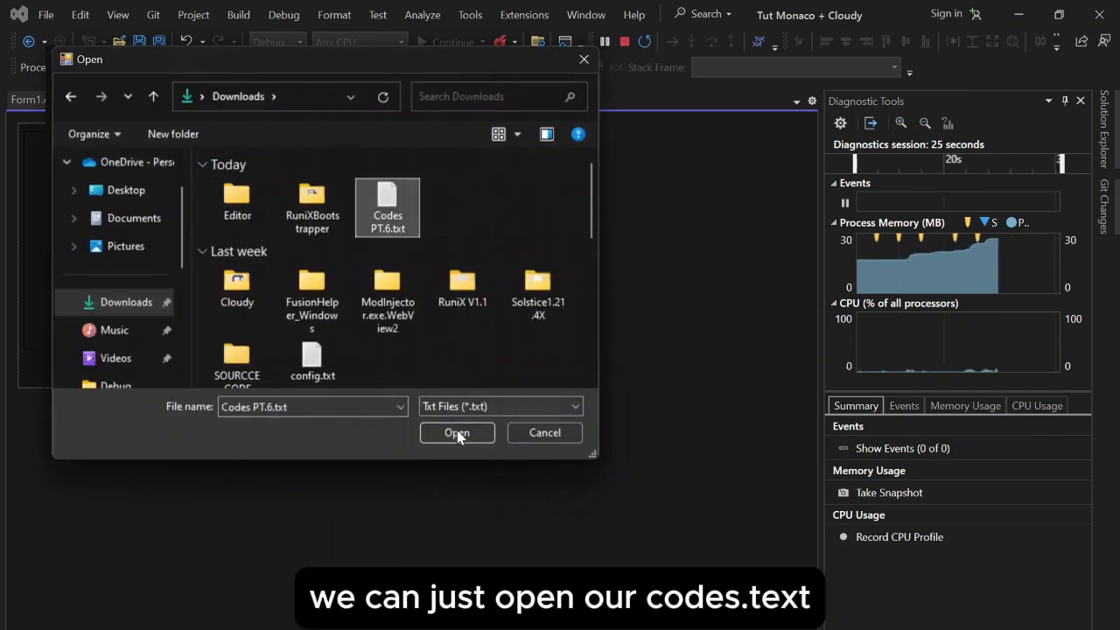
{"action": "left_click", "coordinate": [457, 432]}
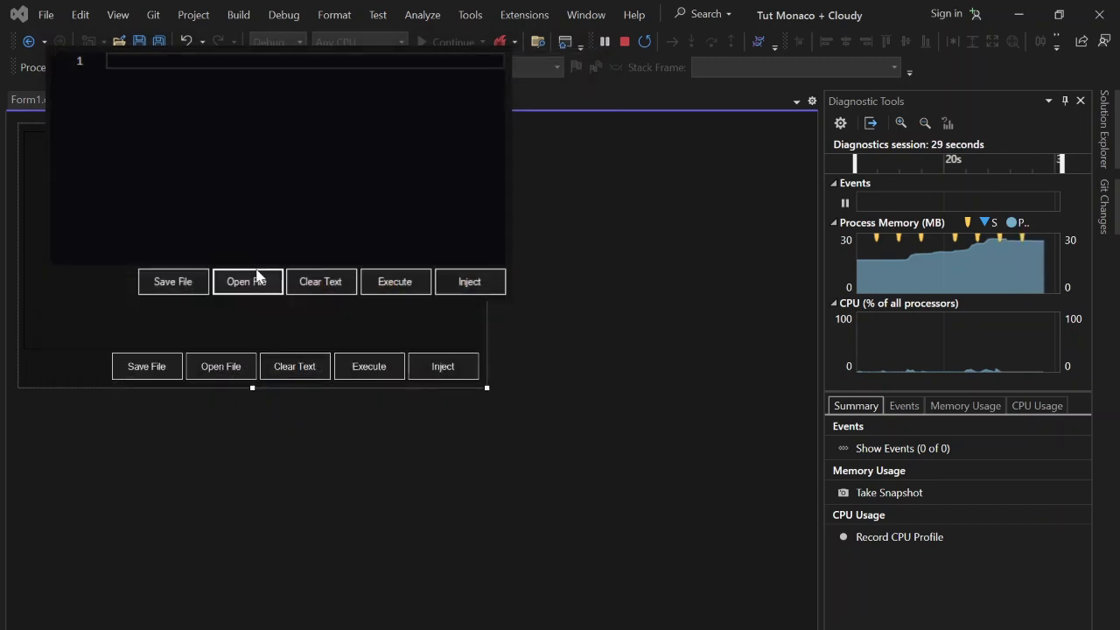
{"action": "left_click", "coordinate": [247, 281]}
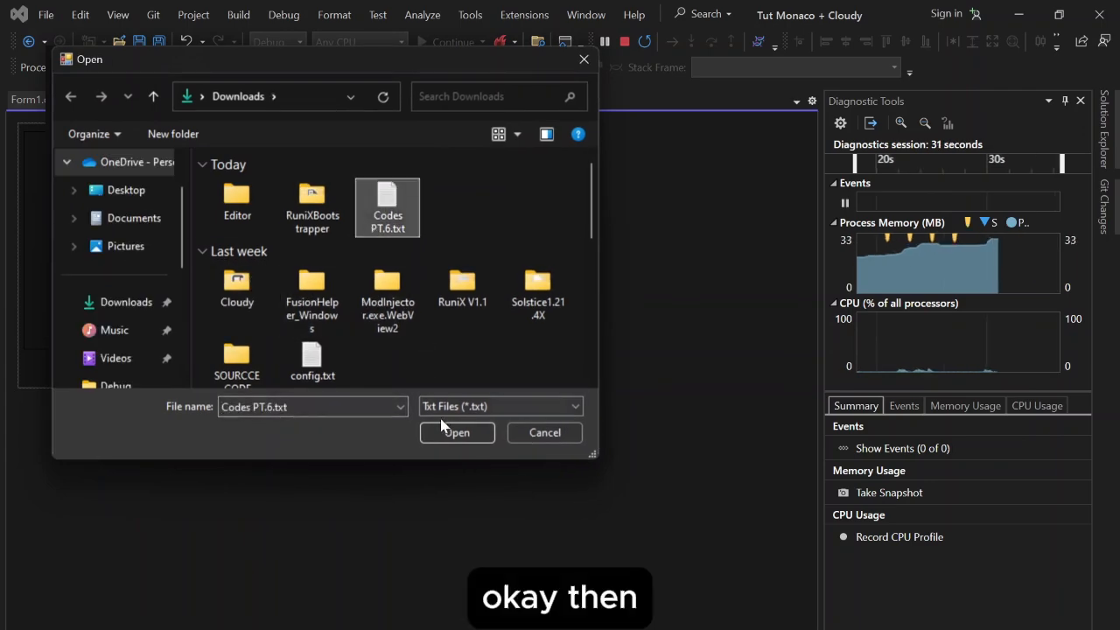
{"action": "left_click", "coordinate": [456, 432]}
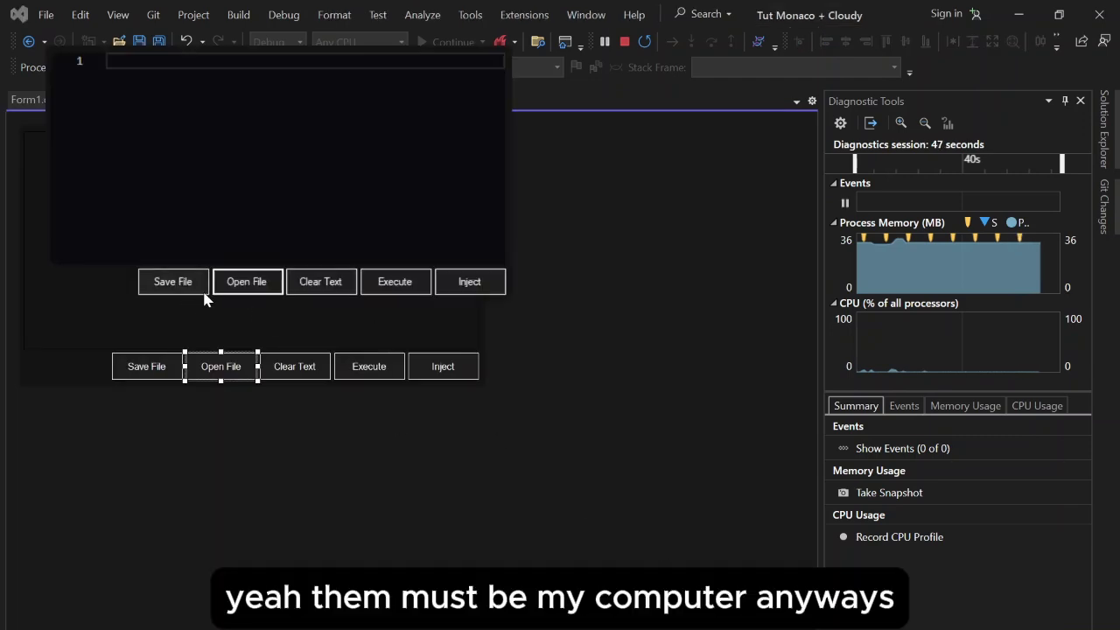
{"action": "mouse_move", "coordinate": [569, 107]}
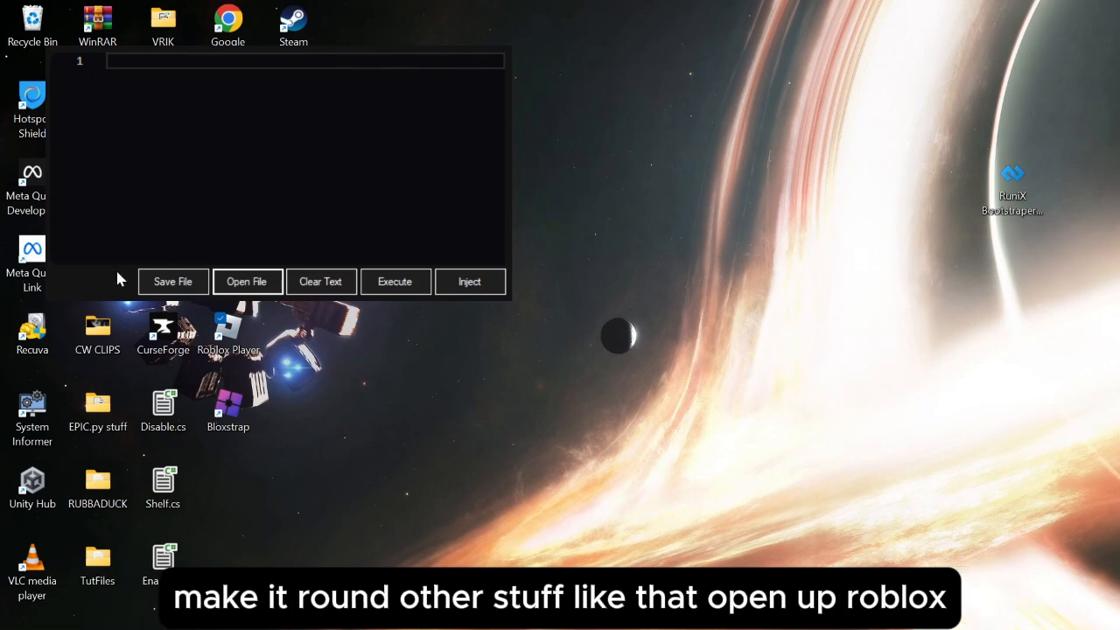
{"action": "mouse_move", "coordinate": [404, 214]}
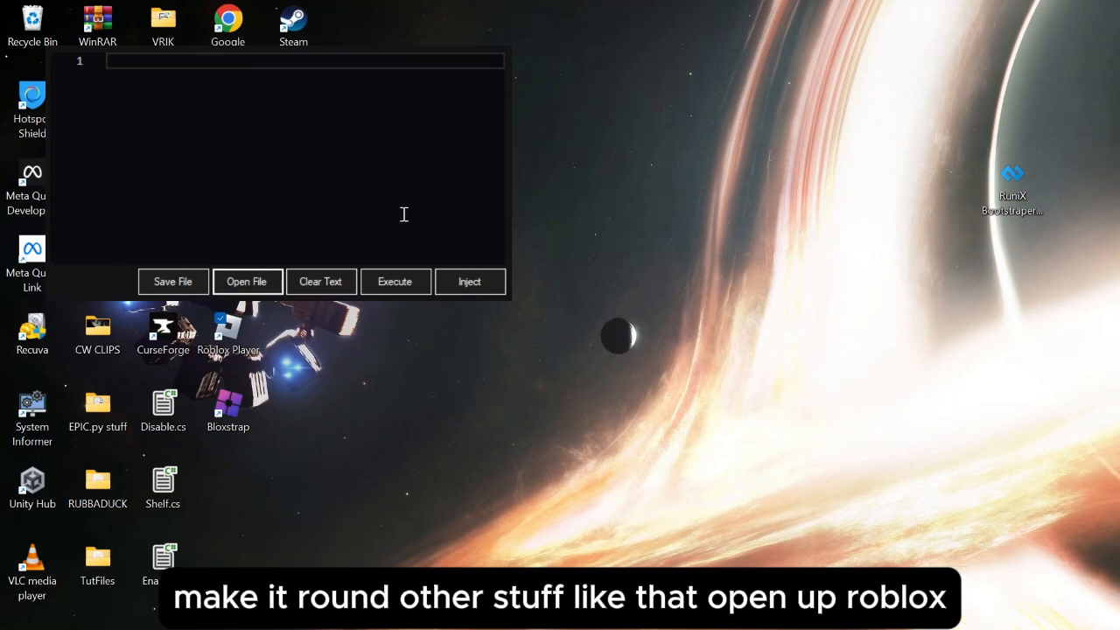
{"action": "mouse_move", "coordinate": [362, 394]}
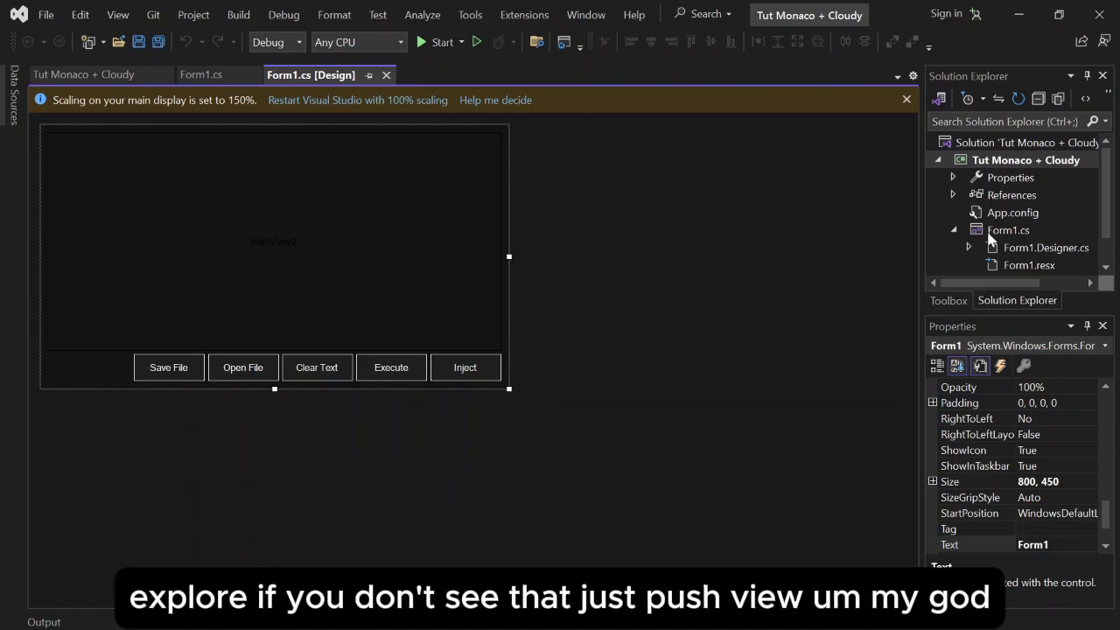
{"action": "mouse_move", "coordinate": [117, 15]}
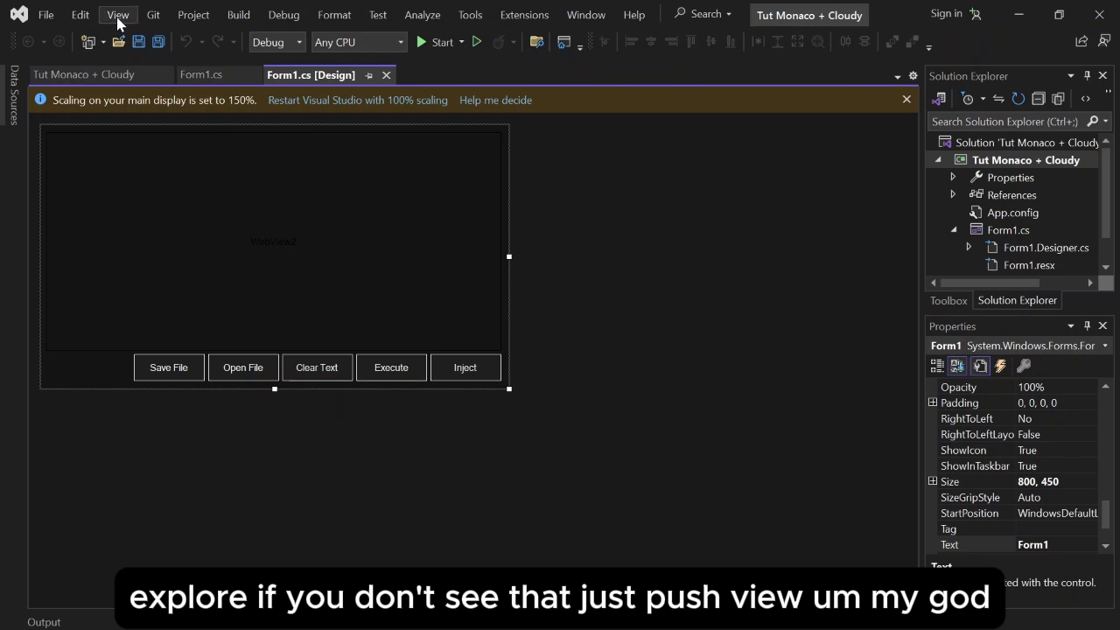
- Show Solution Explorer and bring up the Tut Monaco + Cloudy project's context menu for Properties
{"action": "left_click", "coordinate": [117, 15]}
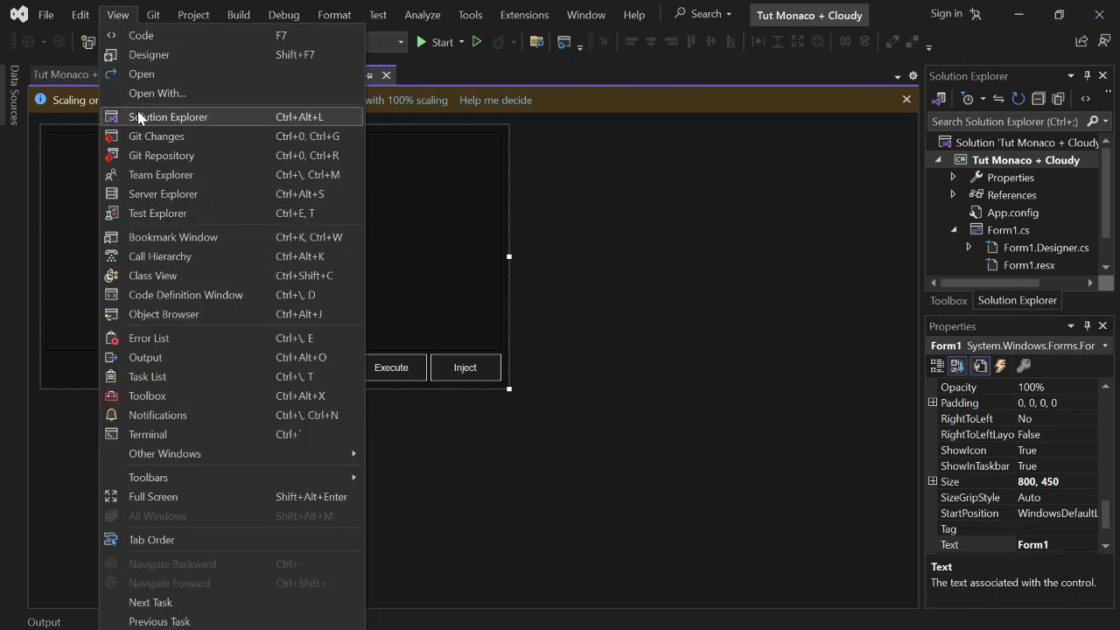
{"action": "mouse_move", "coordinate": [232, 125]}
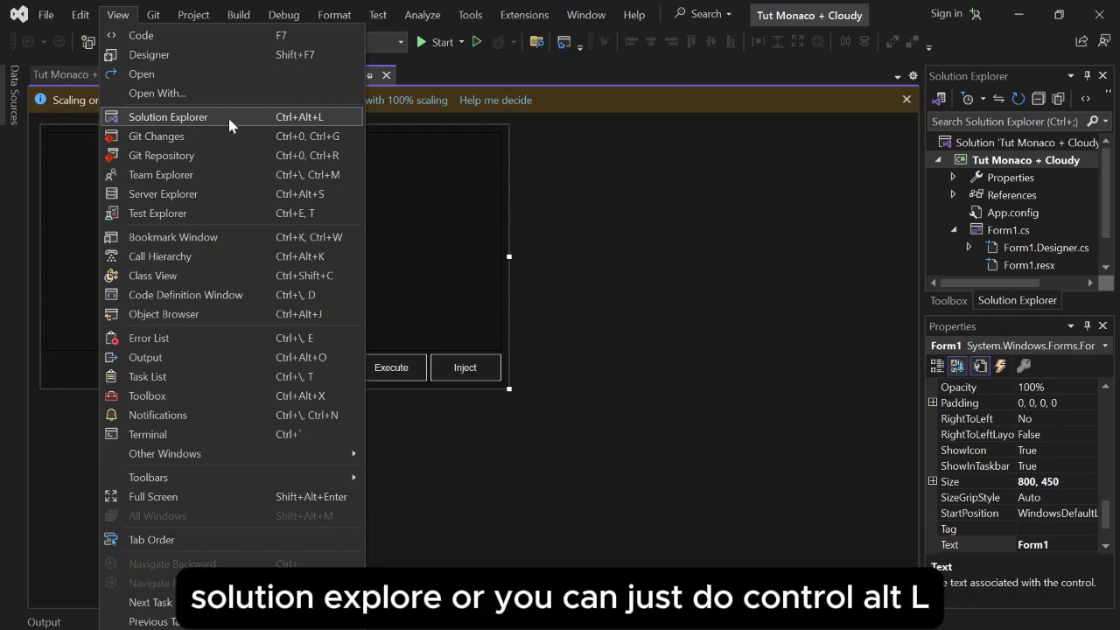
{"action": "left_click", "coordinate": [168, 116]}
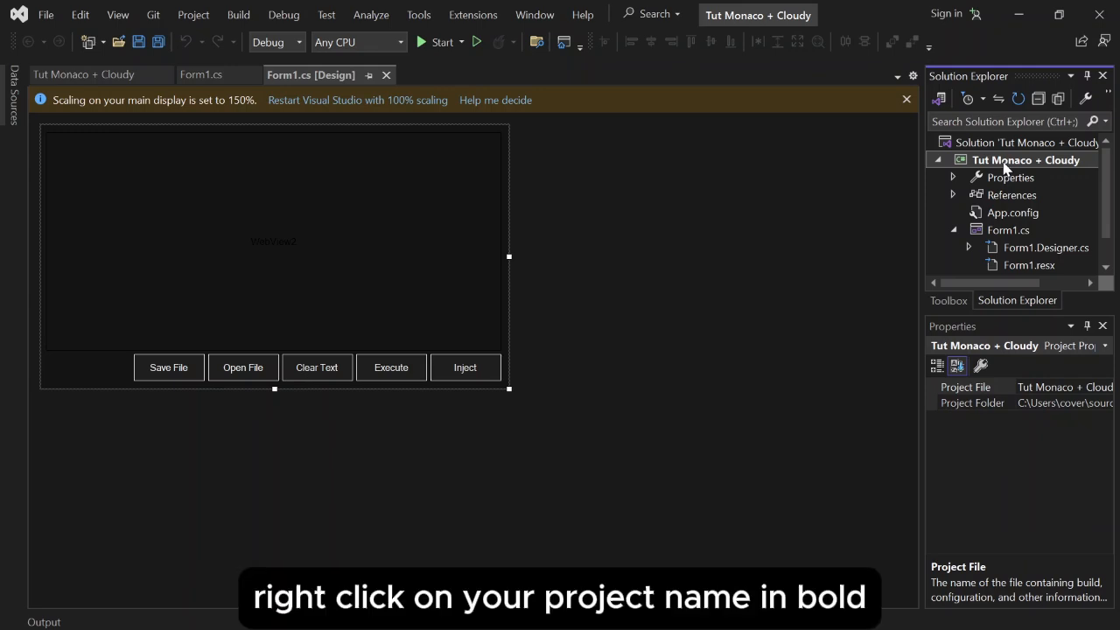
{"action": "right_click", "coordinate": [1027, 159]}
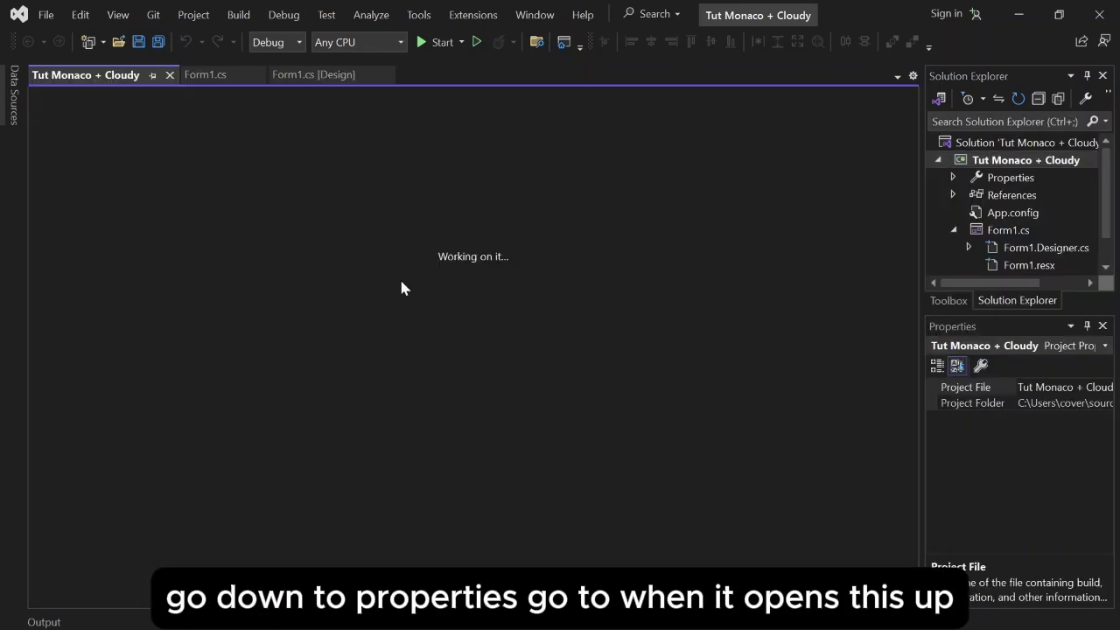
{"action": "mouse_move", "coordinate": [341, 192]}
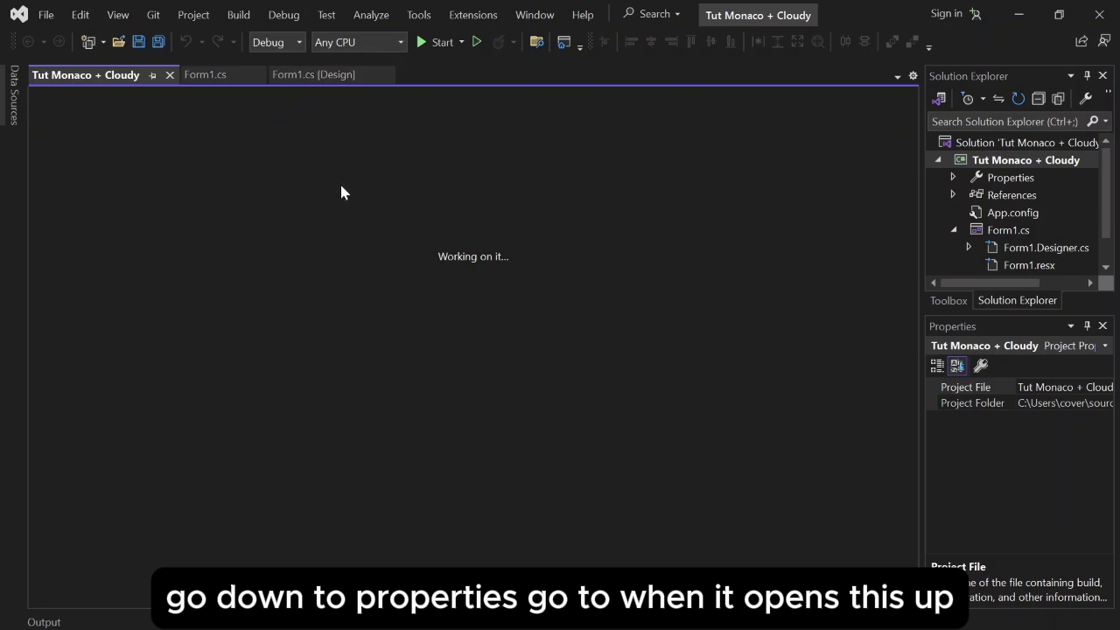
{"action": "mouse_move", "coordinate": [364, 216]}
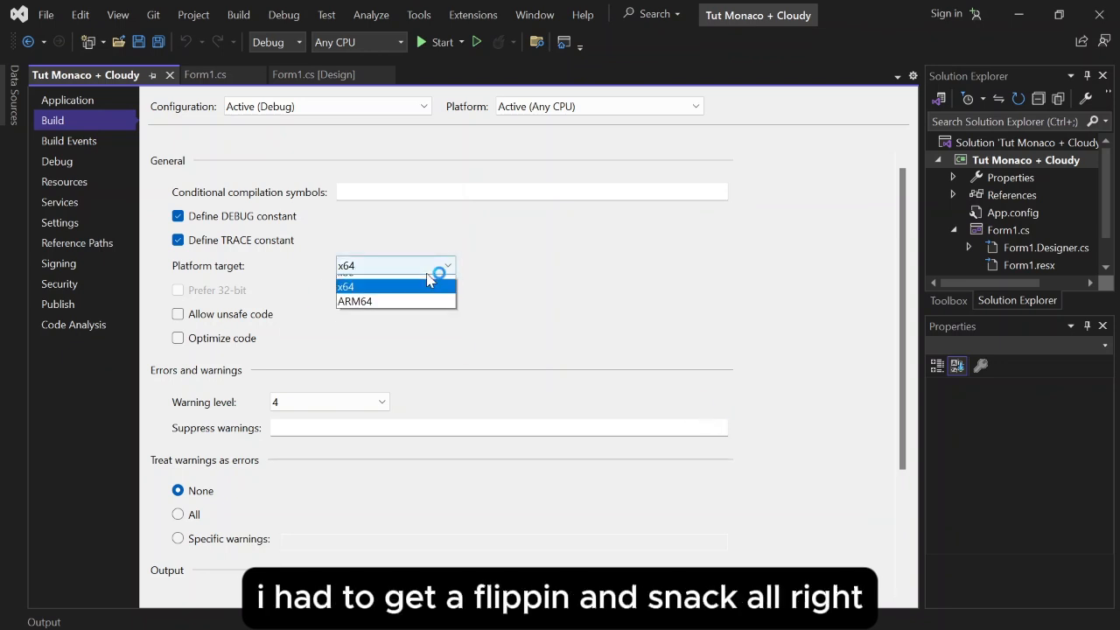
- In the project's Build settings, change Platform target from Any CPU to x64
{"action": "left_click", "coordinate": [68, 99]}
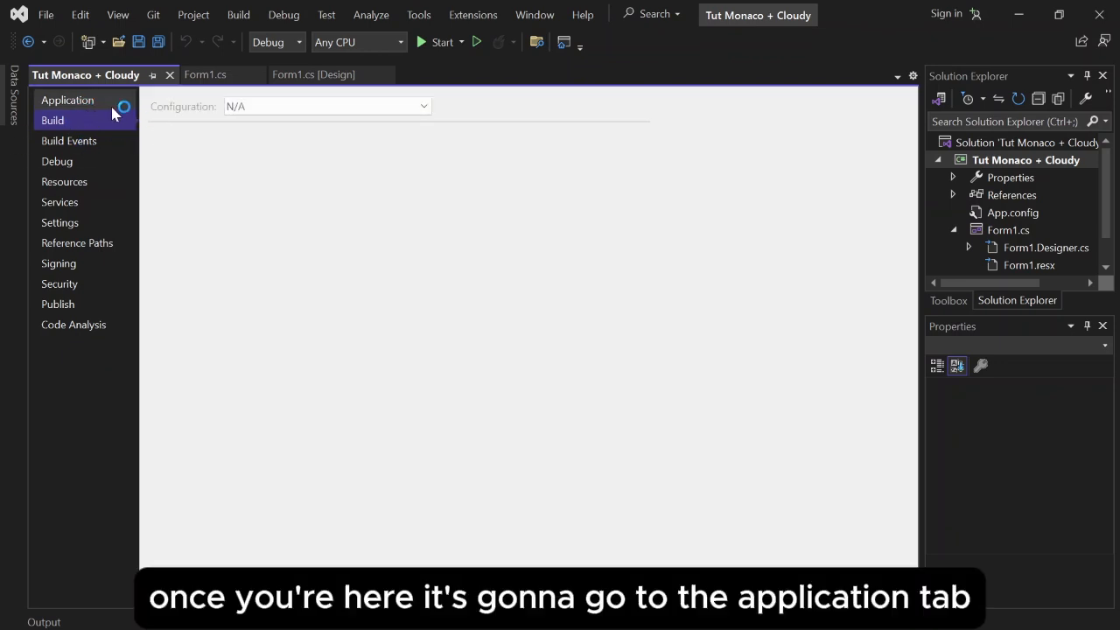
{"action": "left_click", "coordinate": [67, 100]}
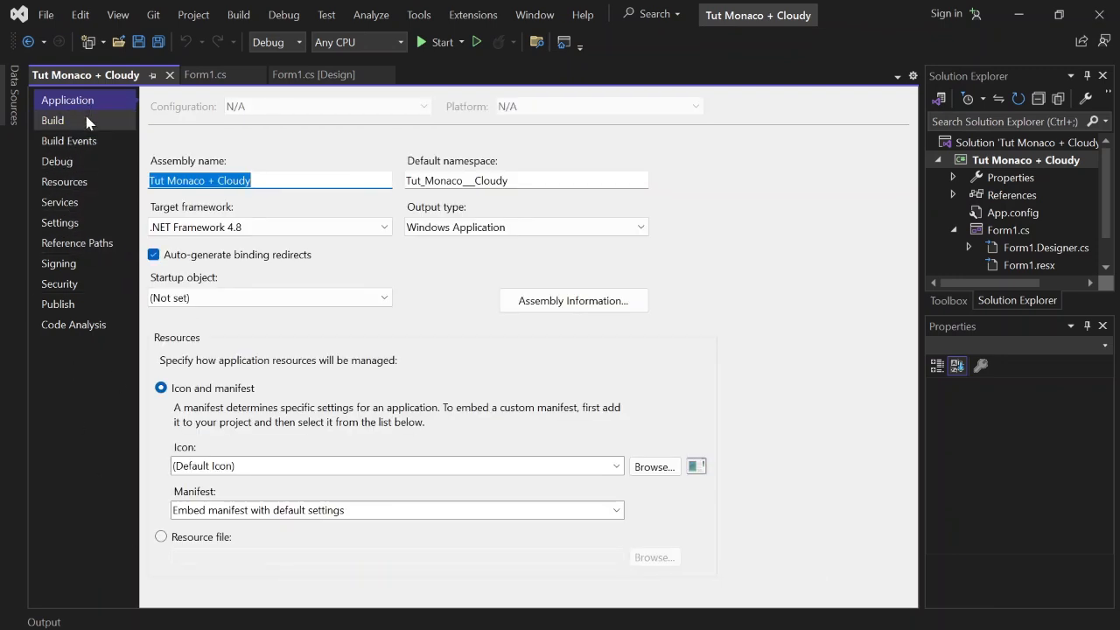
{"action": "left_click", "coordinate": [53, 120]}
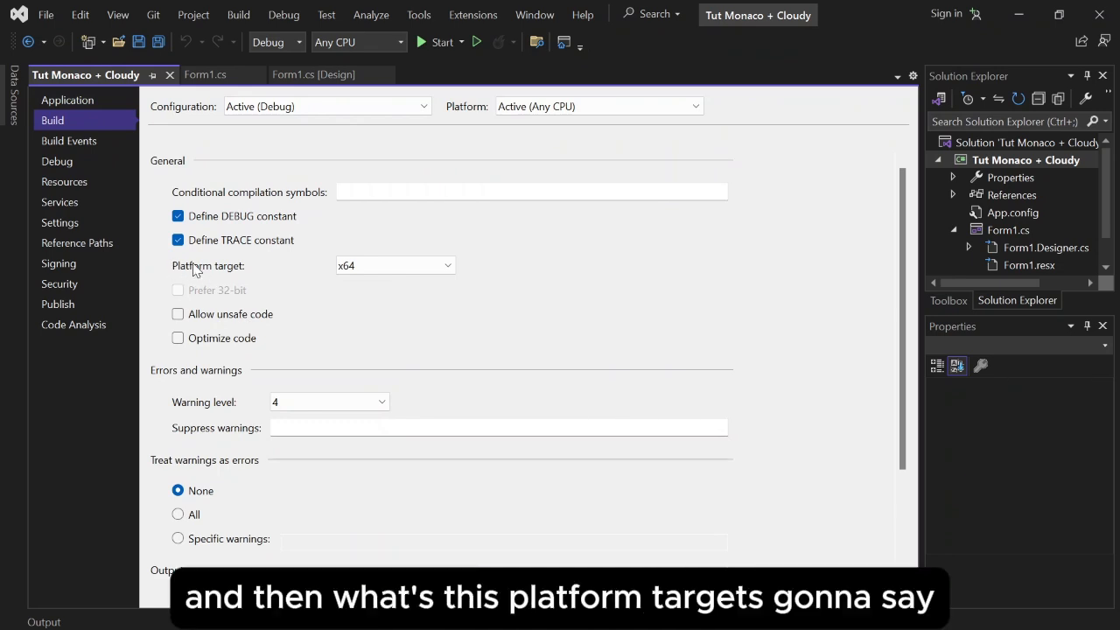
{"action": "left_click", "coordinate": [394, 265]}
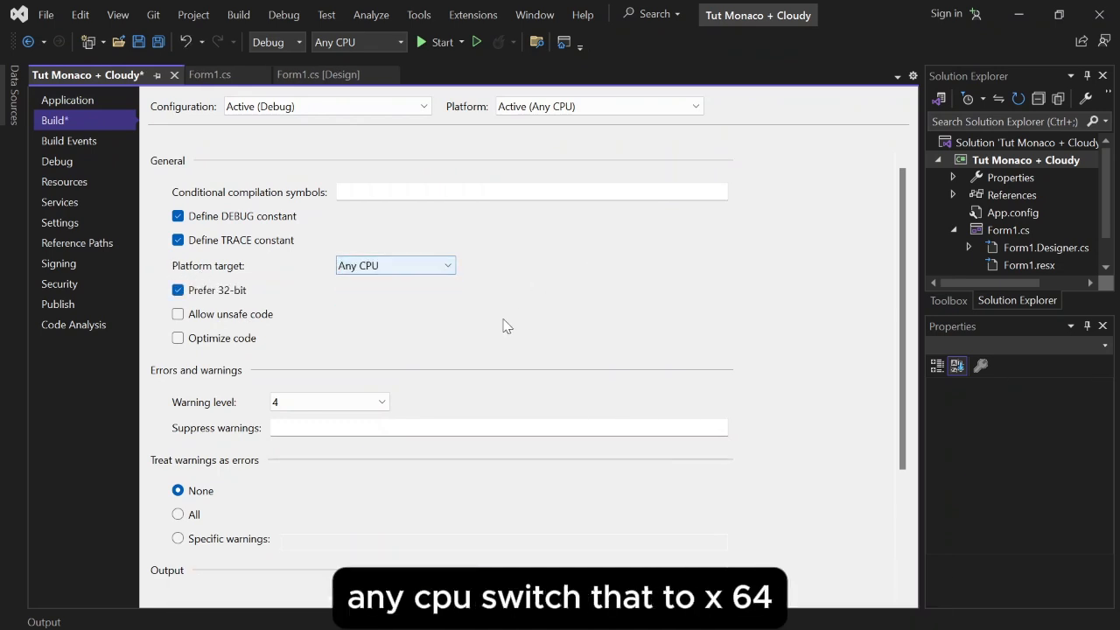
{"action": "left_click", "coordinate": [395, 265]}
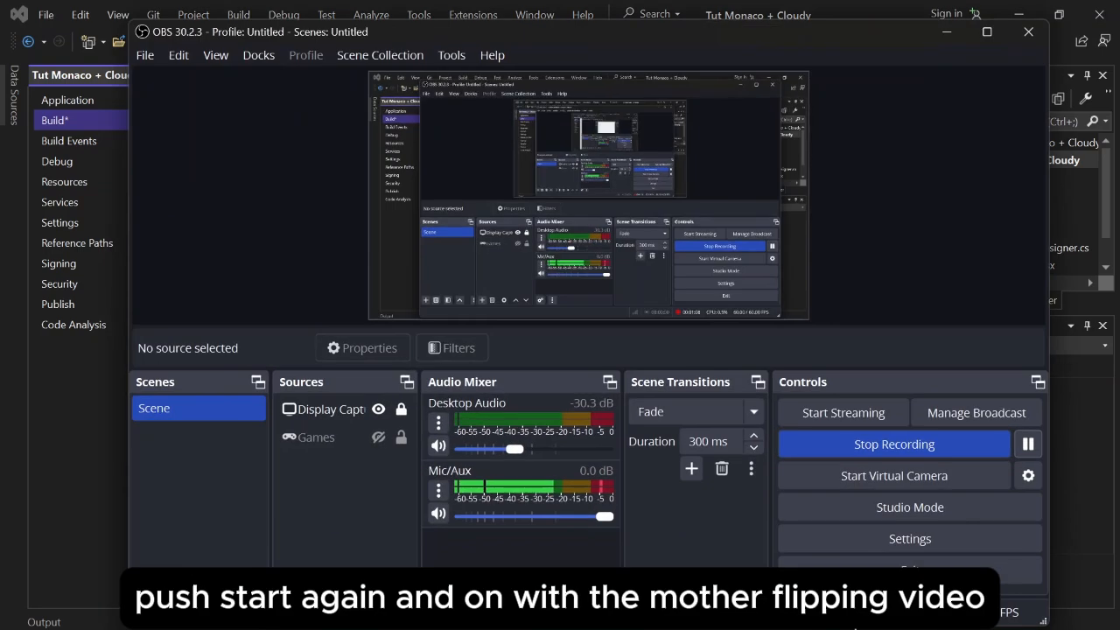
- Inject into the running Roblox game, confirm 'Cloudy Injected!' in the console, and close it
{"action": "left_click", "coordinate": [893, 444]}
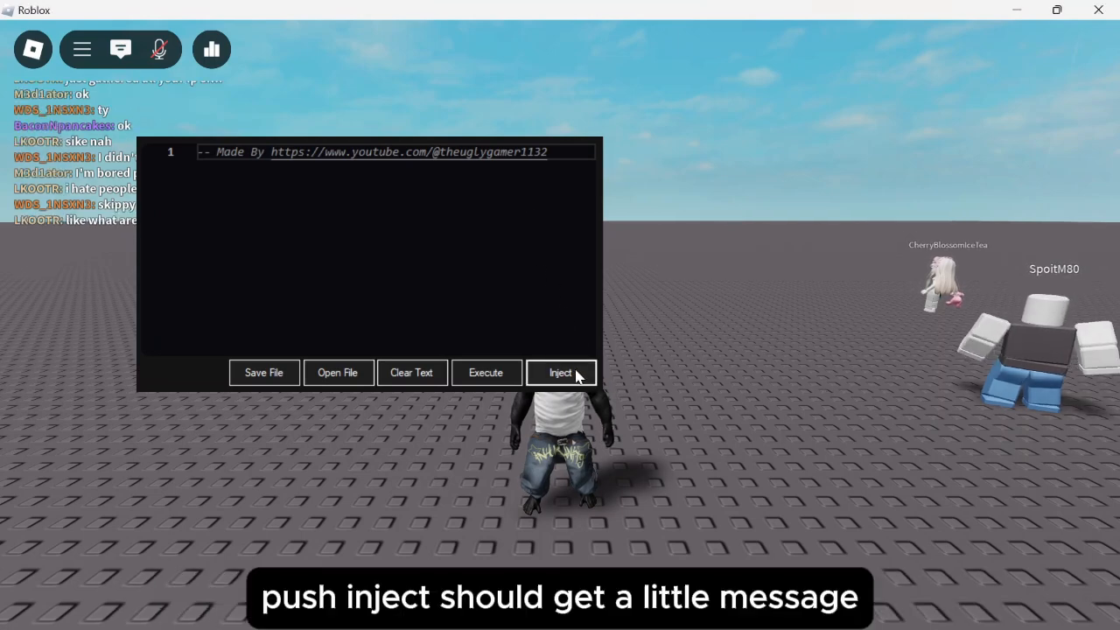
{"action": "left_click", "coordinate": [560, 373]}
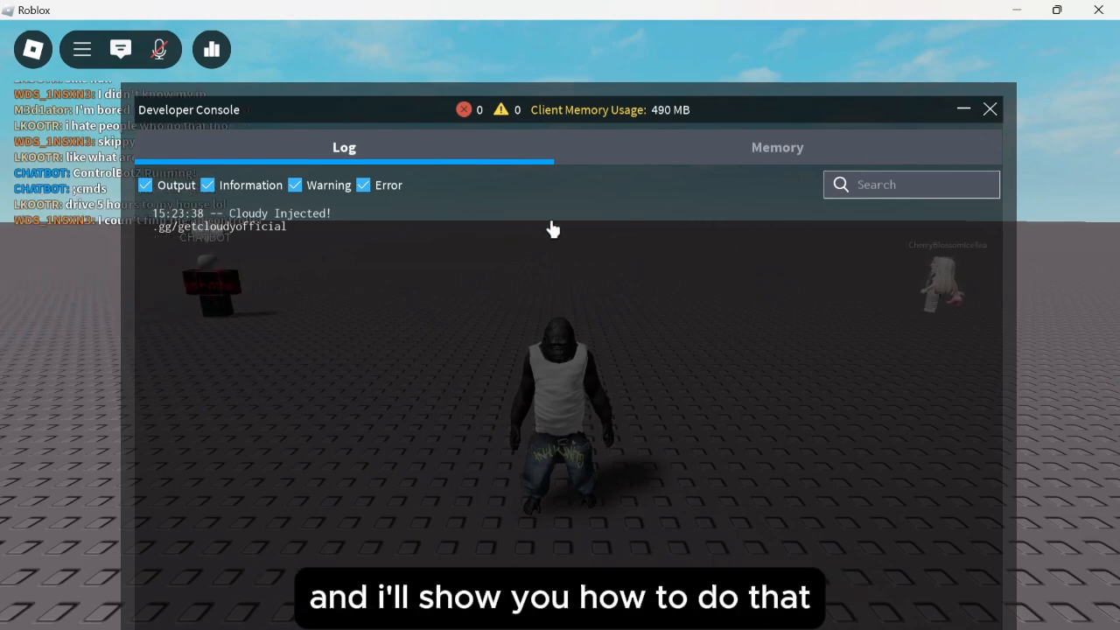
{"action": "left_click", "coordinate": [989, 108]}
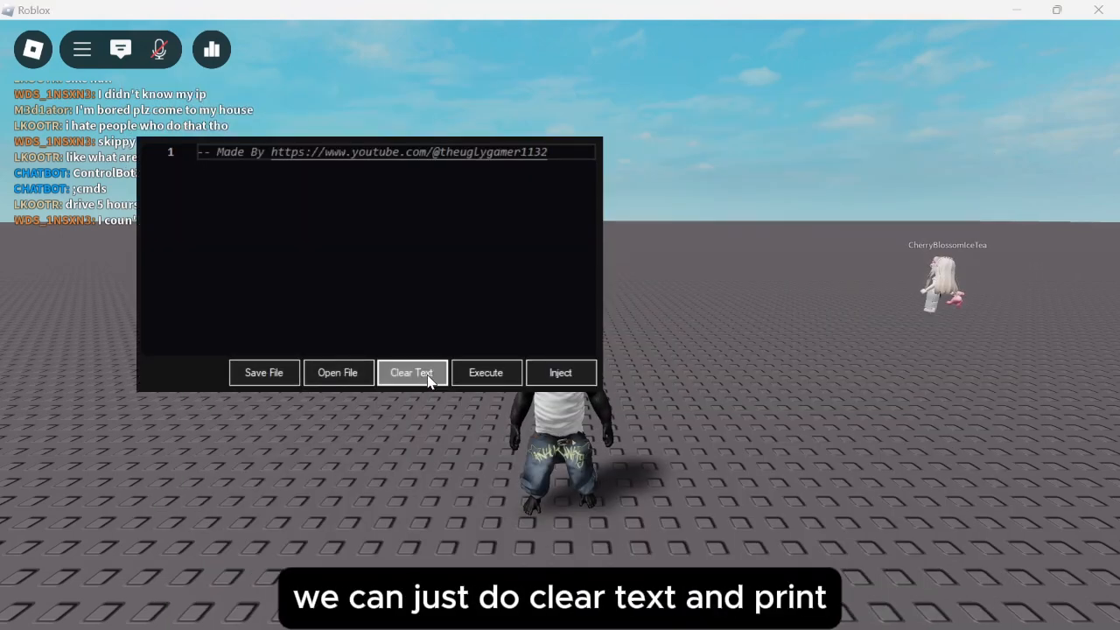
- Clear the editor, enter print("hello dis flippin wokrs") and execute it in Roblox
{"action": "left_click", "coordinate": [411, 372]}
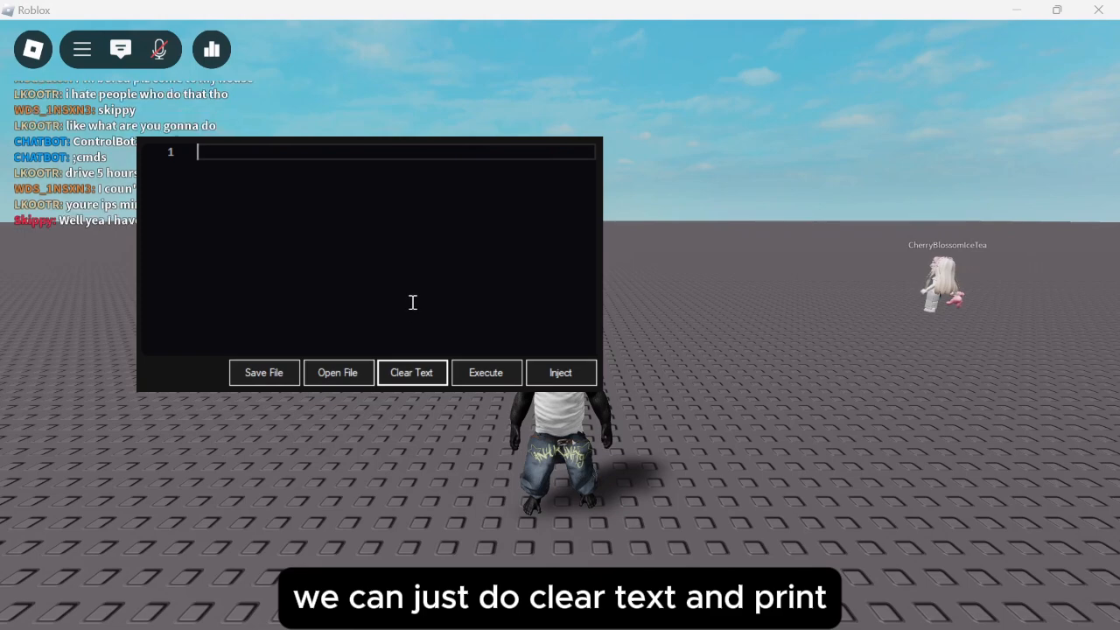
{"action": "type", "text": "print(\"...\")"}
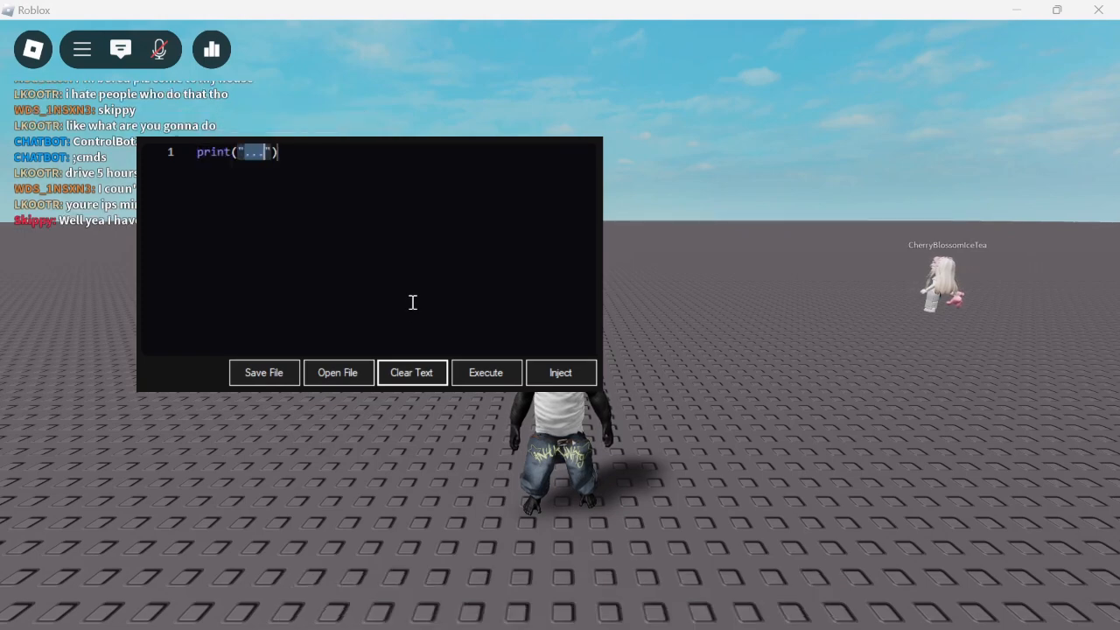
{"action": "type", "text": "hello dis flippin wokrs"}
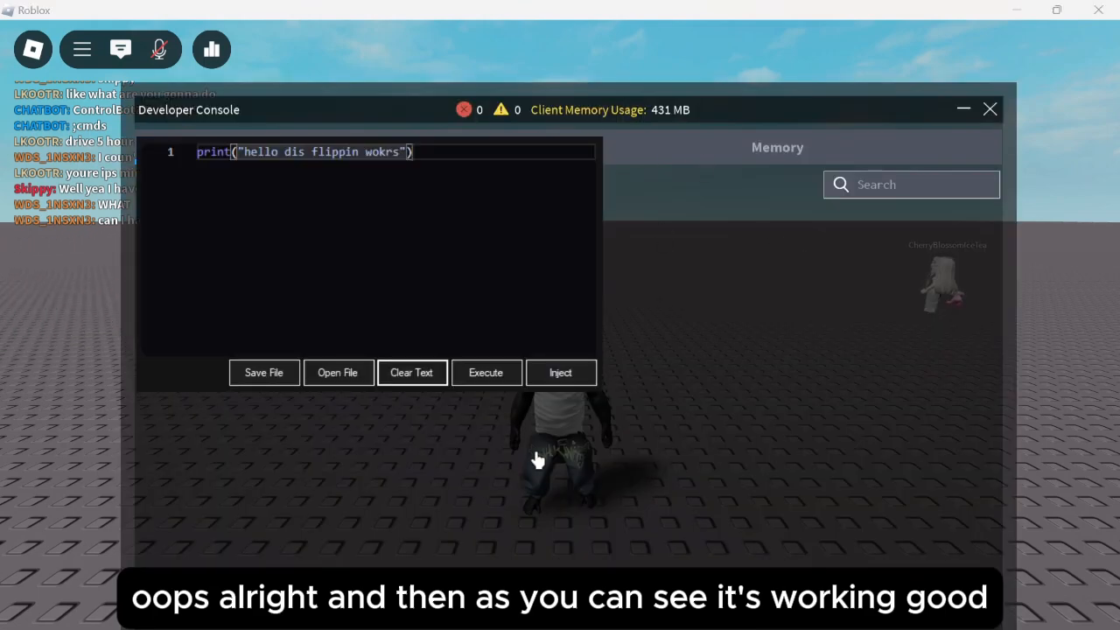
{"action": "left_click", "coordinate": [485, 371]}
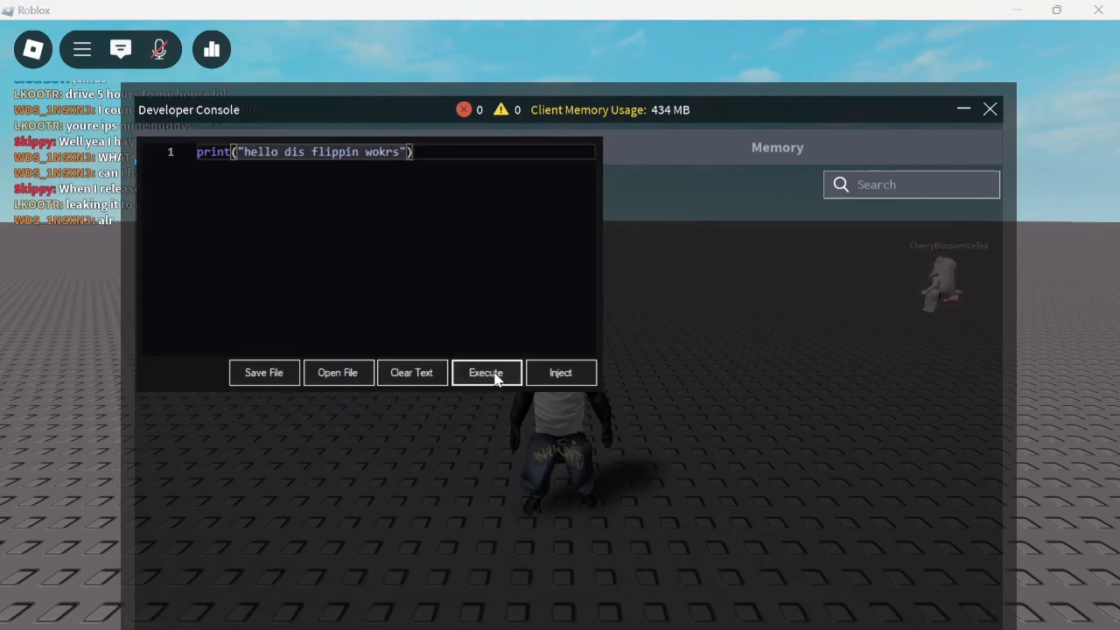
{"action": "left_click", "coordinate": [989, 110]}
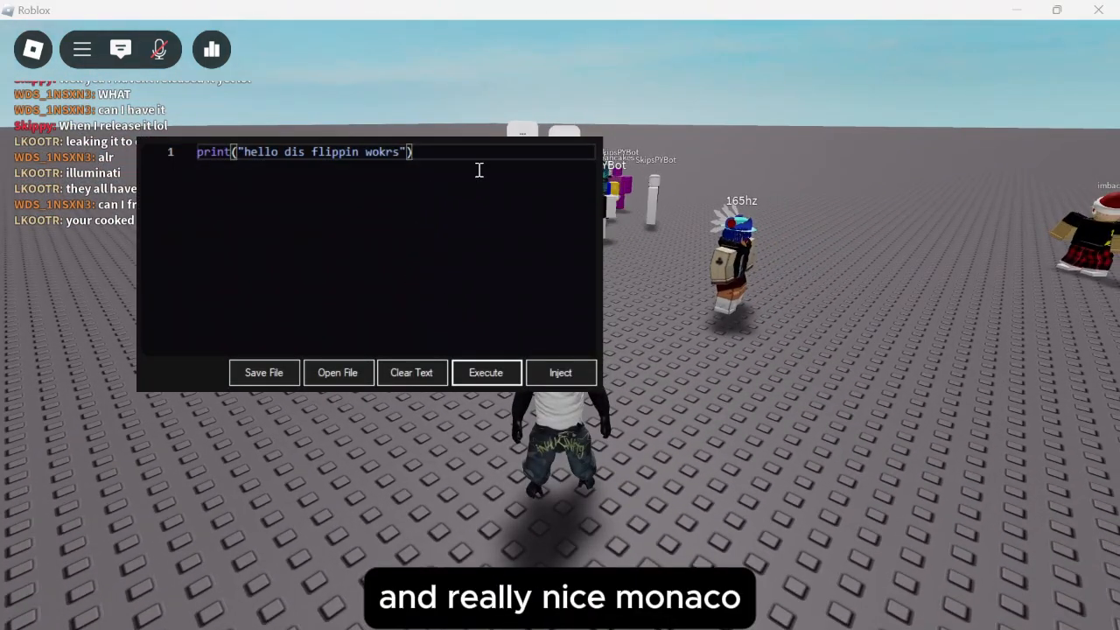
{"action": "left_click", "coordinate": [411, 372]}
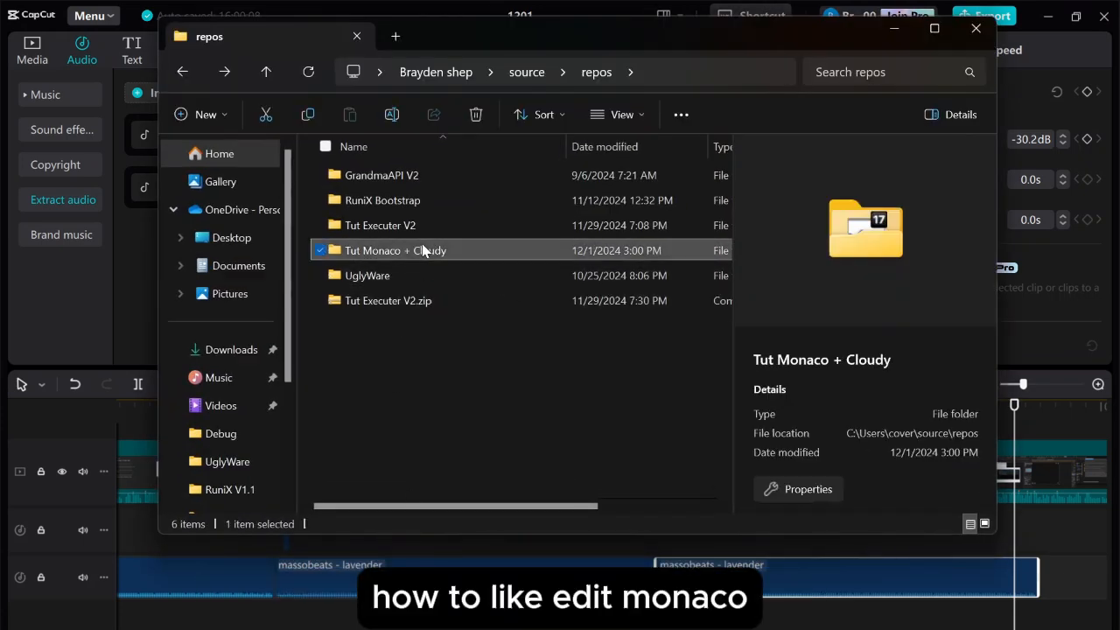
- Browse into Tut Monaco + Cloudy > bin > Debug > Editor and edit index.html in Notepad
{"action": "double_click", "coordinate": [395, 250]}
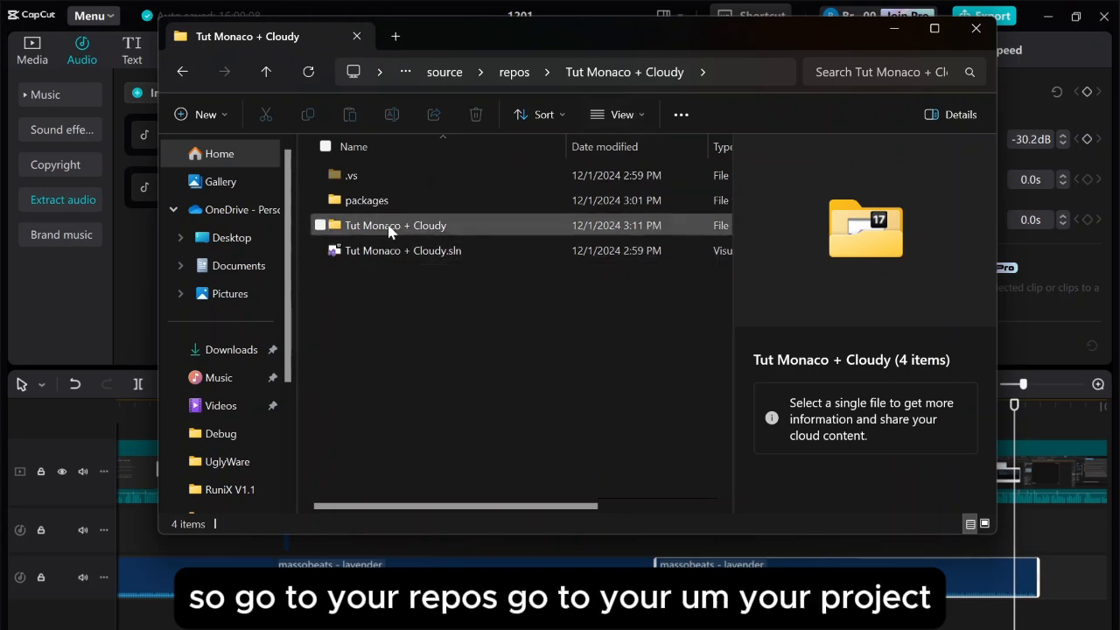
{"action": "double_click", "coordinate": [395, 224]}
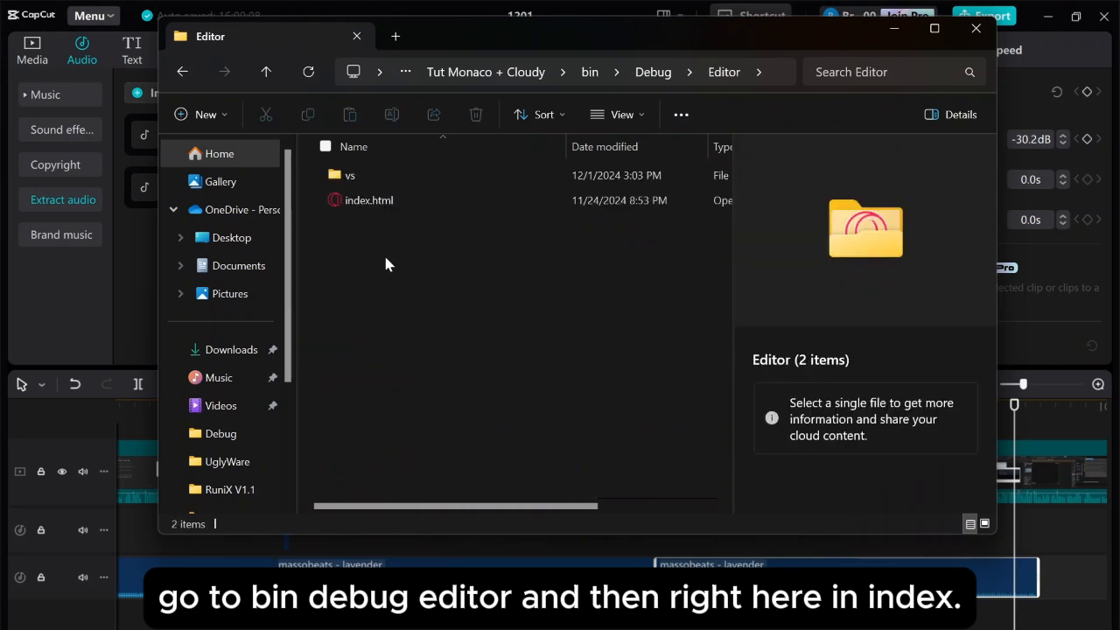
{"action": "mouse_move", "coordinate": [368, 199]}
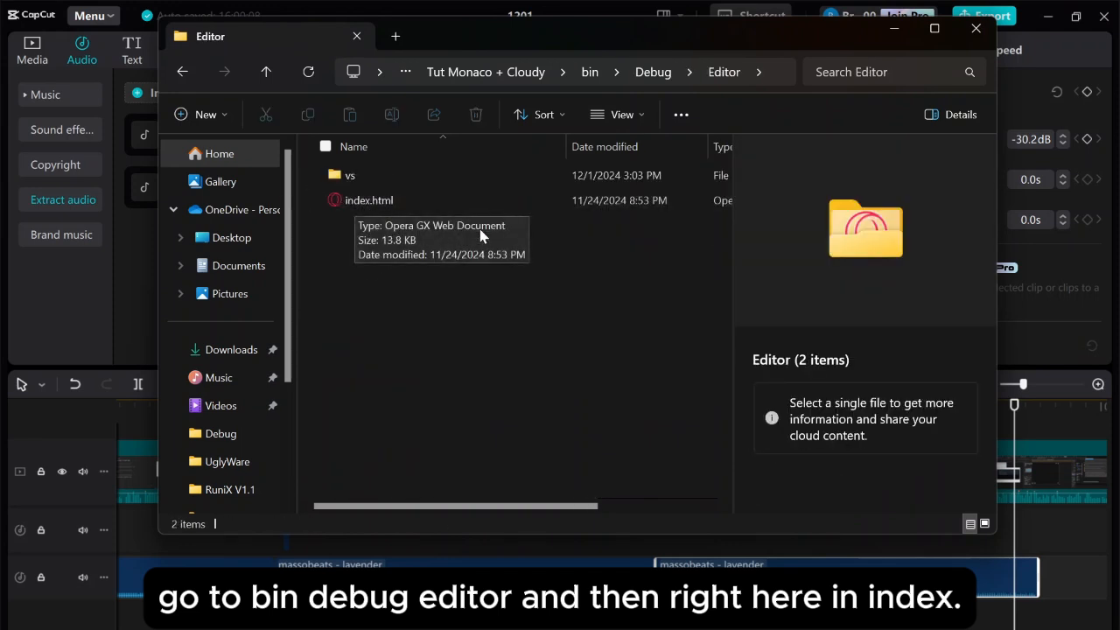
{"action": "left_click", "coordinate": [368, 199]}
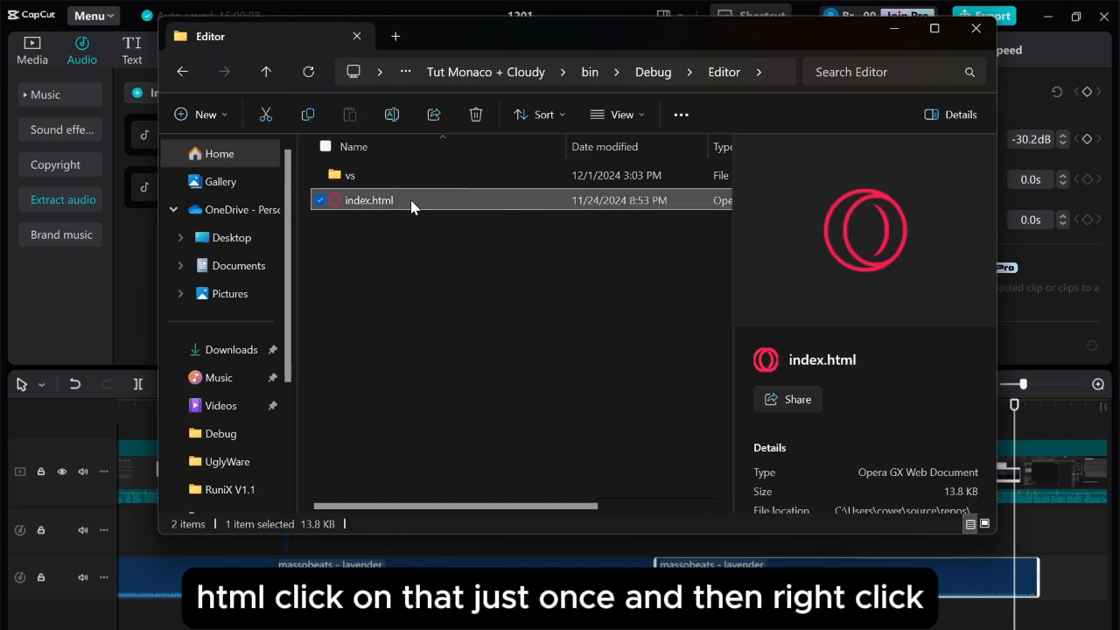
{"action": "right_click", "coordinate": [369, 200]}
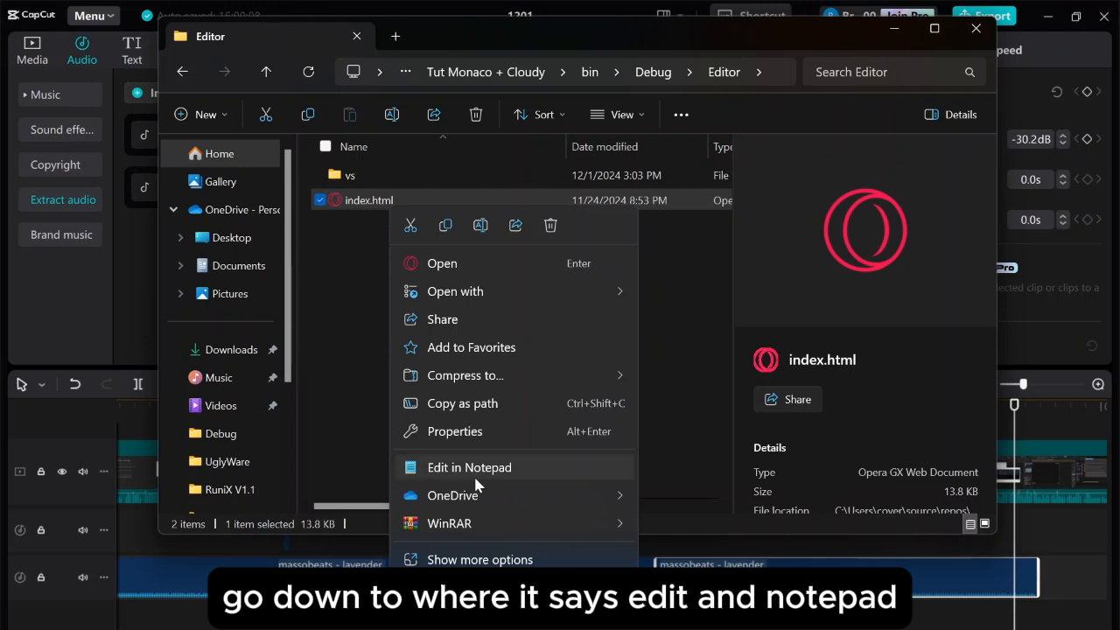
{"action": "left_click", "coordinate": [469, 466]}
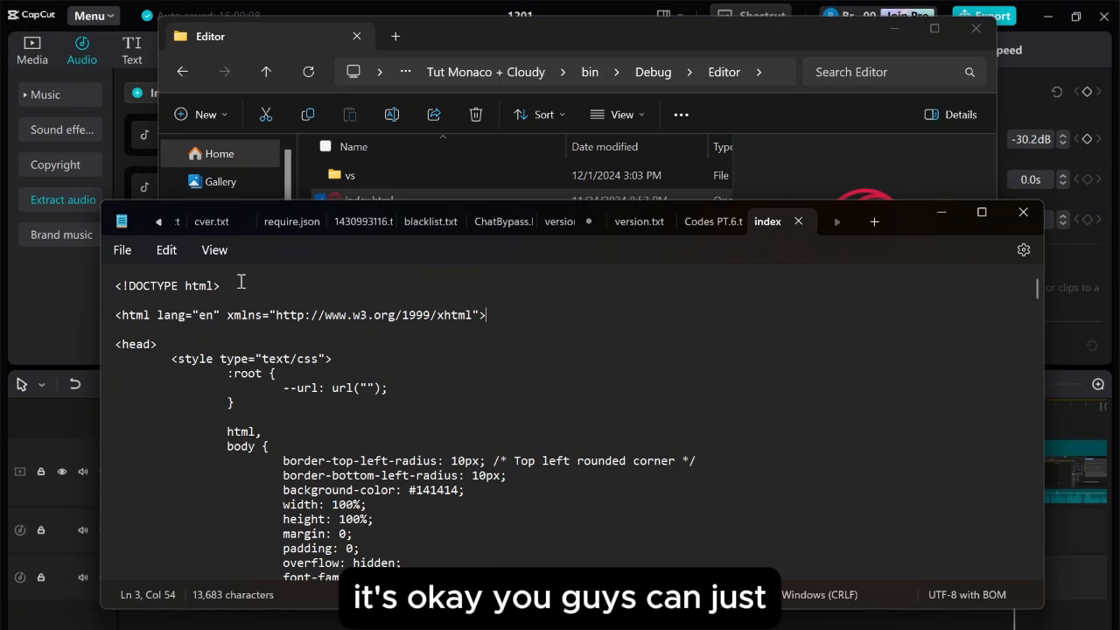
{"action": "scroll", "scroll_direction": "down", "scroll_amount": 3}
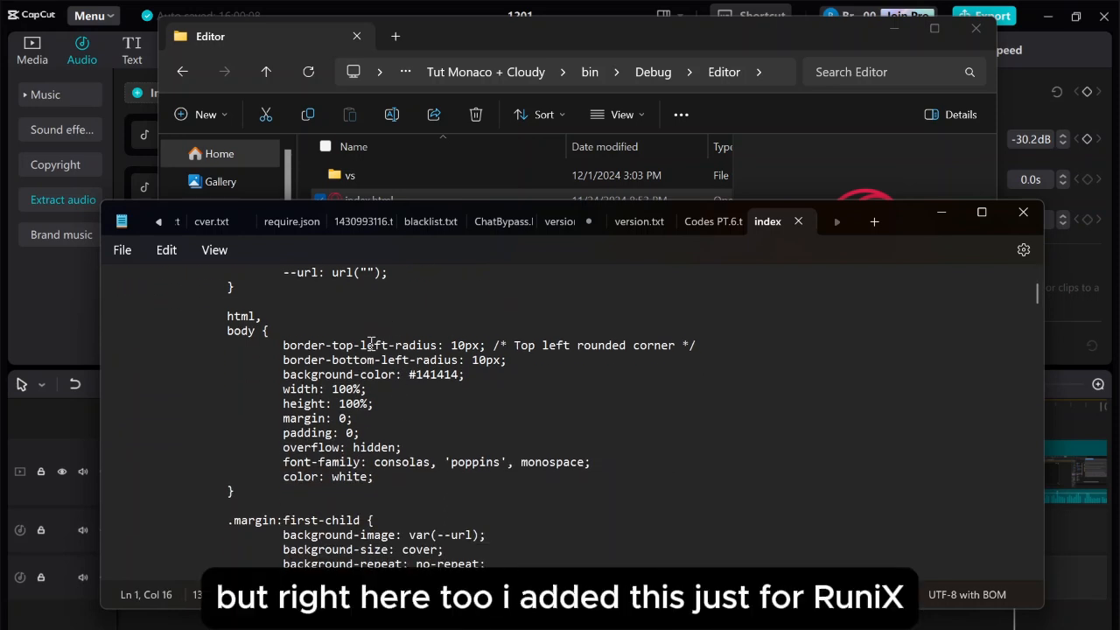
{"action": "left_click_drag", "start_coordinate": [283, 345], "coordinate": [470, 374]}
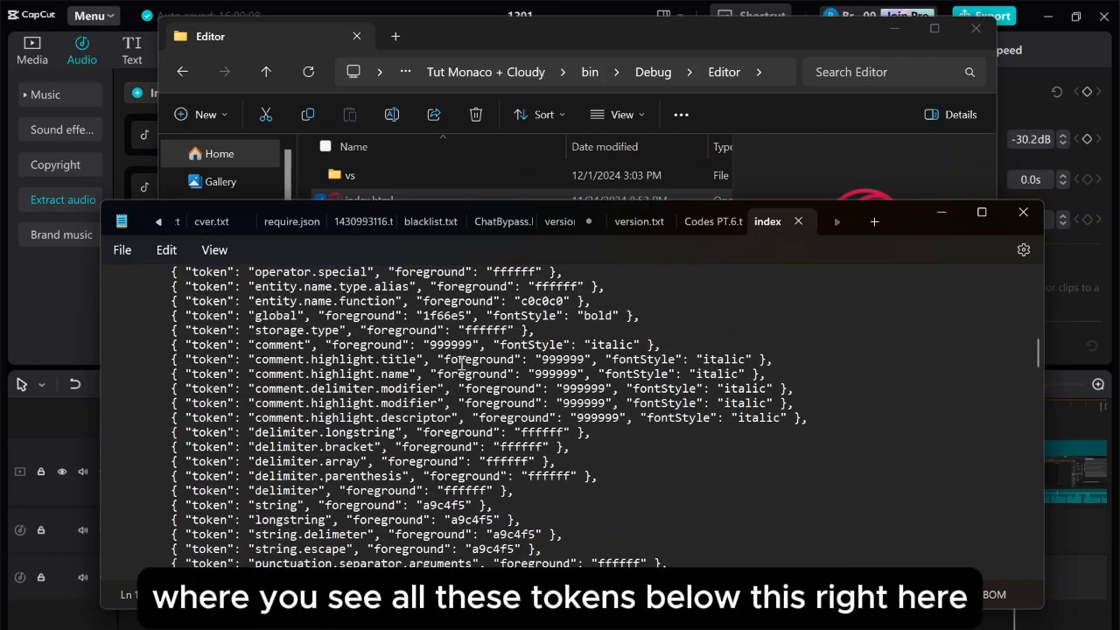
{"action": "scroll", "scroll_direction": "down", "scroll_amount": 3}
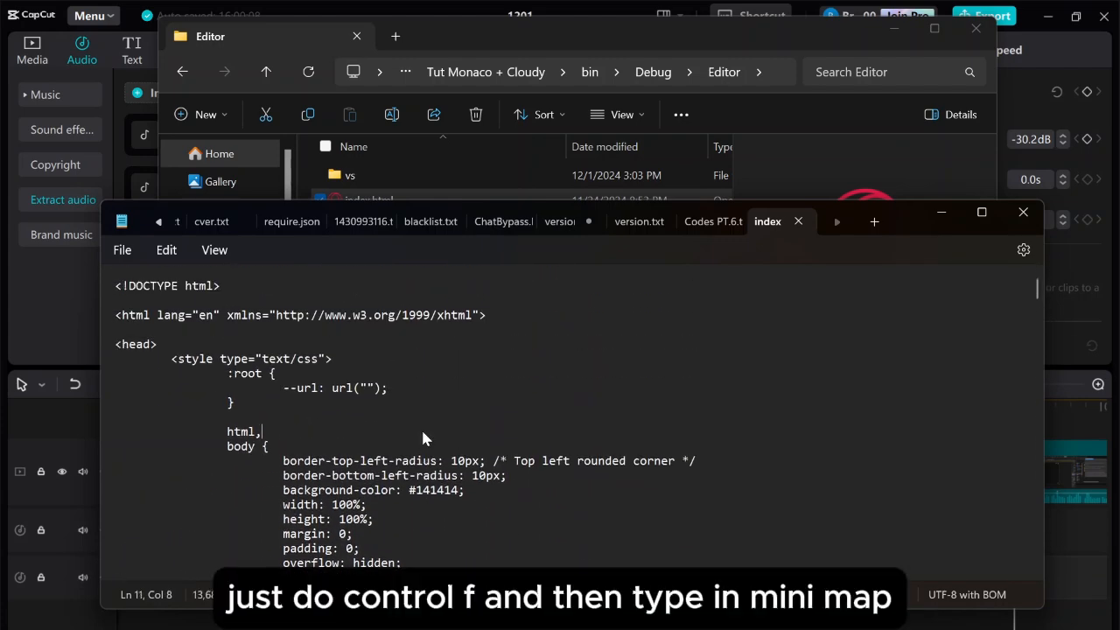
- Search index.html for 'minimap' and step through matches to the monaco.editor.create option
{"action": "key", "text": "ctrl+f"}
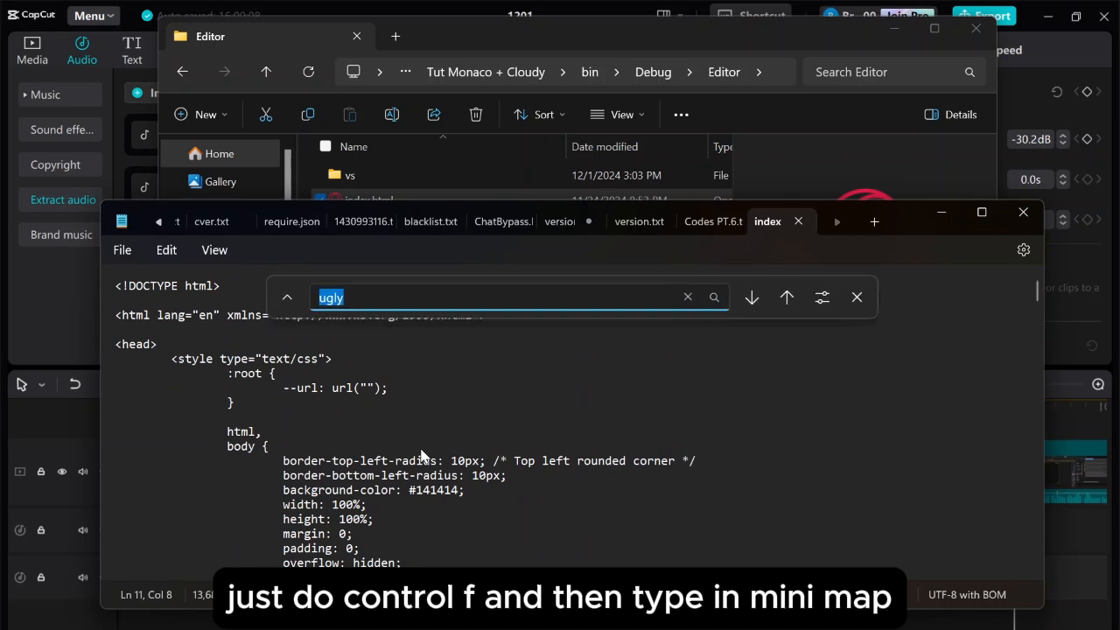
{"action": "type", "text": "minimap"}
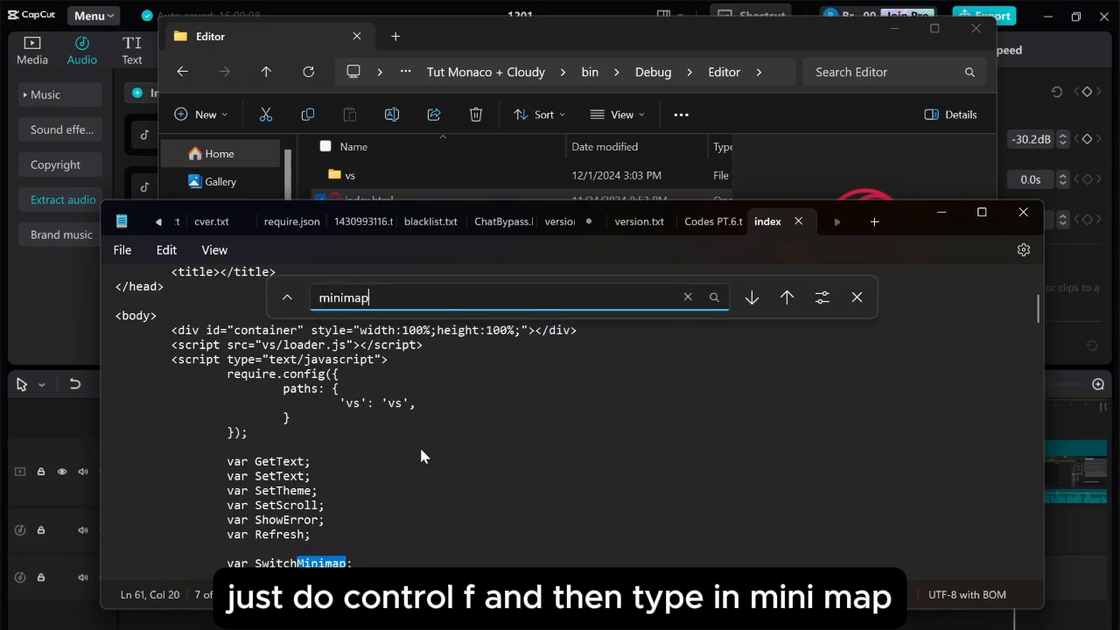
{"action": "left_click", "coordinate": [786, 298]}
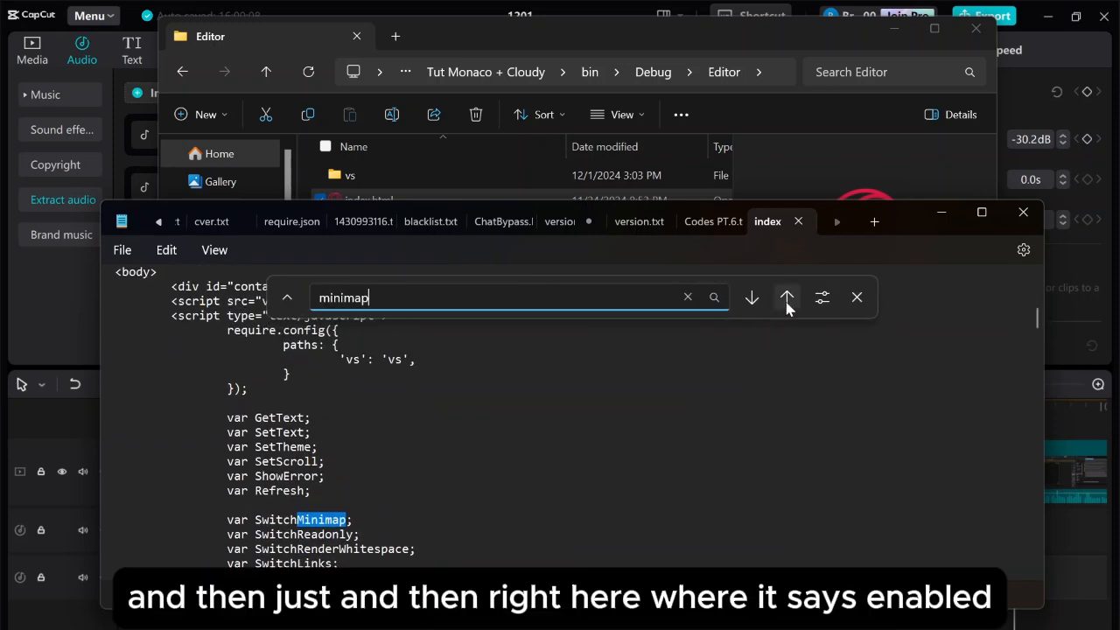
{"action": "left_click", "coordinate": [785, 298]}
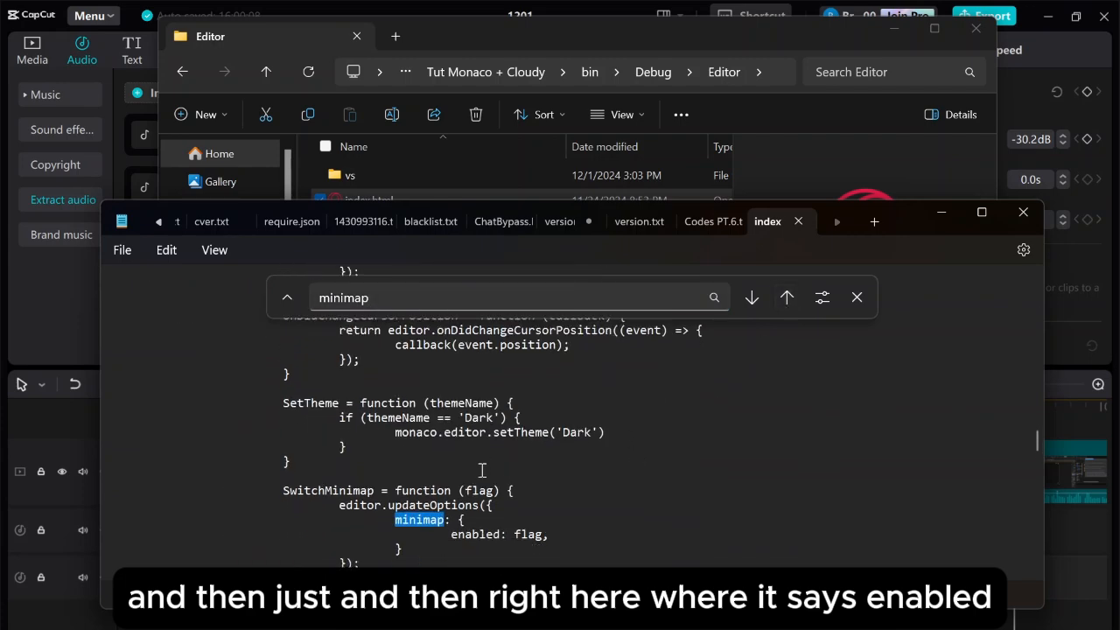
{"action": "scroll", "scroll_direction": "down", "scroll_amount": 3}
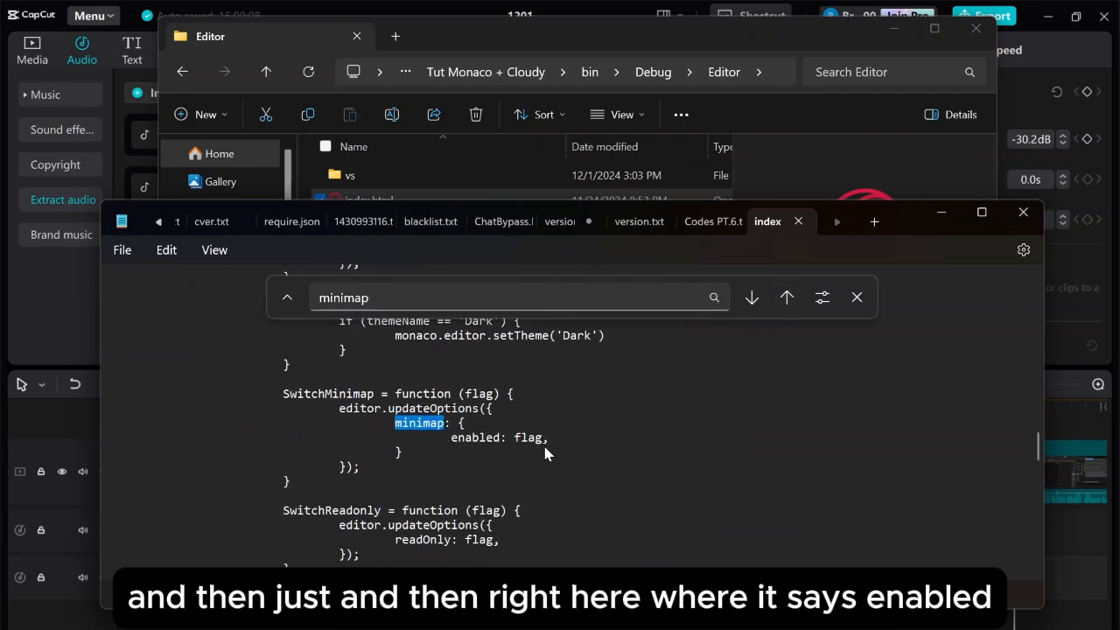
{"action": "left_click", "coordinate": [751, 297]}
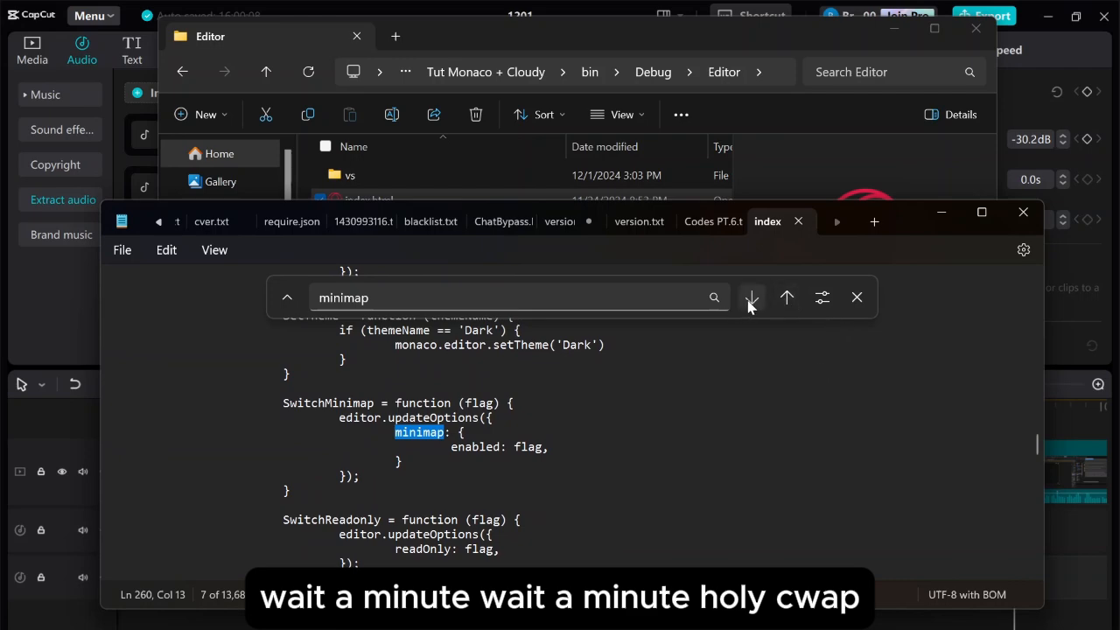
{"action": "left_click", "coordinate": [751, 298]}
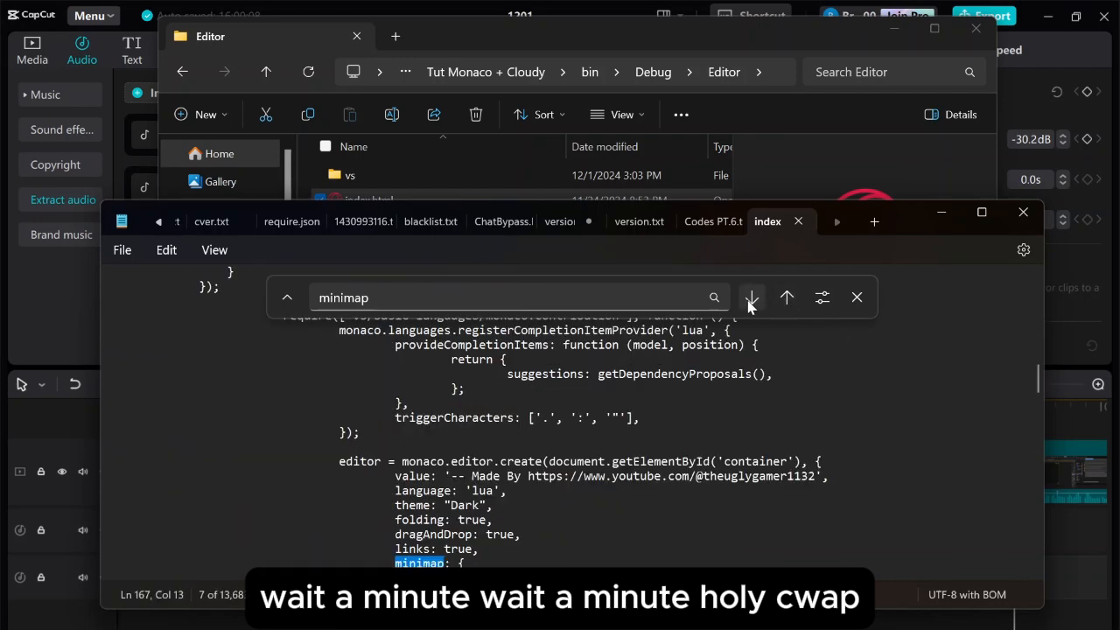
{"action": "left_click", "coordinate": [750, 297]}
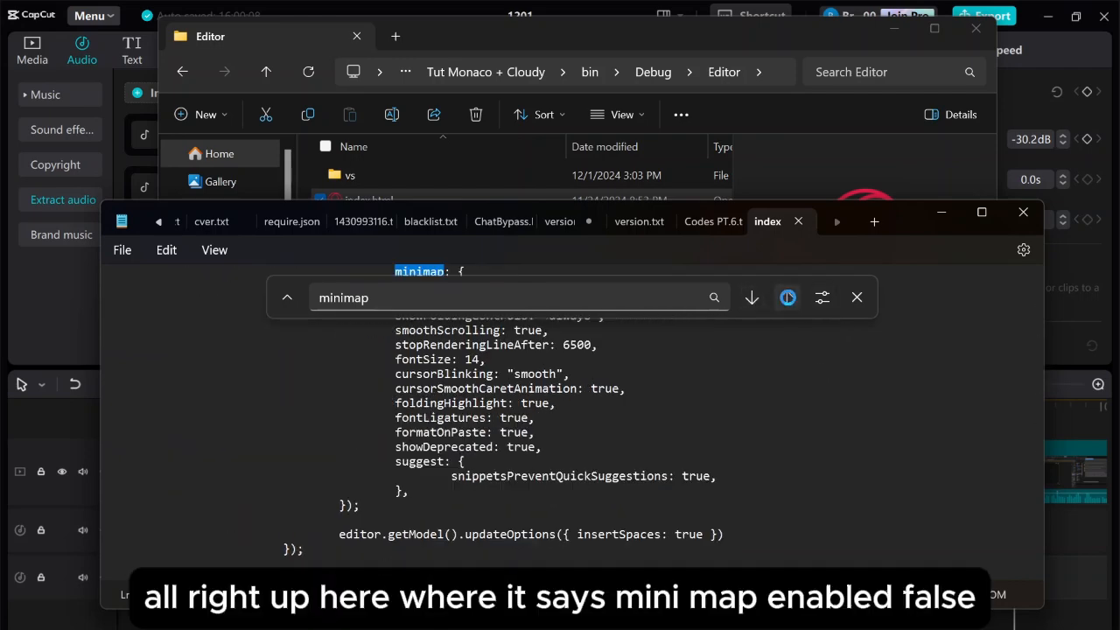